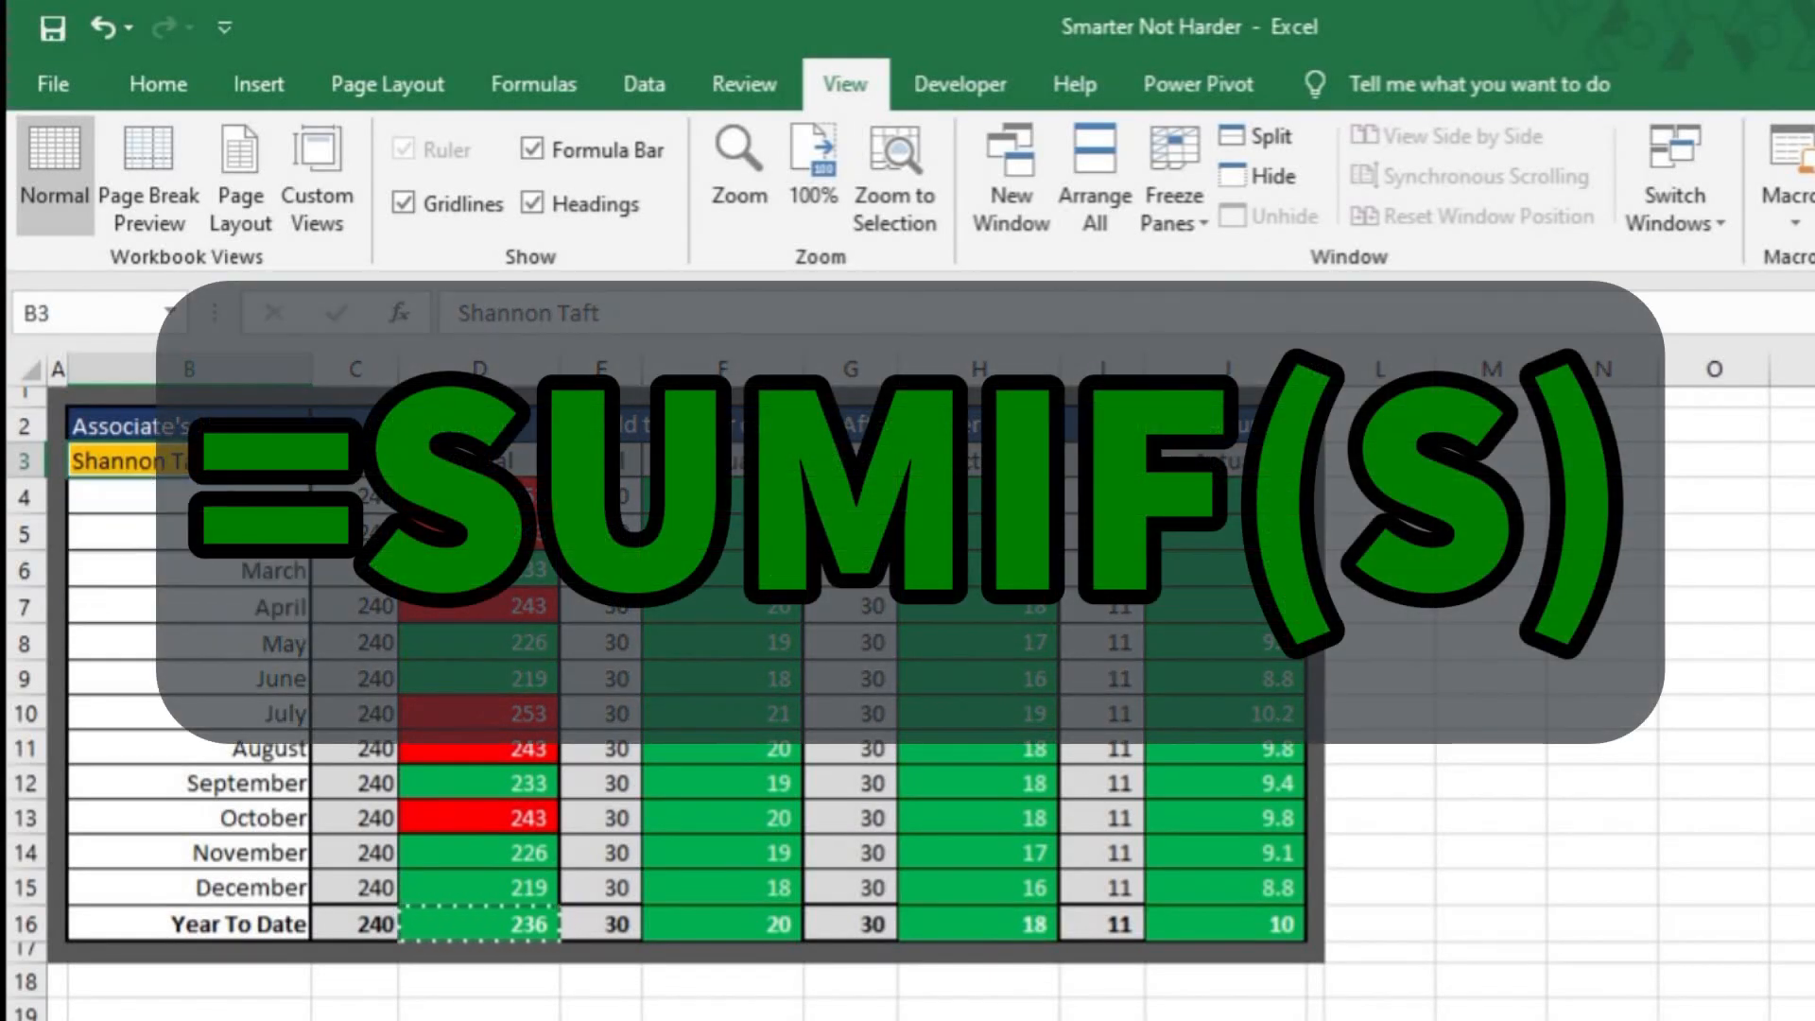
- Play the 'SUMIF Excel: Tutorial' video from the channel's Uploads row
click(131, 513)
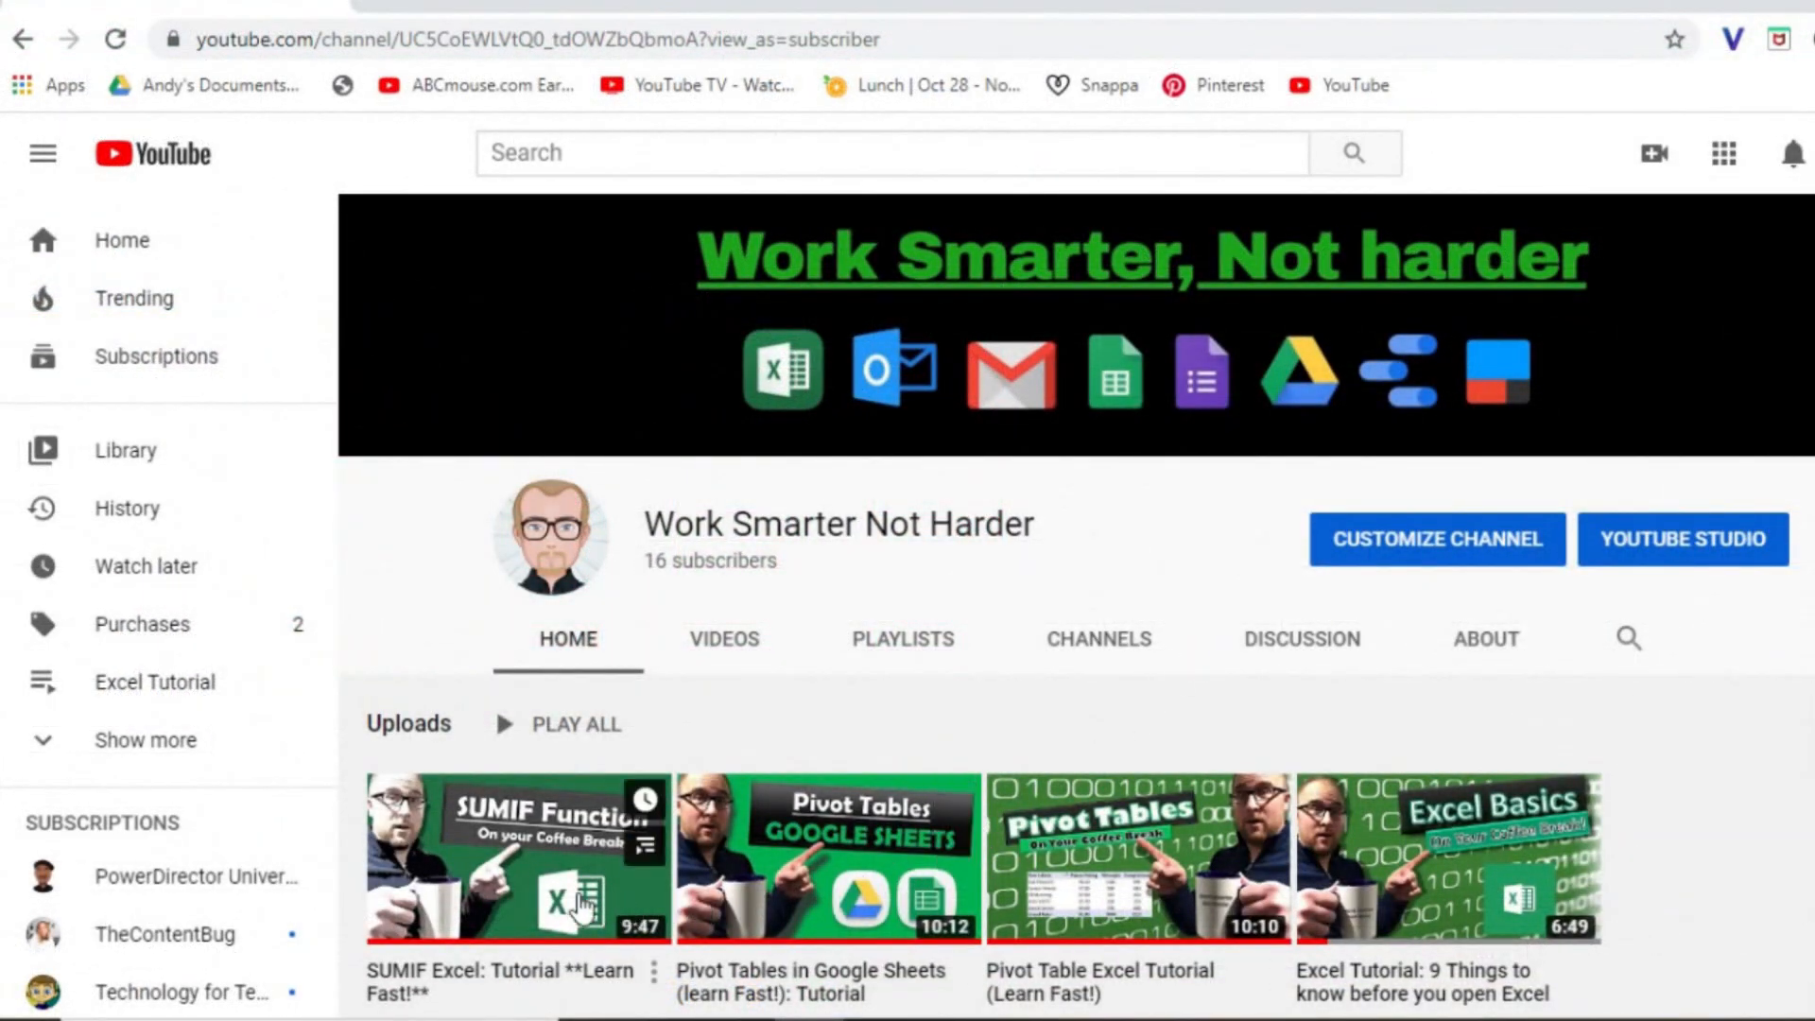
click(516, 857)
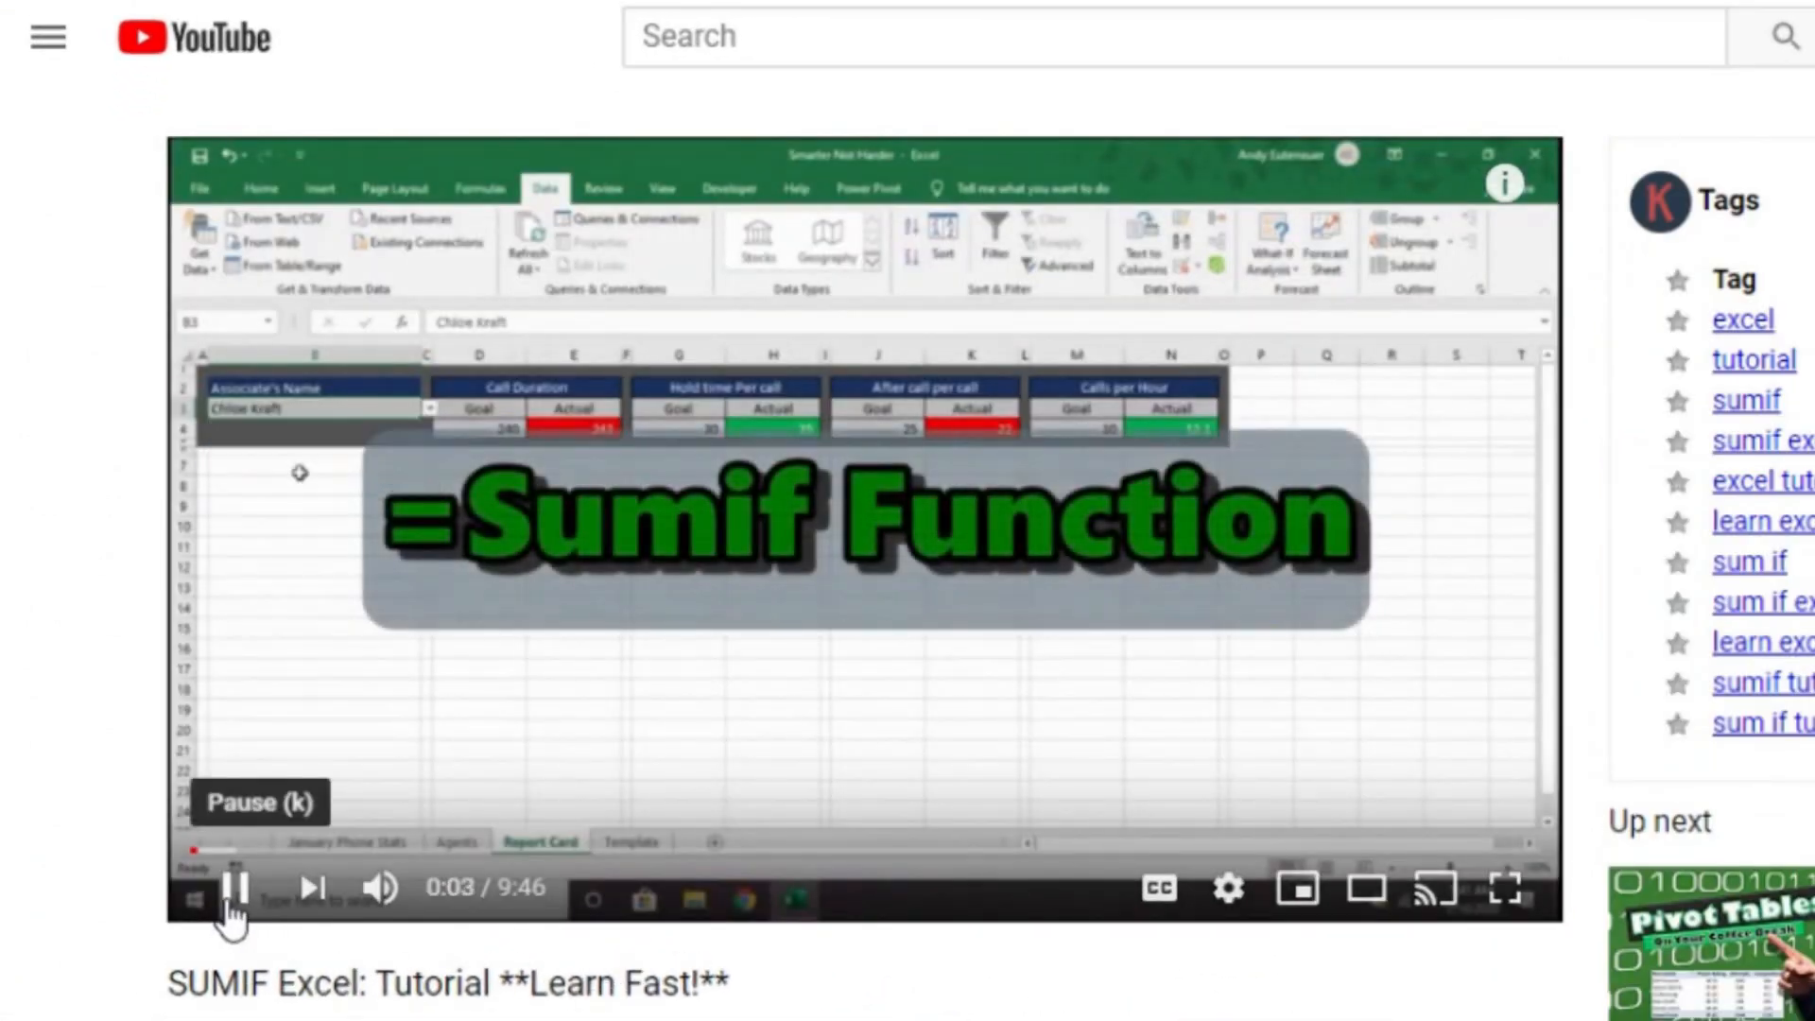
click(237, 889)
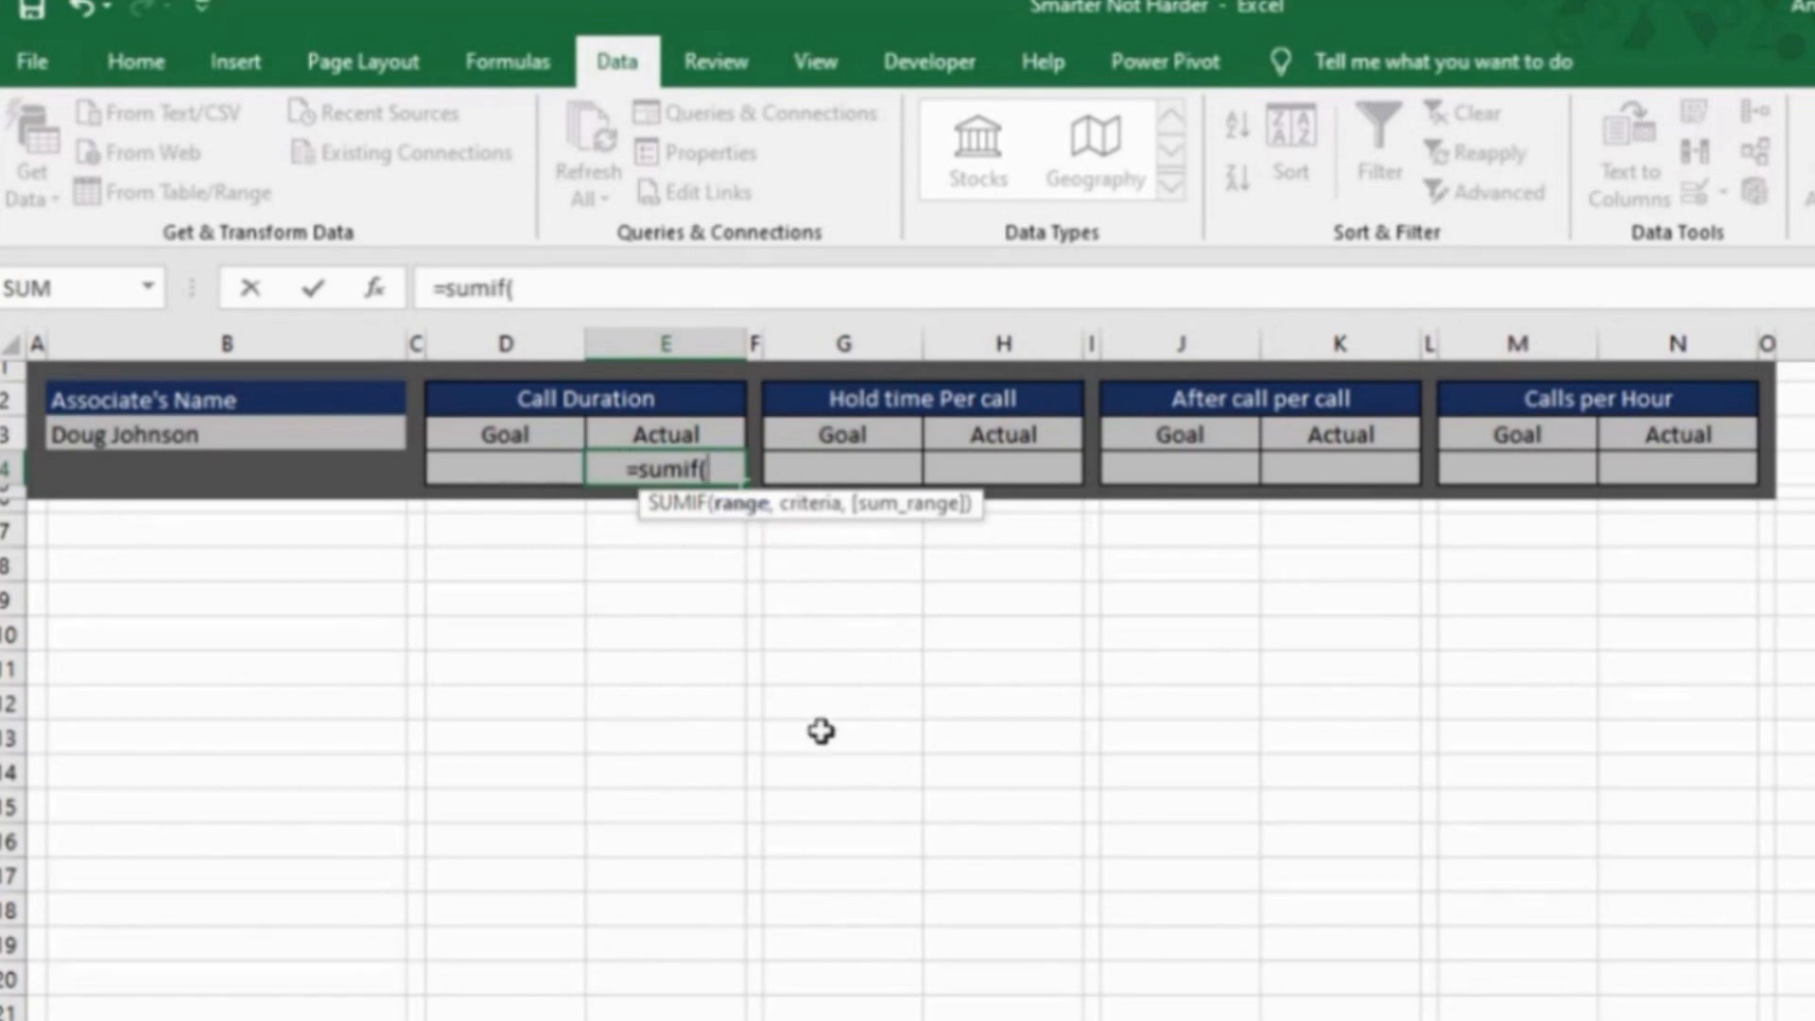
mouse_move(821, 731)
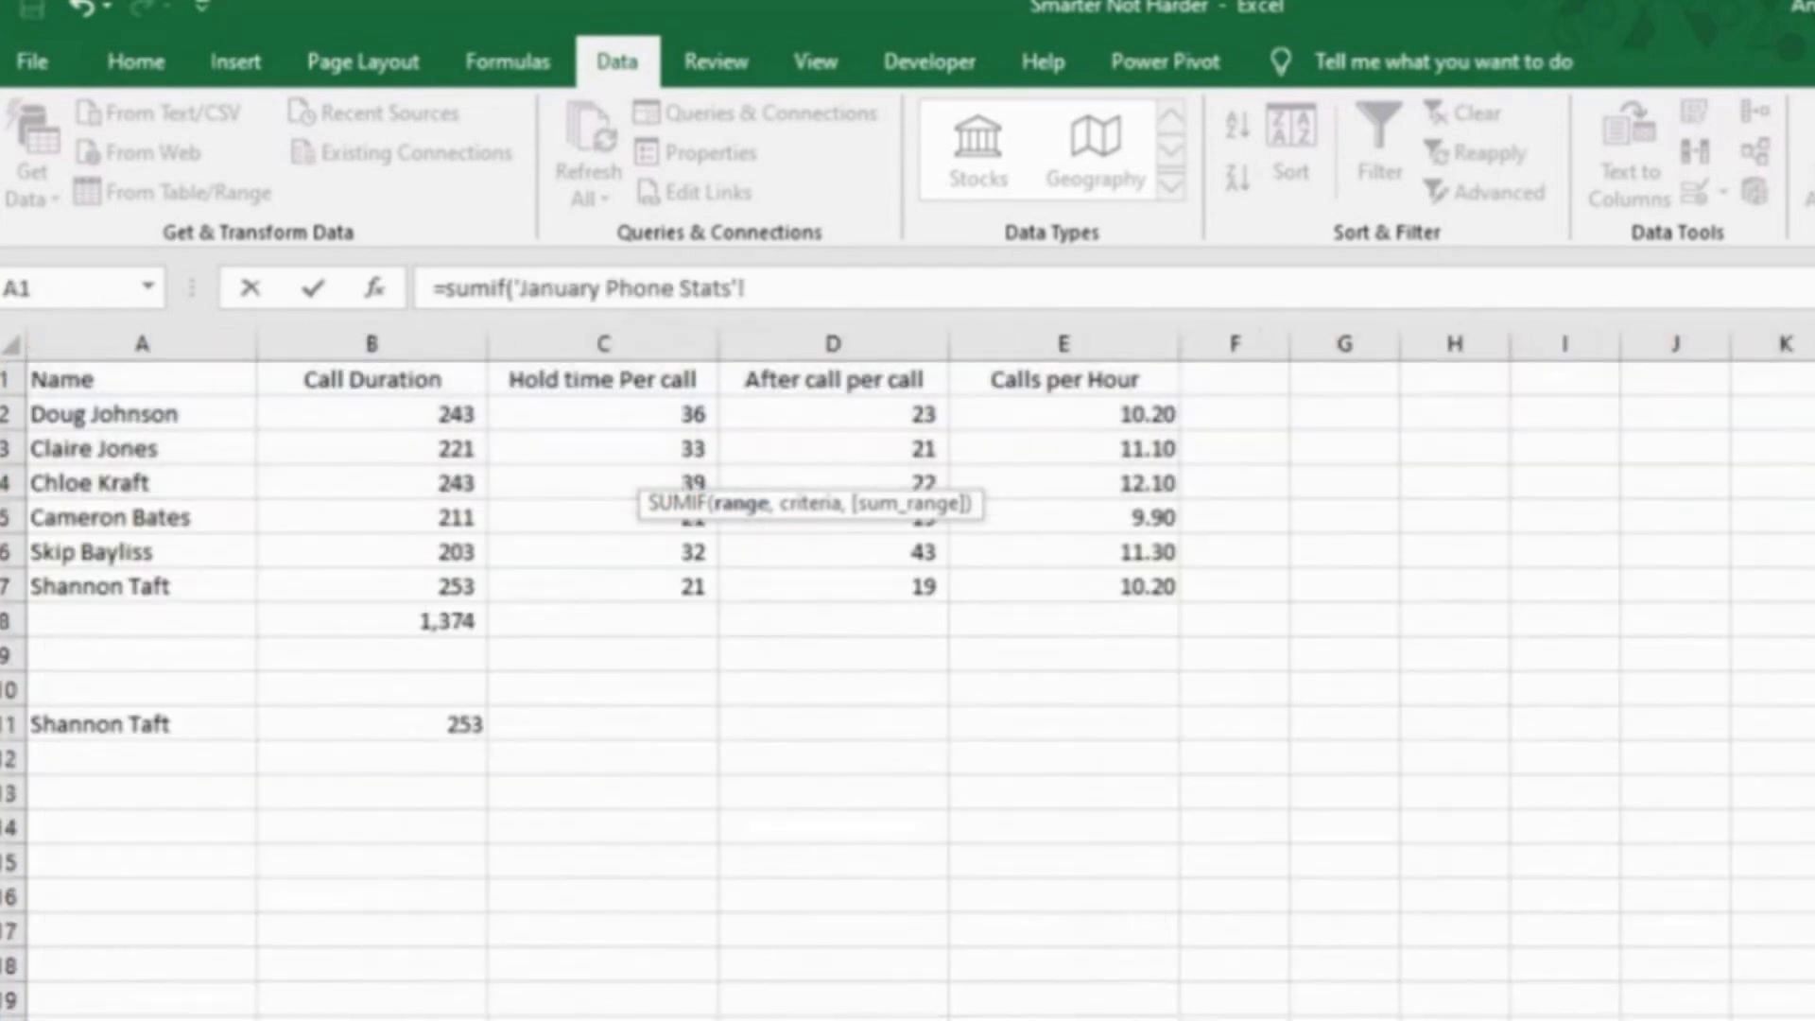
mouse_move(584, 278)
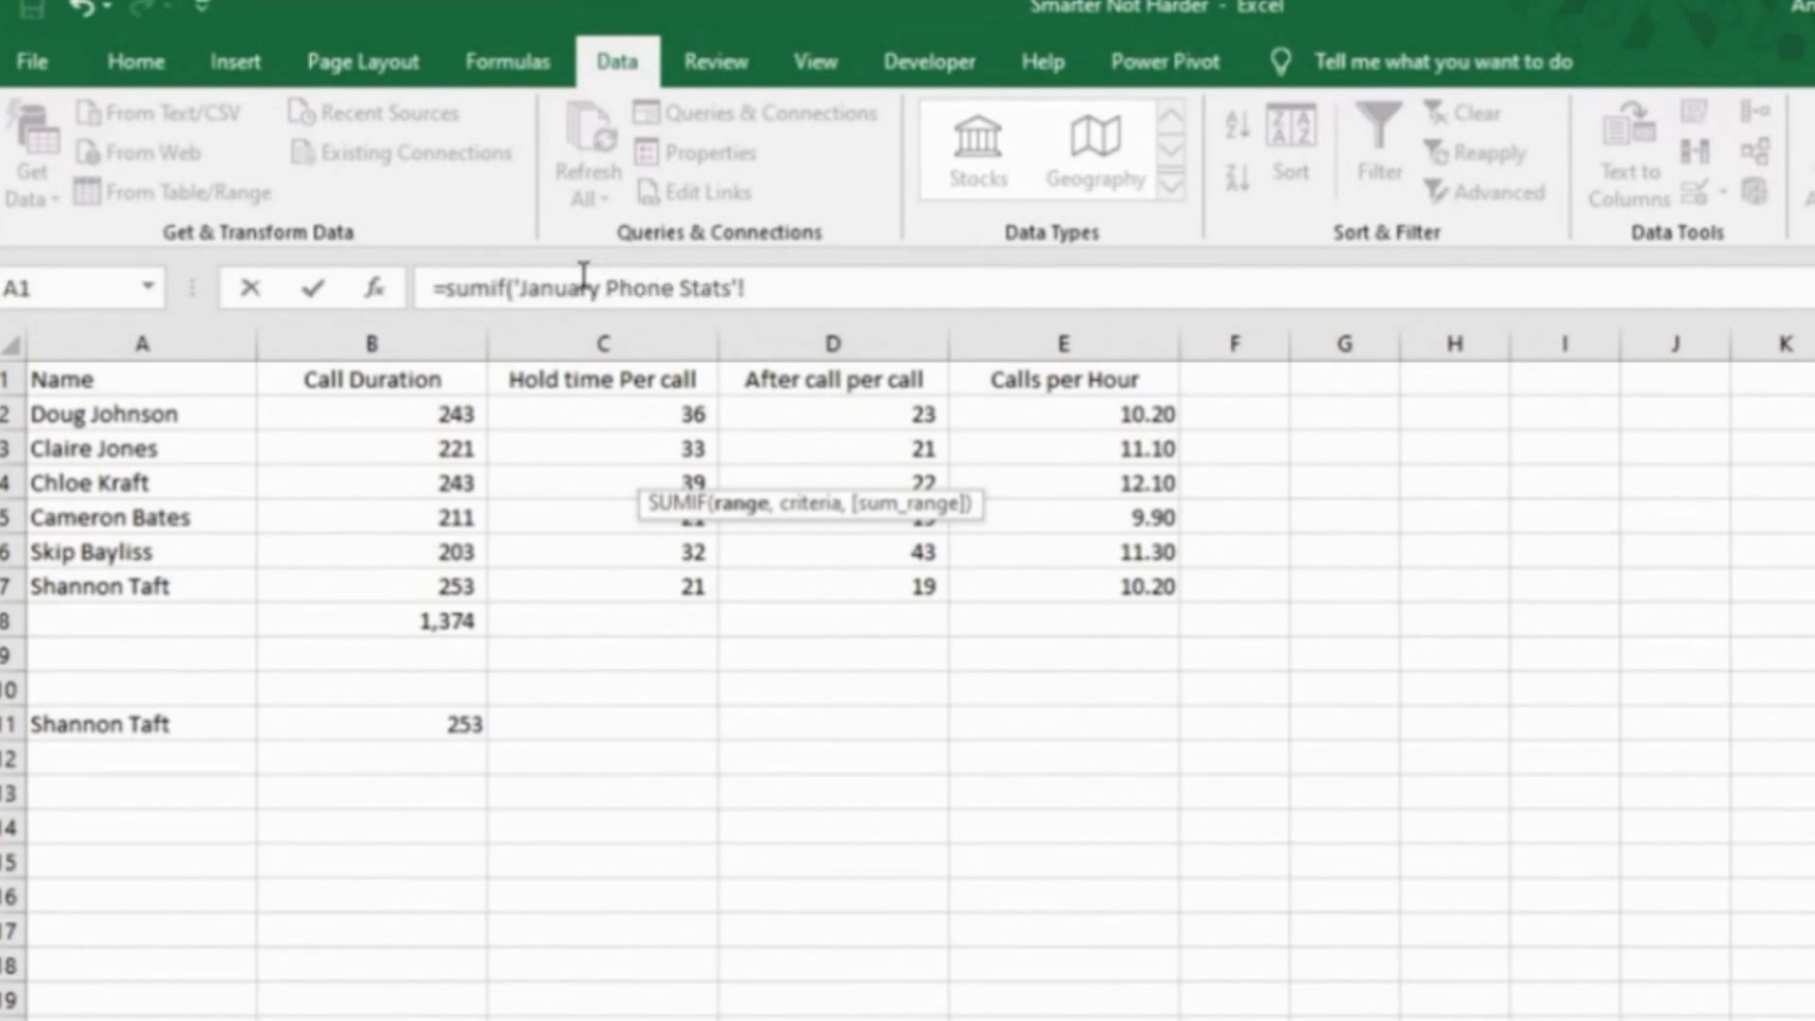
click(357, 918)
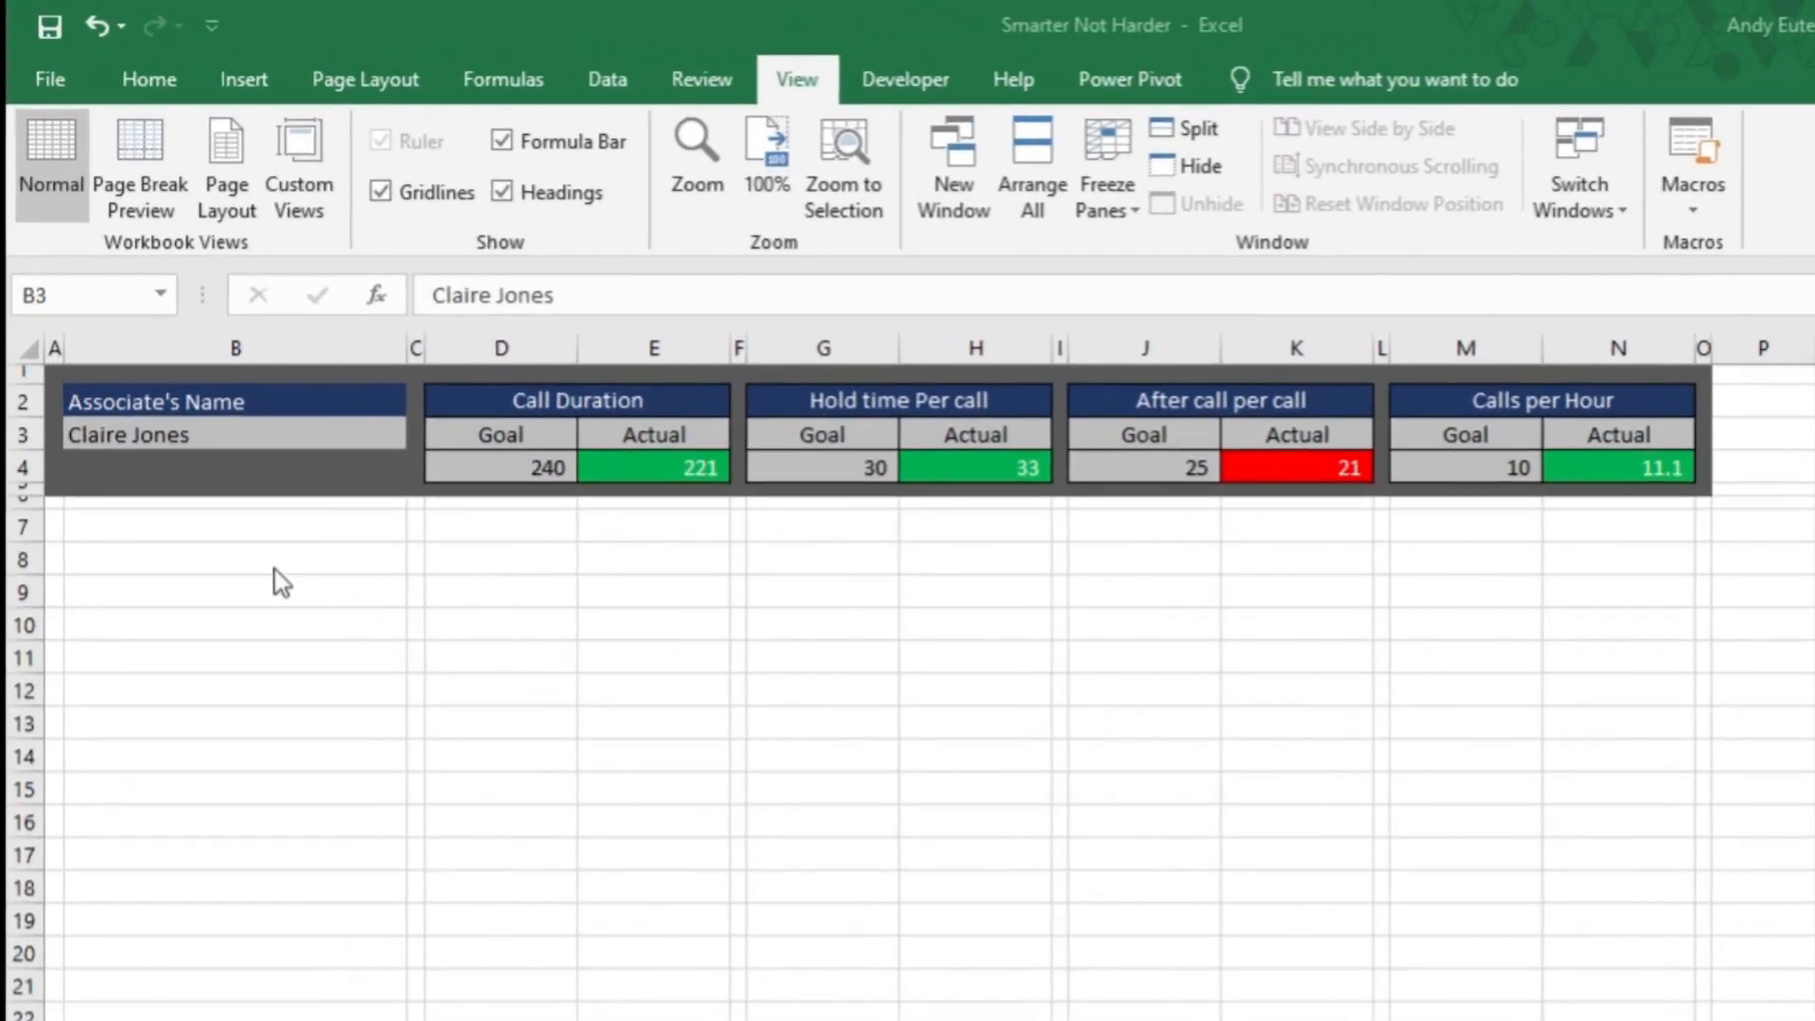
mouse_move(136, 368)
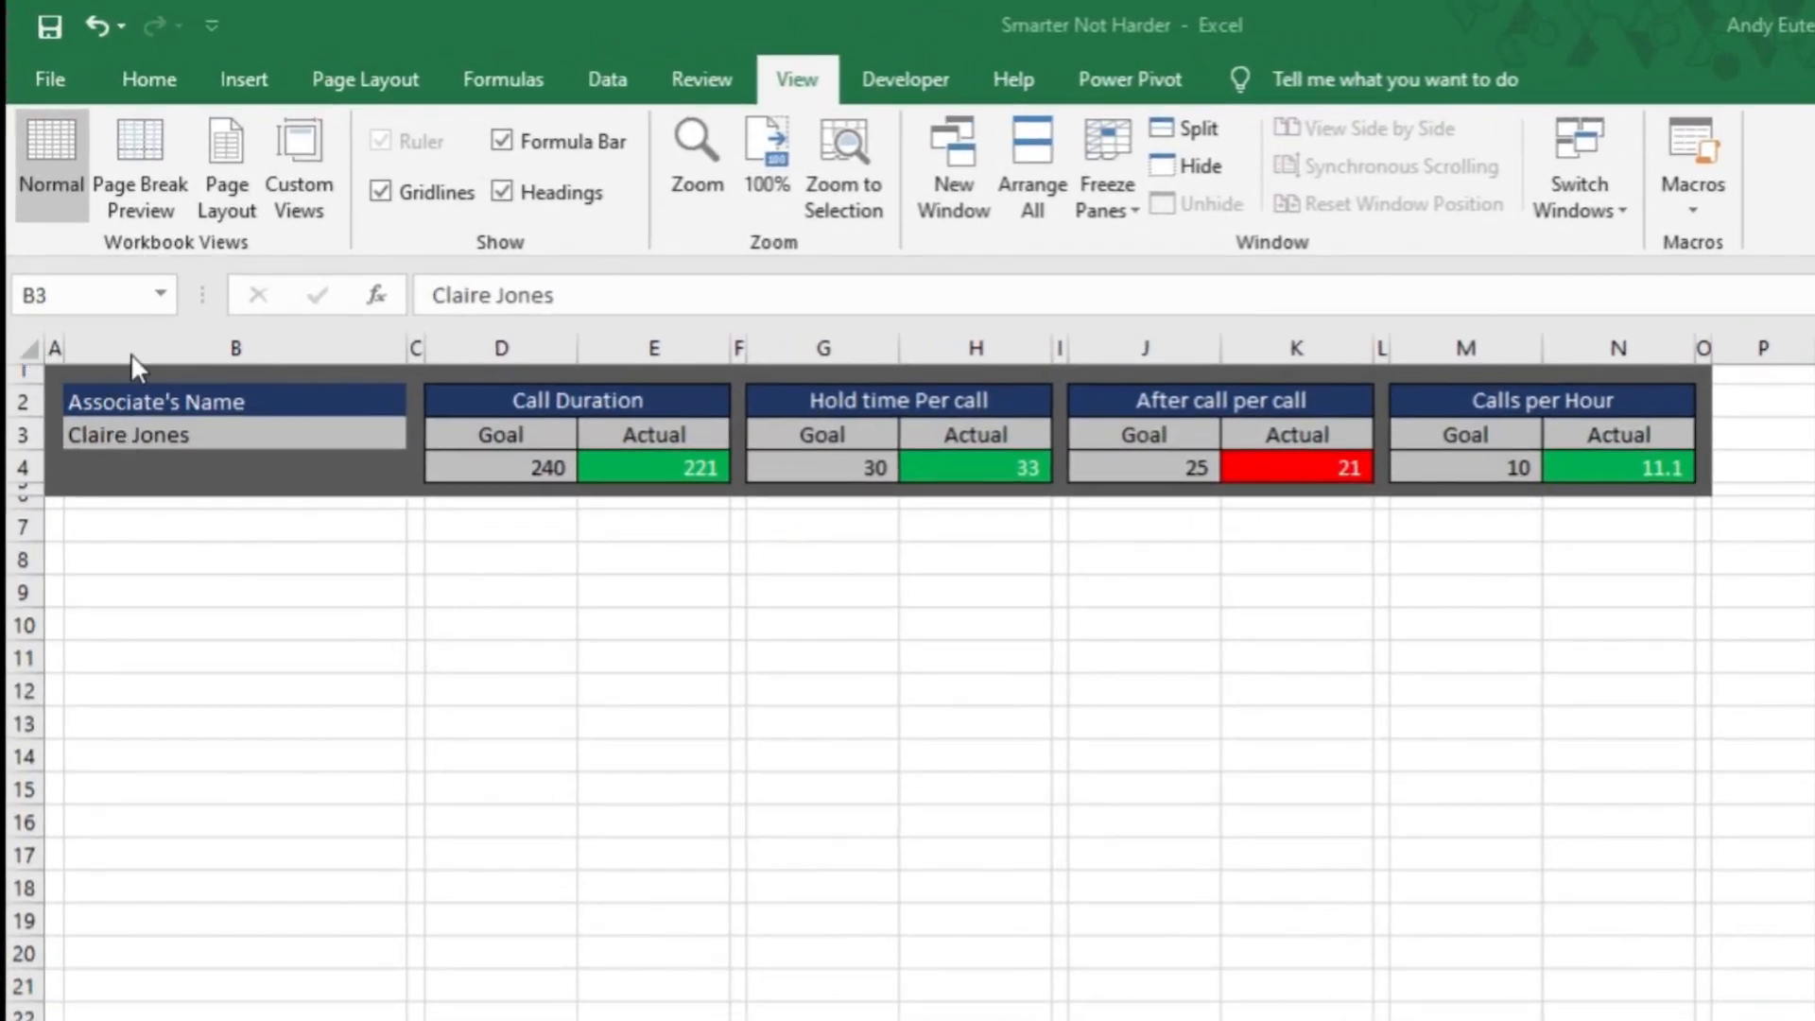
mouse_move(353, 538)
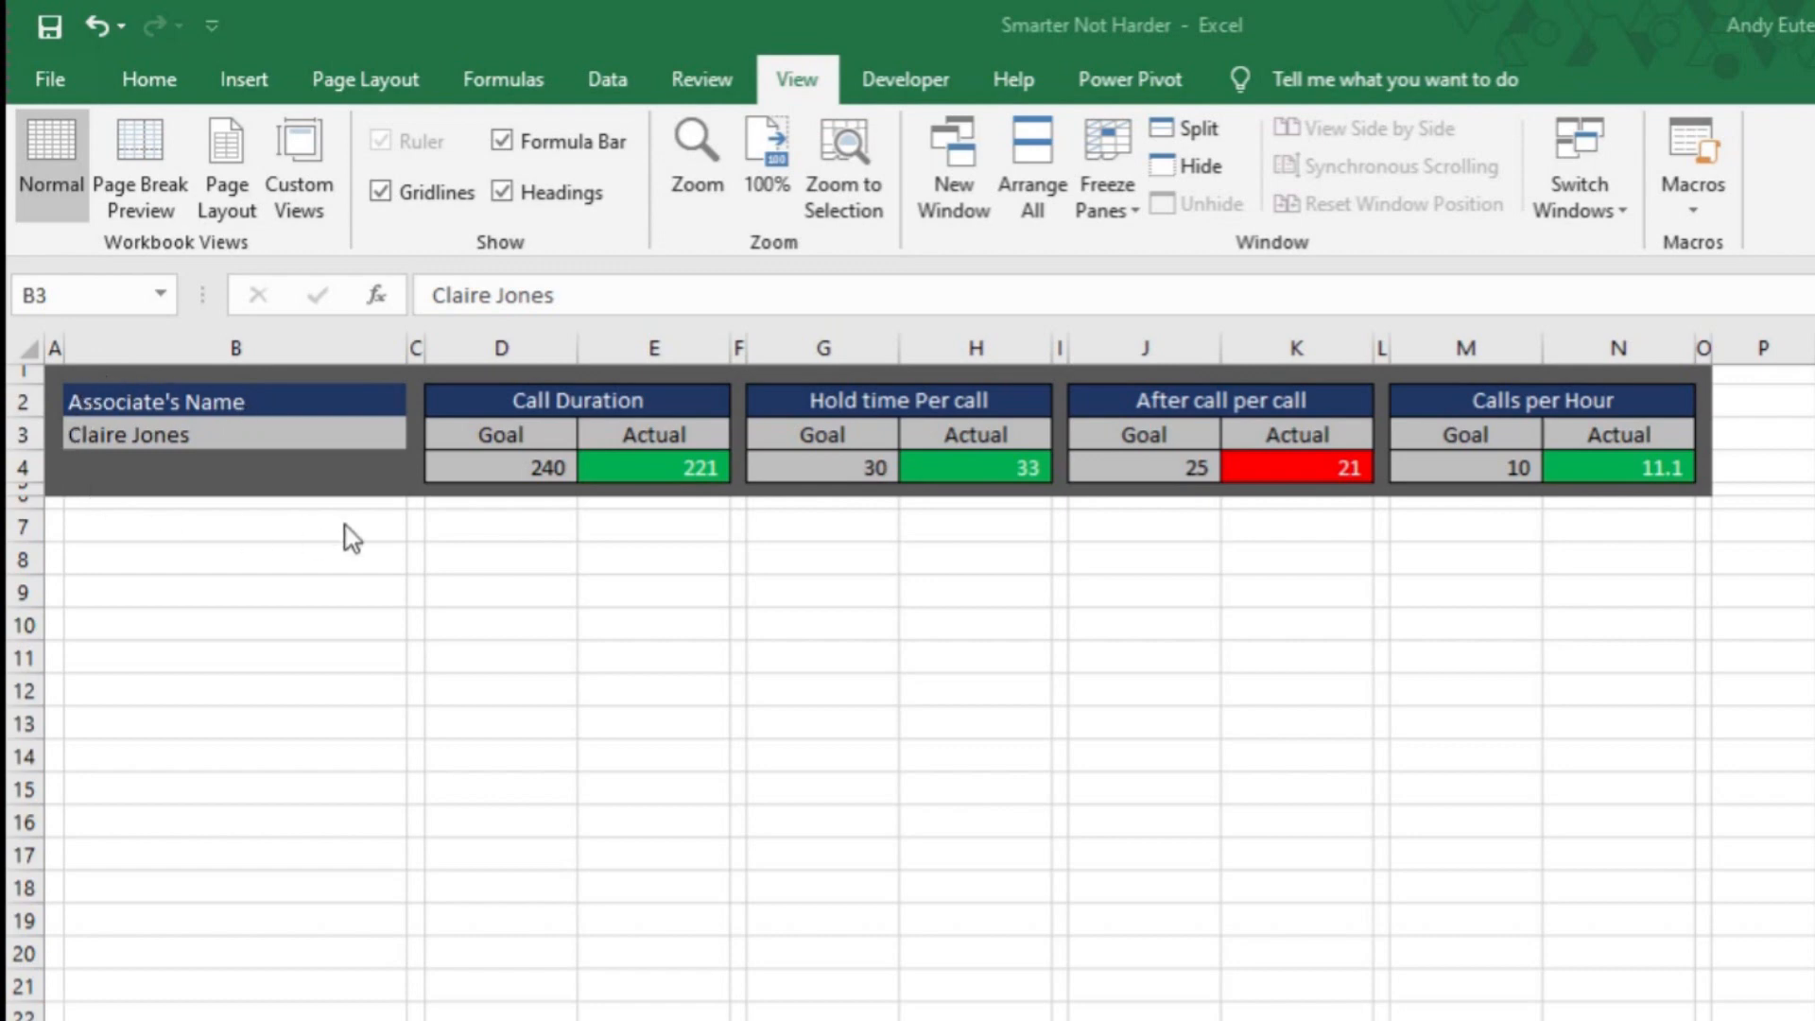
mouse_move(725, 324)
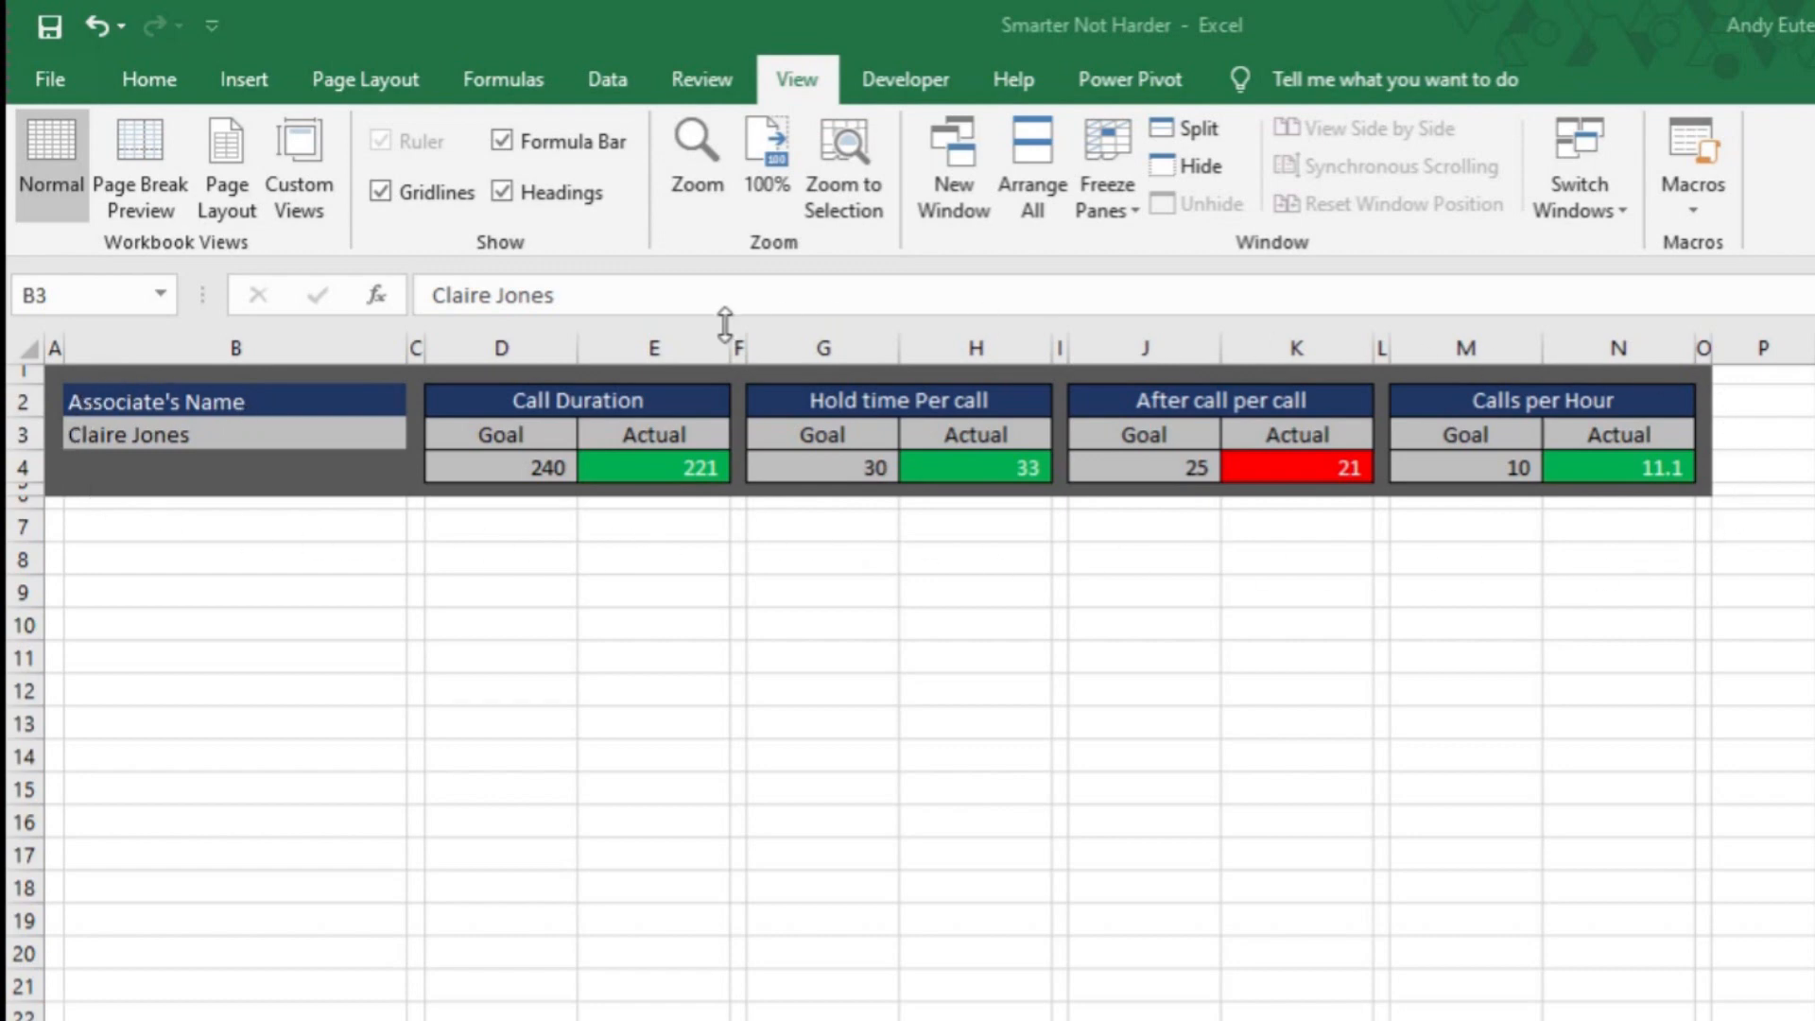
mouse_move(1038, 563)
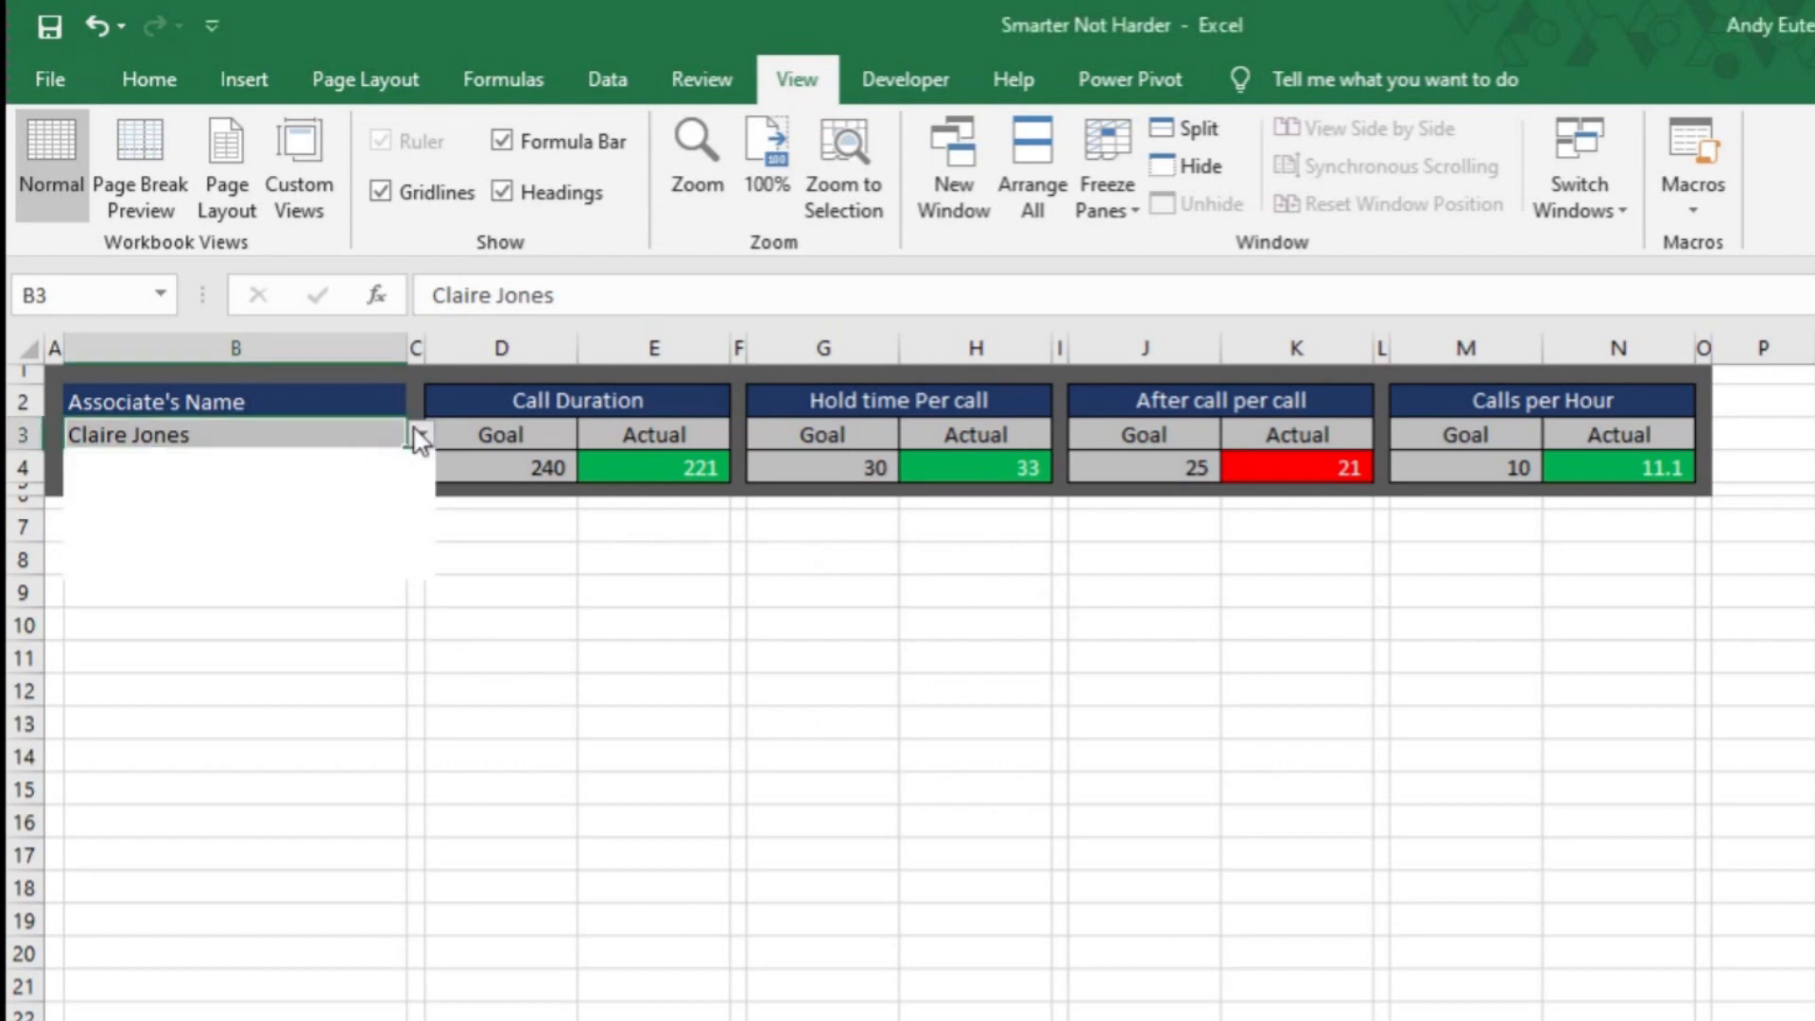
click(419, 434)
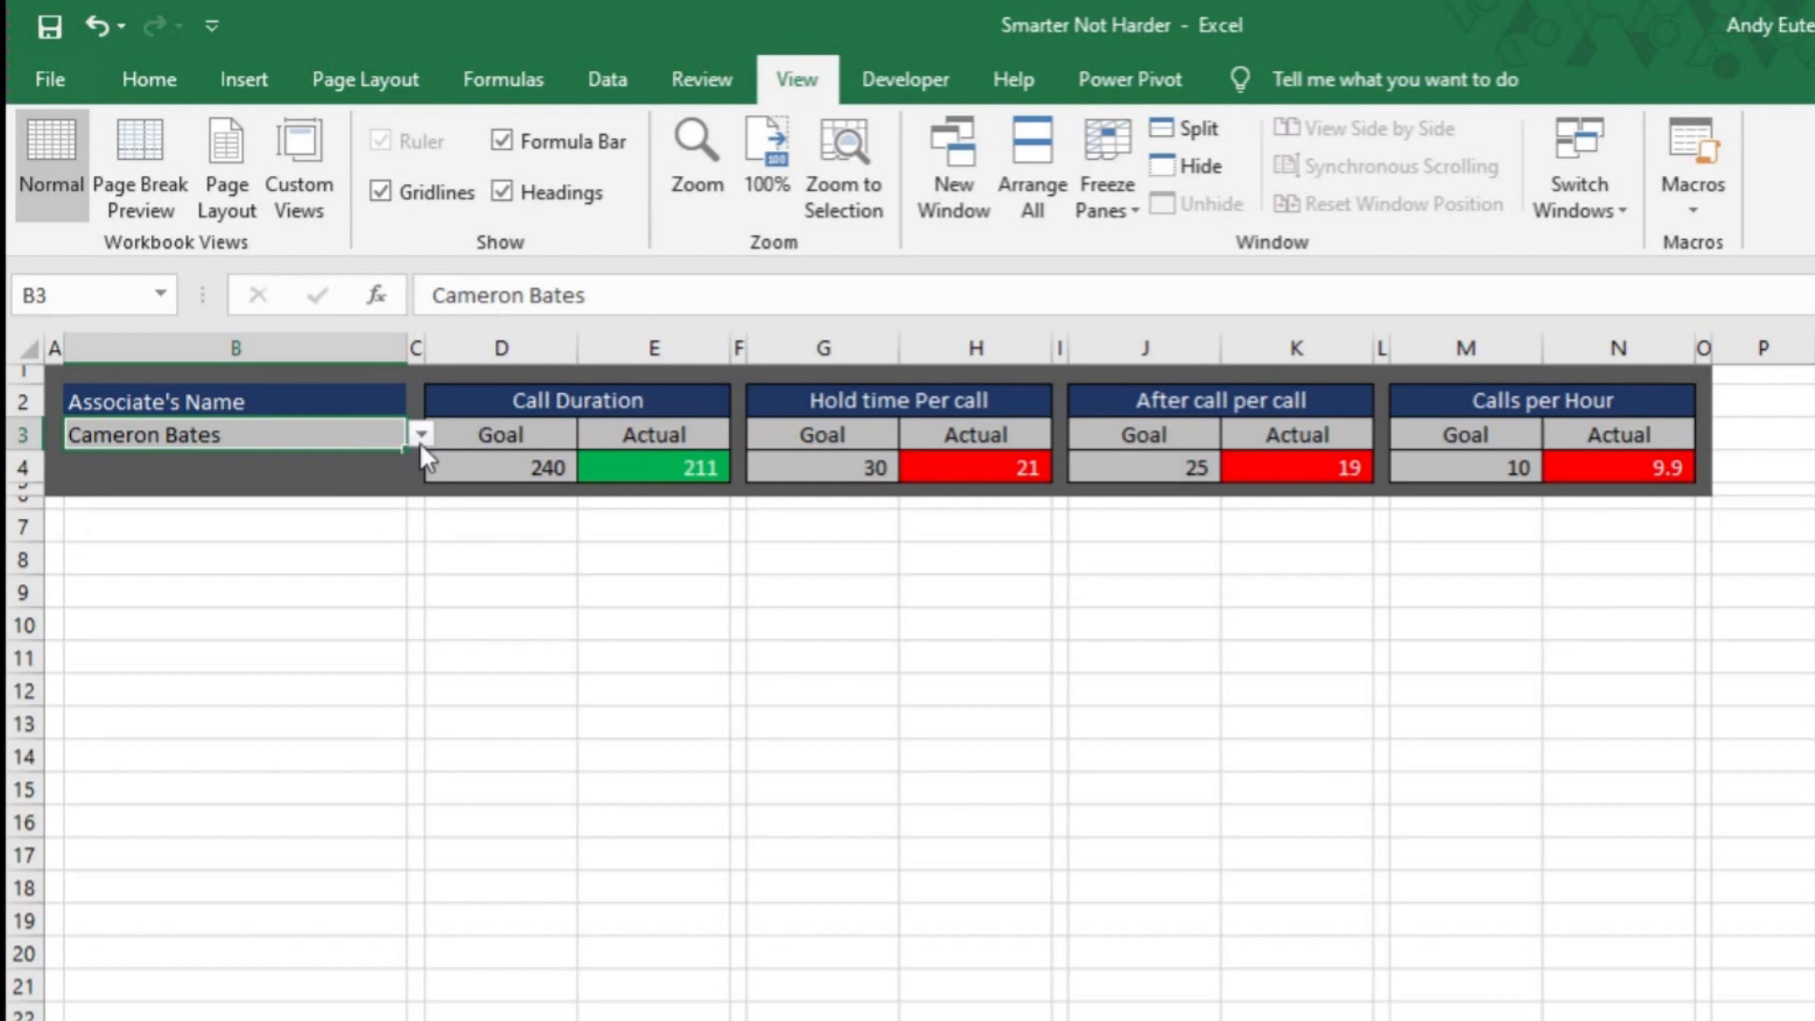
click(577, 401)
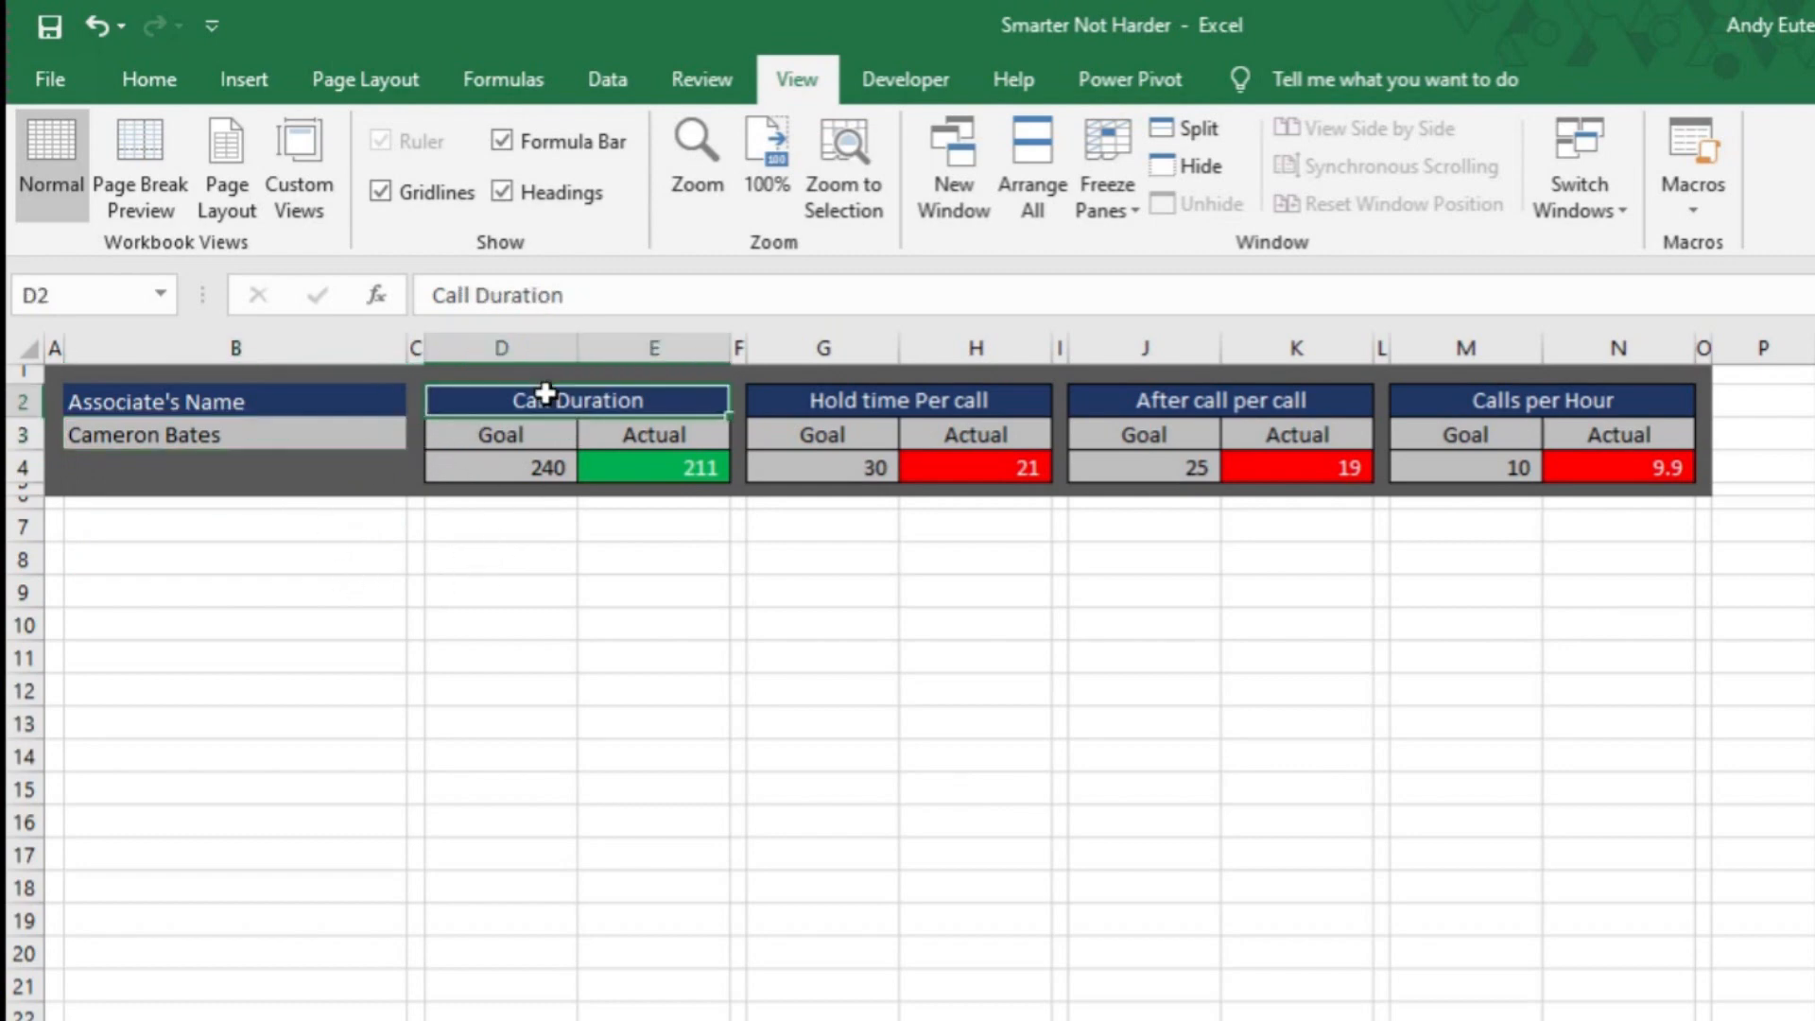
click(1218, 399)
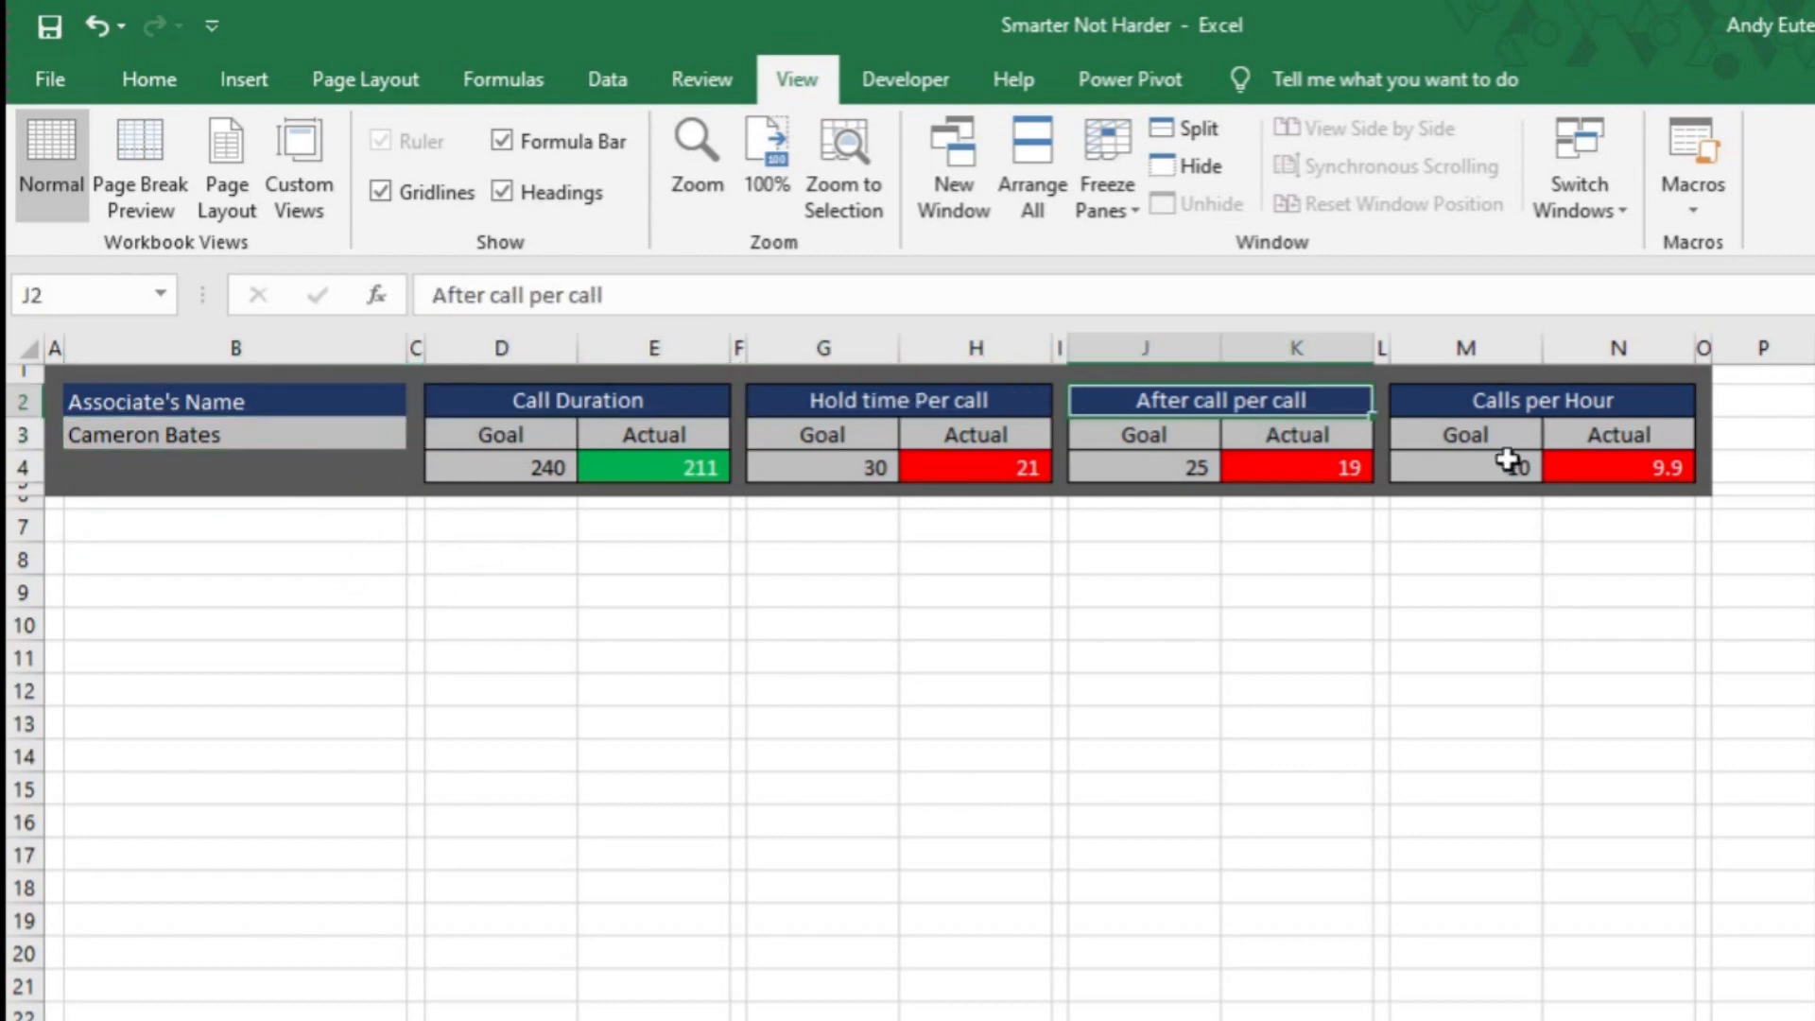
click(1541, 399)
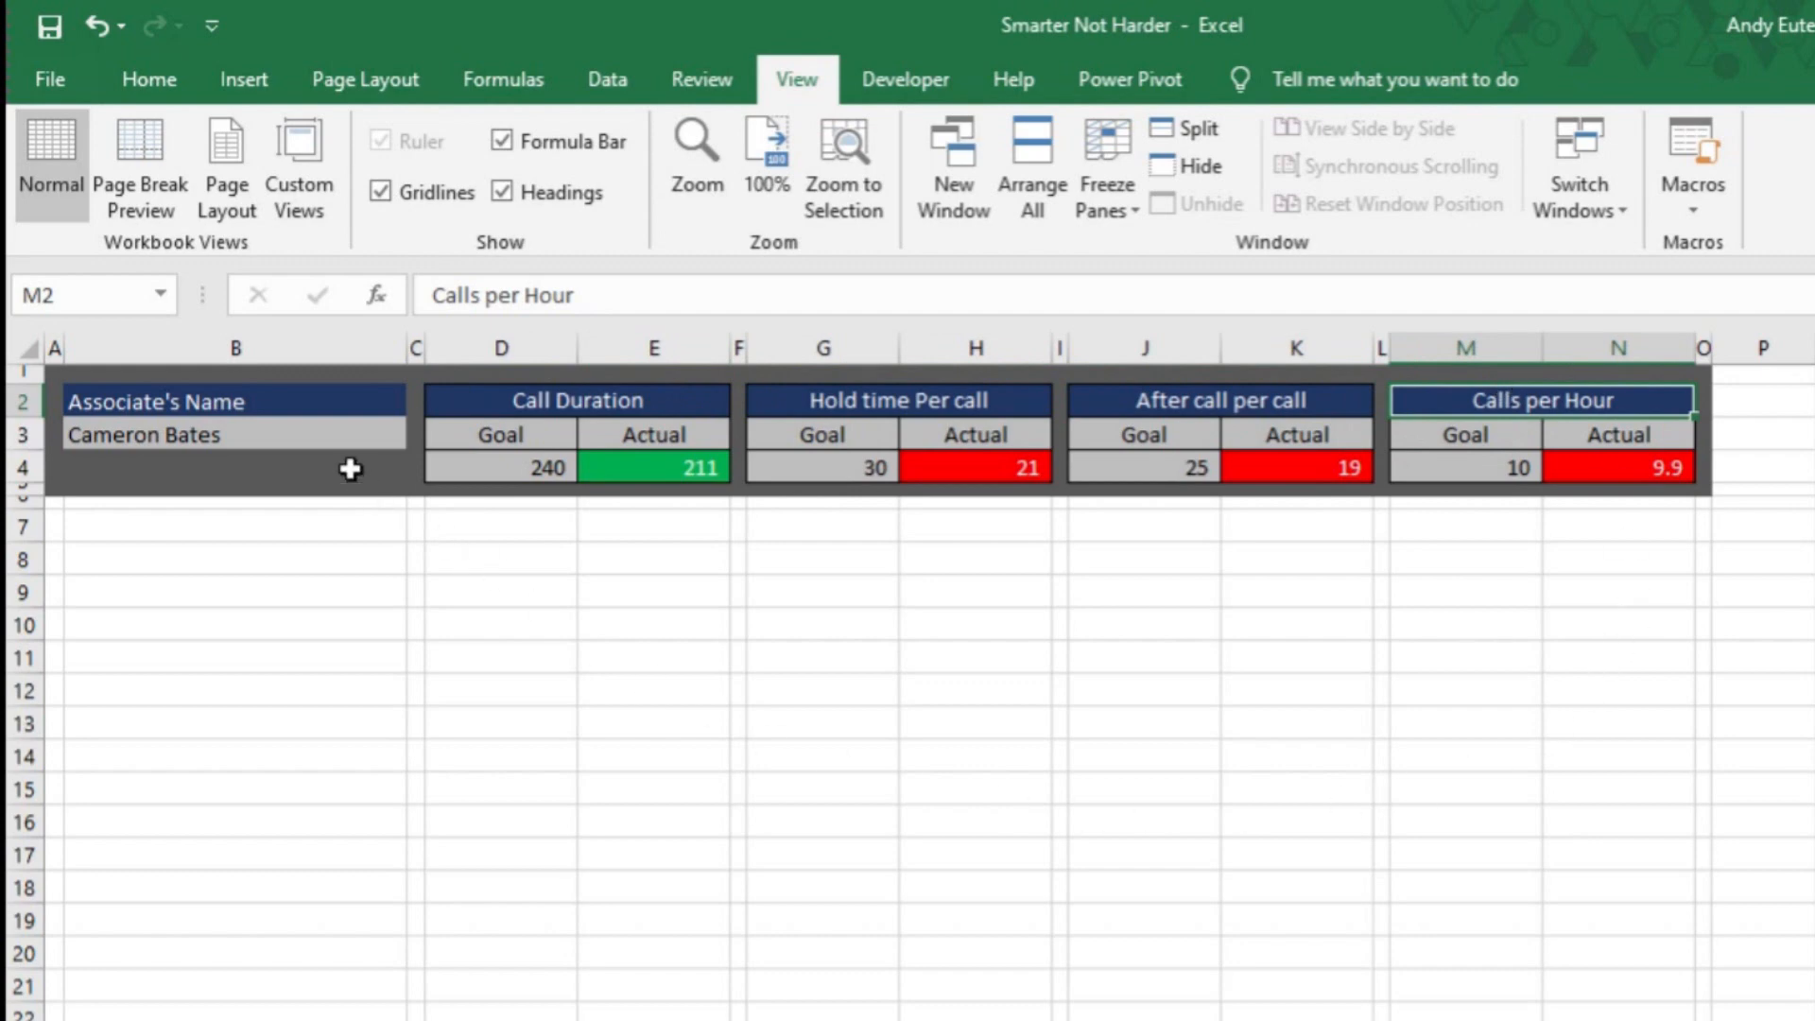
- Reopen the name list without changing it, then inspect the Call Duration SUMIF formula in E4
click(418, 434)
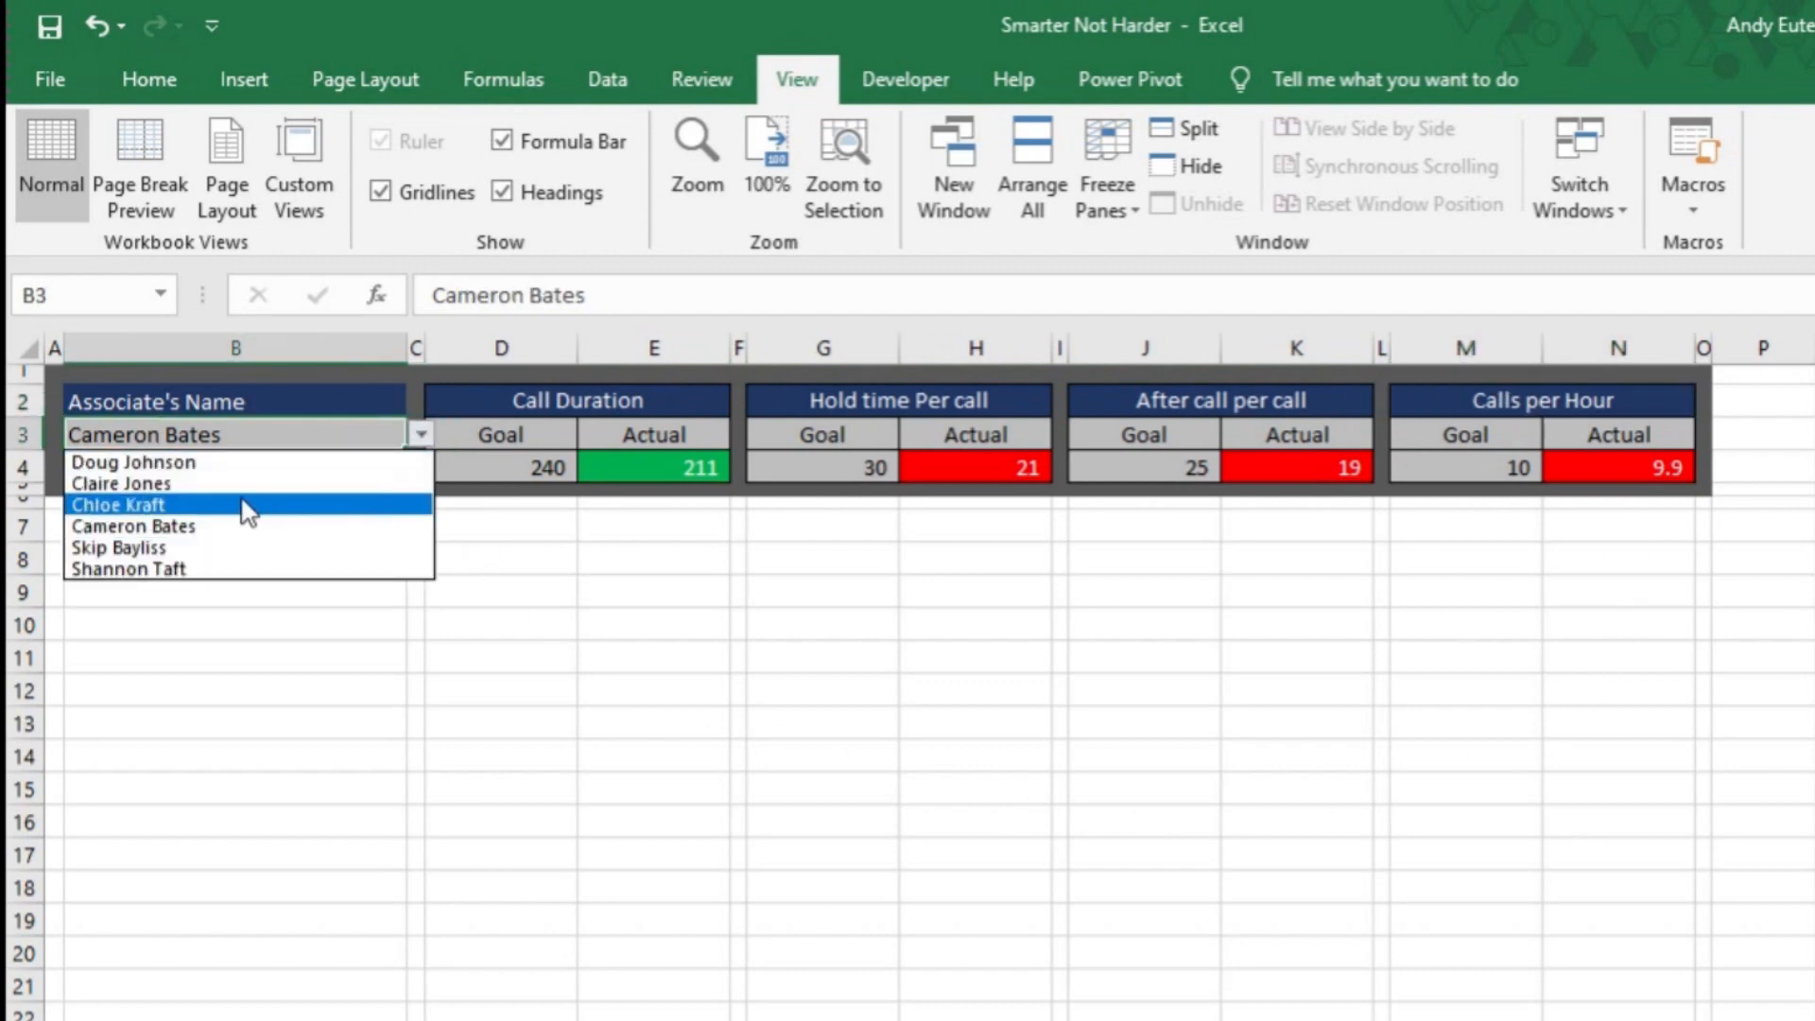
click(122, 483)
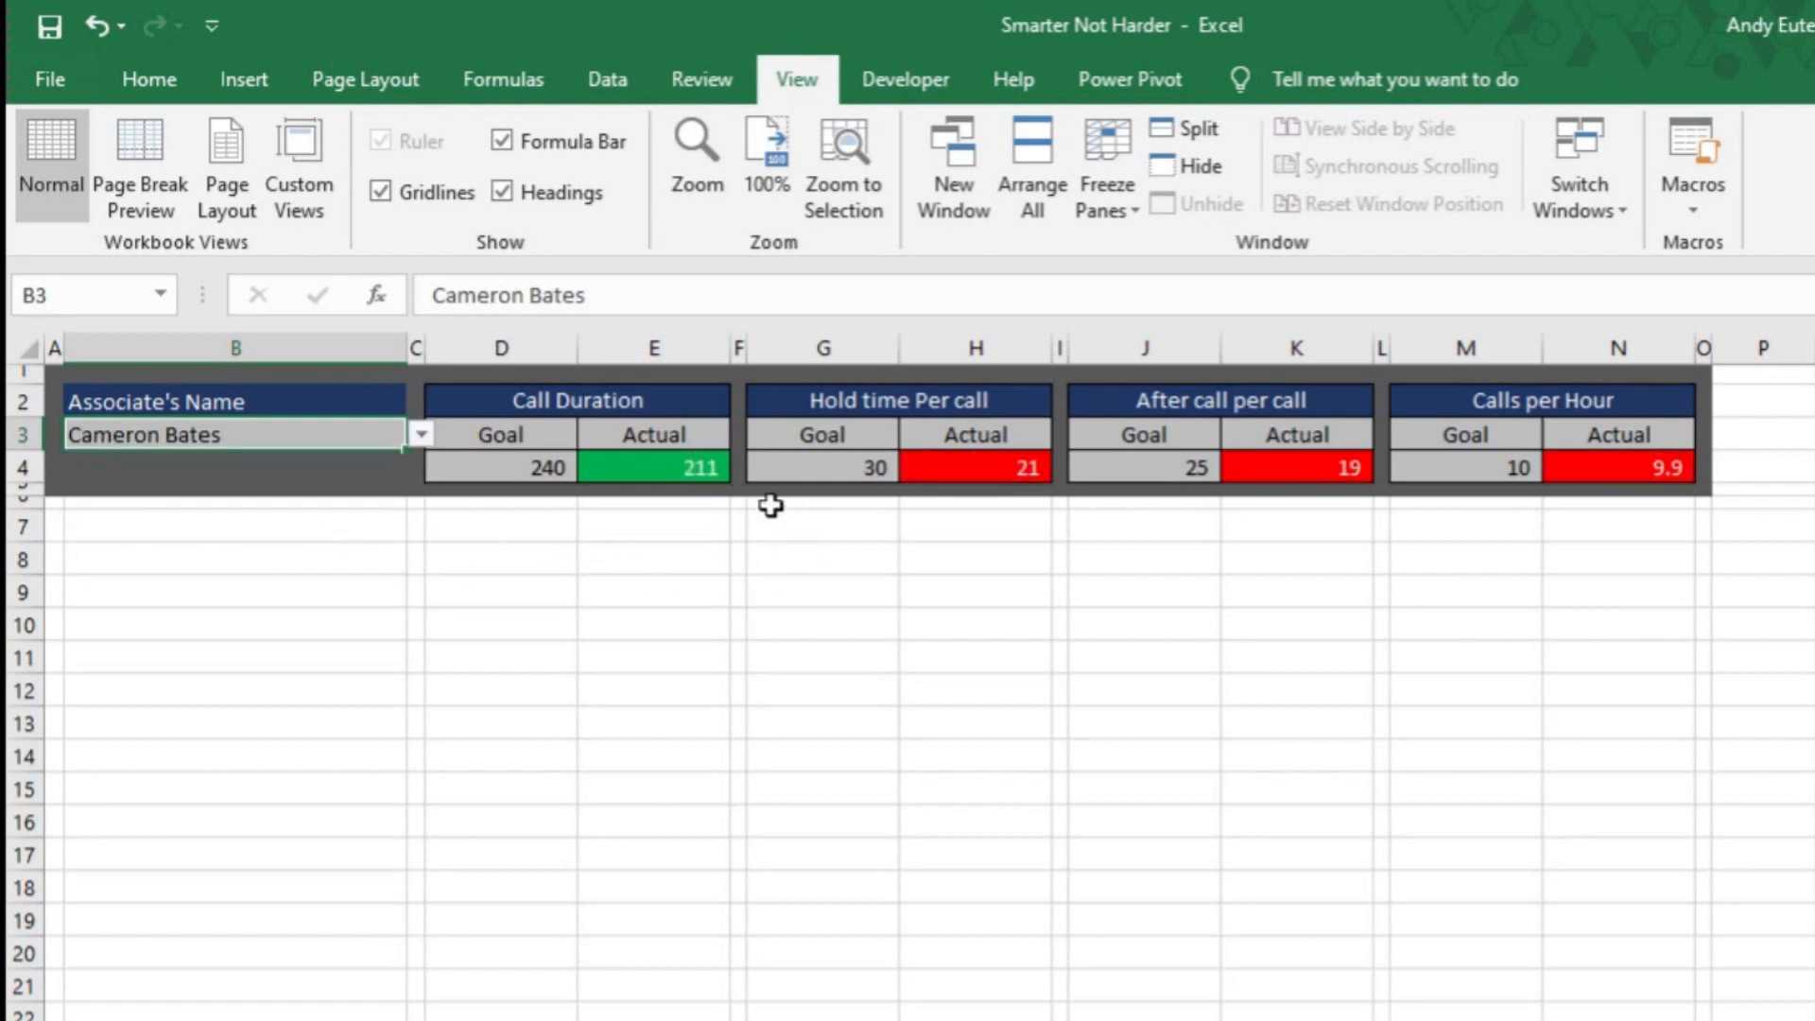
click(655, 468)
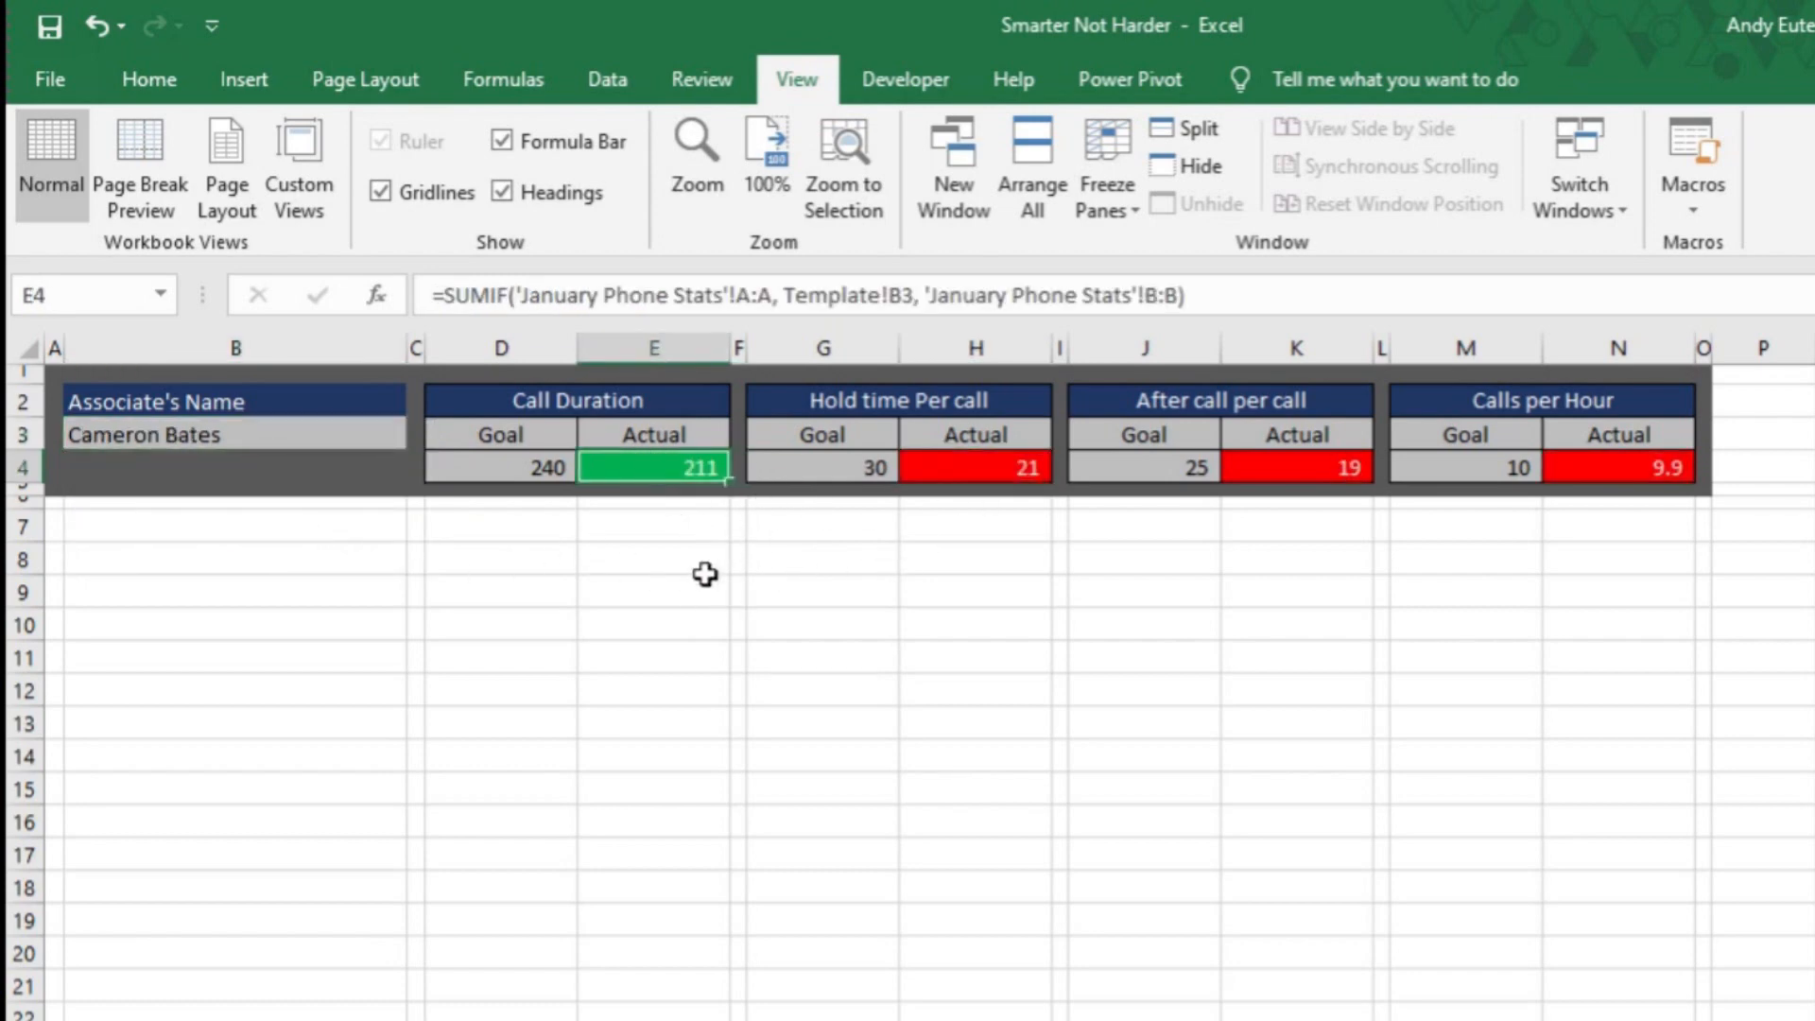
mouse_move(665, 609)
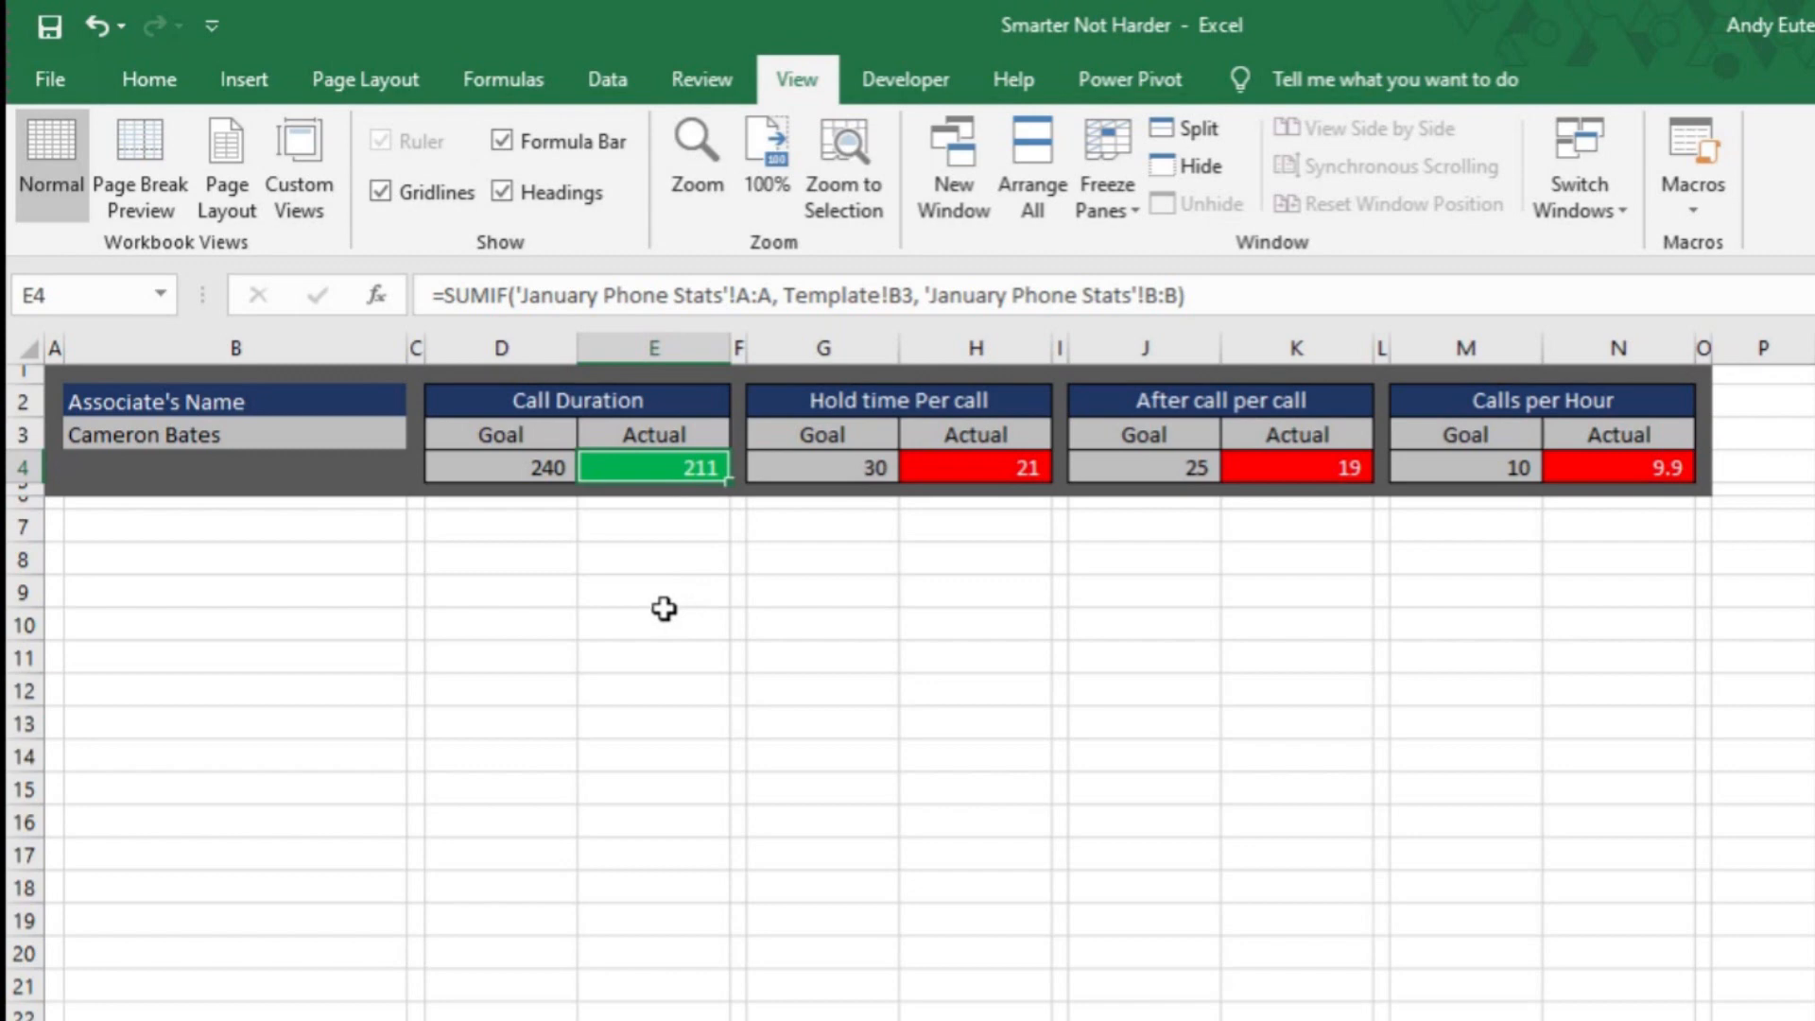
mouse_move(299, 543)
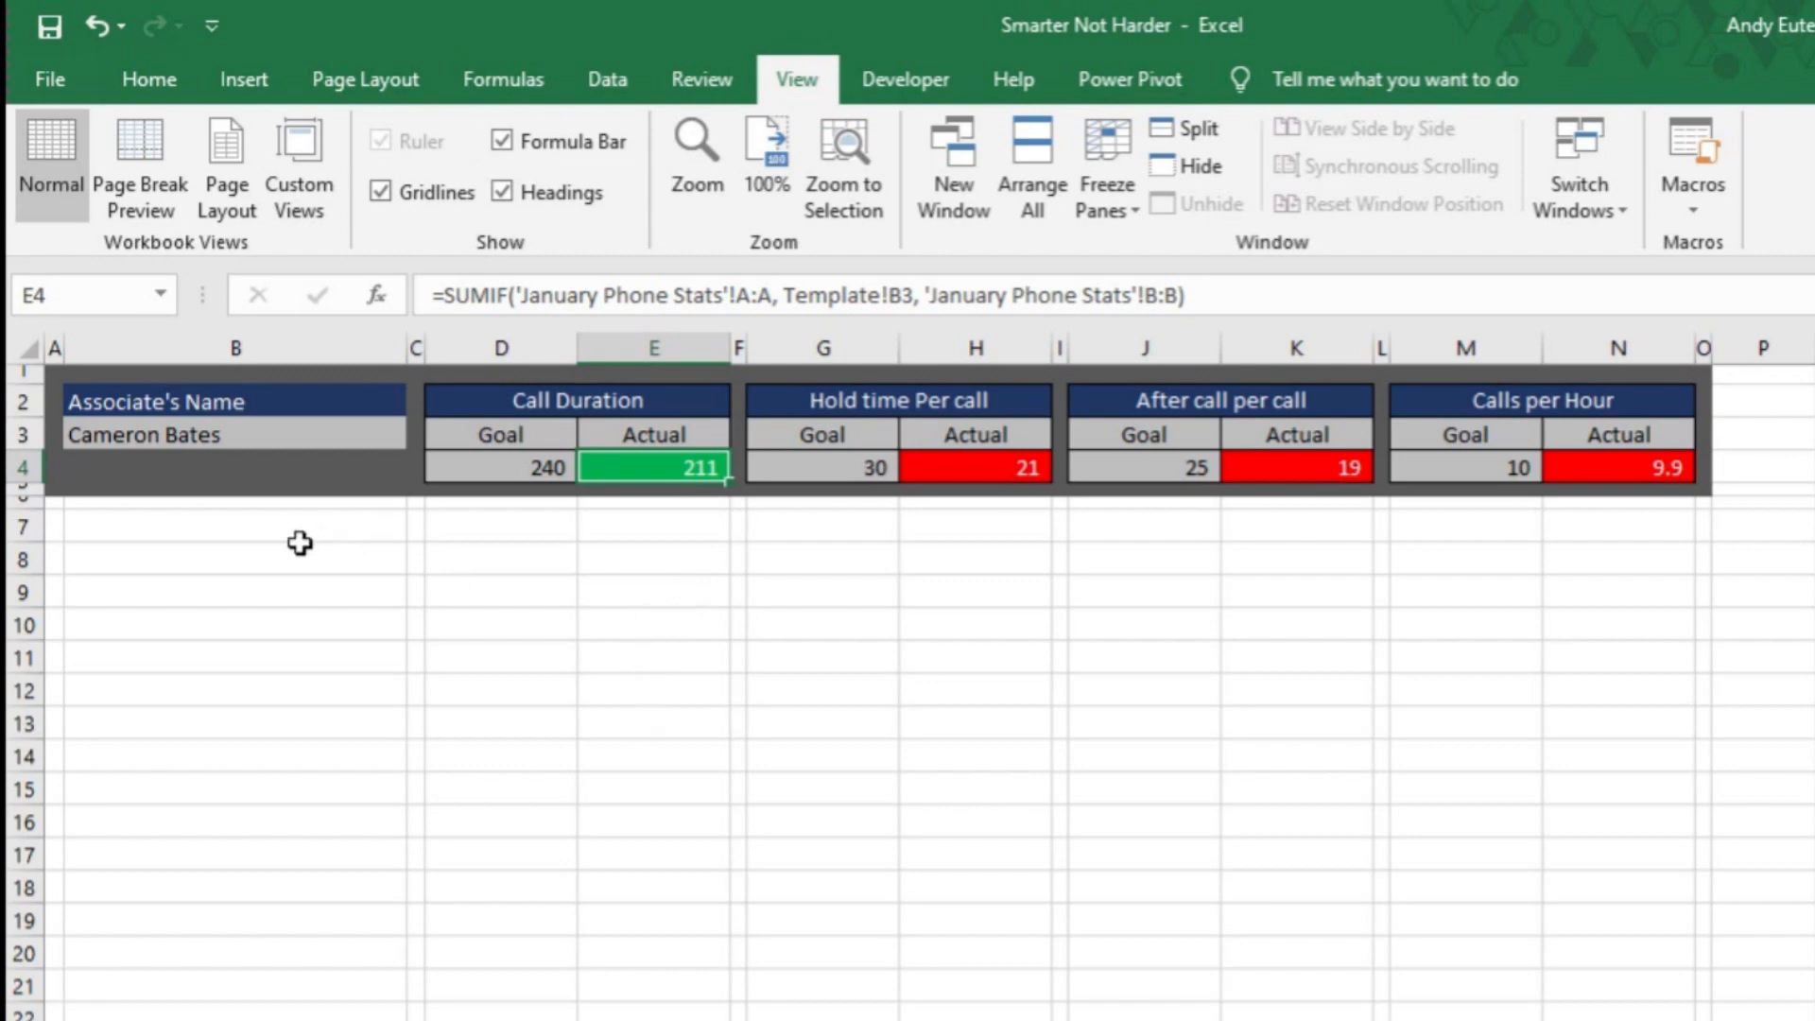
mouse_move(335, 517)
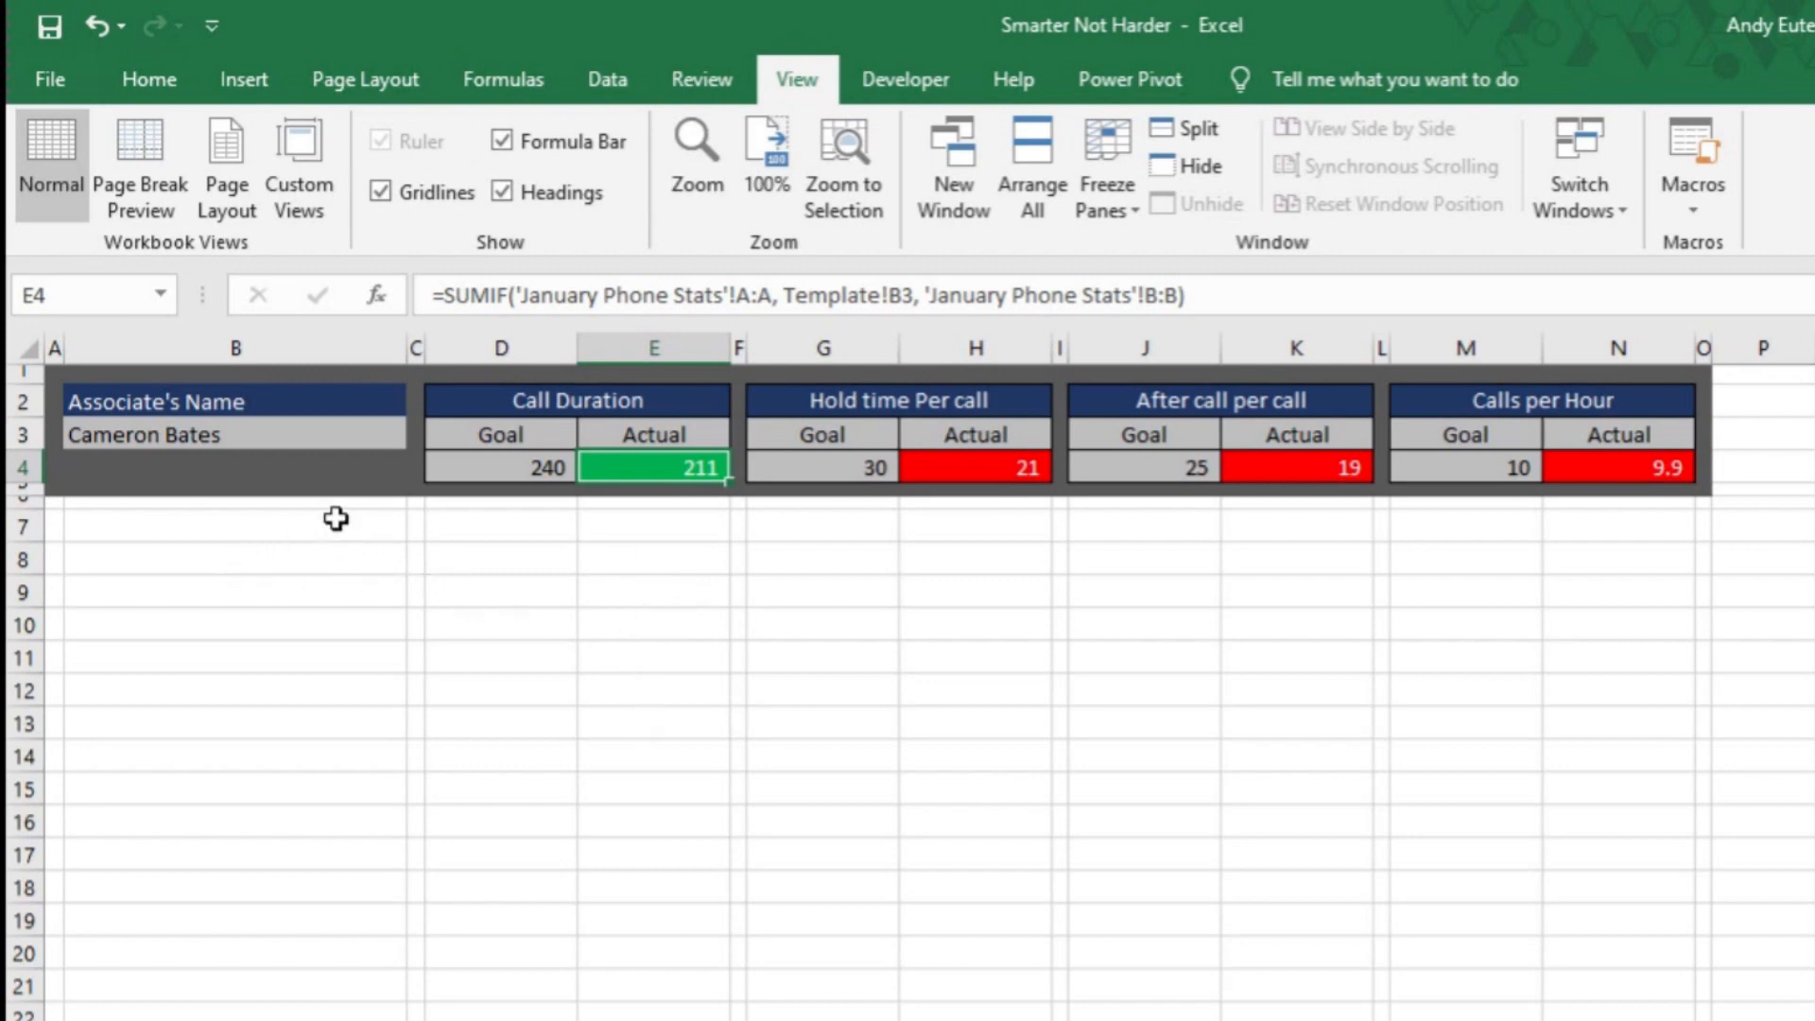
click(232, 434)
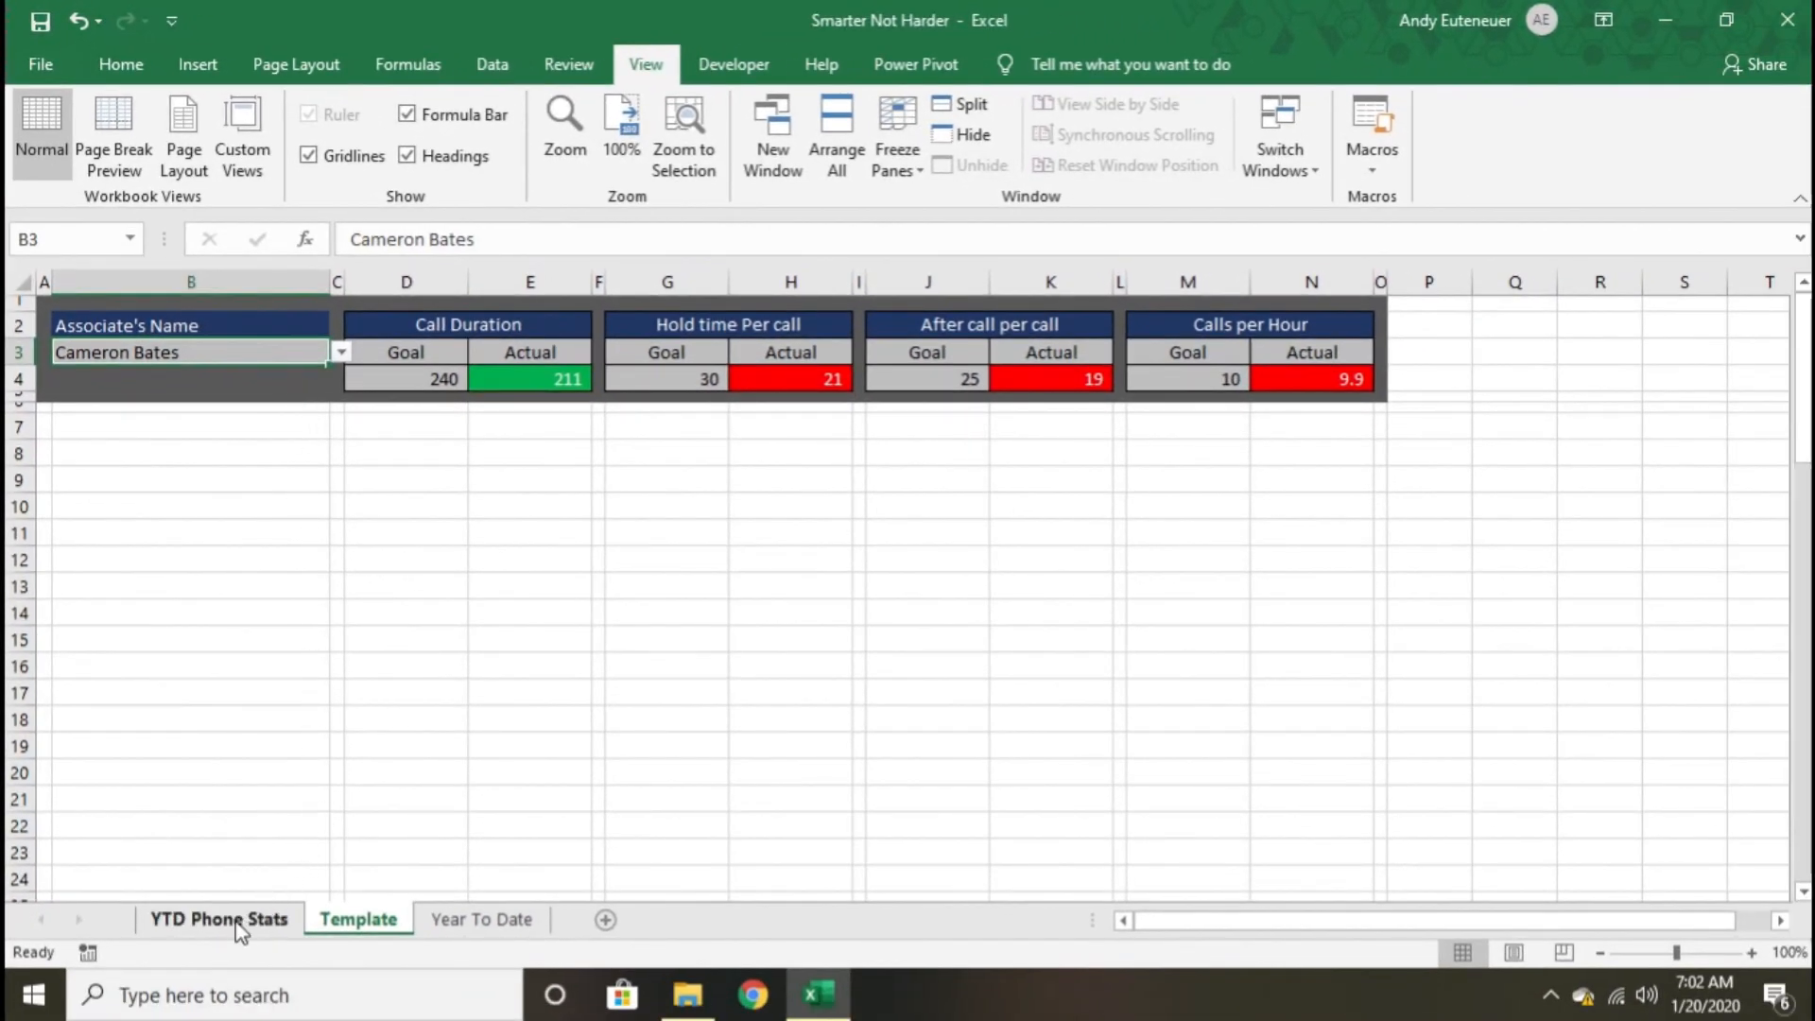
- Browse the YTD Phone Stats, Template and Year To Date sheets, checking the goal cells
click(218, 918)
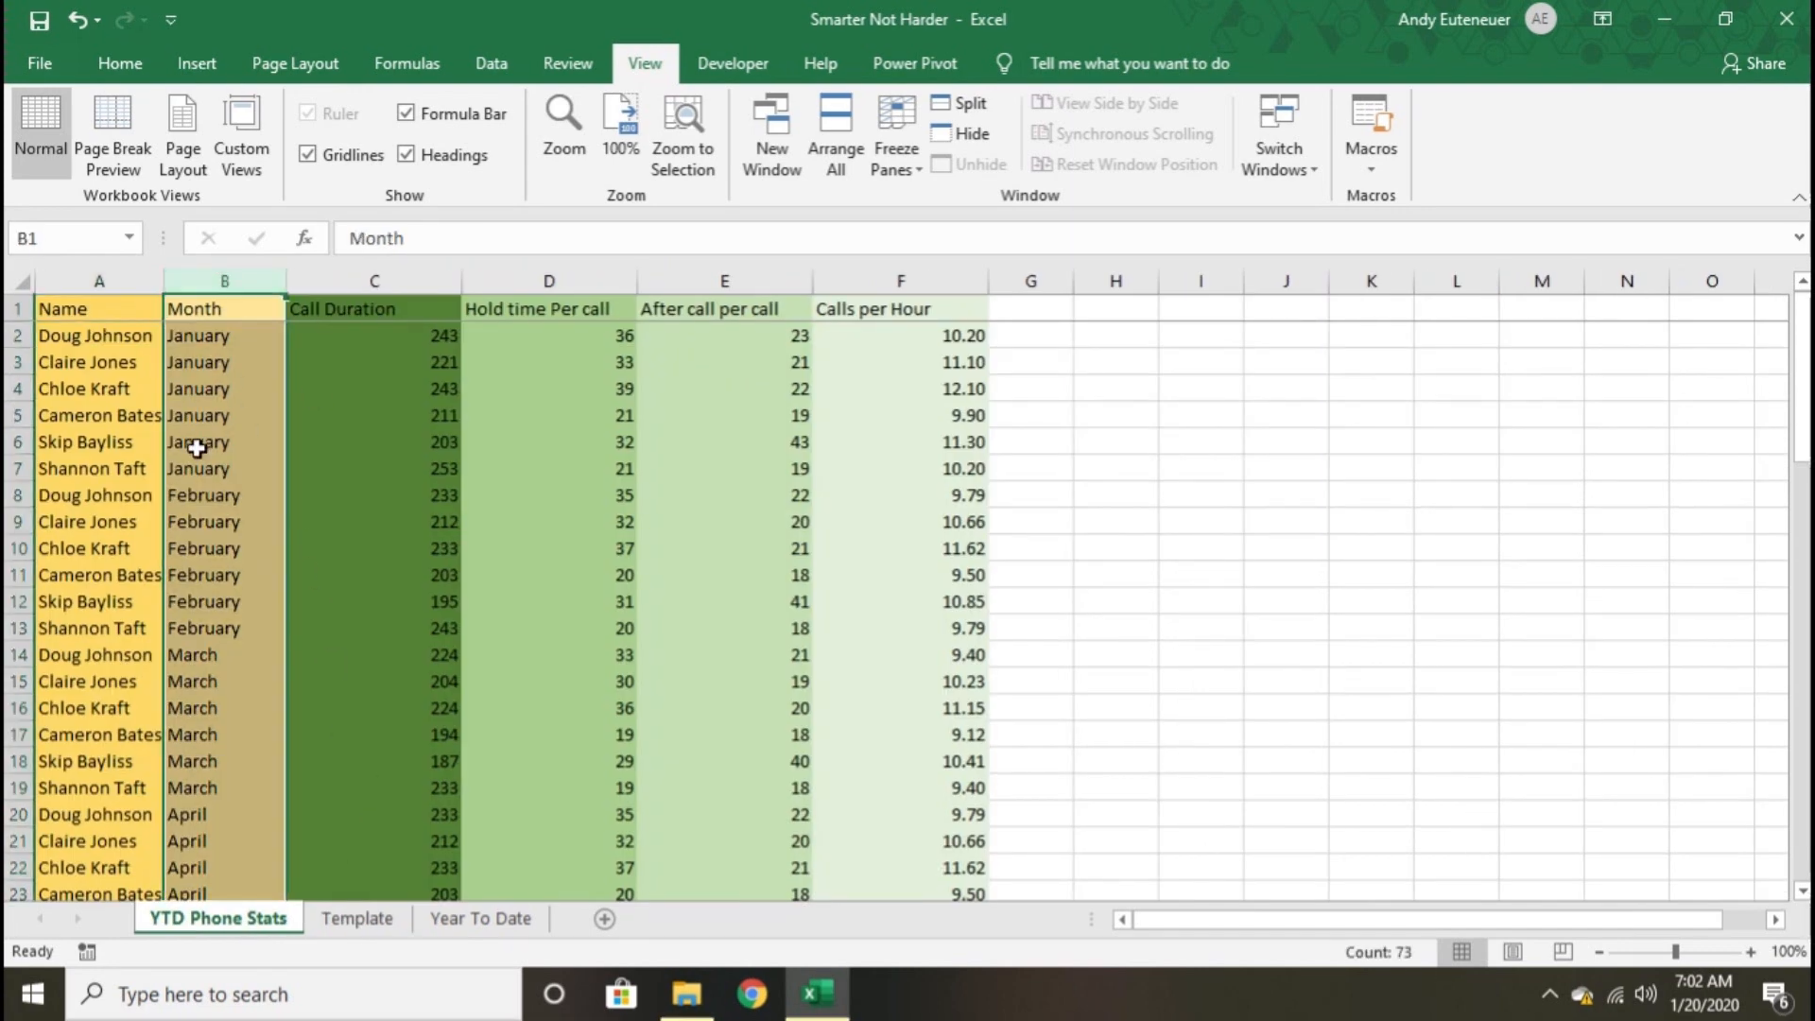
mouse_move(479, 918)
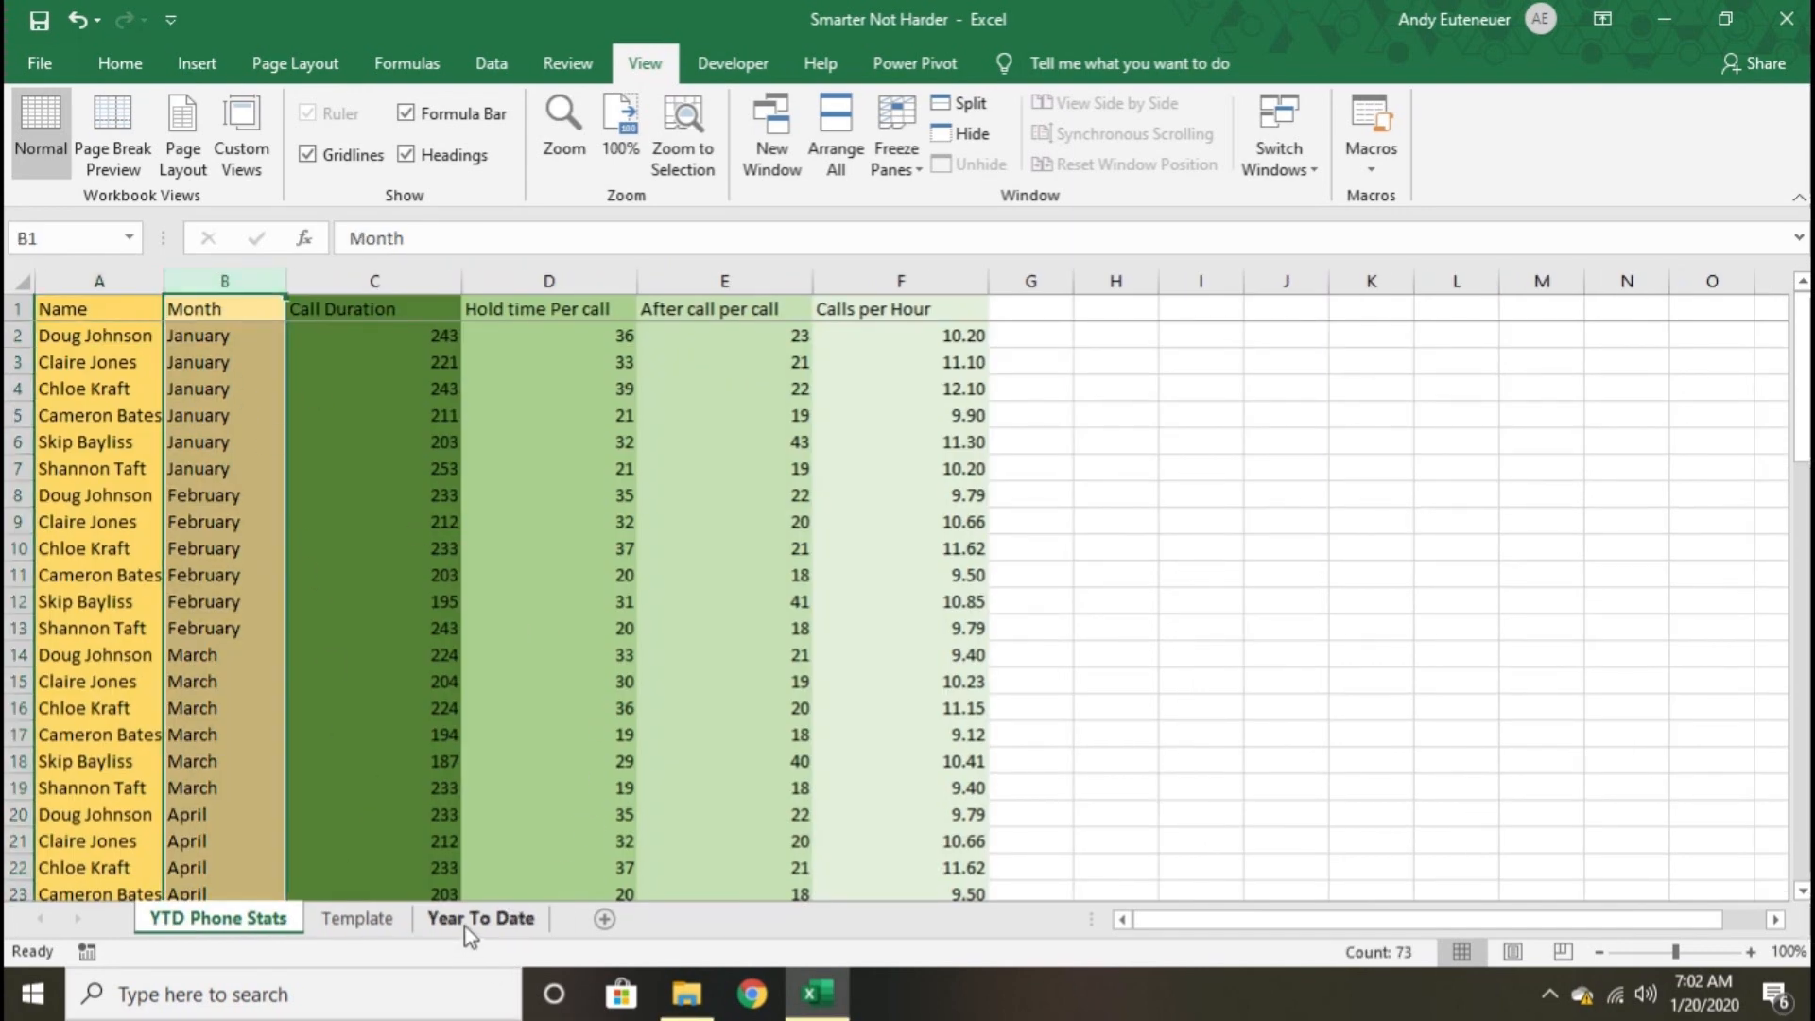
click(357, 918)
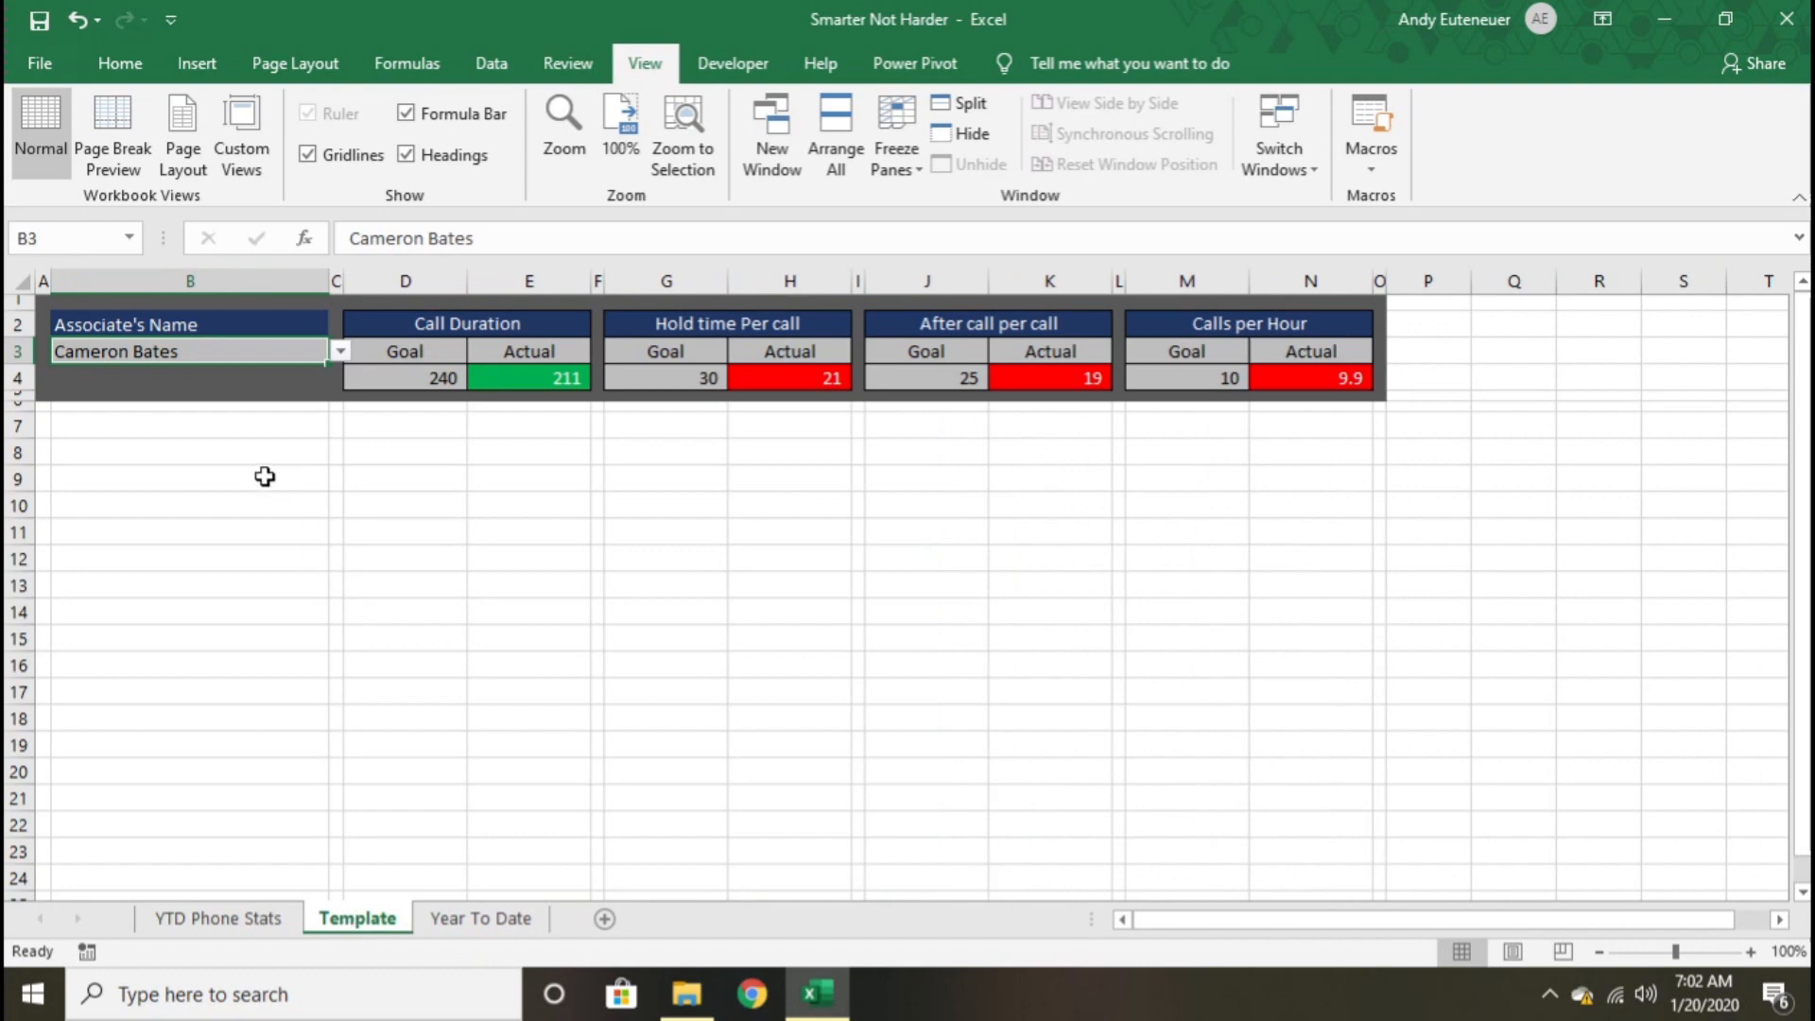
mouse_move(545, 672)
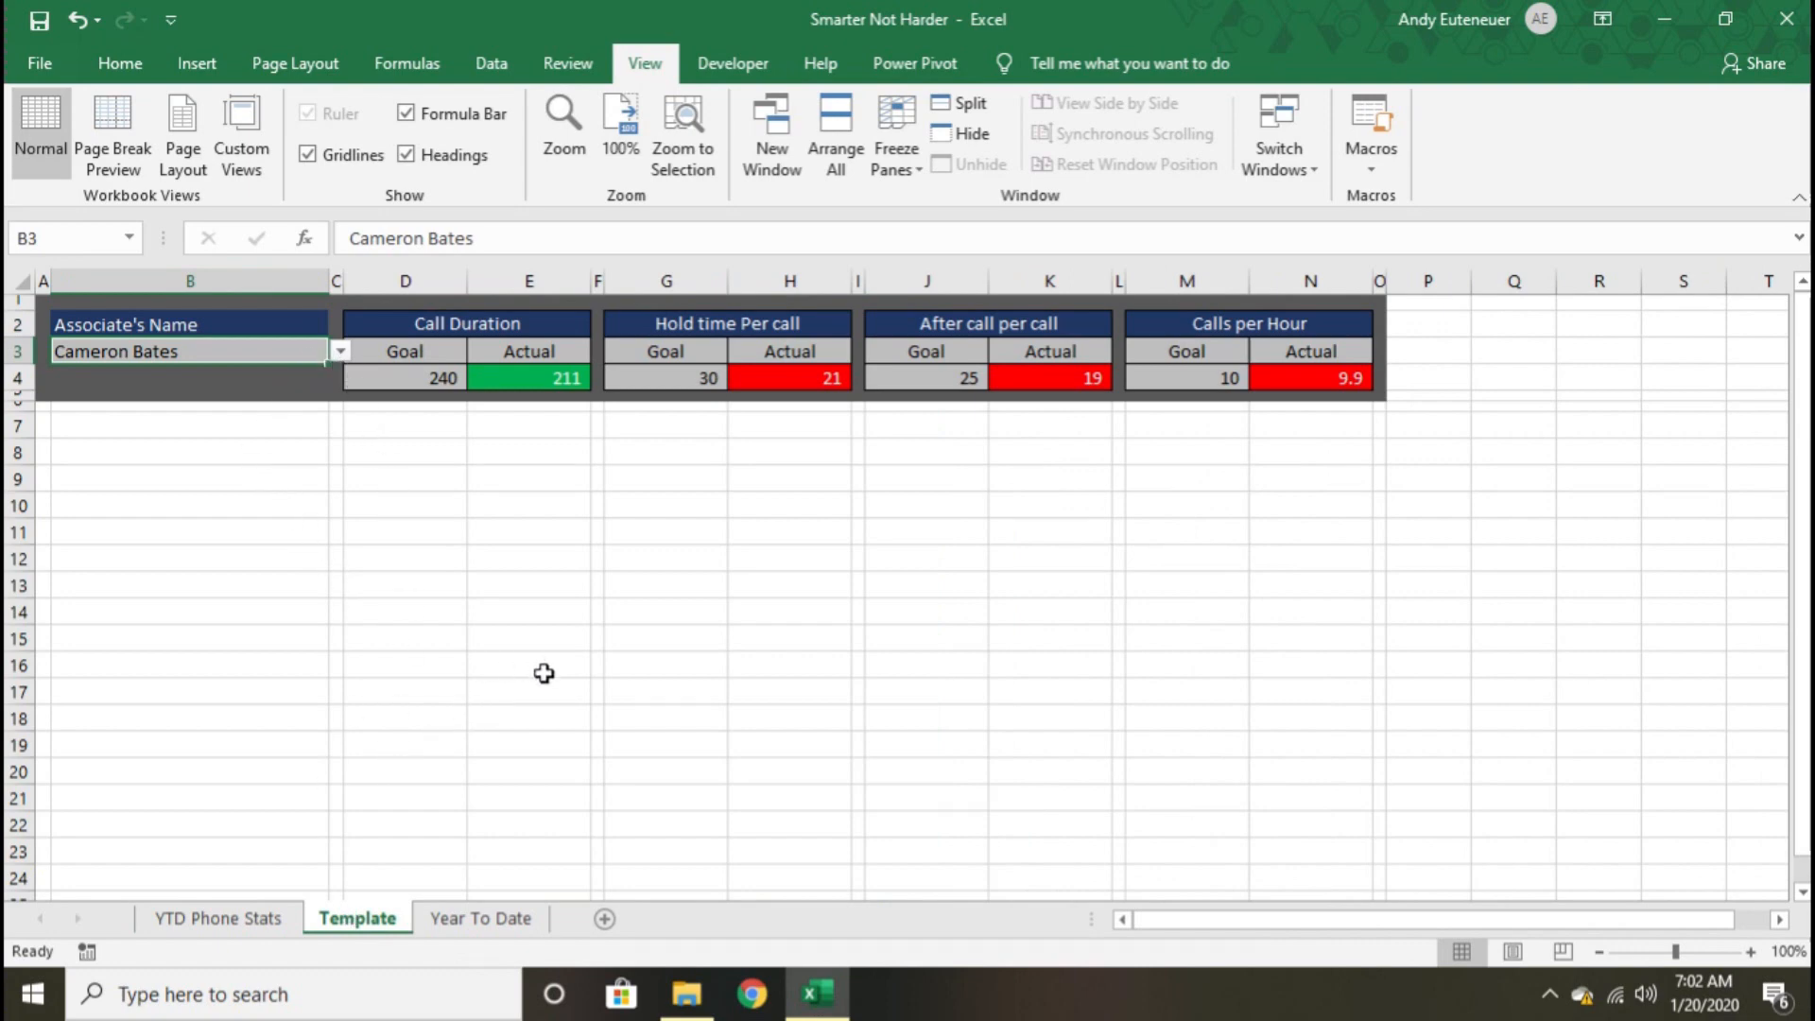
click(480, 918)
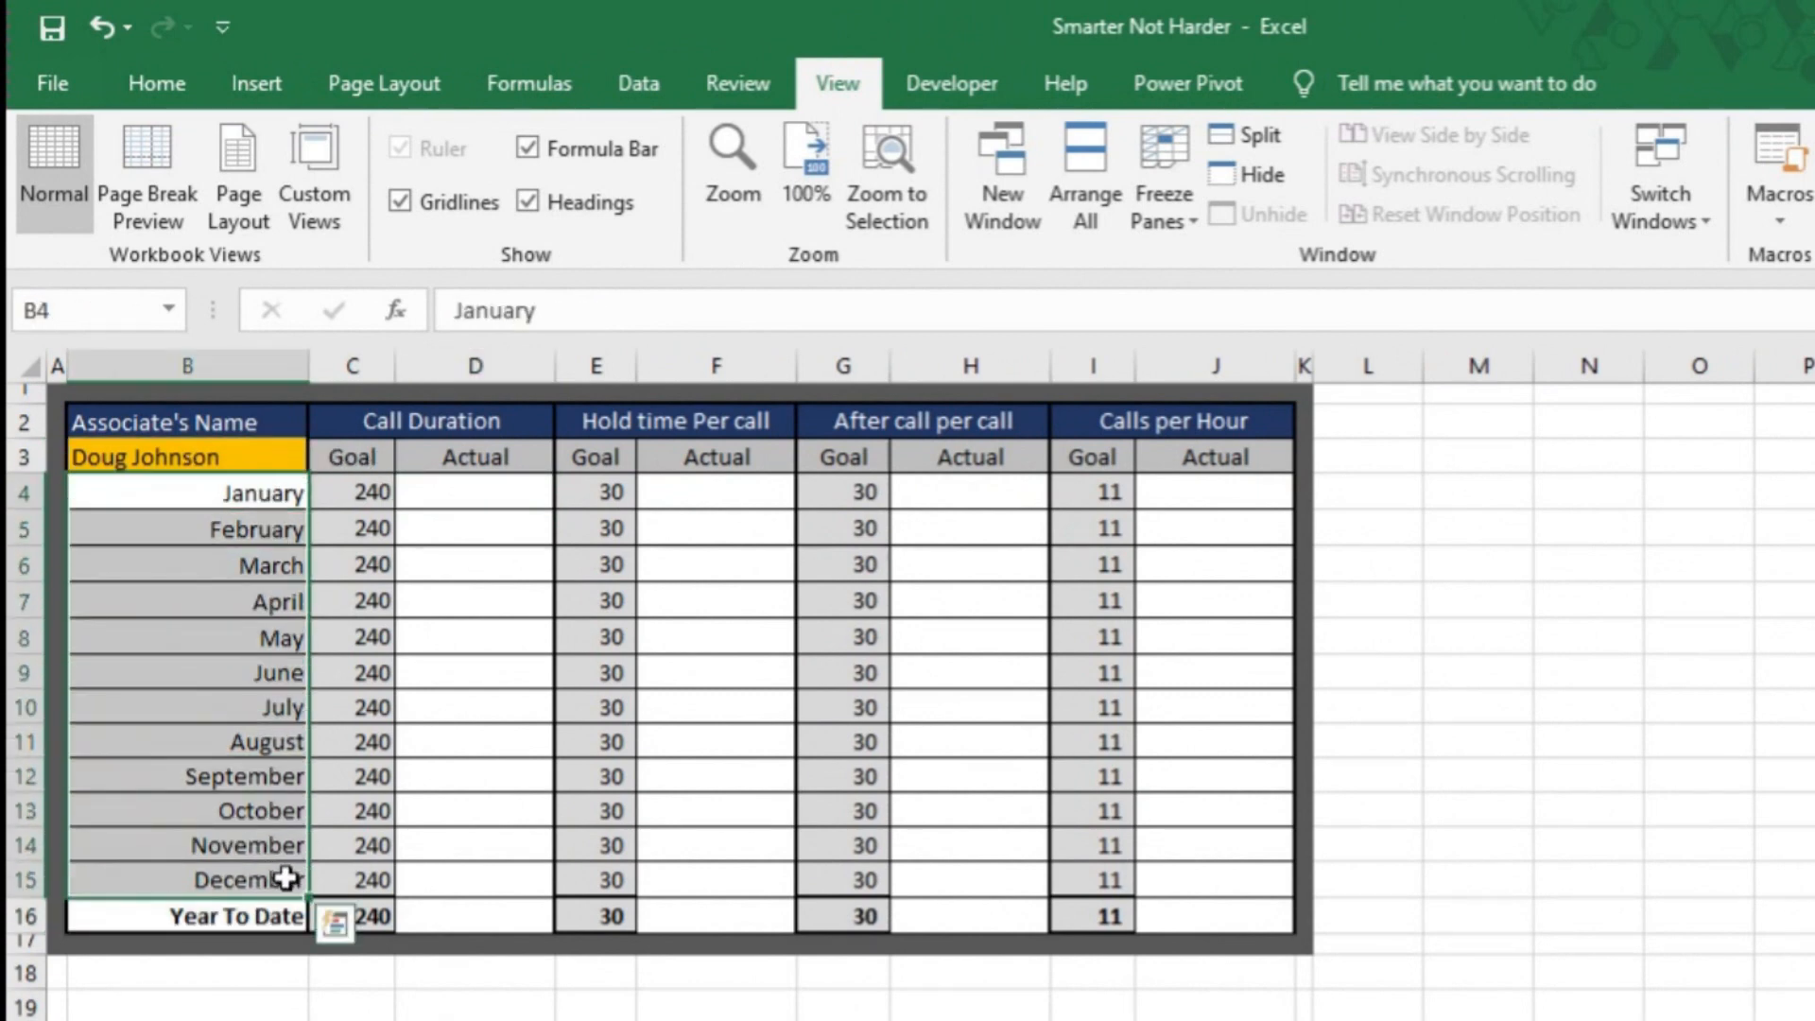
click(595, 456)
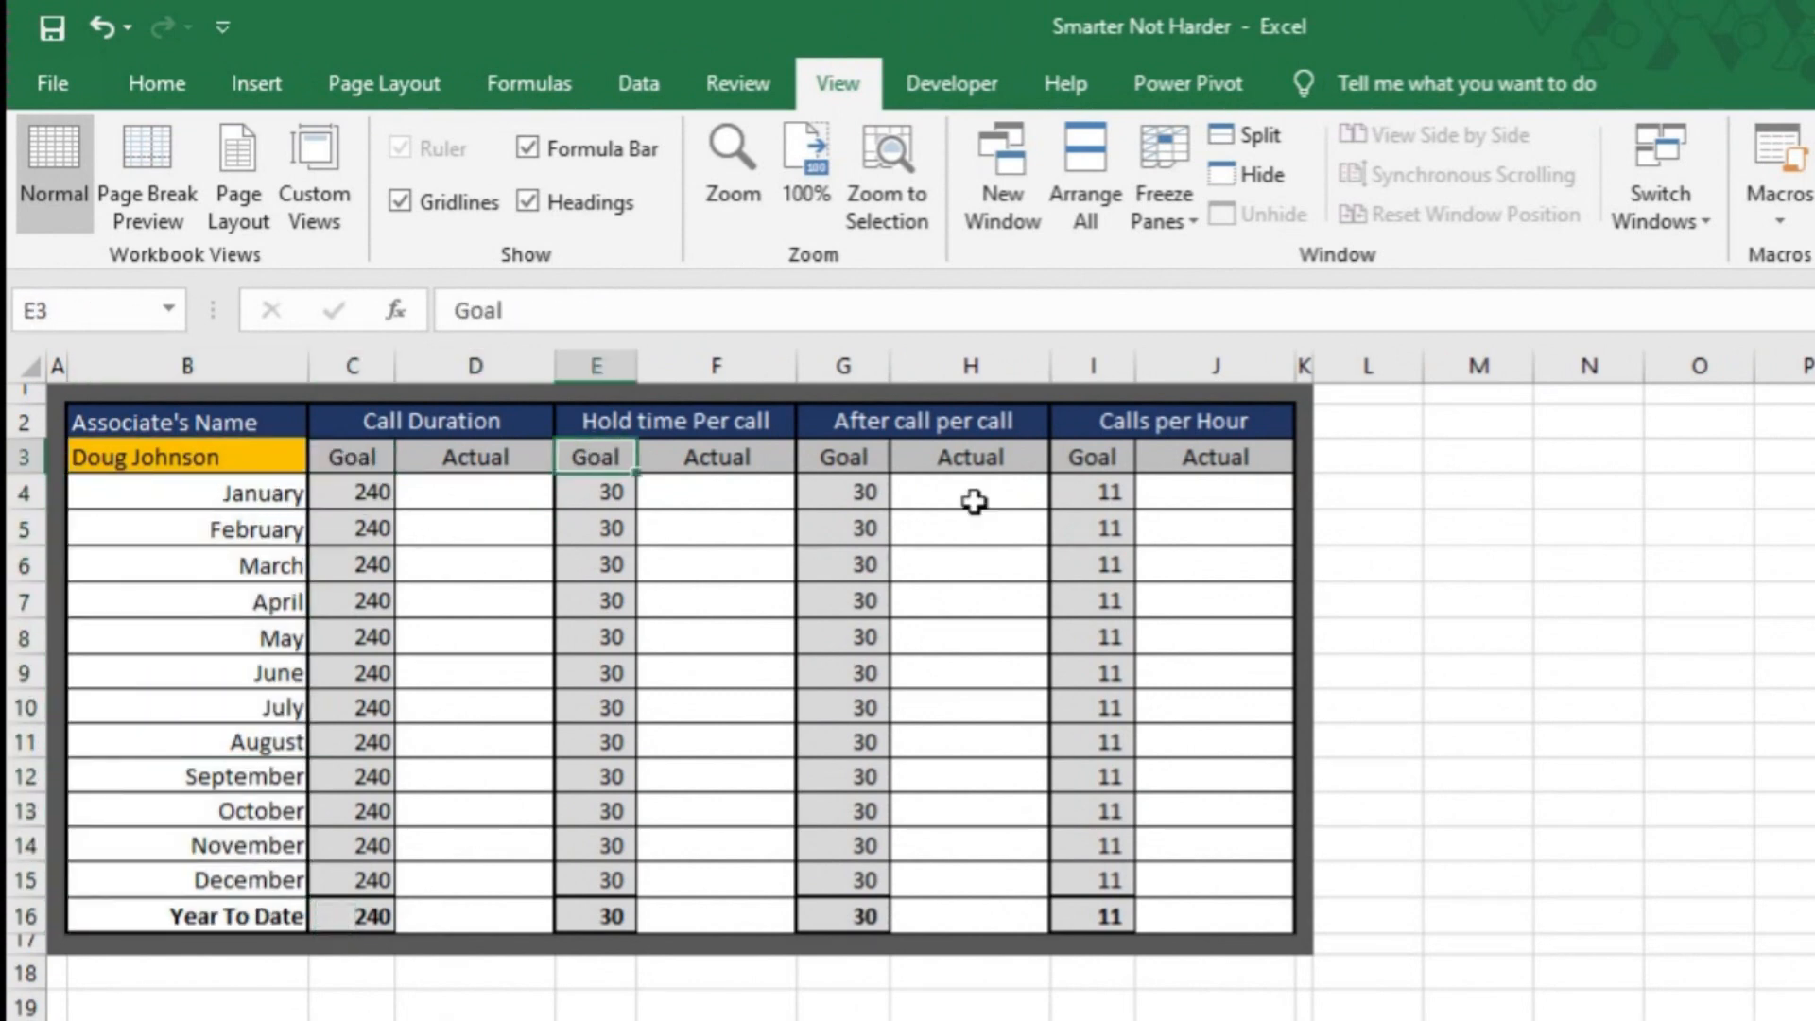
click(1089, 455)
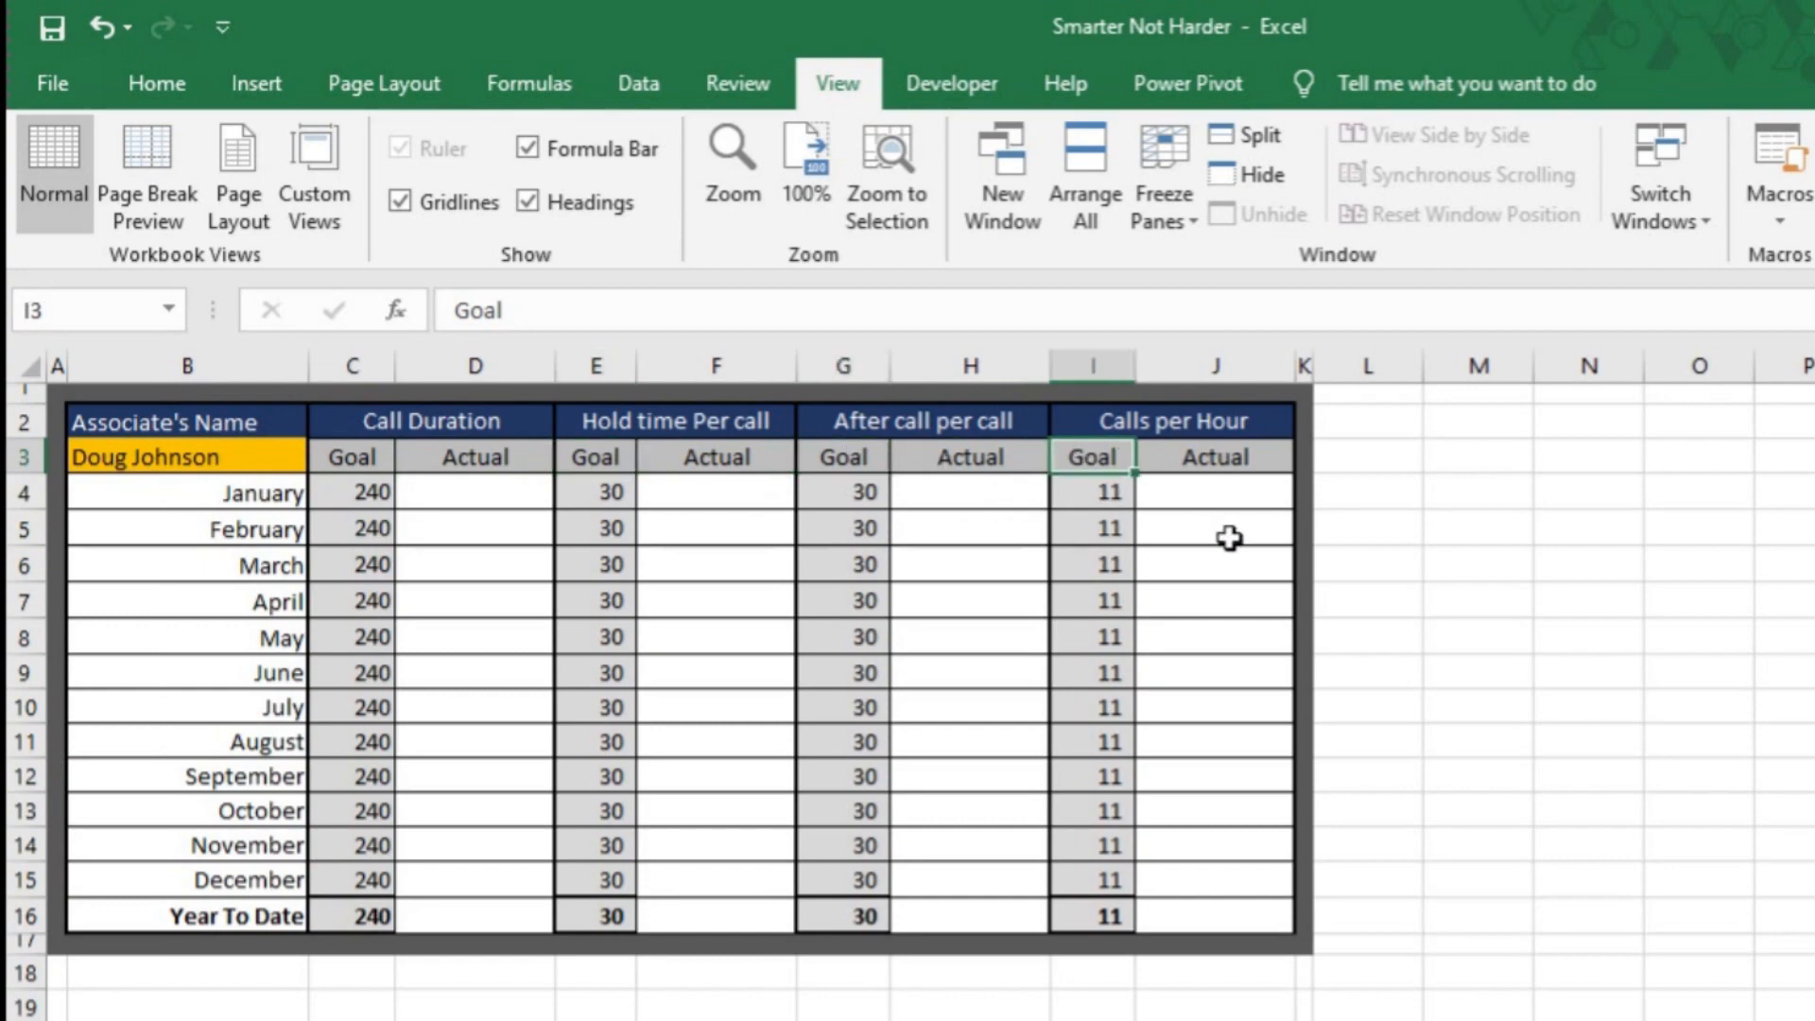
mouse_move(625, 568)
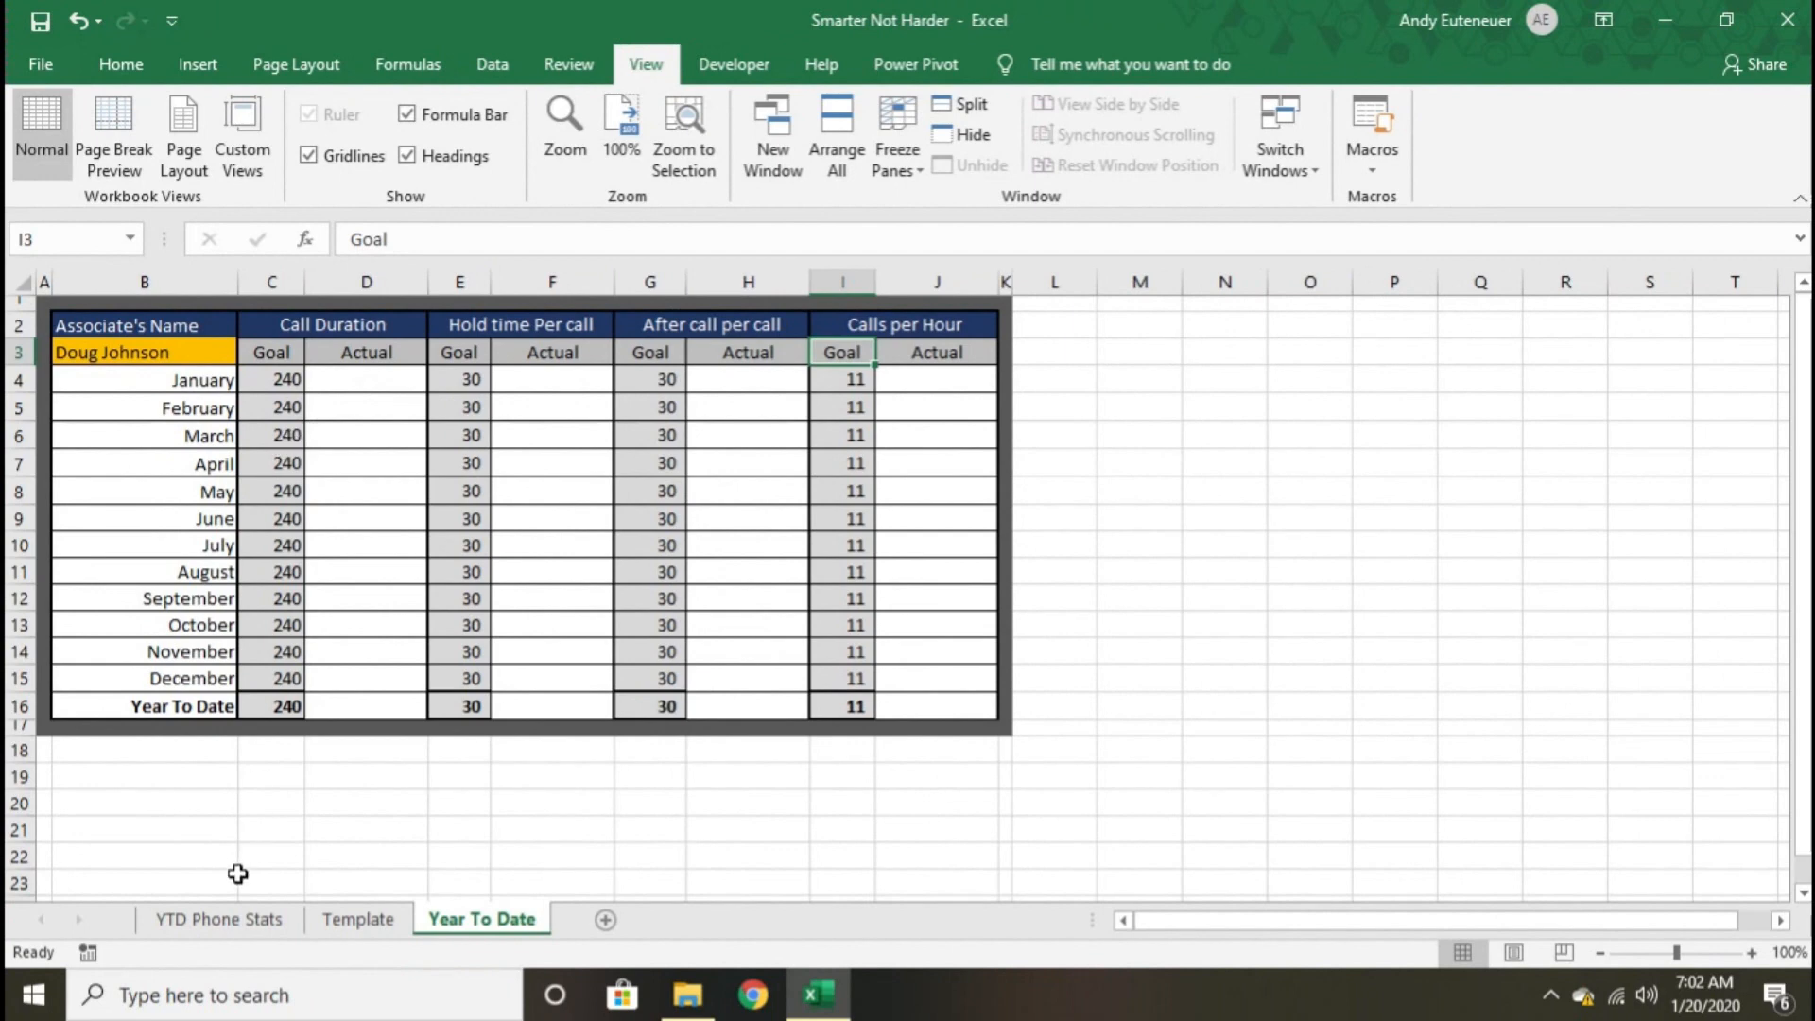
- Select the headings and January rows of the phone stats, then view the Year To Date sheet
click(217, 919)
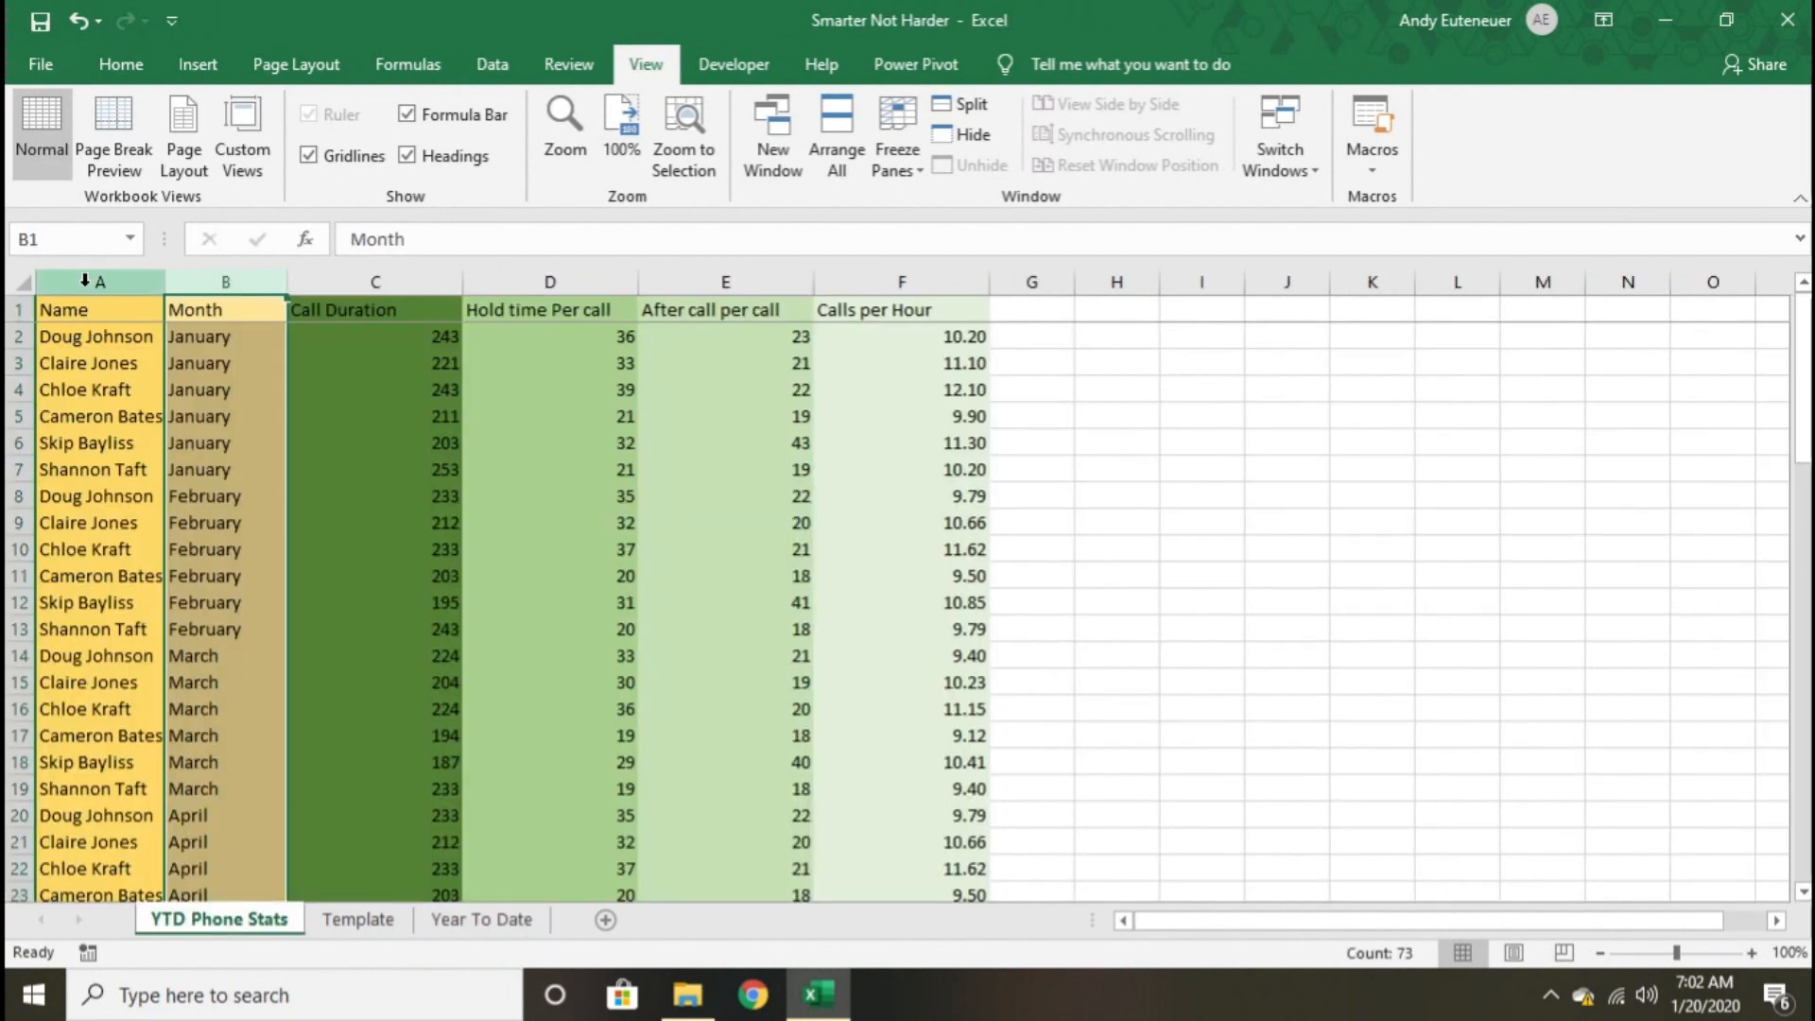
drag(64, 308, 625, 388)
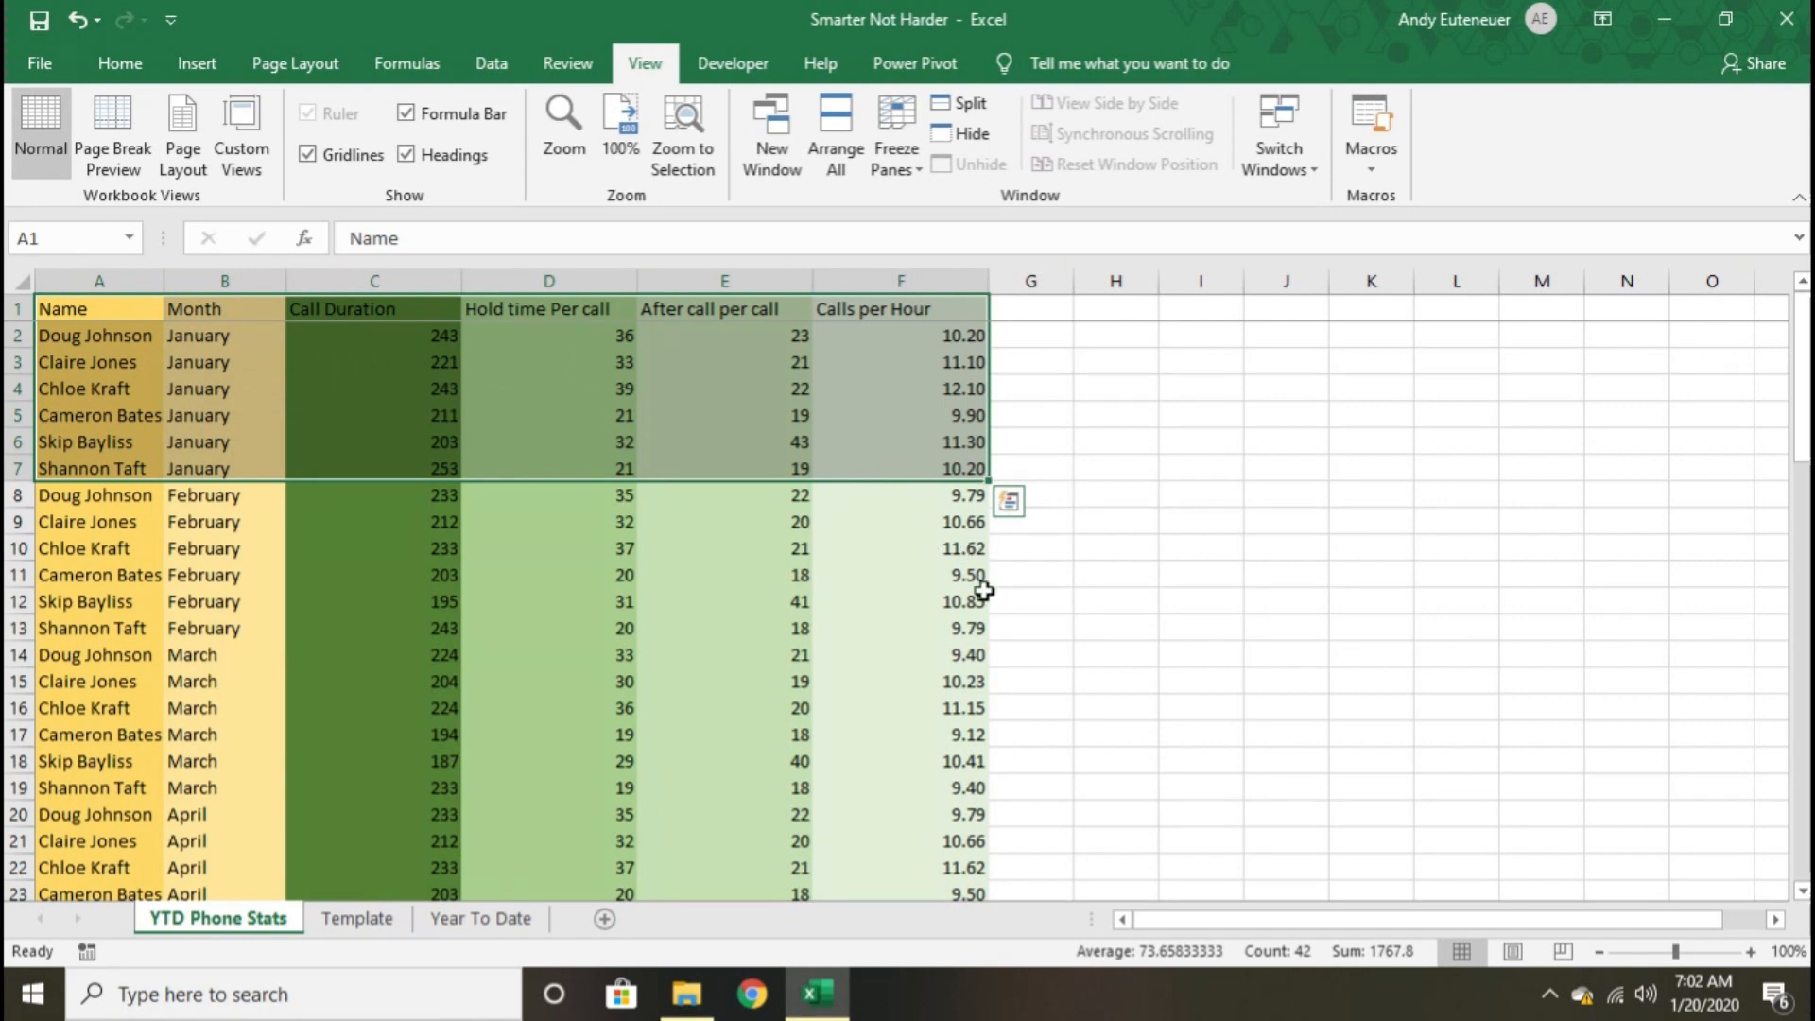
scroll(down, 3)
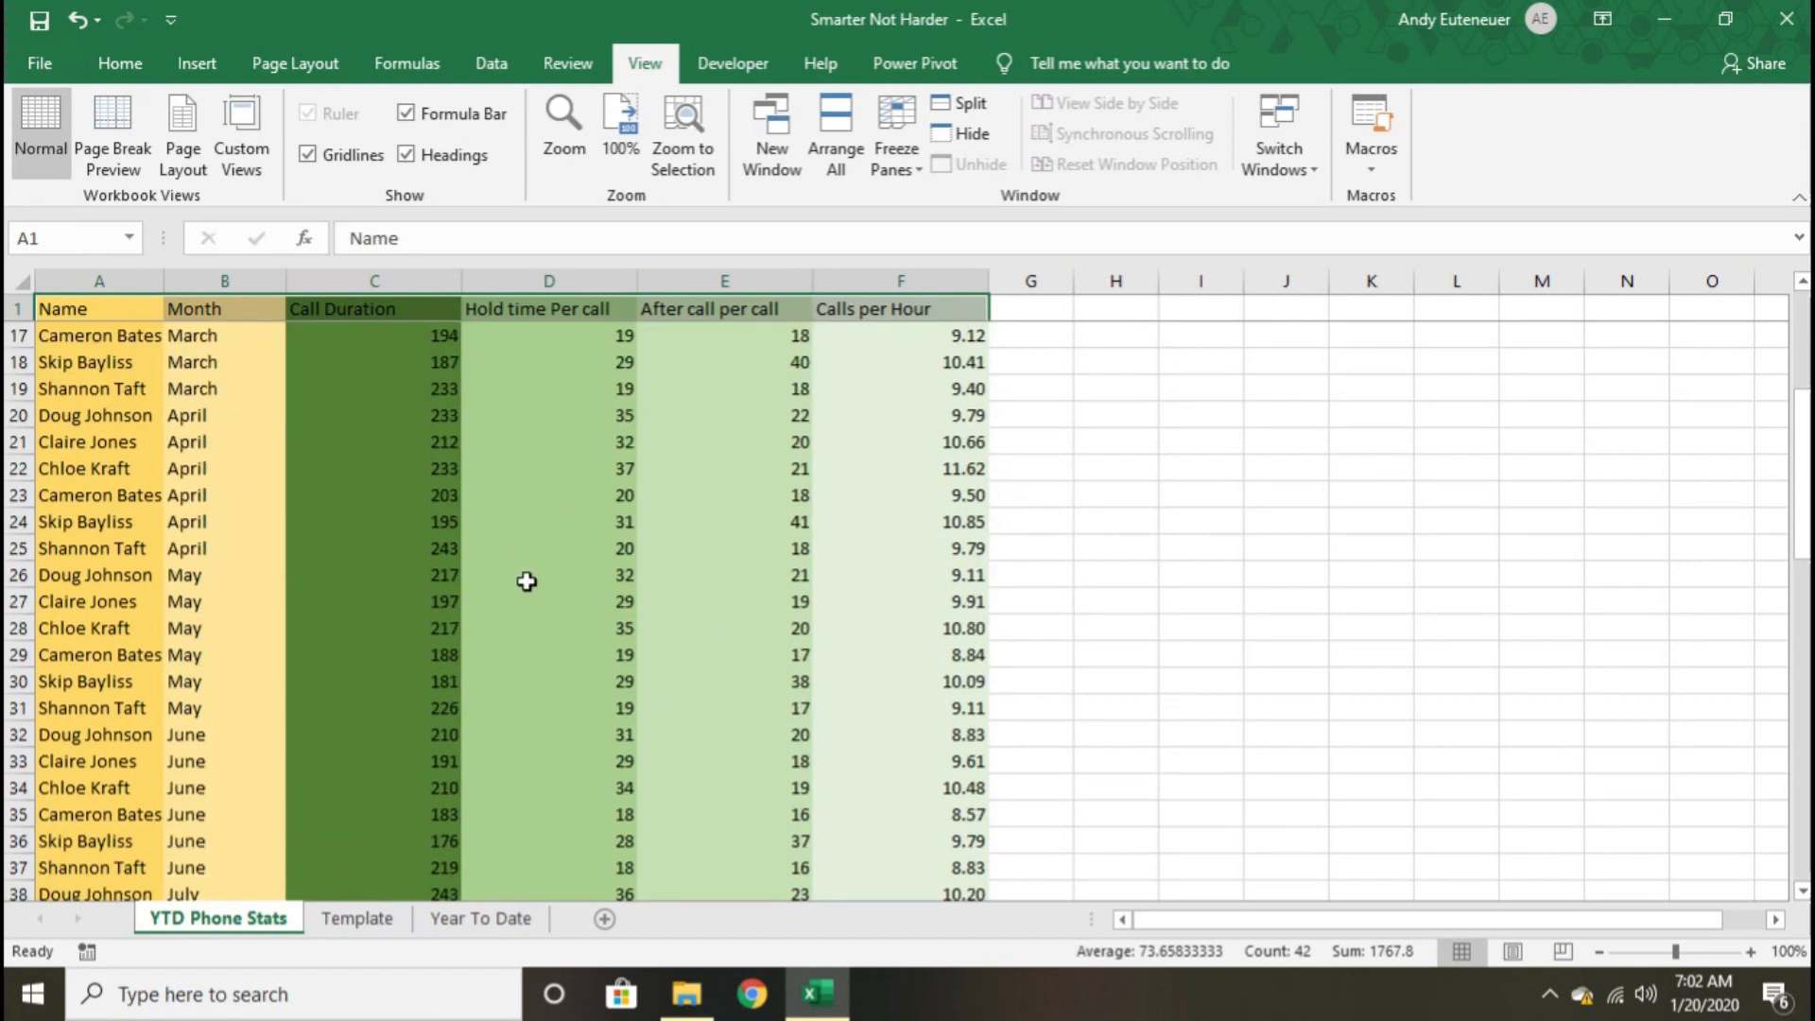
scroll(down, 3)
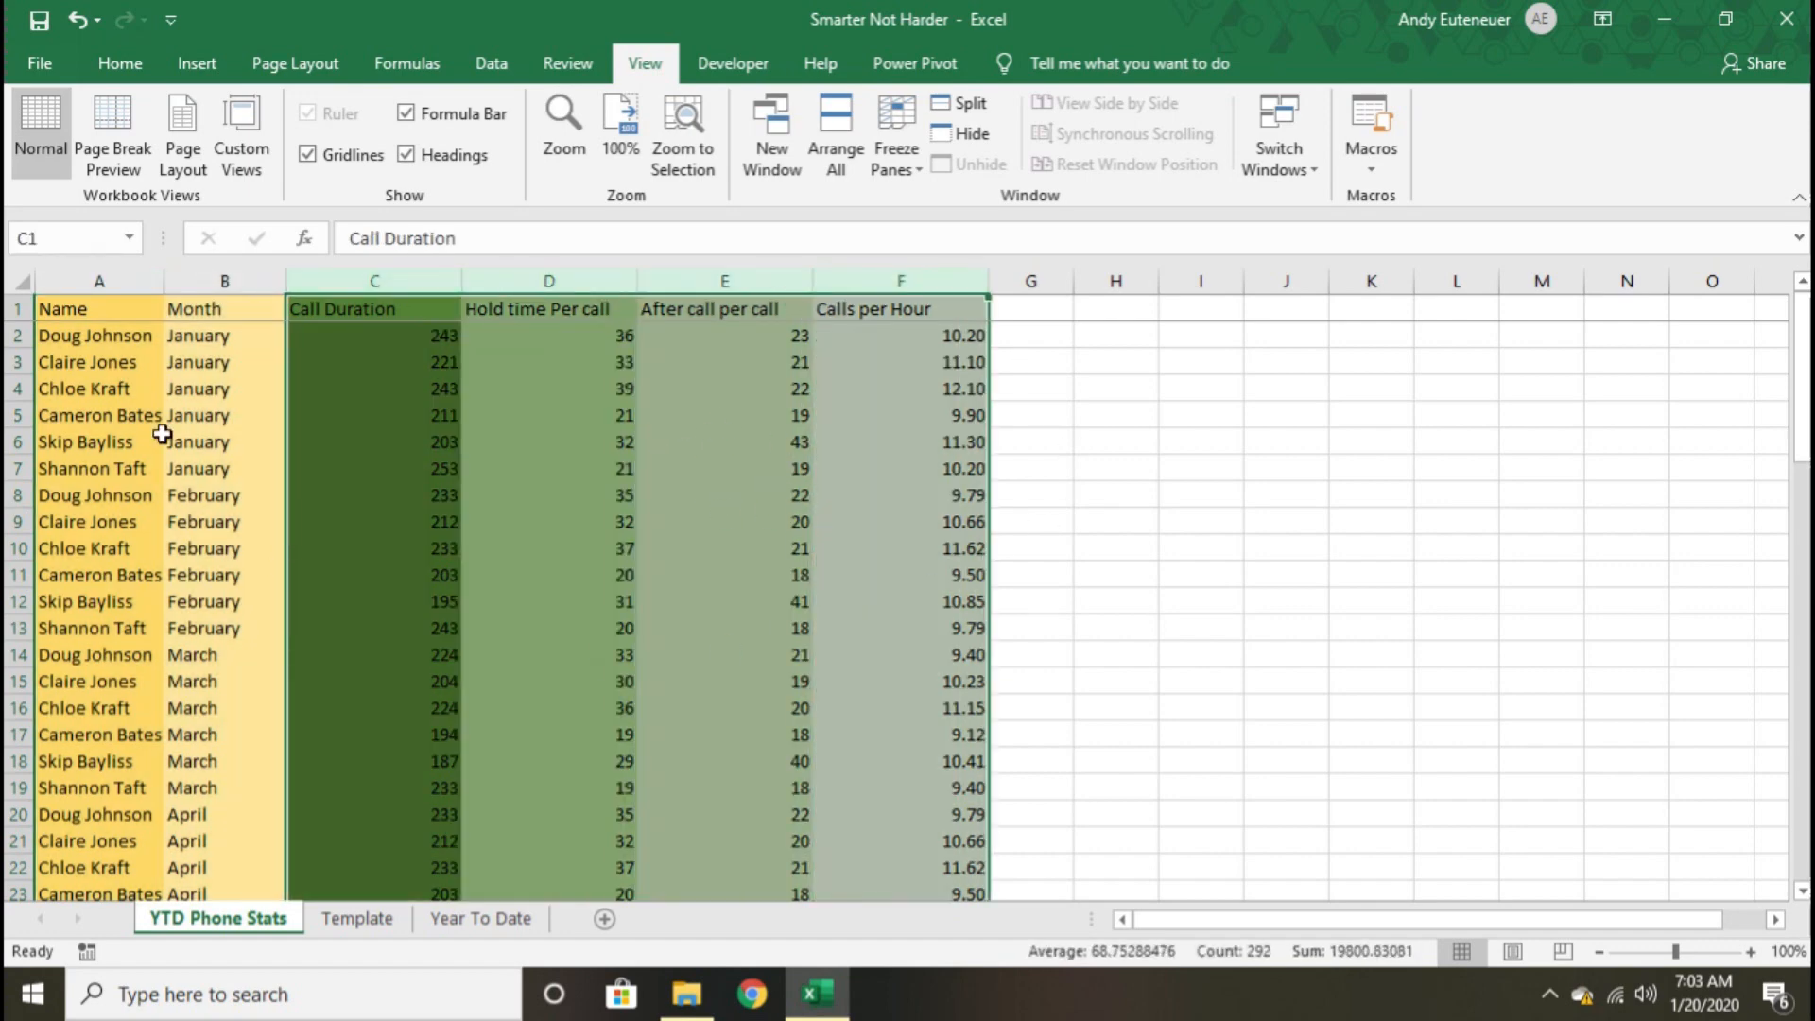
click(480, 918)
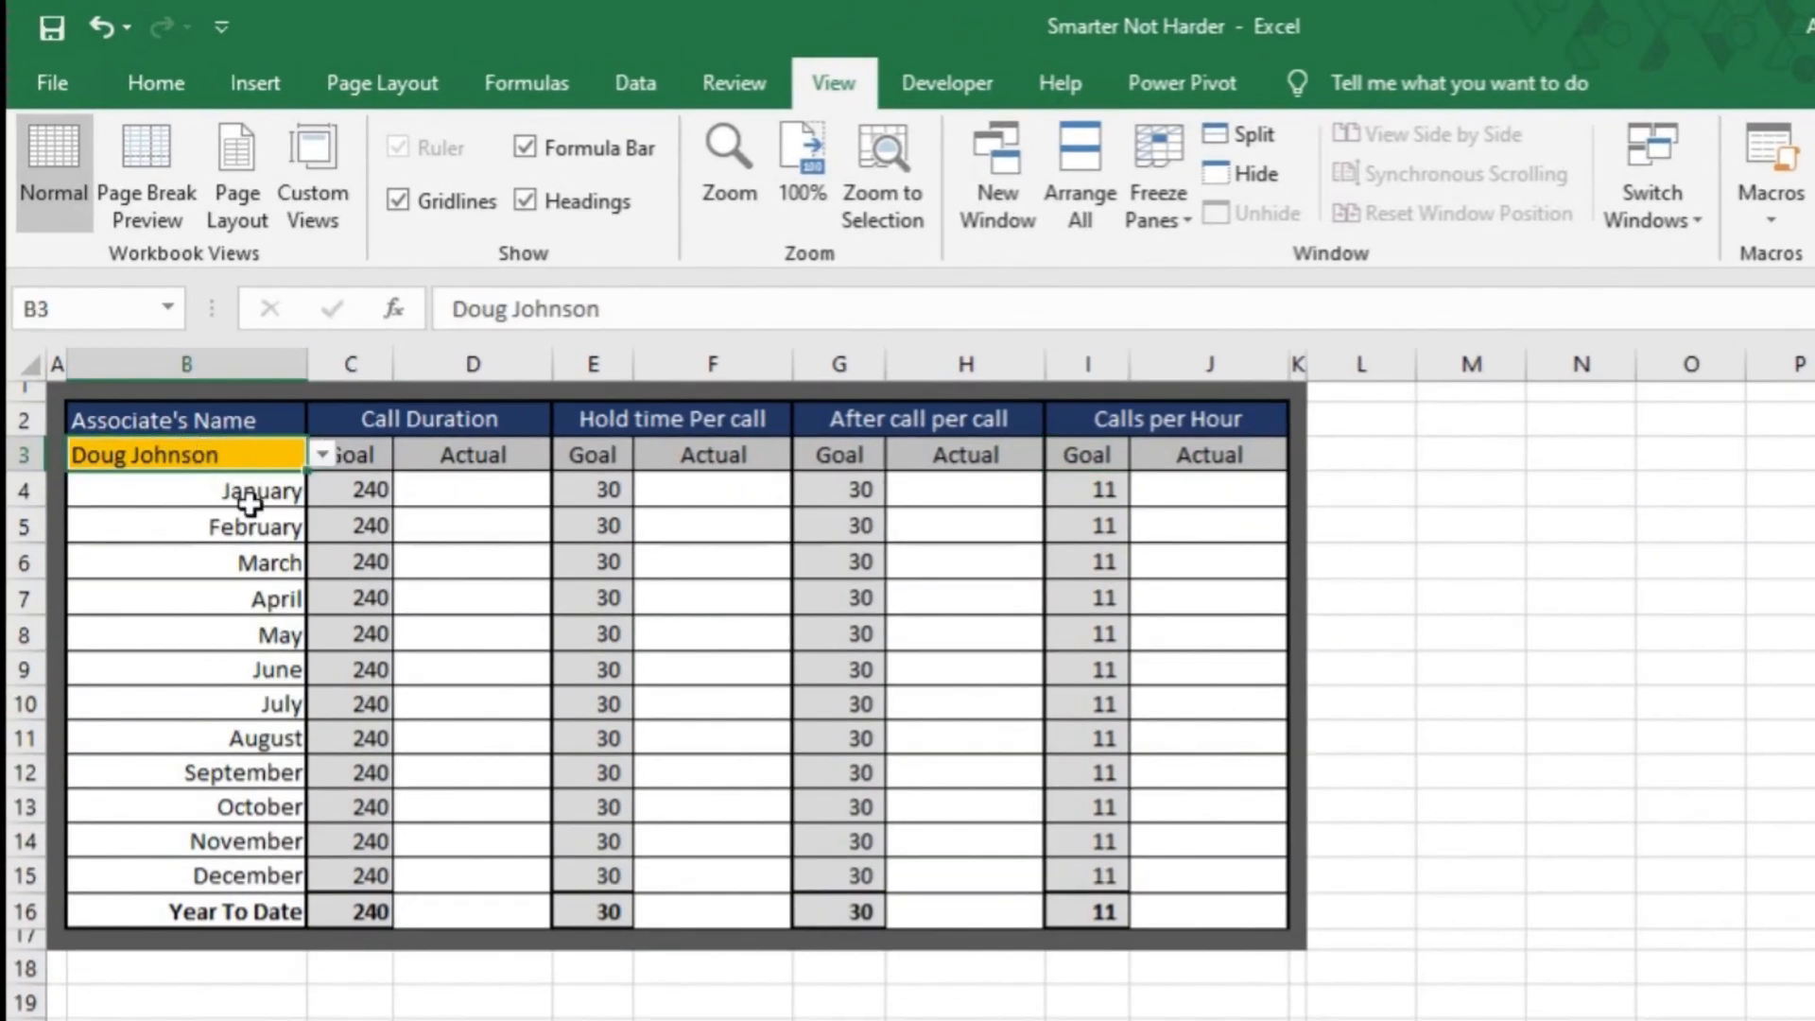
mouse_move(438, 485)
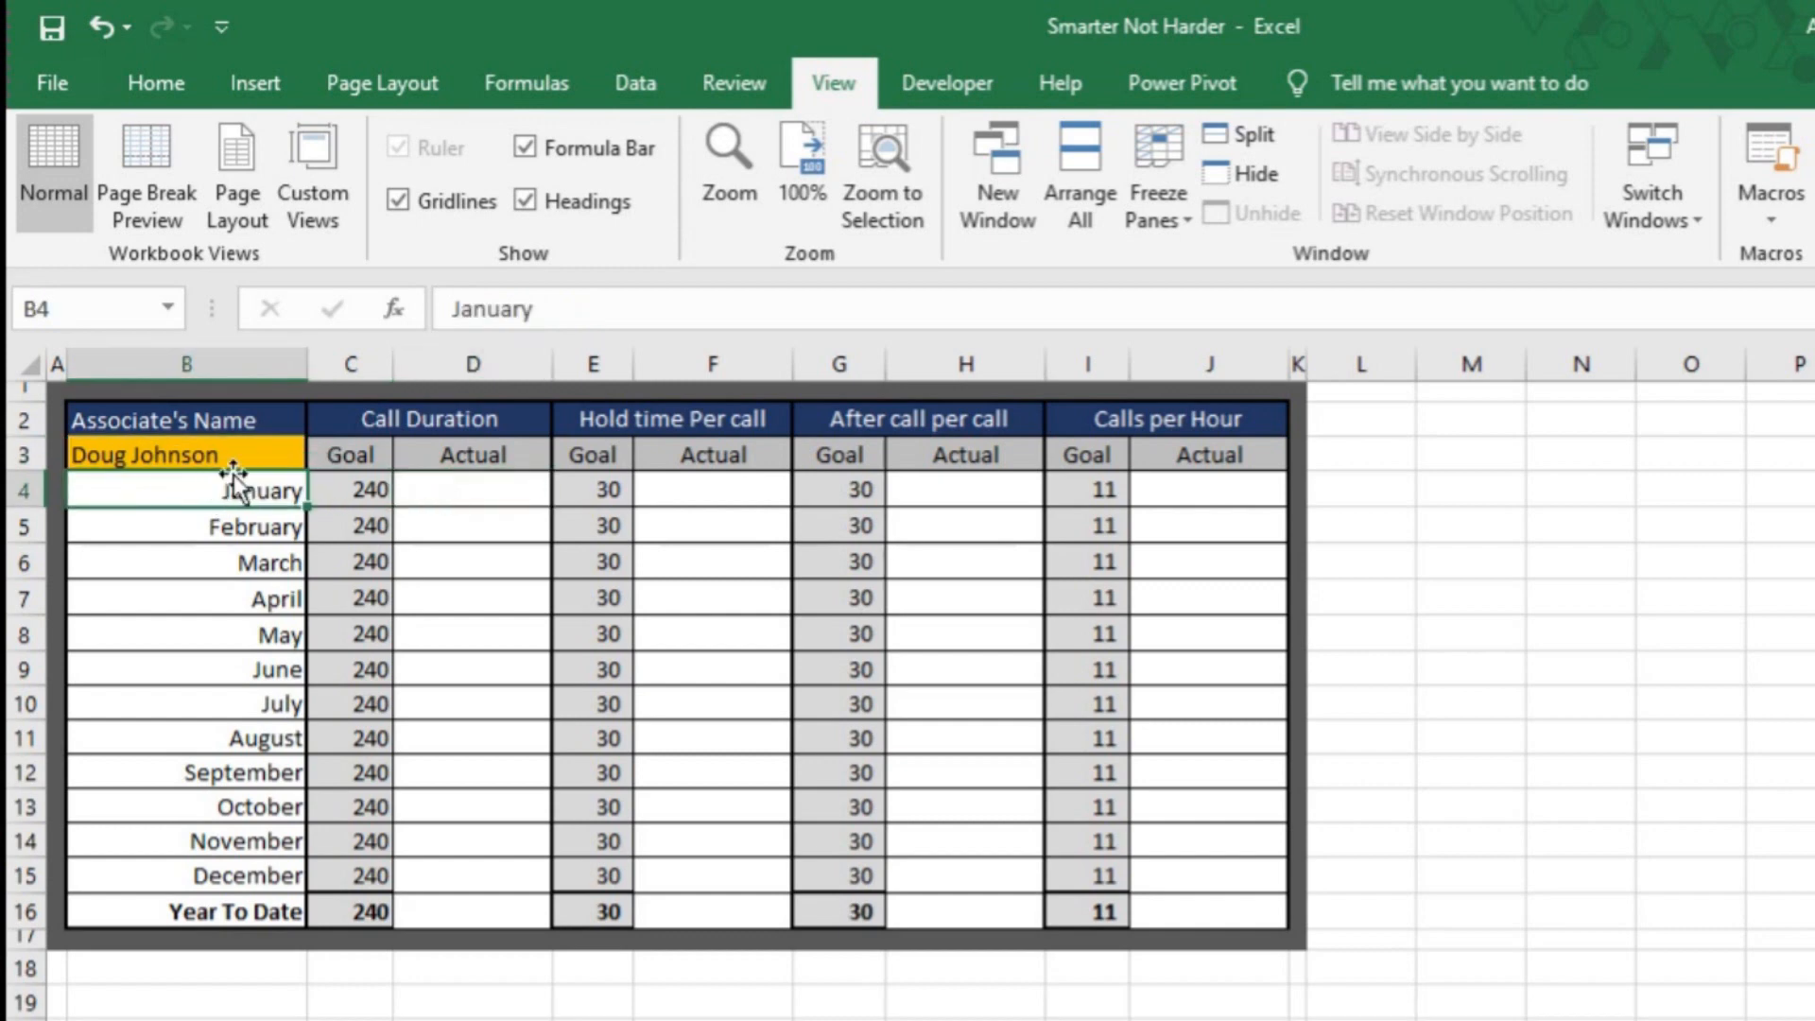
mouse_move(231, 527)
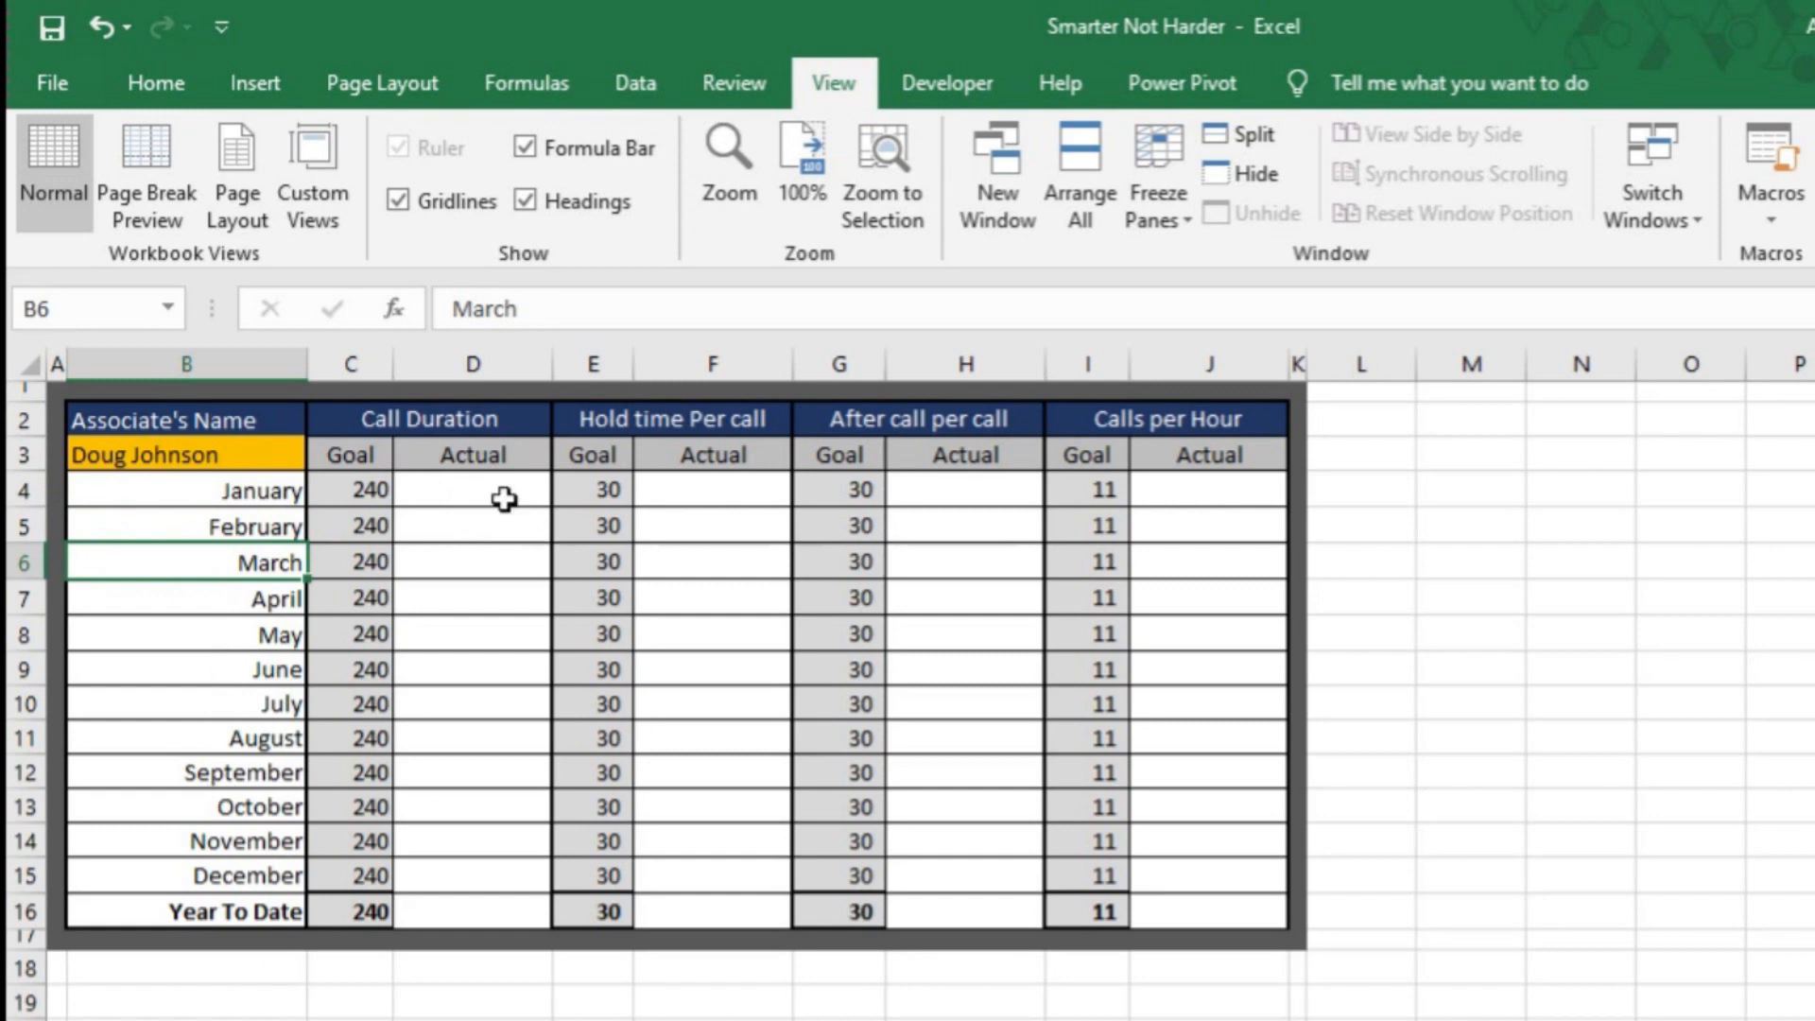
- In D4, start a SUMIFS using the YTD Phone Stats Call Duration column as sum range
click(473, 490)
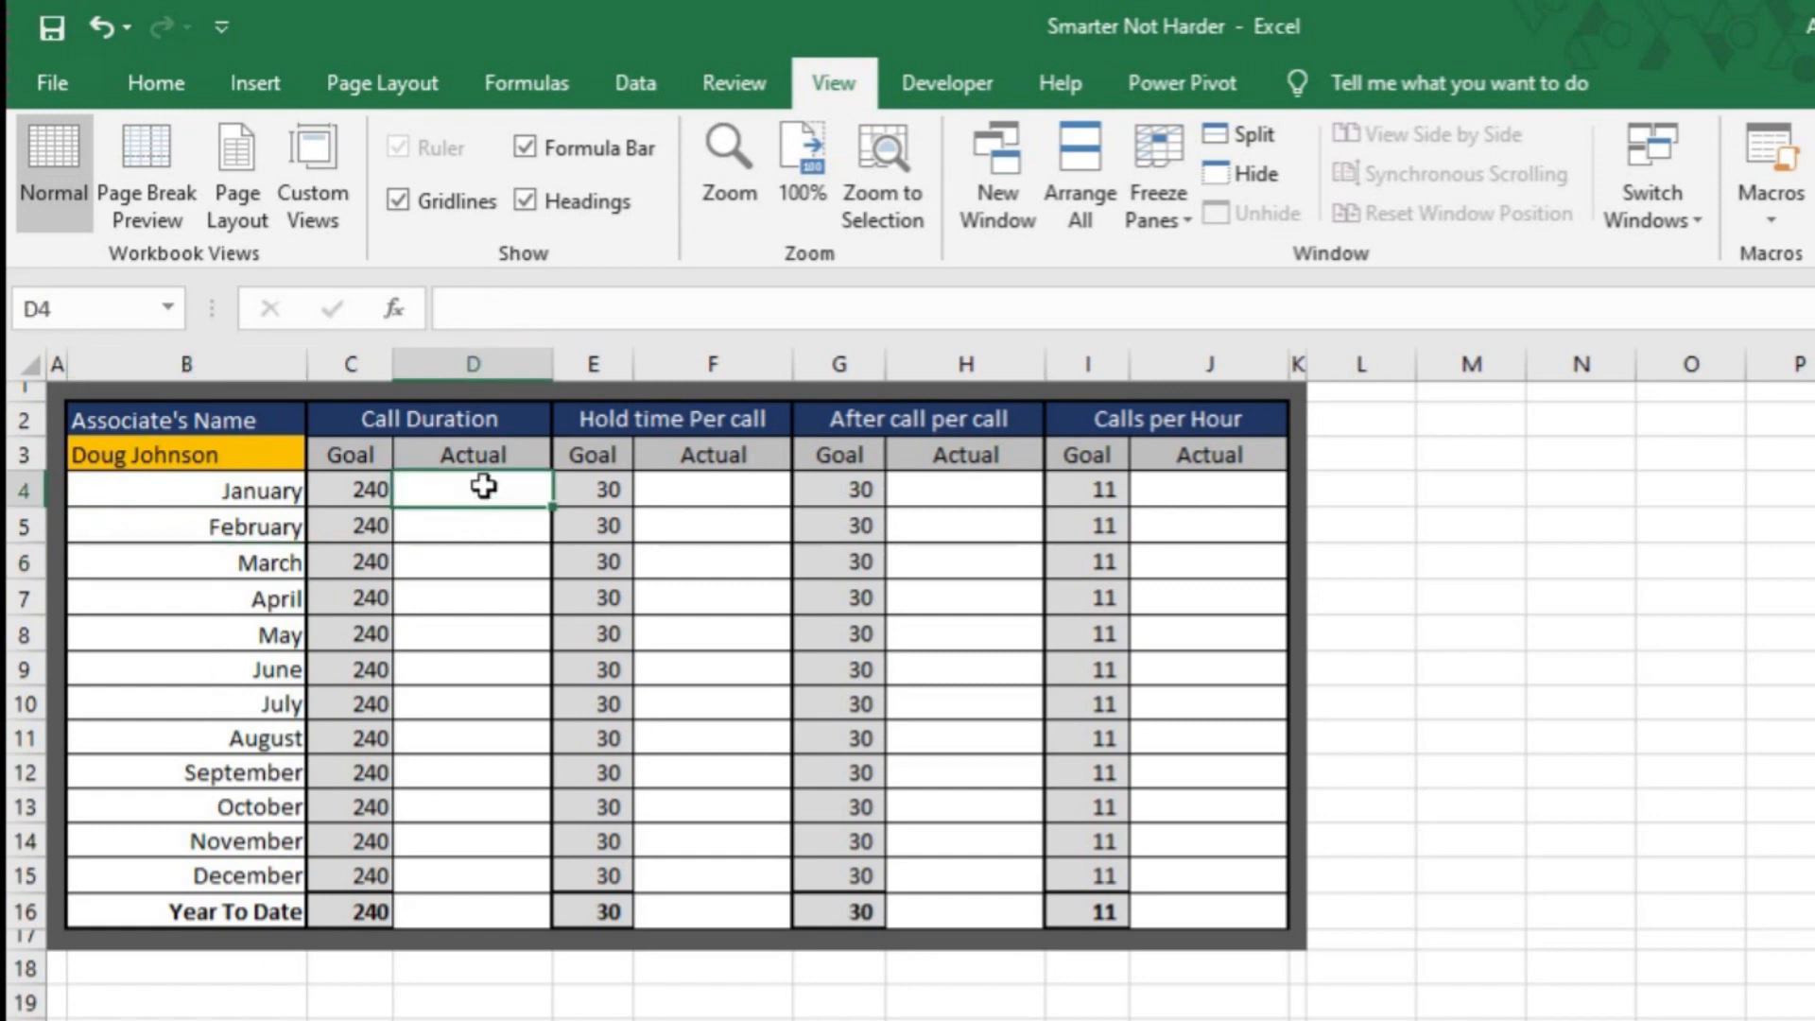
mouse_move(498, 918)
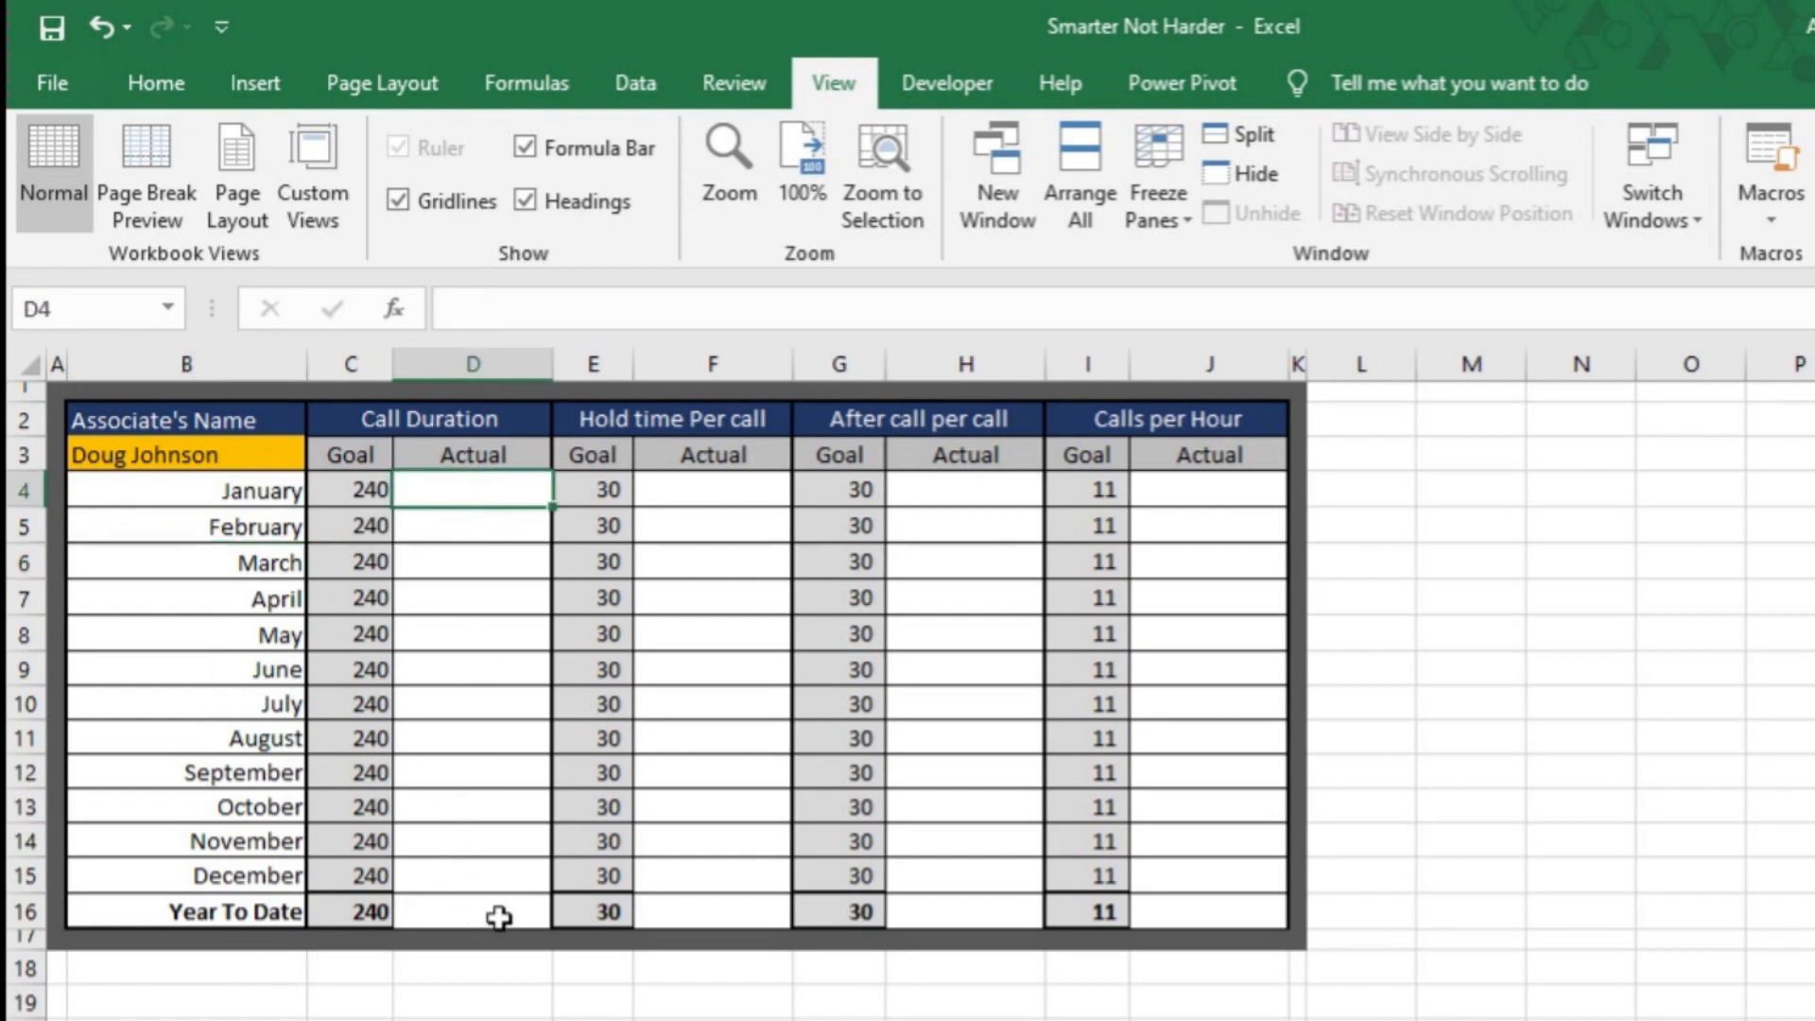
mouse_move(480, 491)
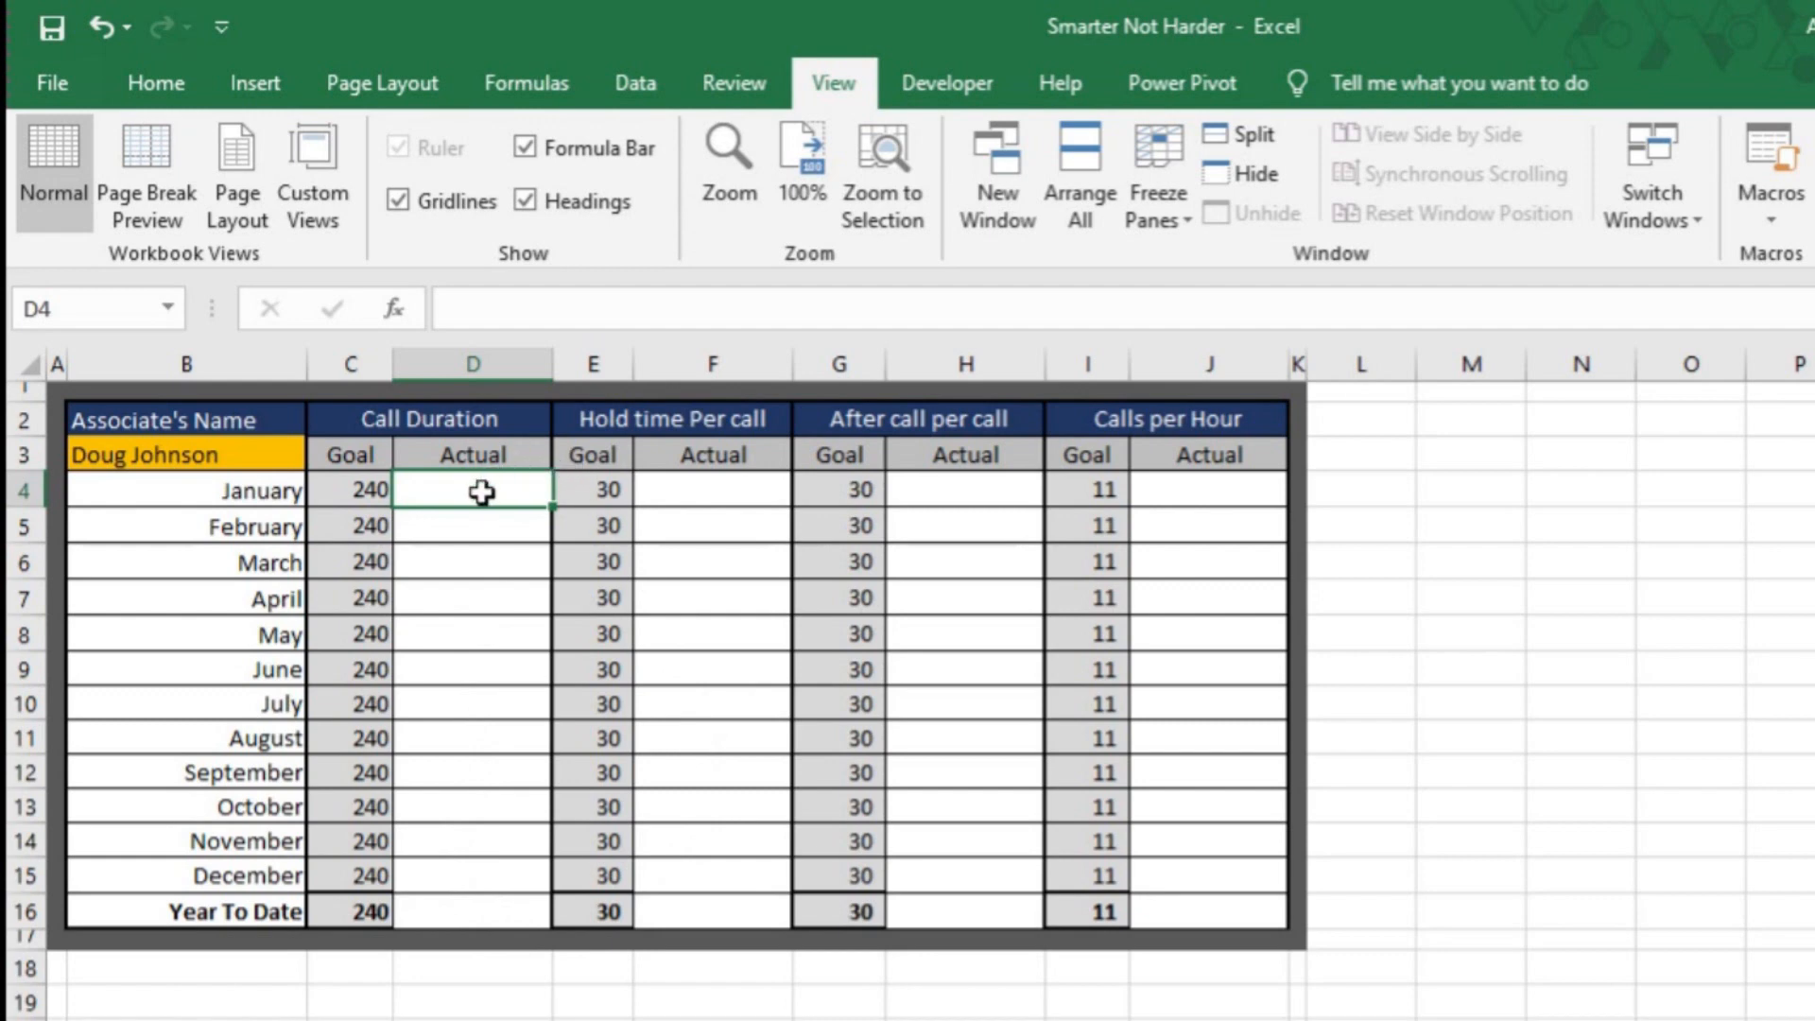
mouse_move(469, 493)
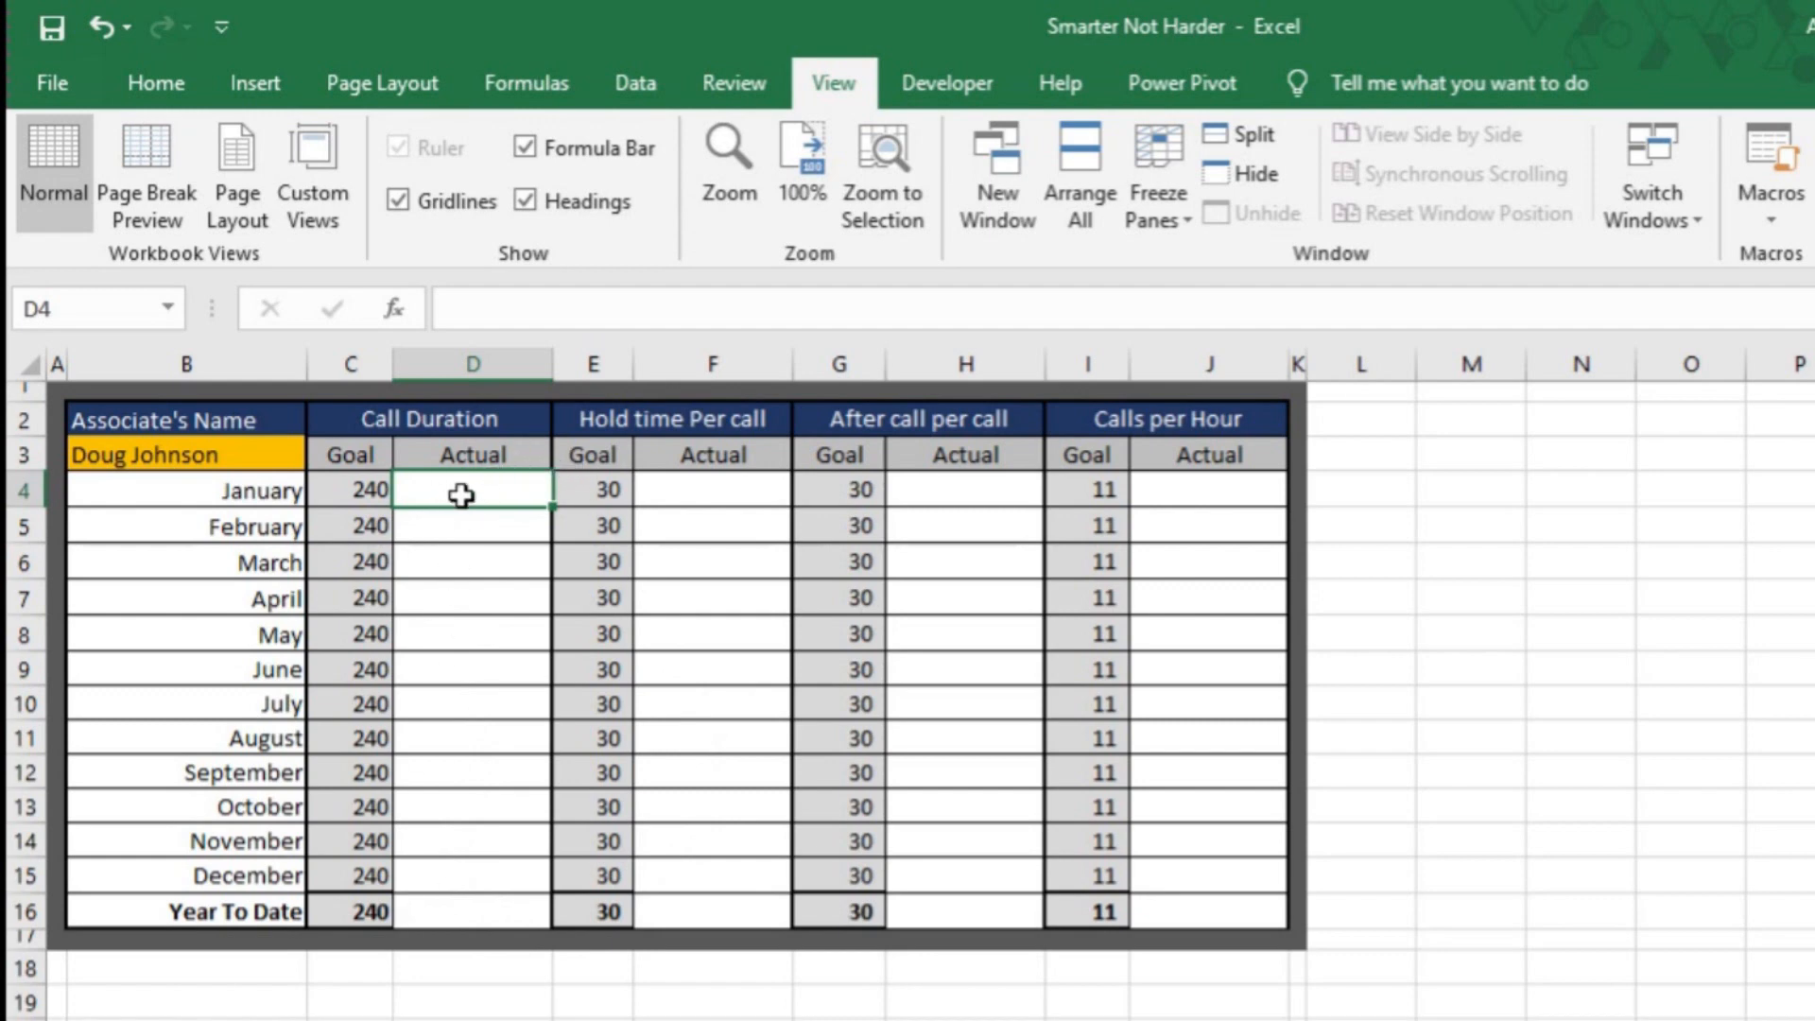
text(=)
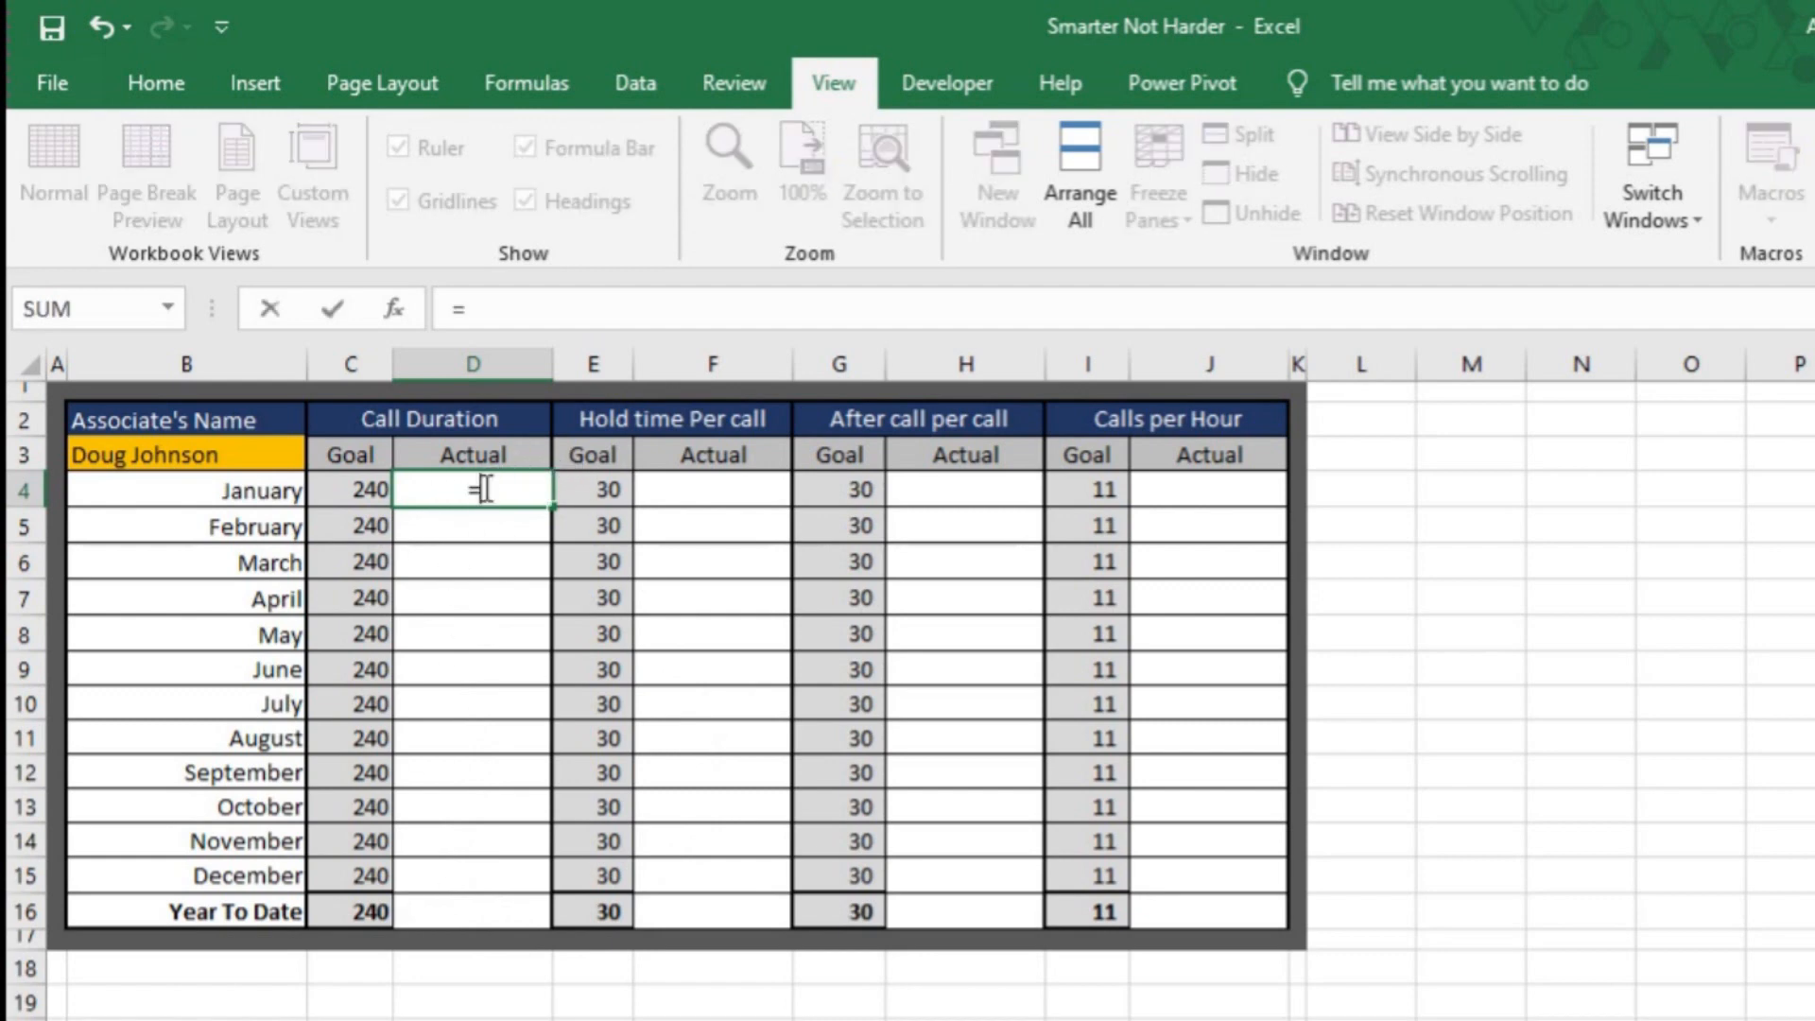
text(sumifs()
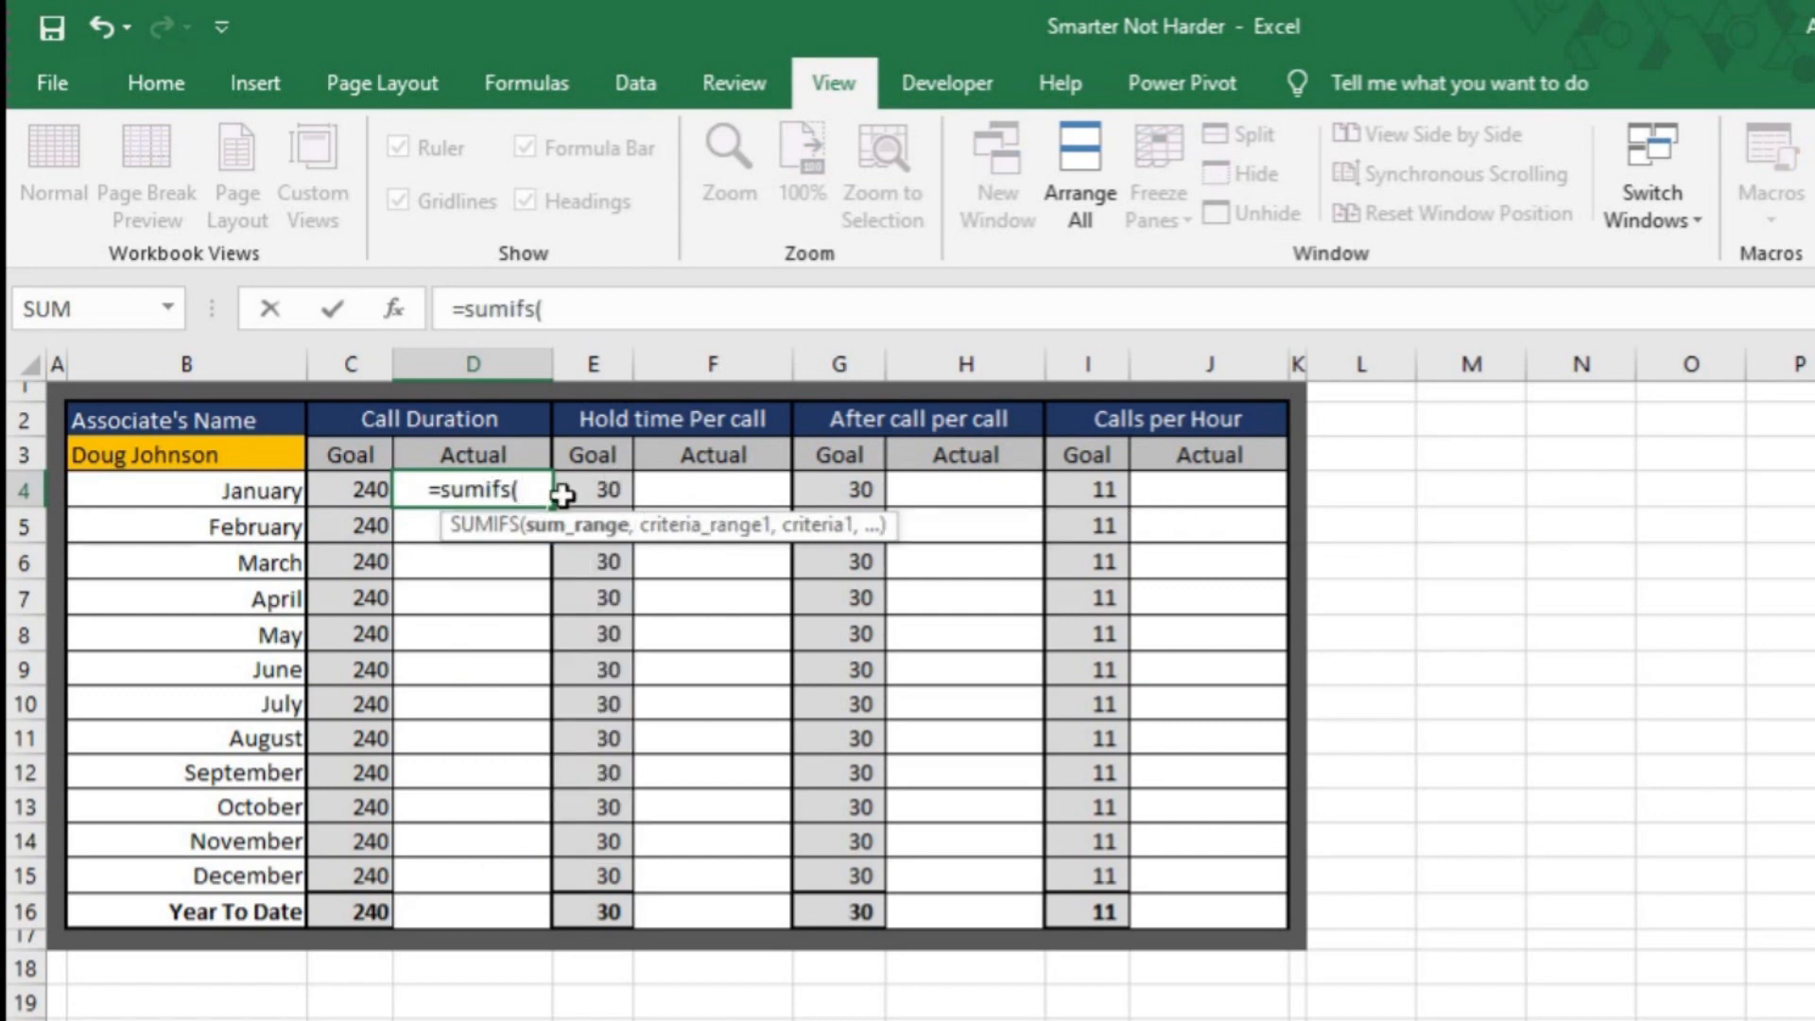
mouse_move(589, 546)
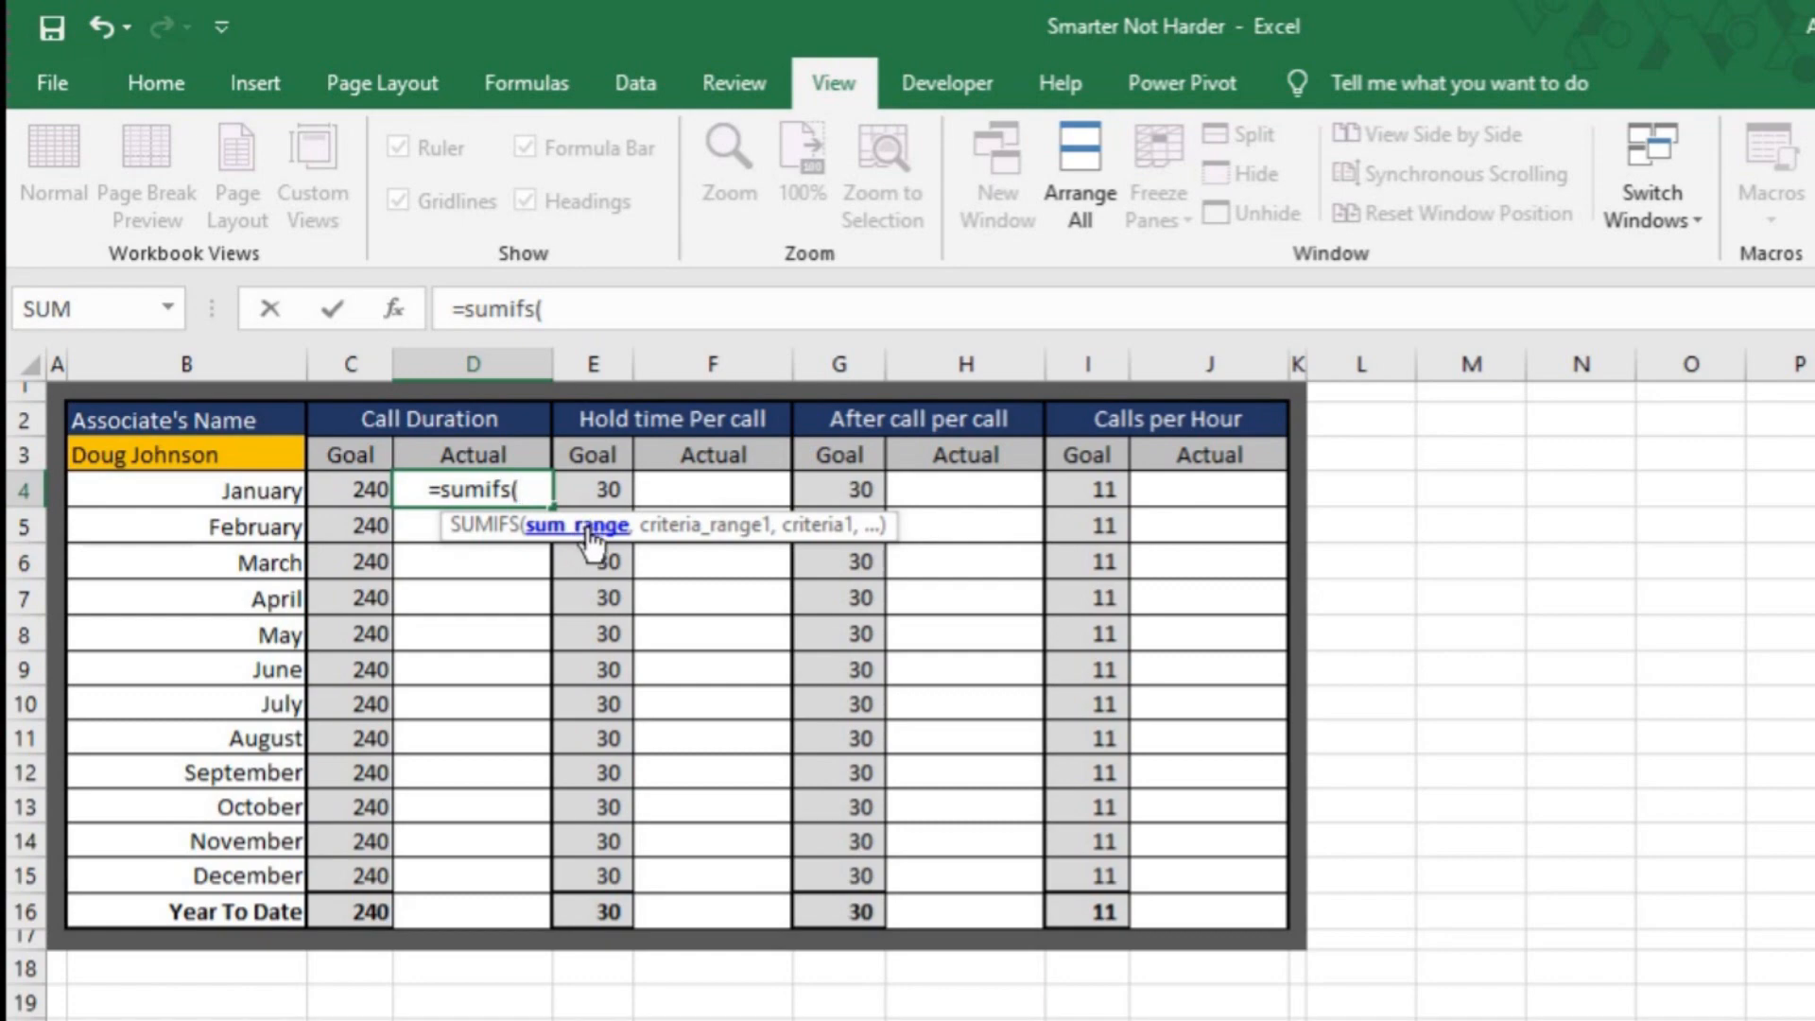
mouse_move(590, 550)
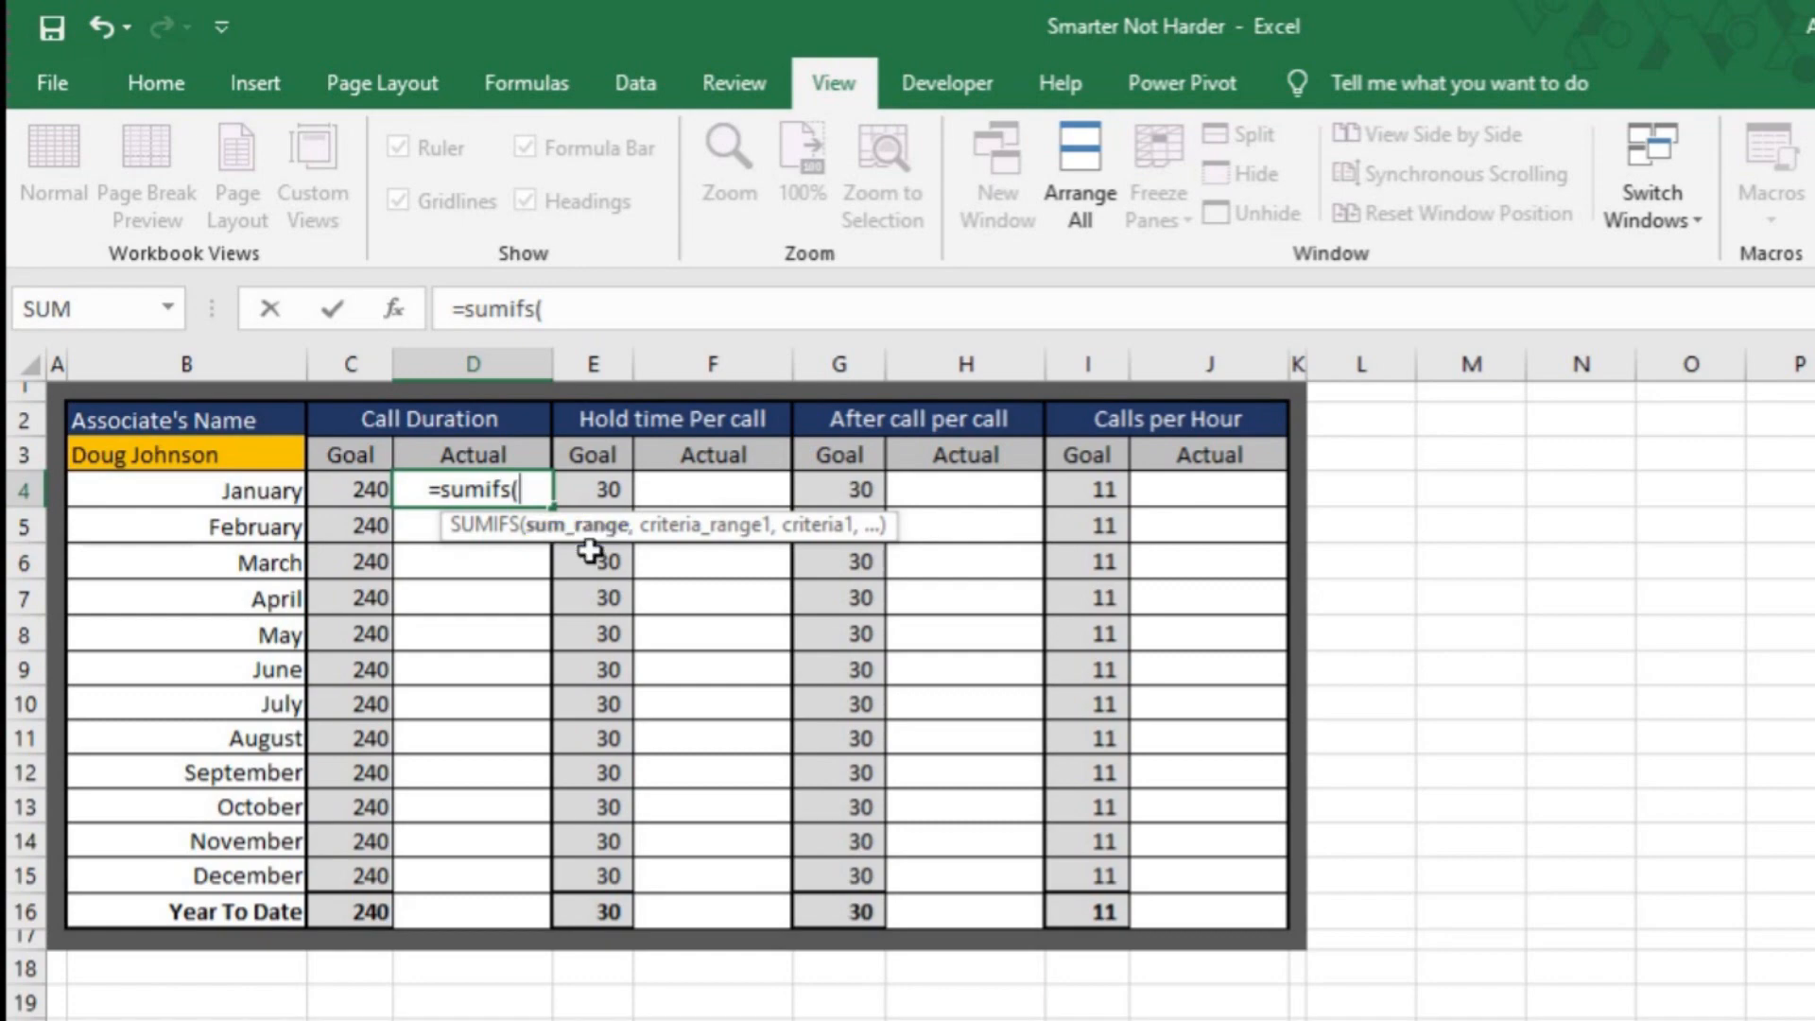
mouse_move(602, 551)
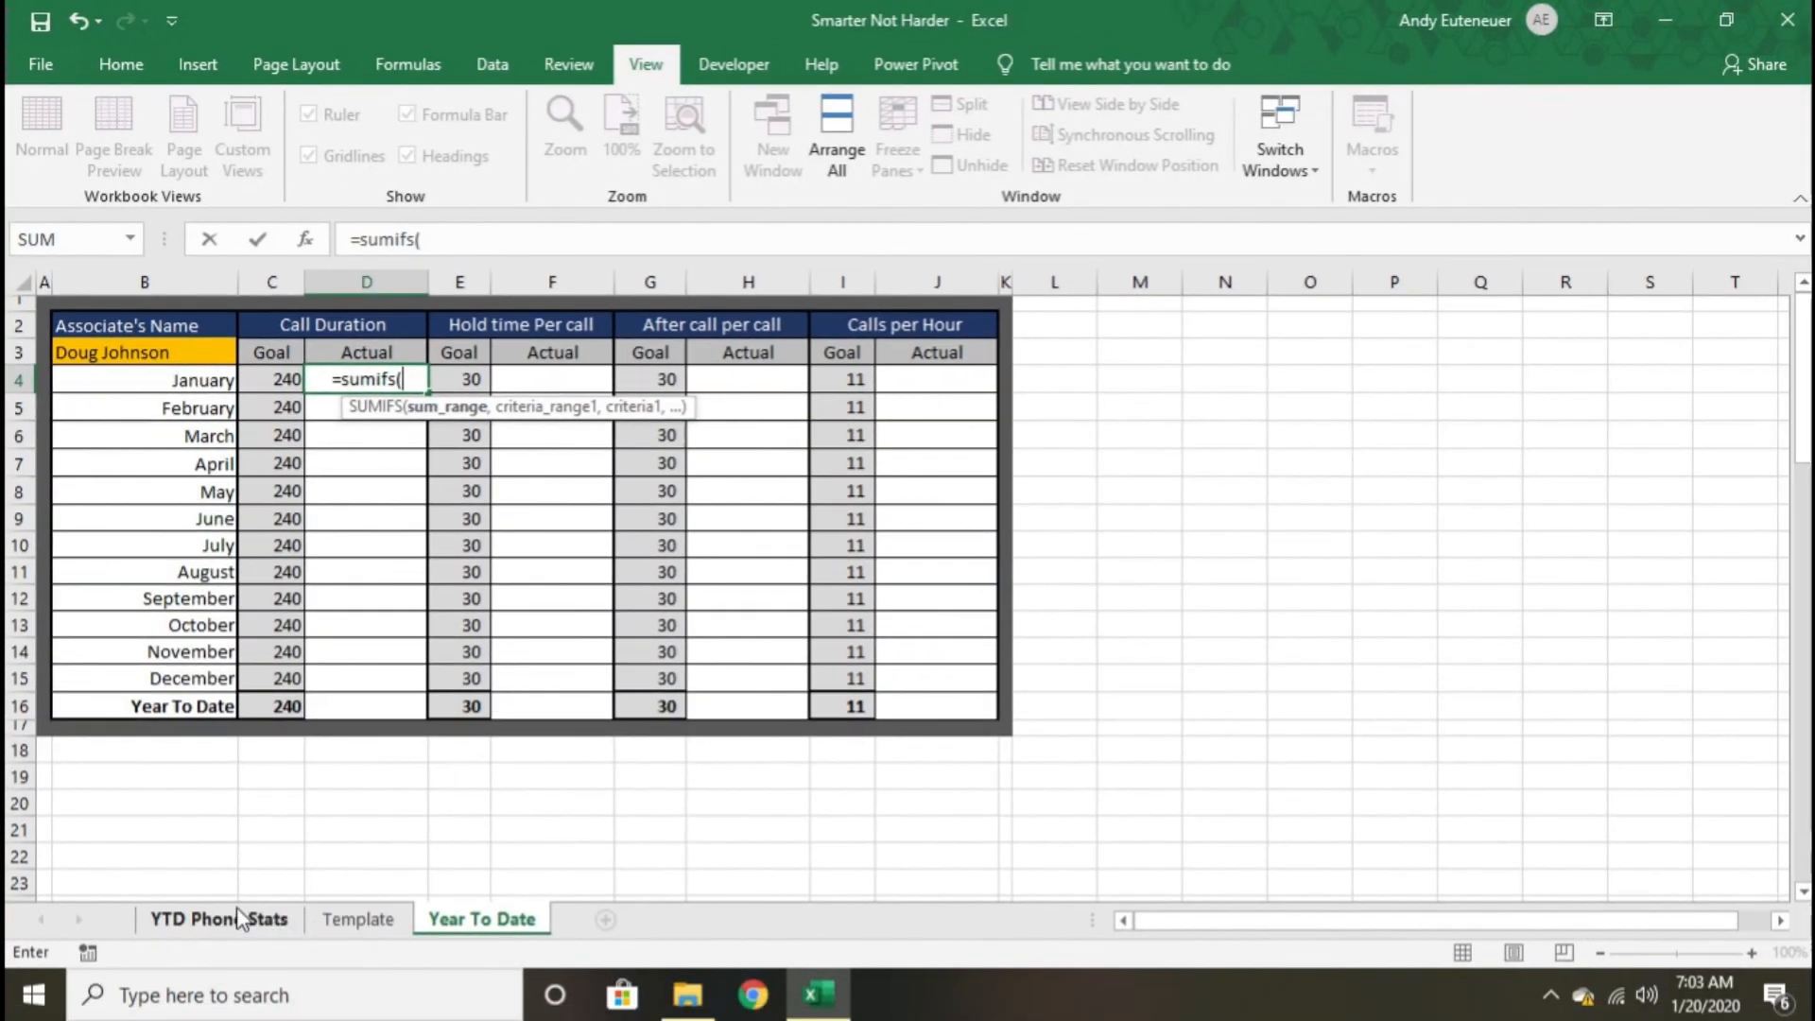
click(217, 918)
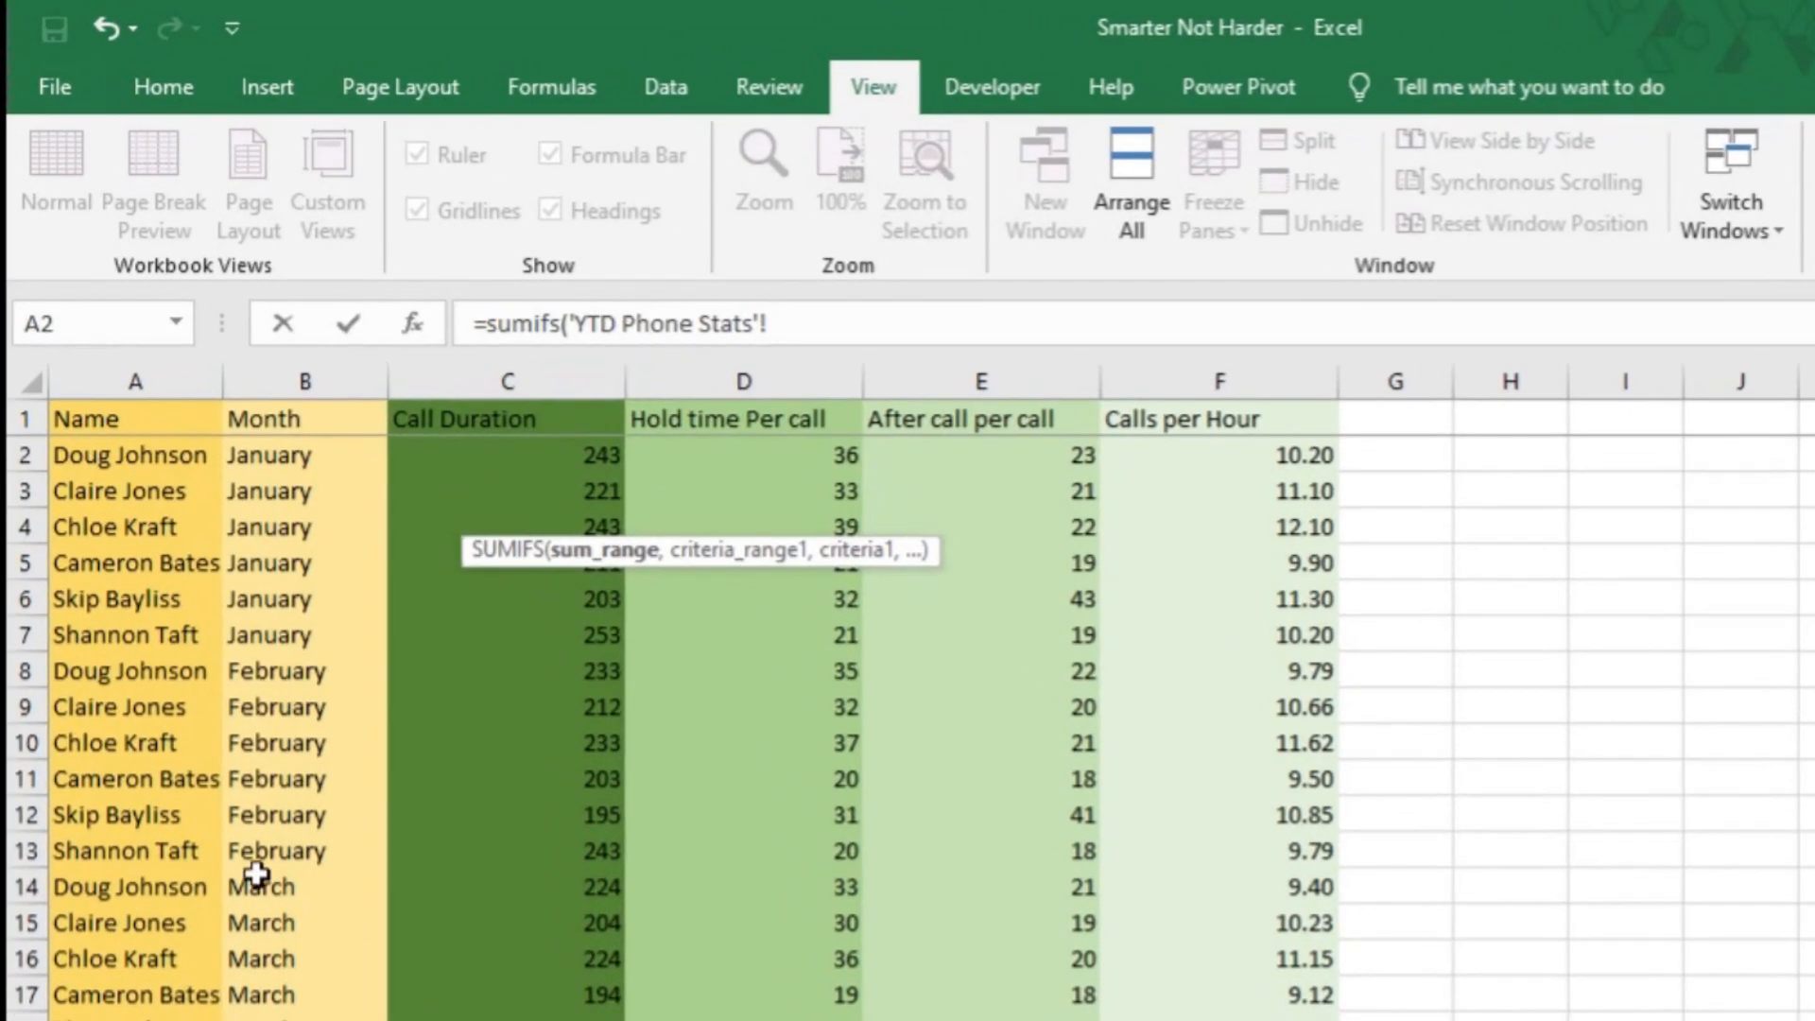
mouse_move(428, 368)
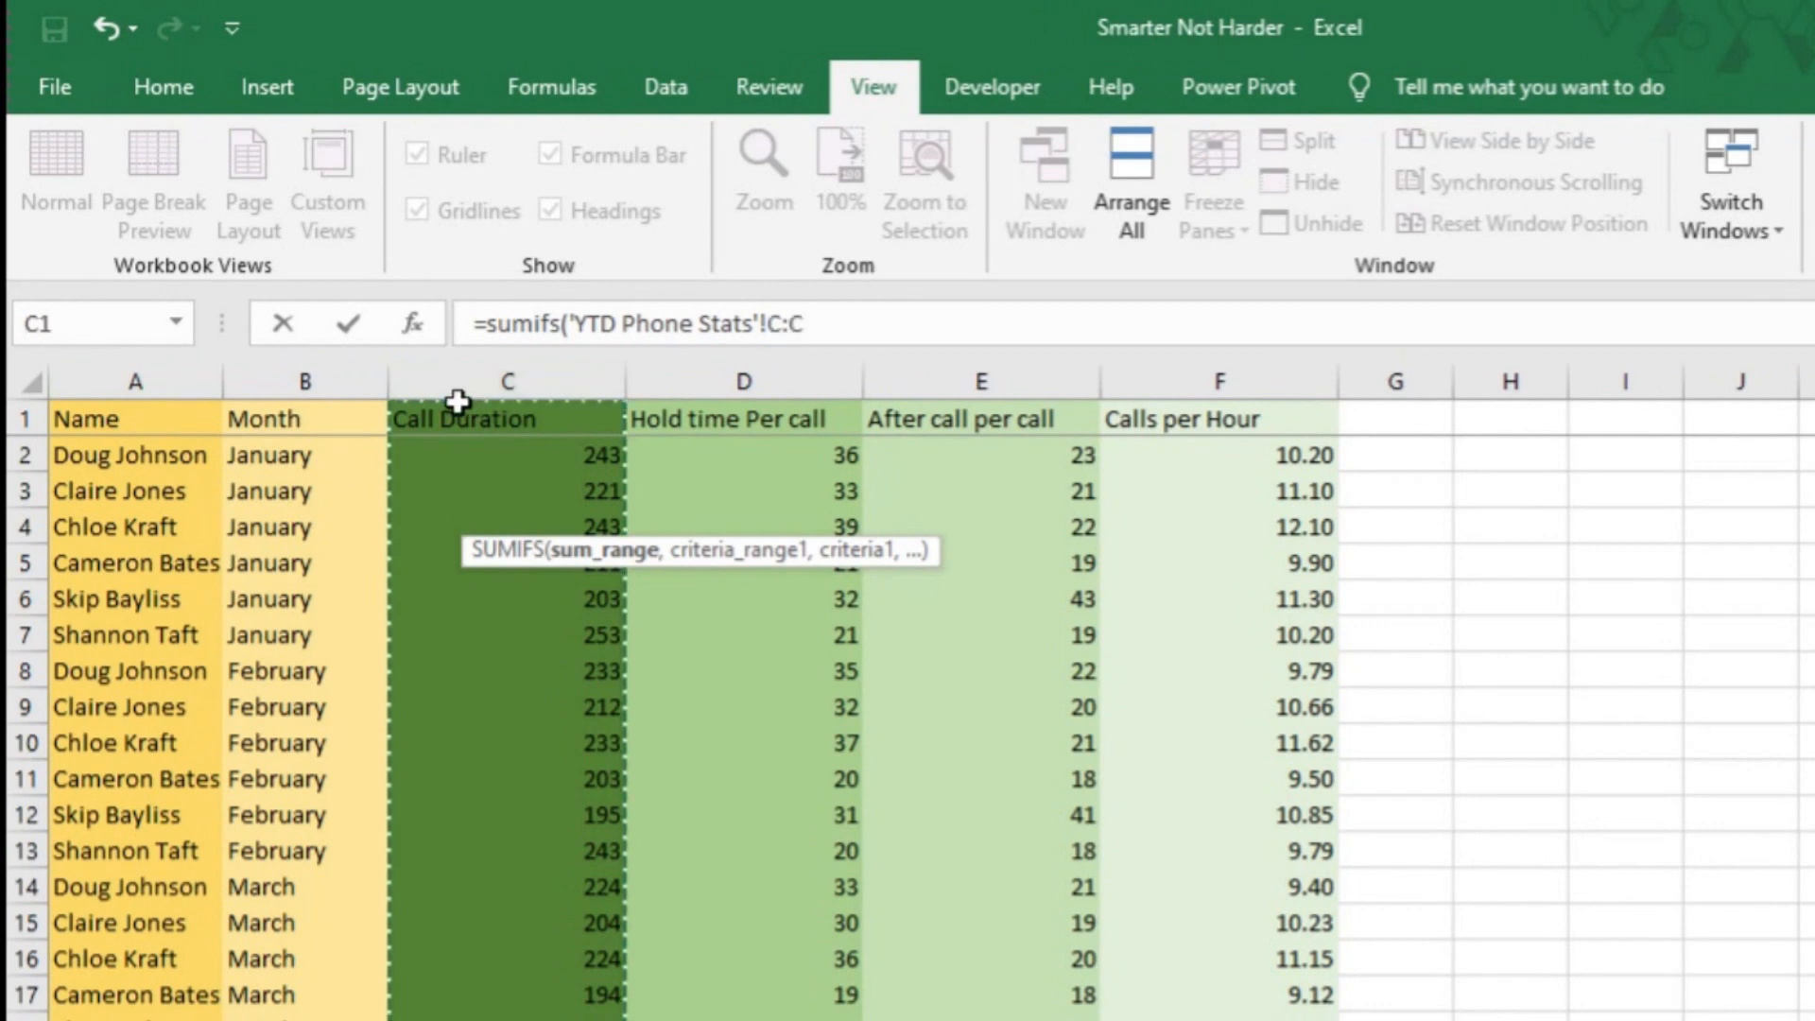
text(,)
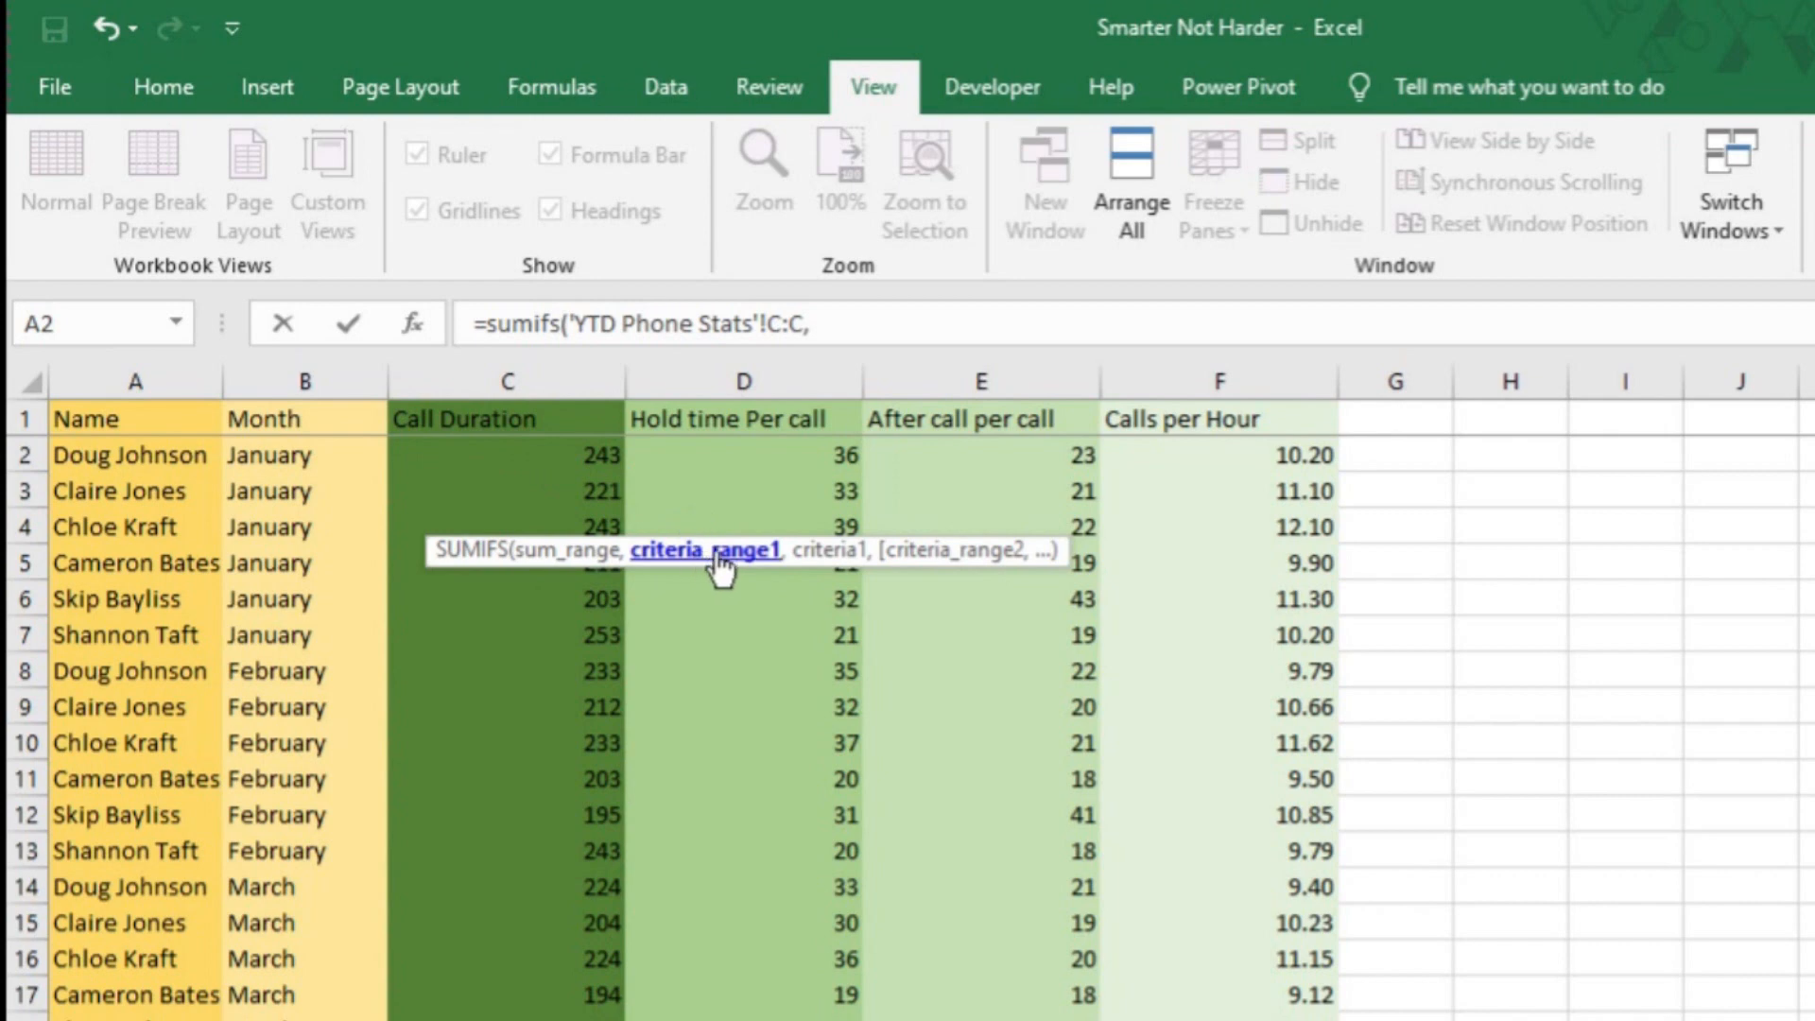
mouse_move(476, 594)
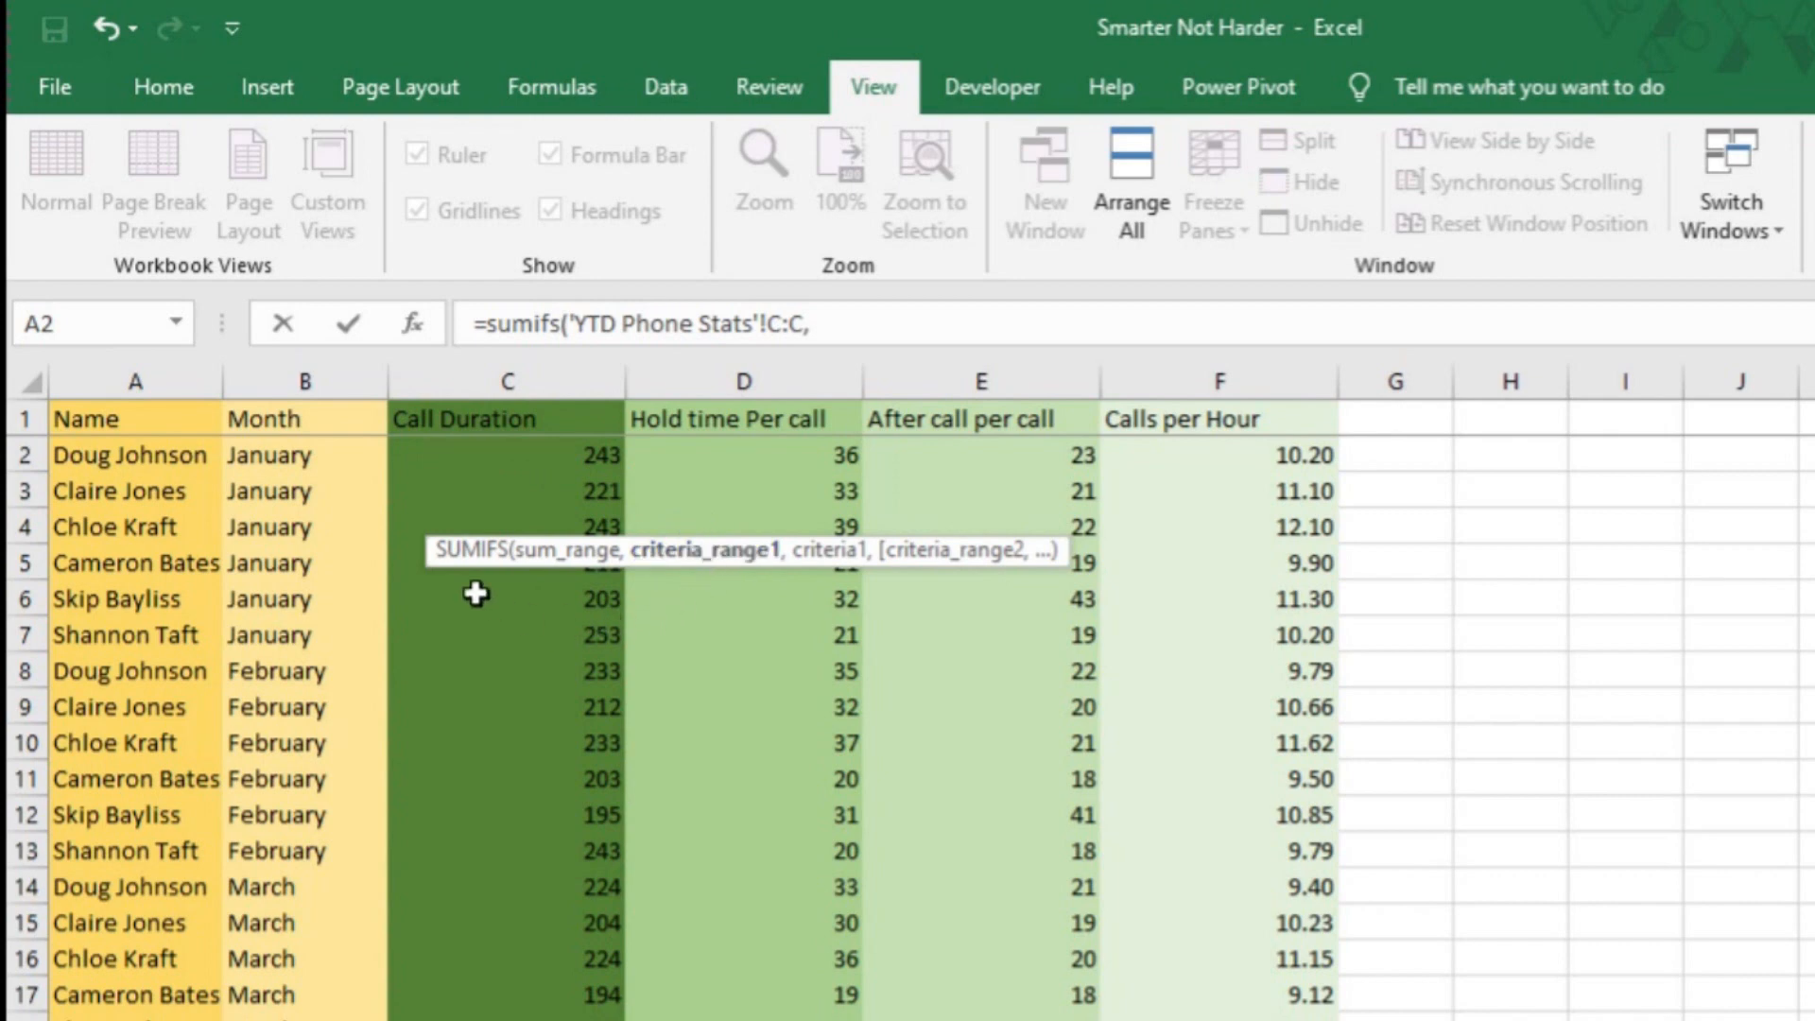
mouse_move(213, 429)
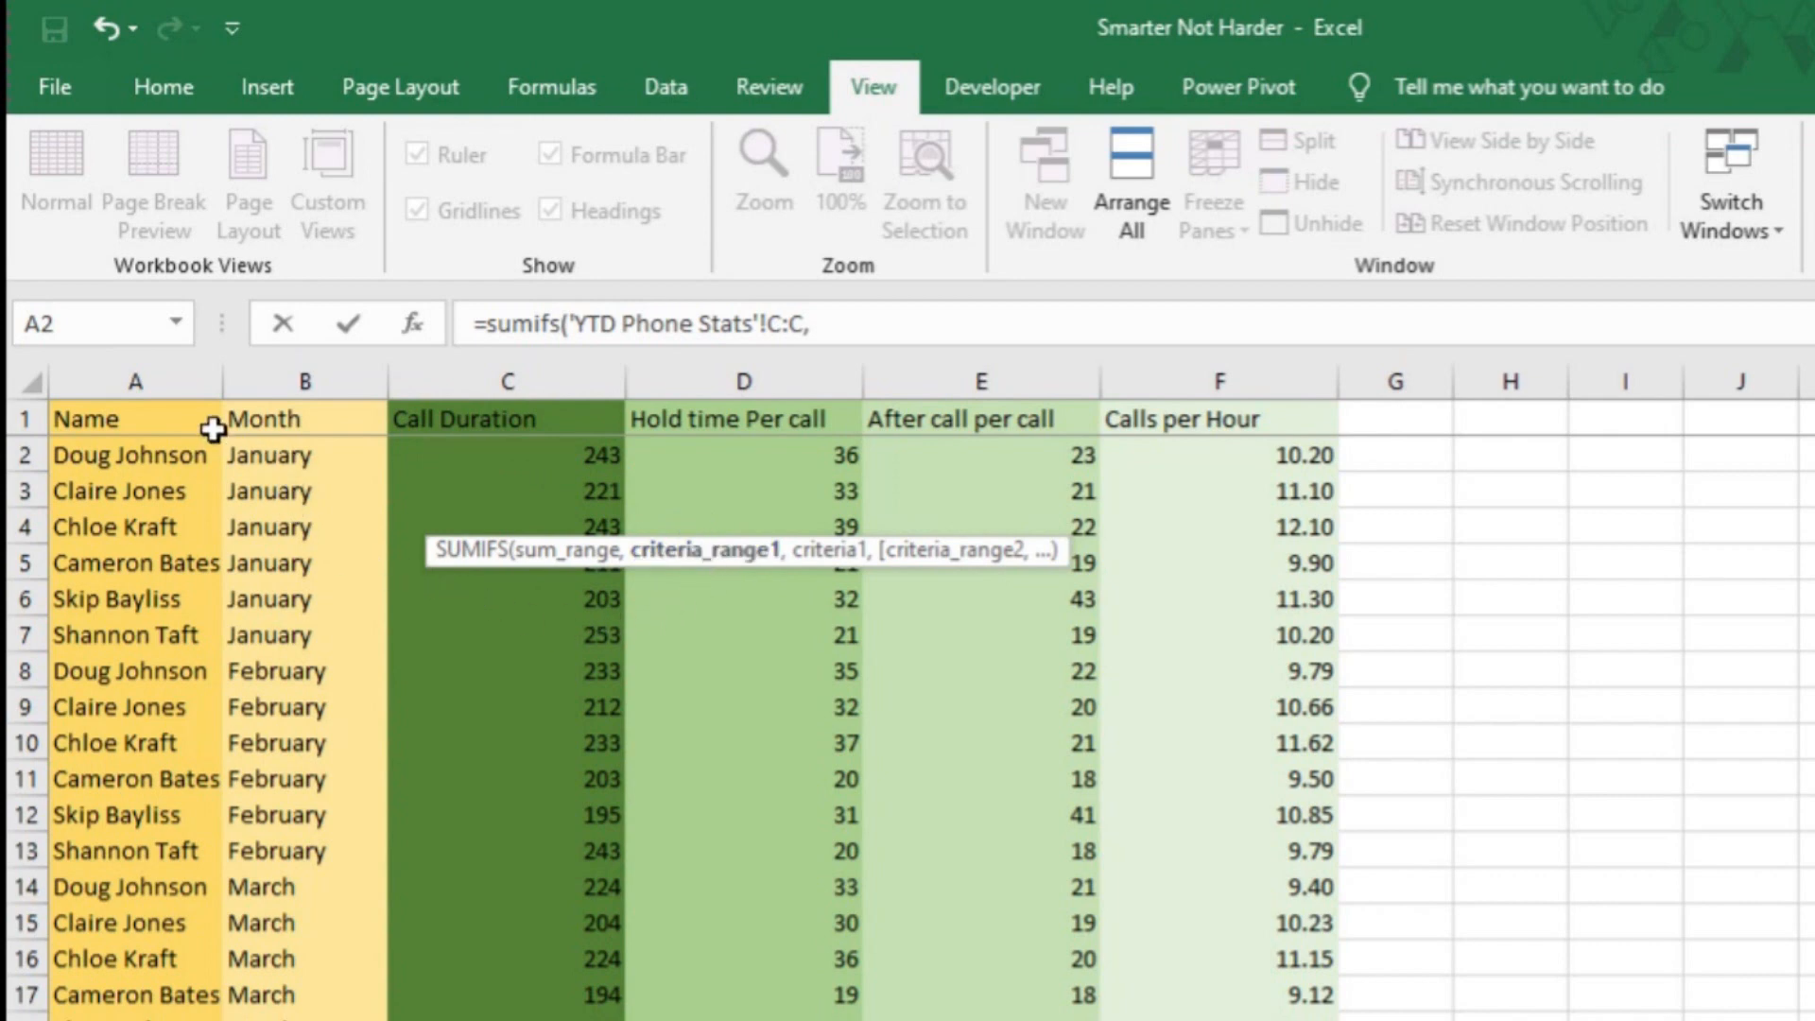
mouse_move(1217, 380)
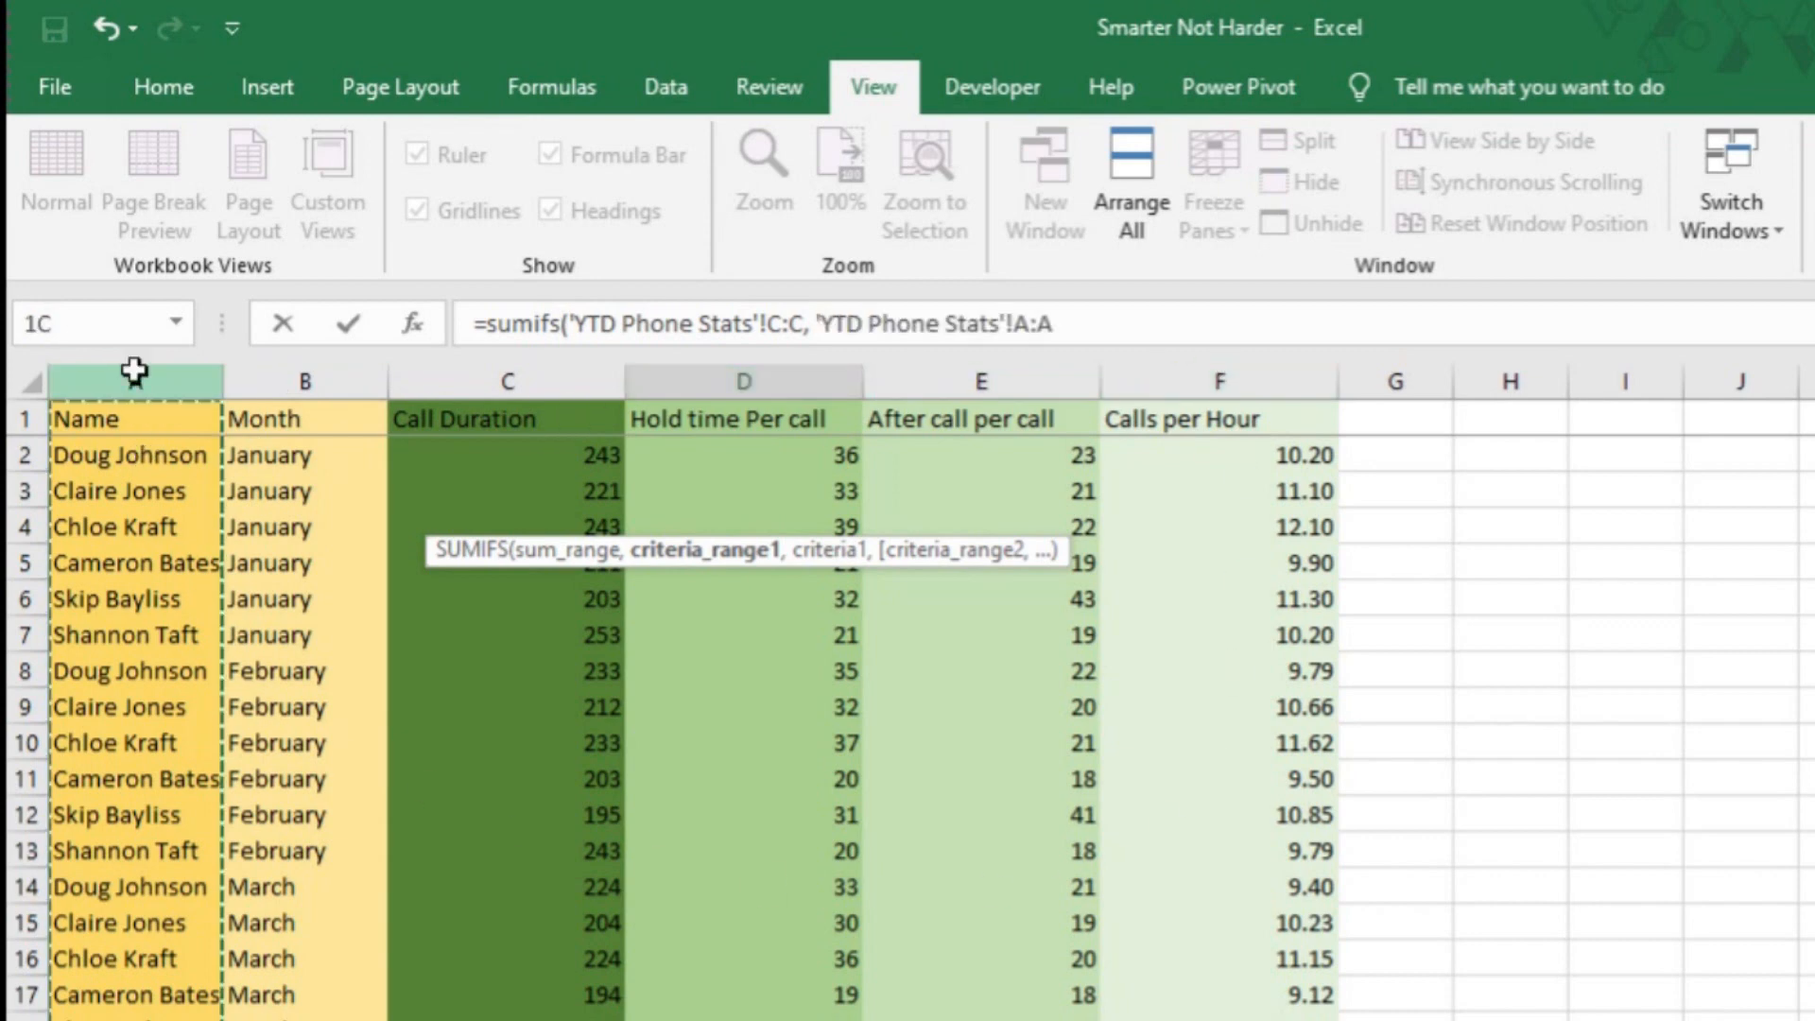
- Add criteria matching the Name column to B3 and the Month column to B4
click(135, 418)
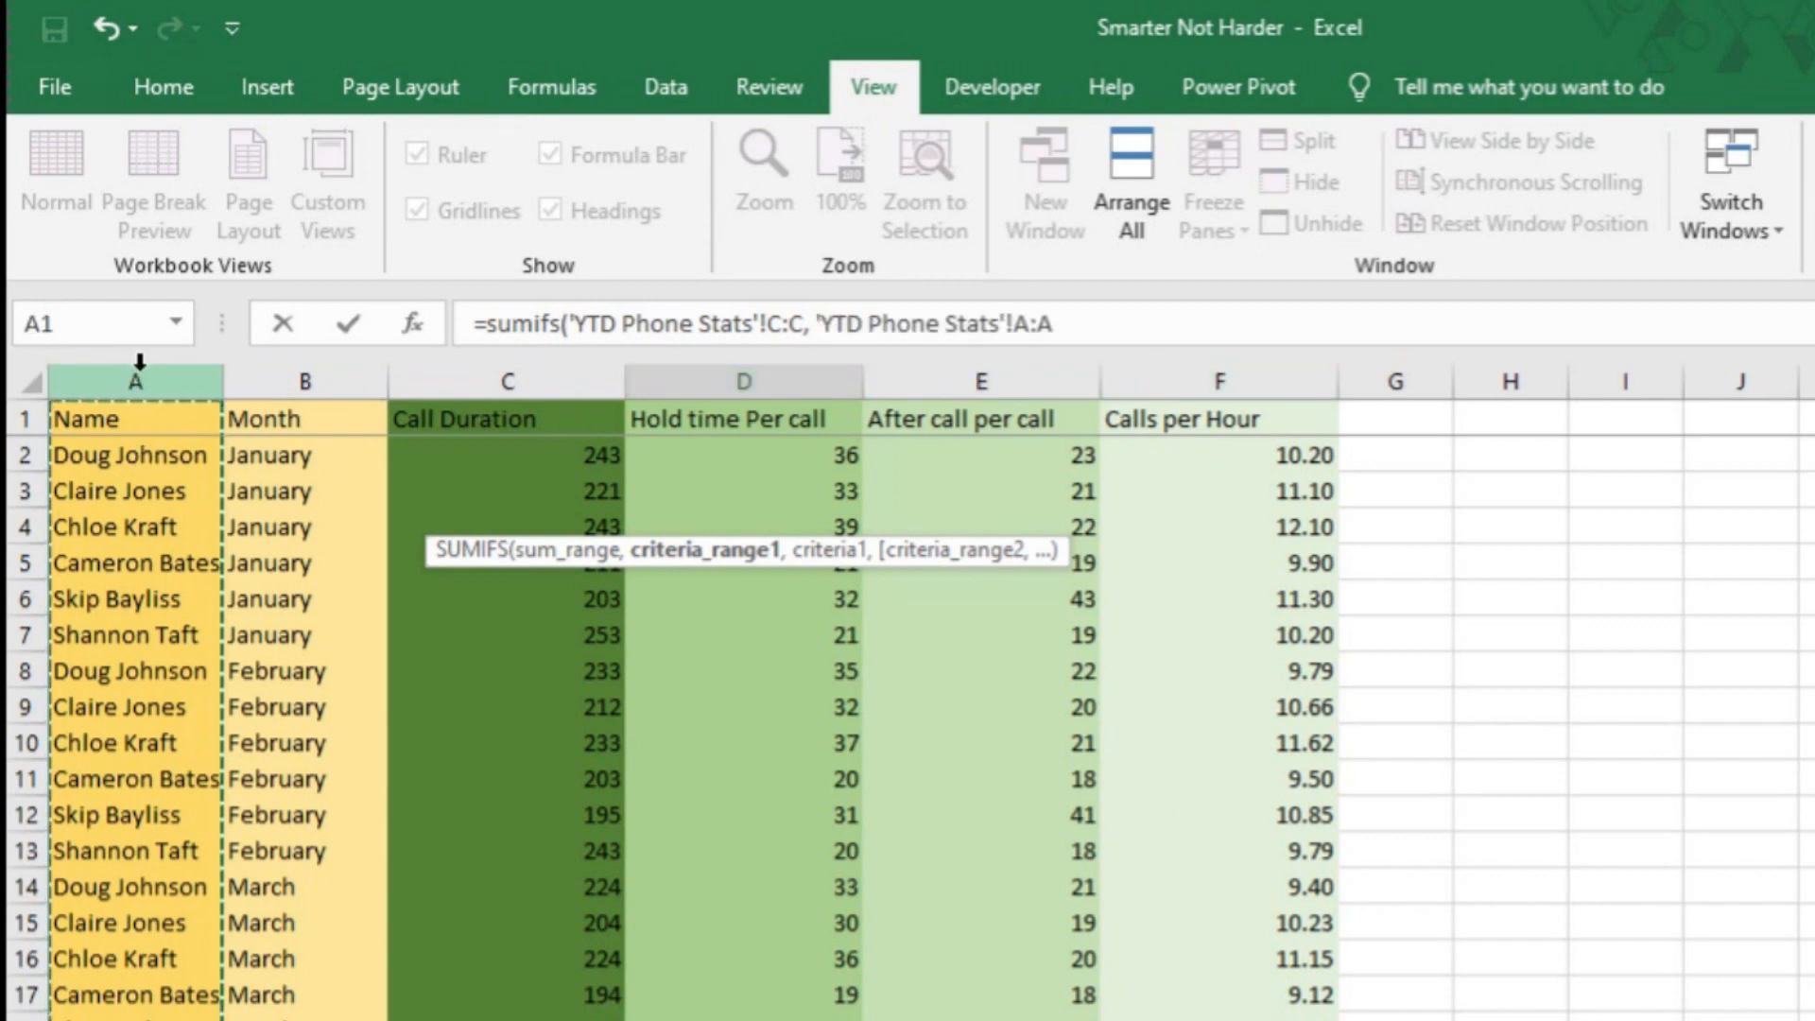
text(, 'Year To Date'!)
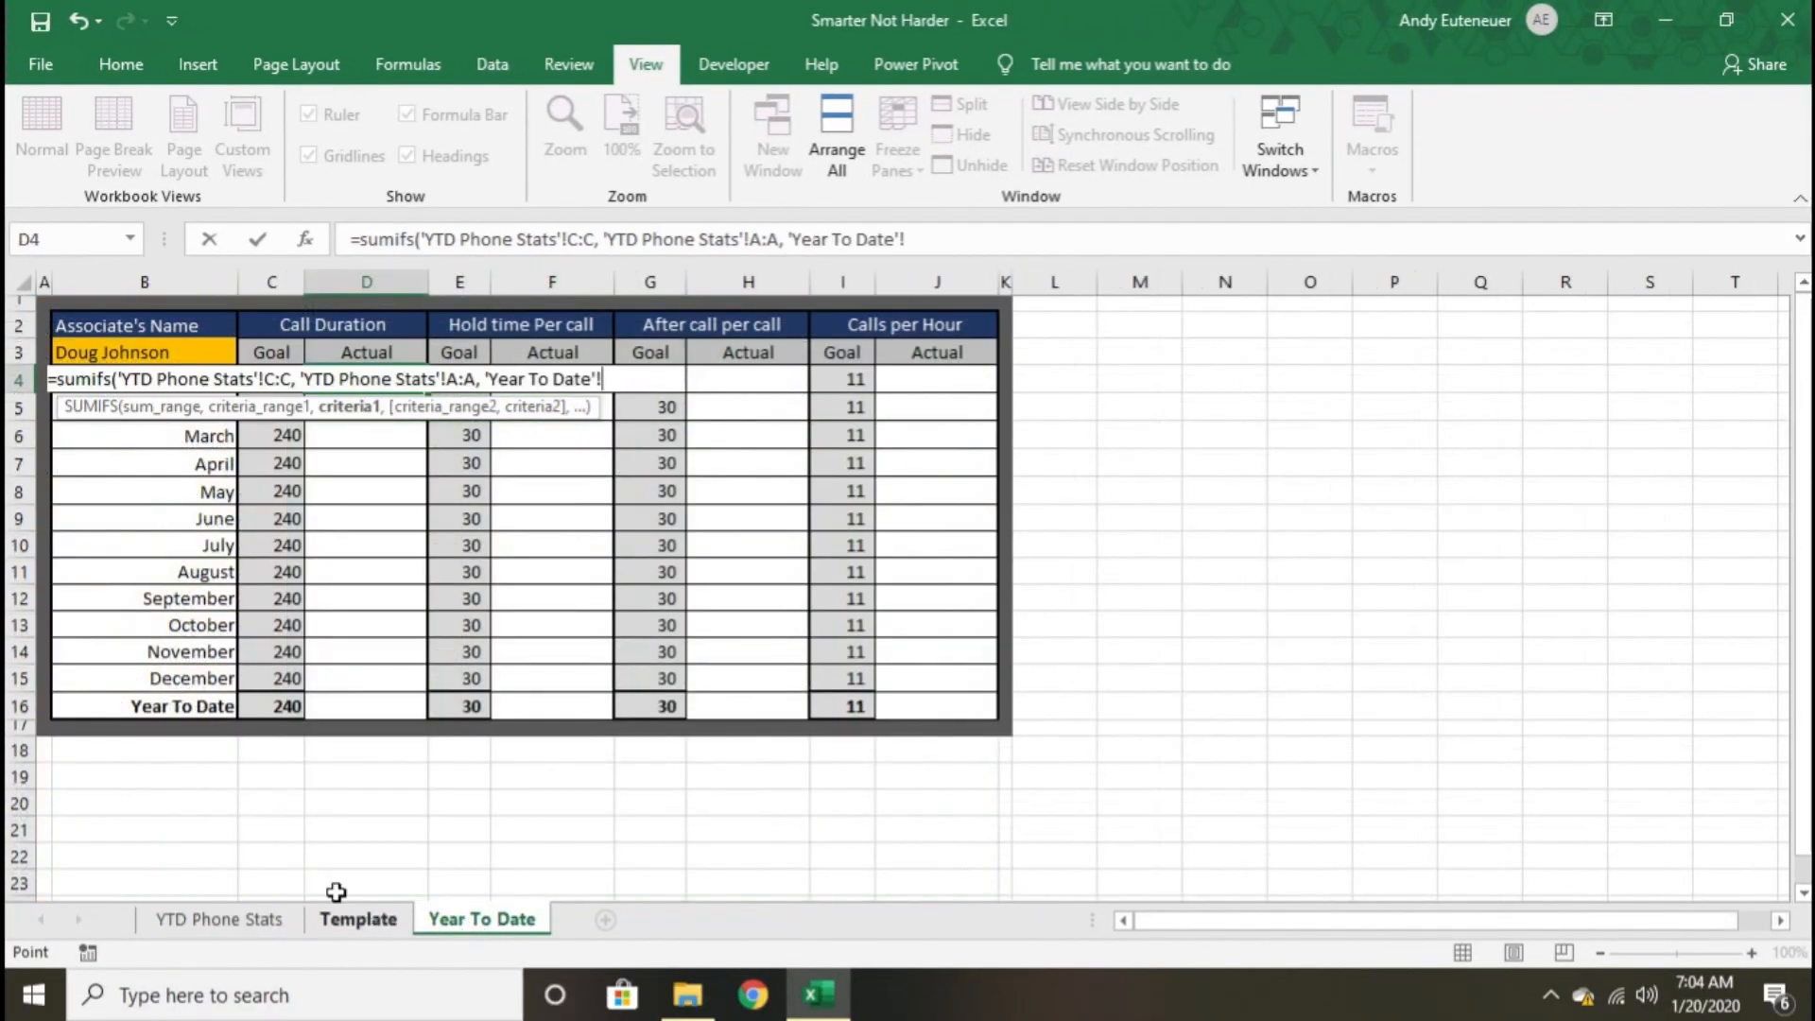
click(110, 351)
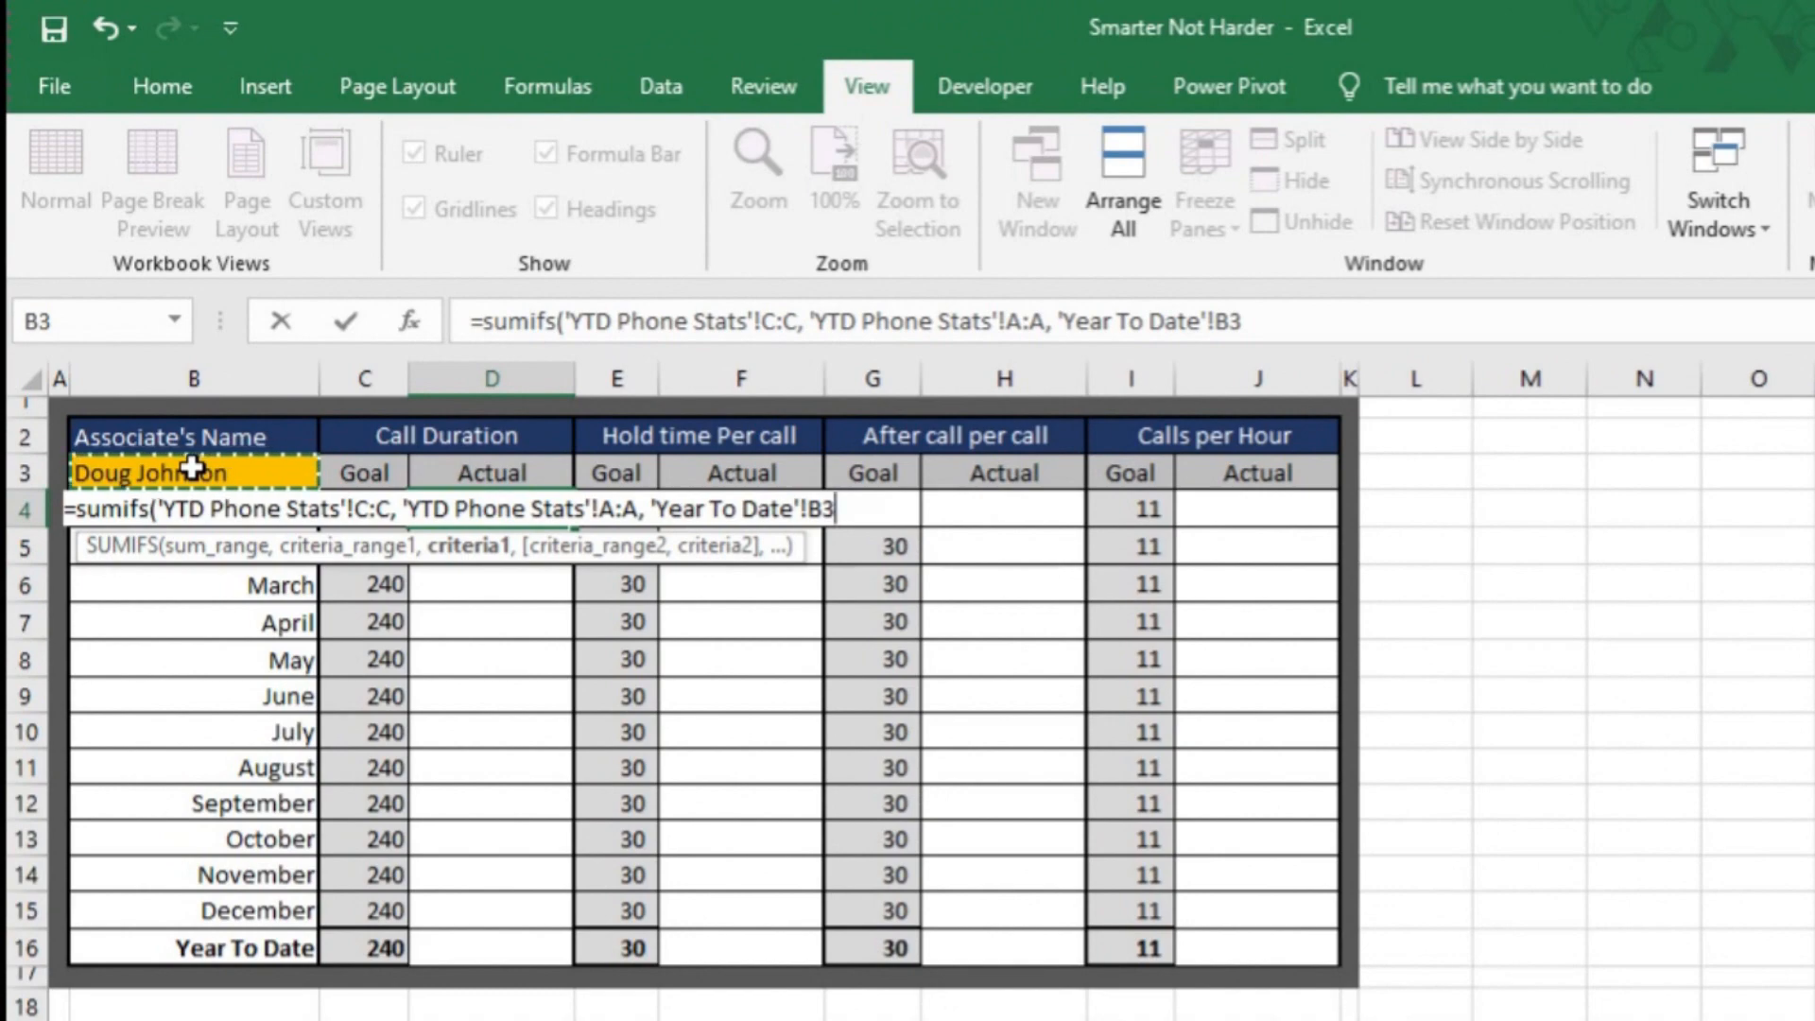
text(,)
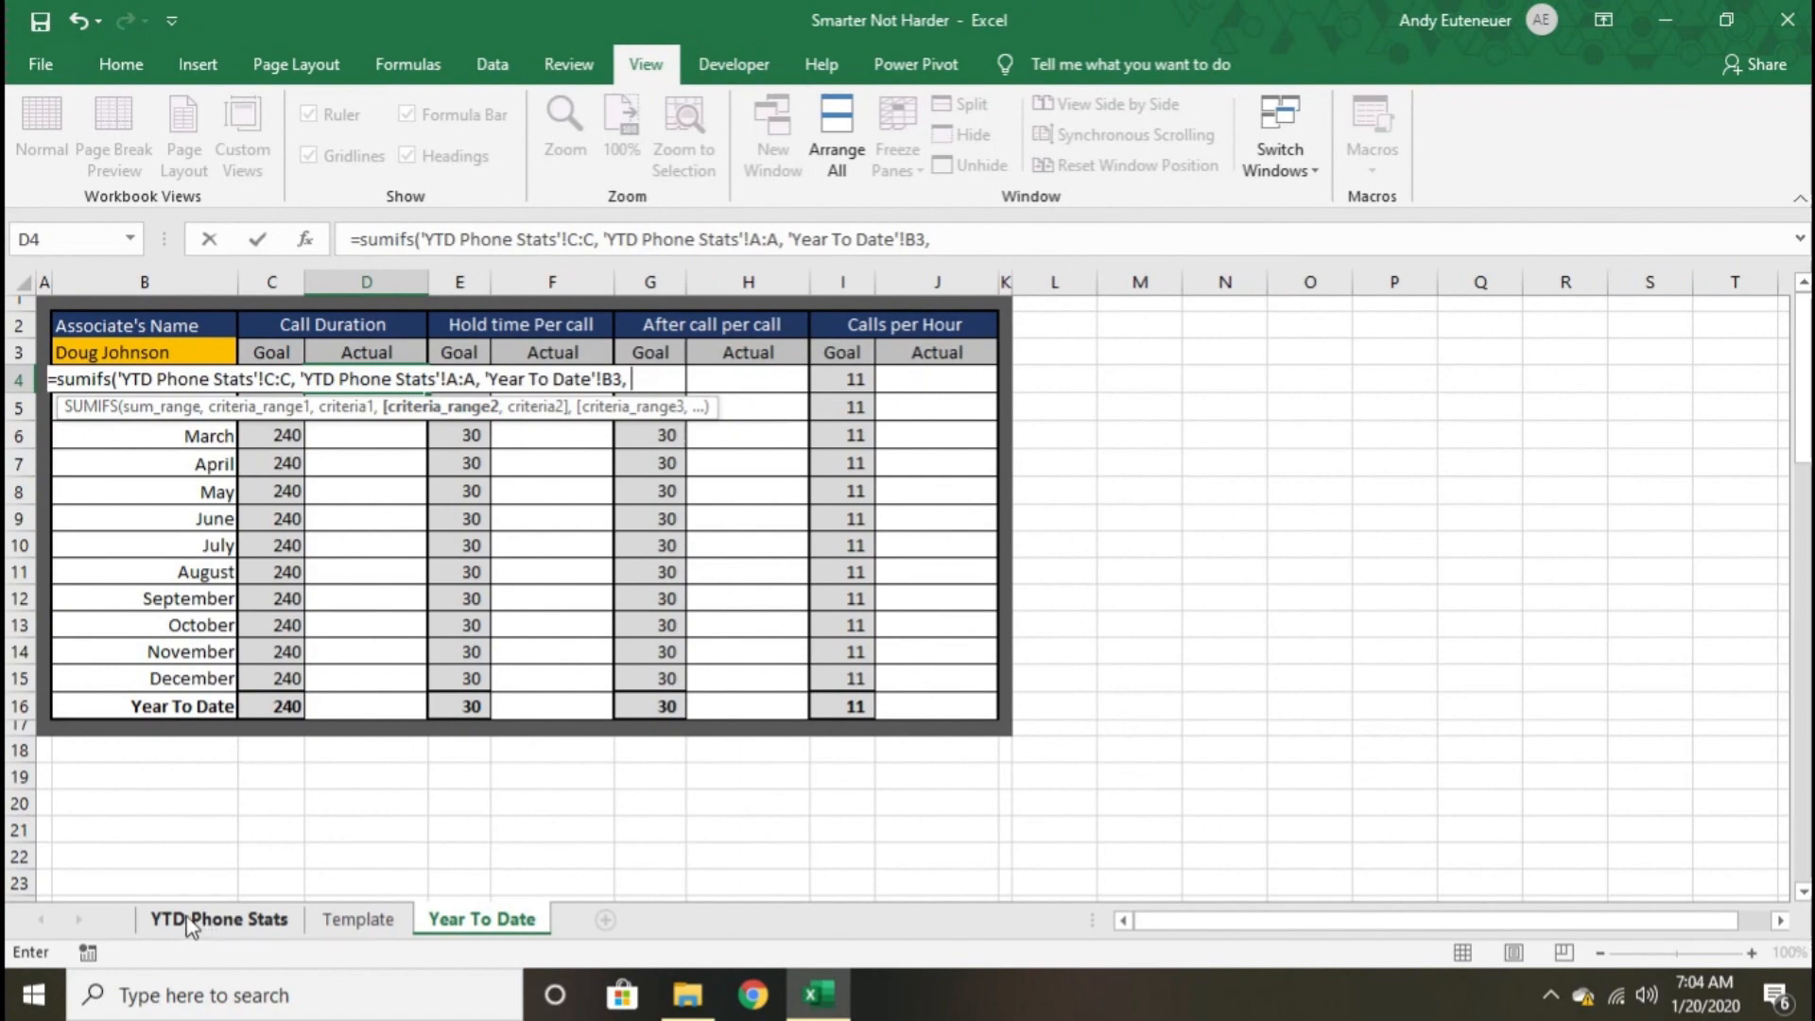
click(217, 918)
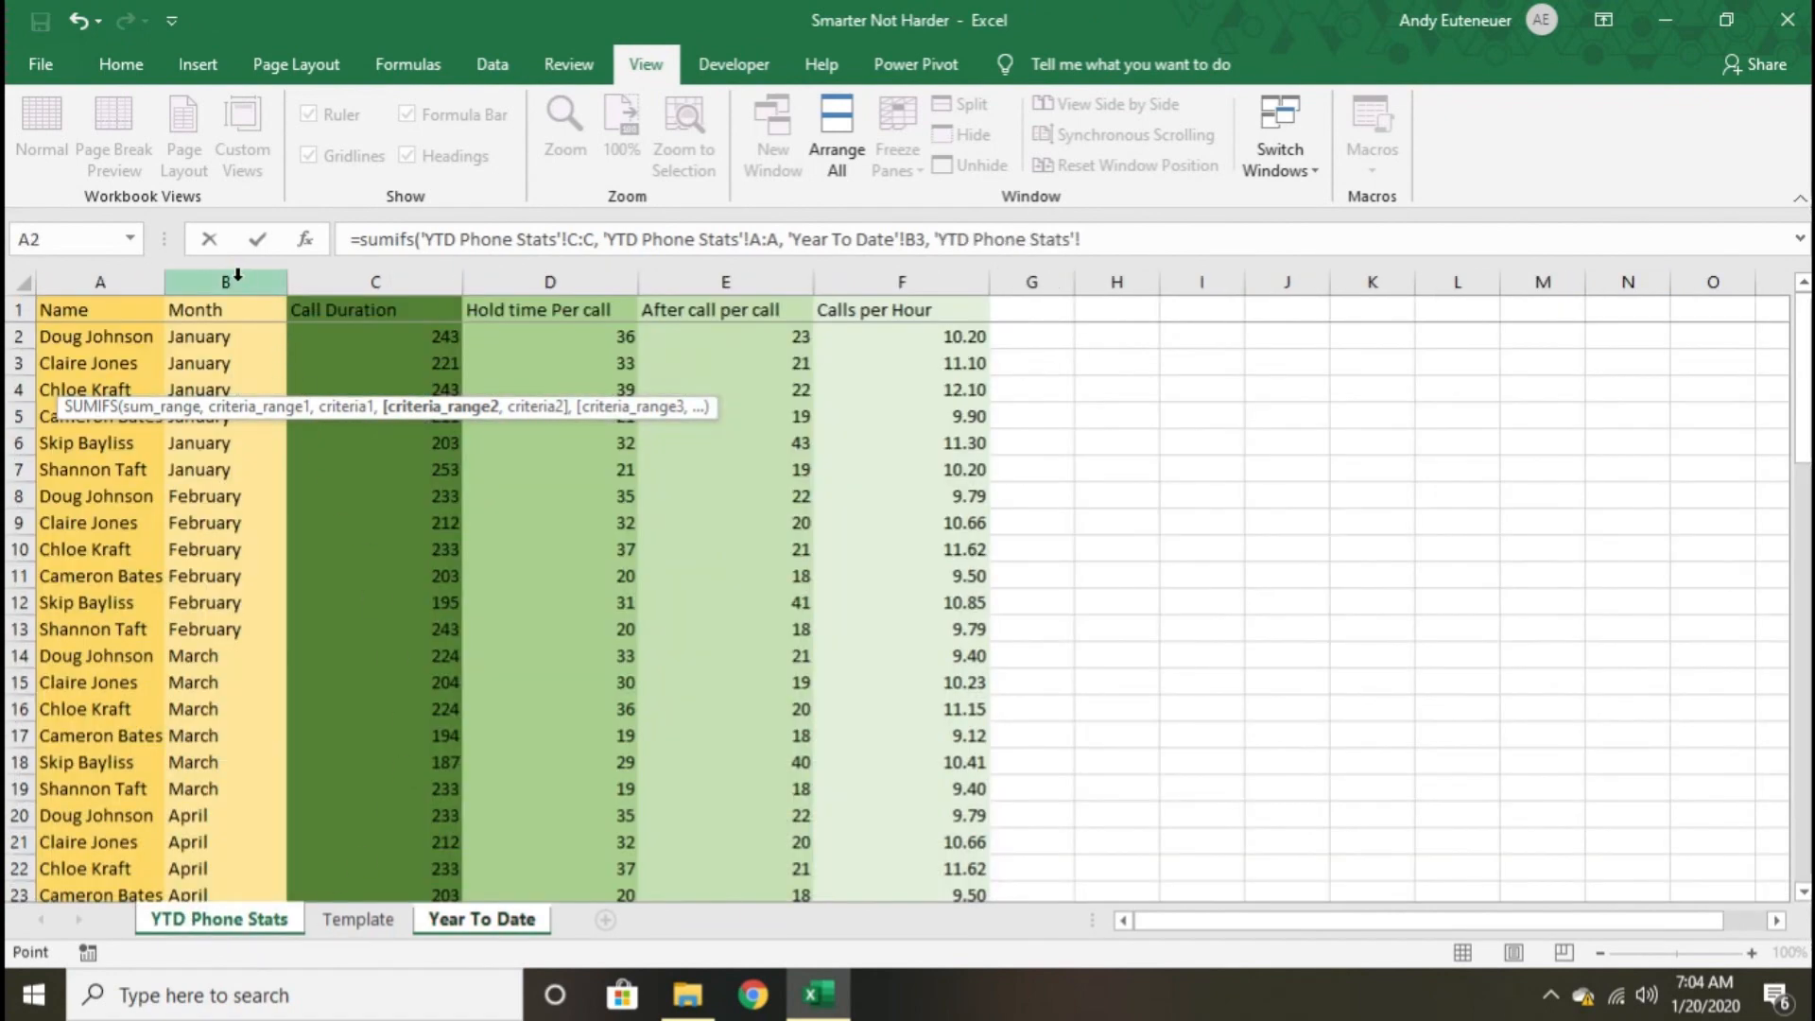
click(223, 309)
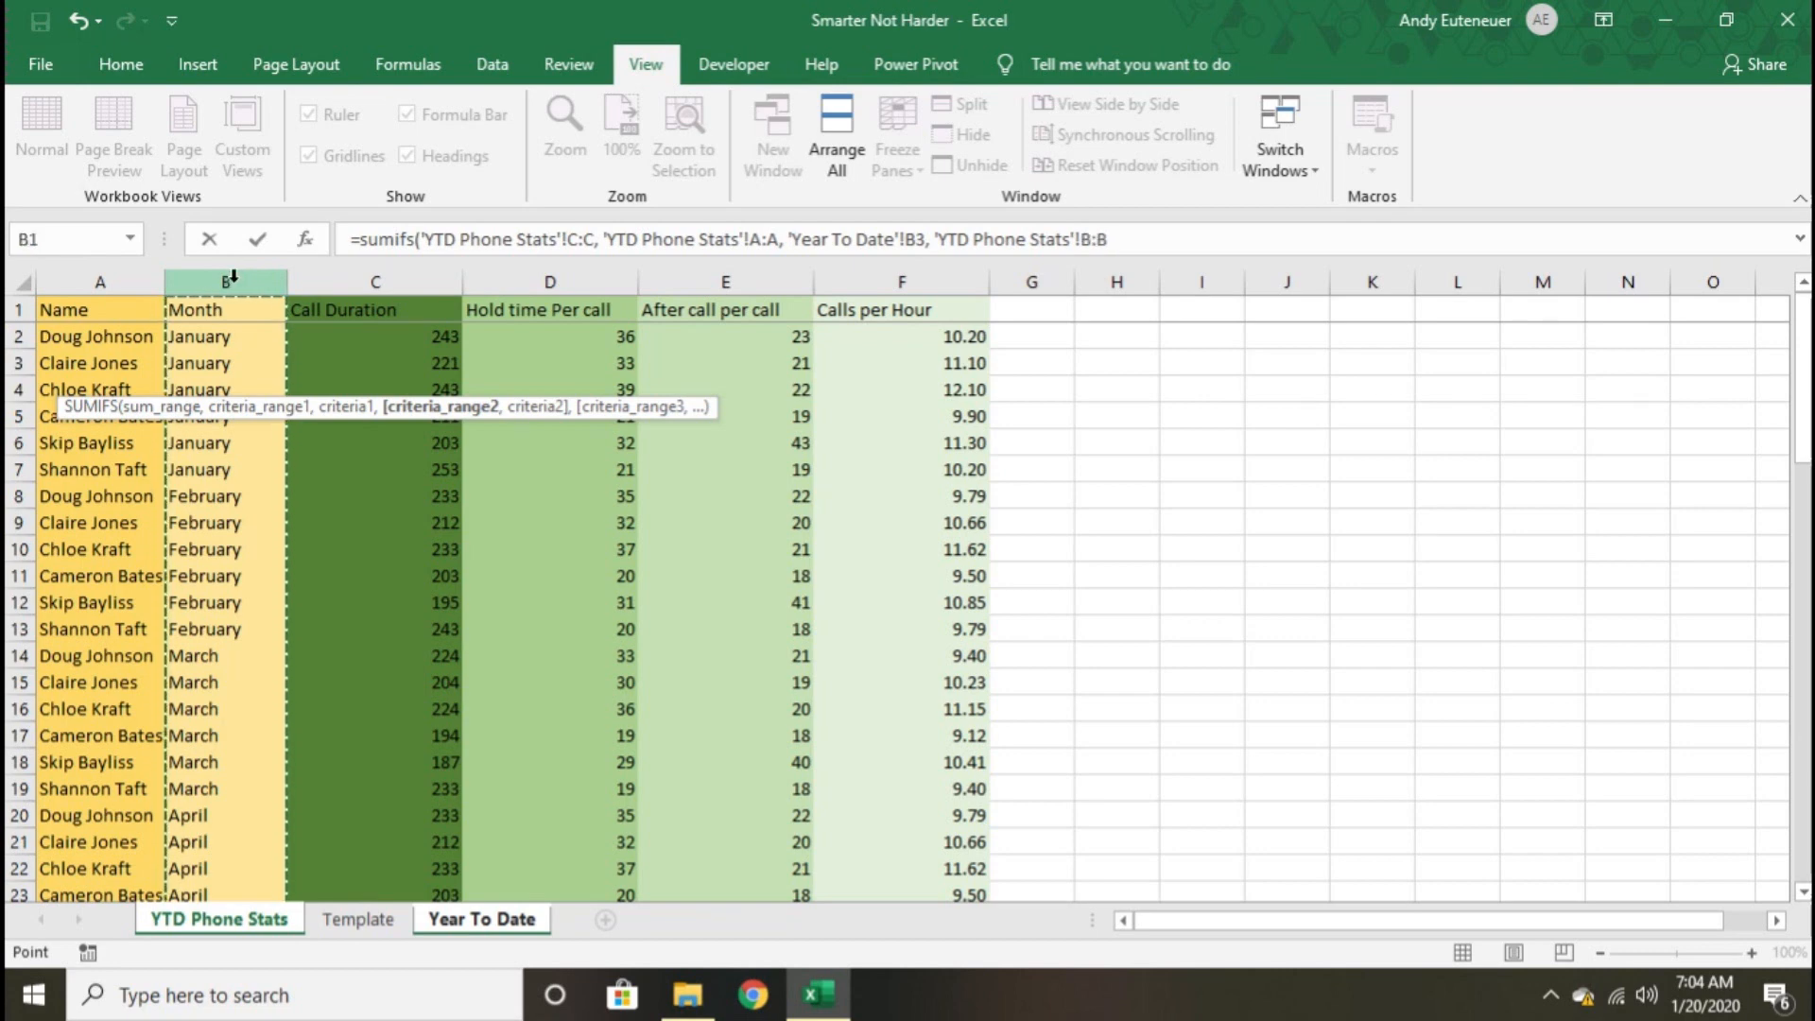
text(, 'Year To Date'!)
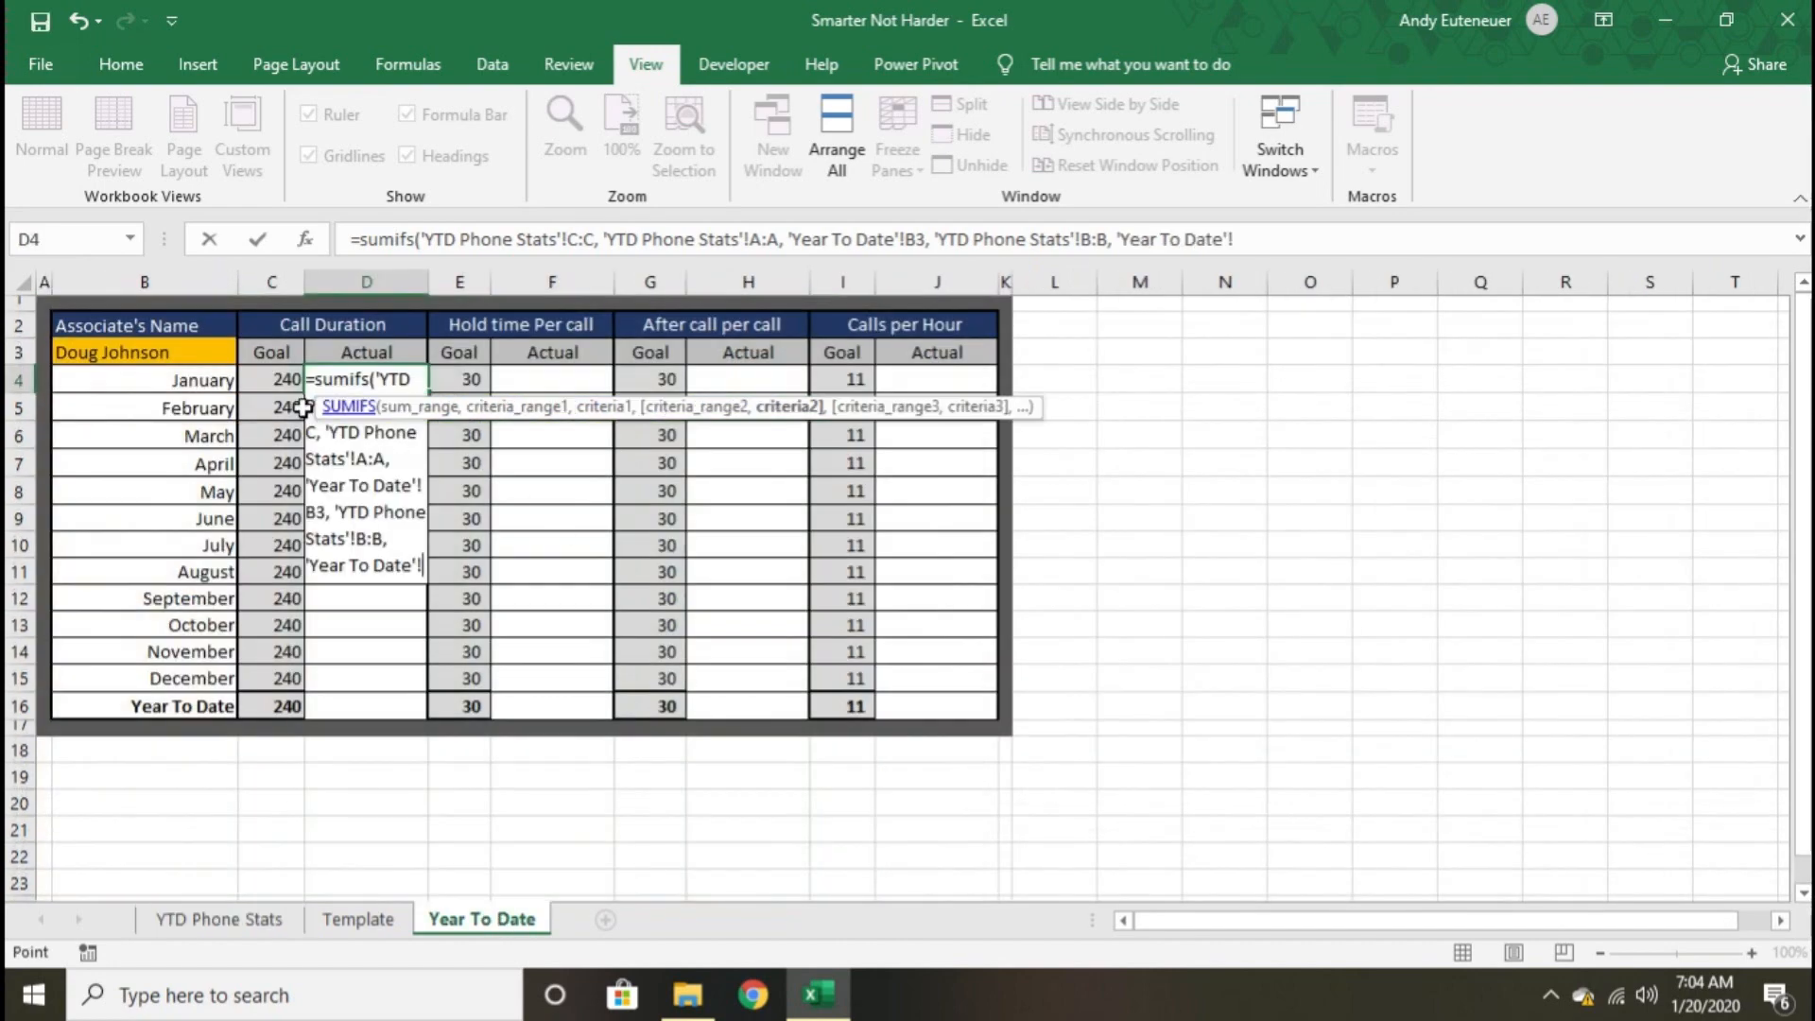
text(B4)
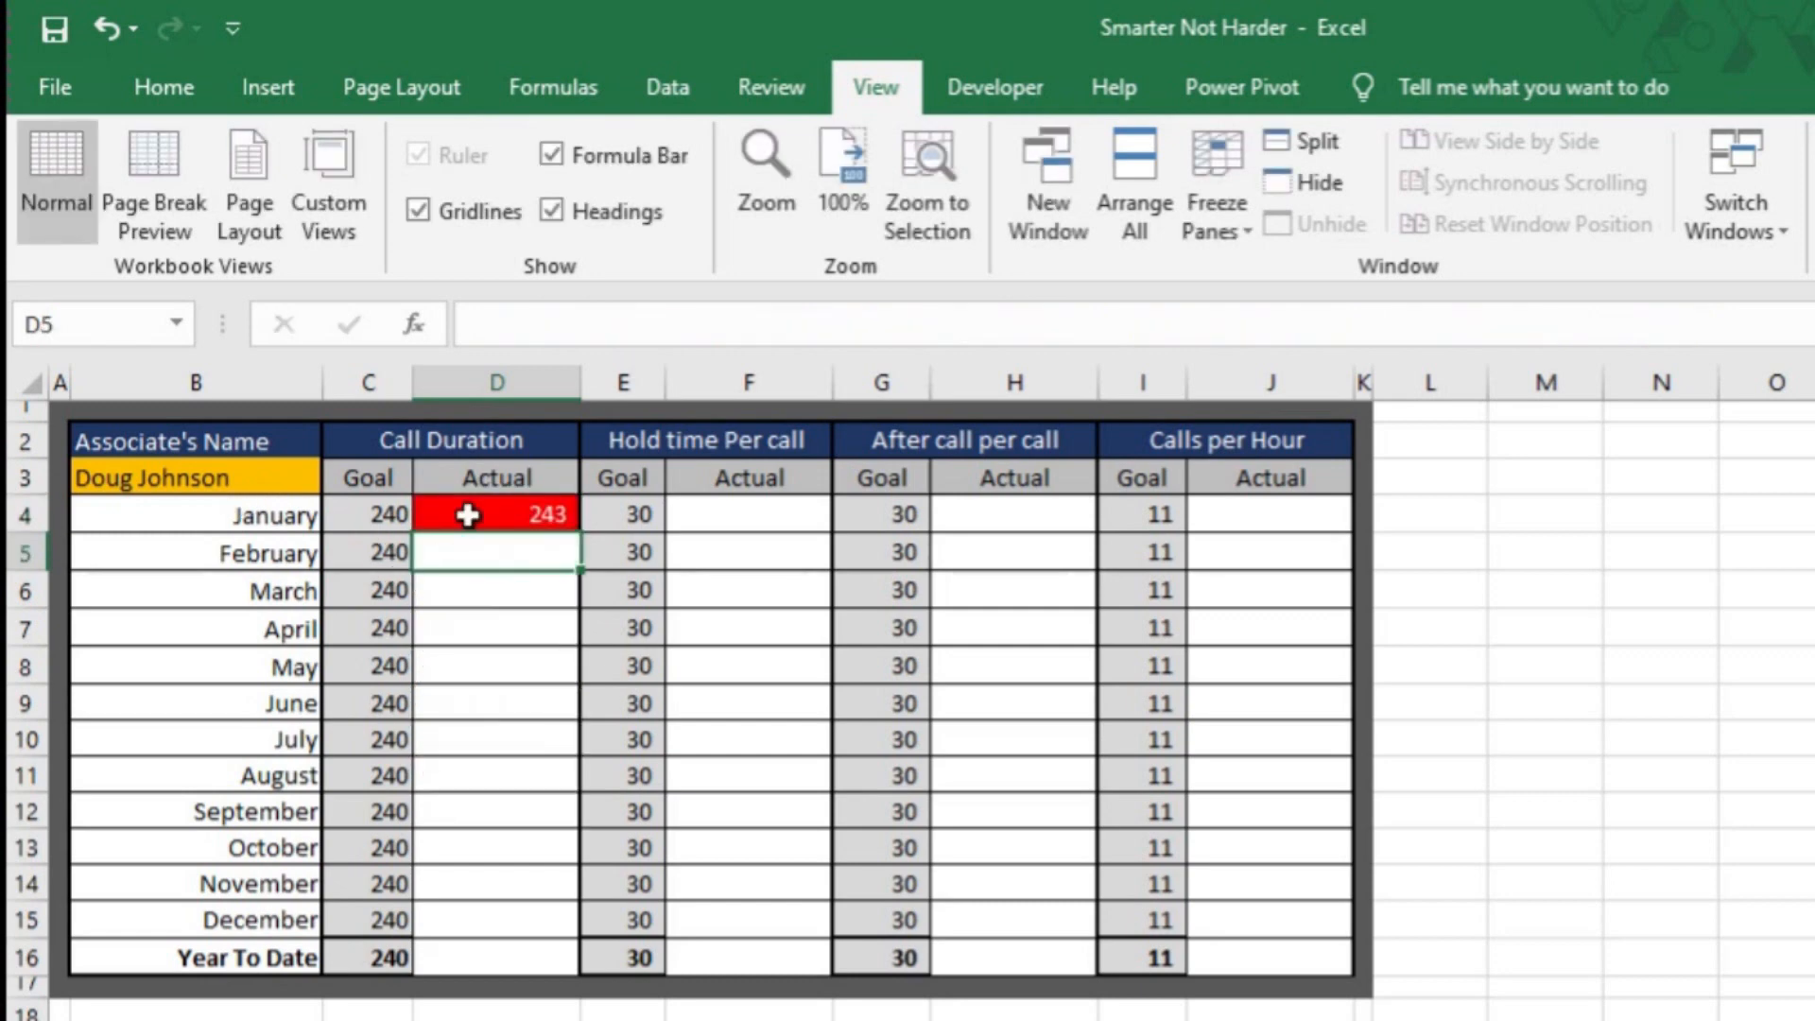
- Switch the associate to Skip Bayliss and confirm D4's SUMIFS shows 203
click(195, 476)
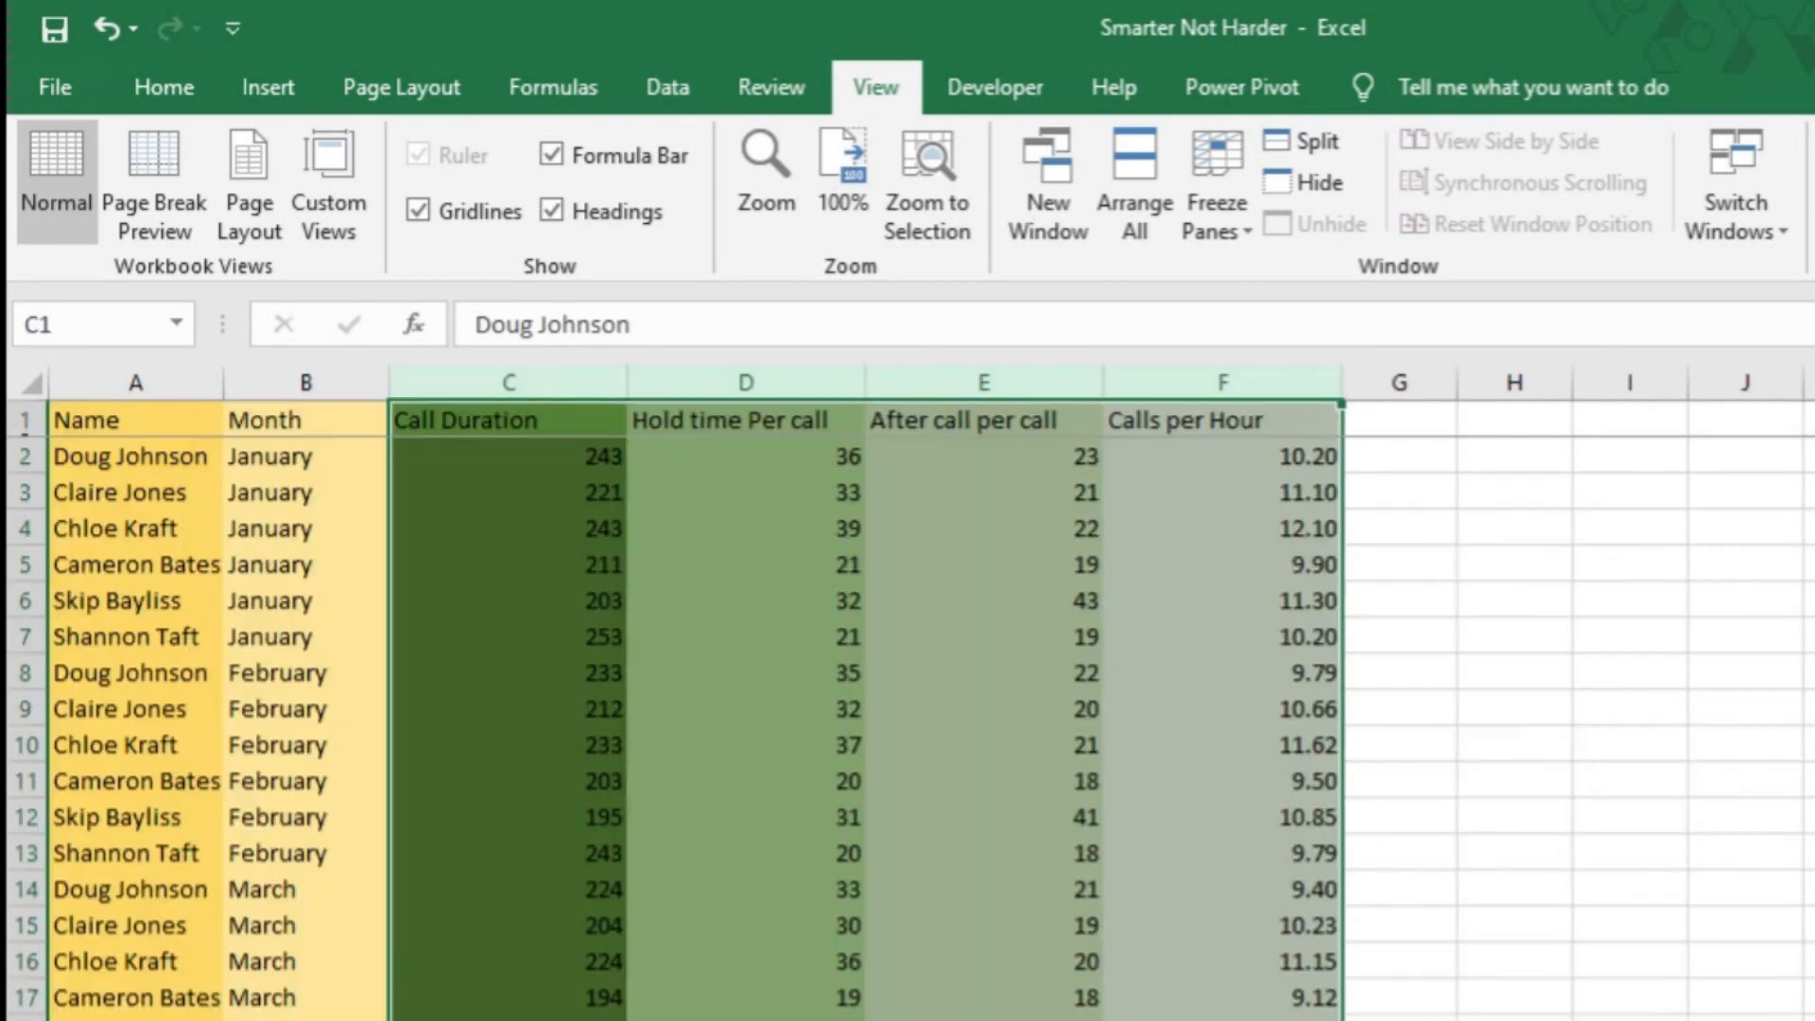
click(507, 454)
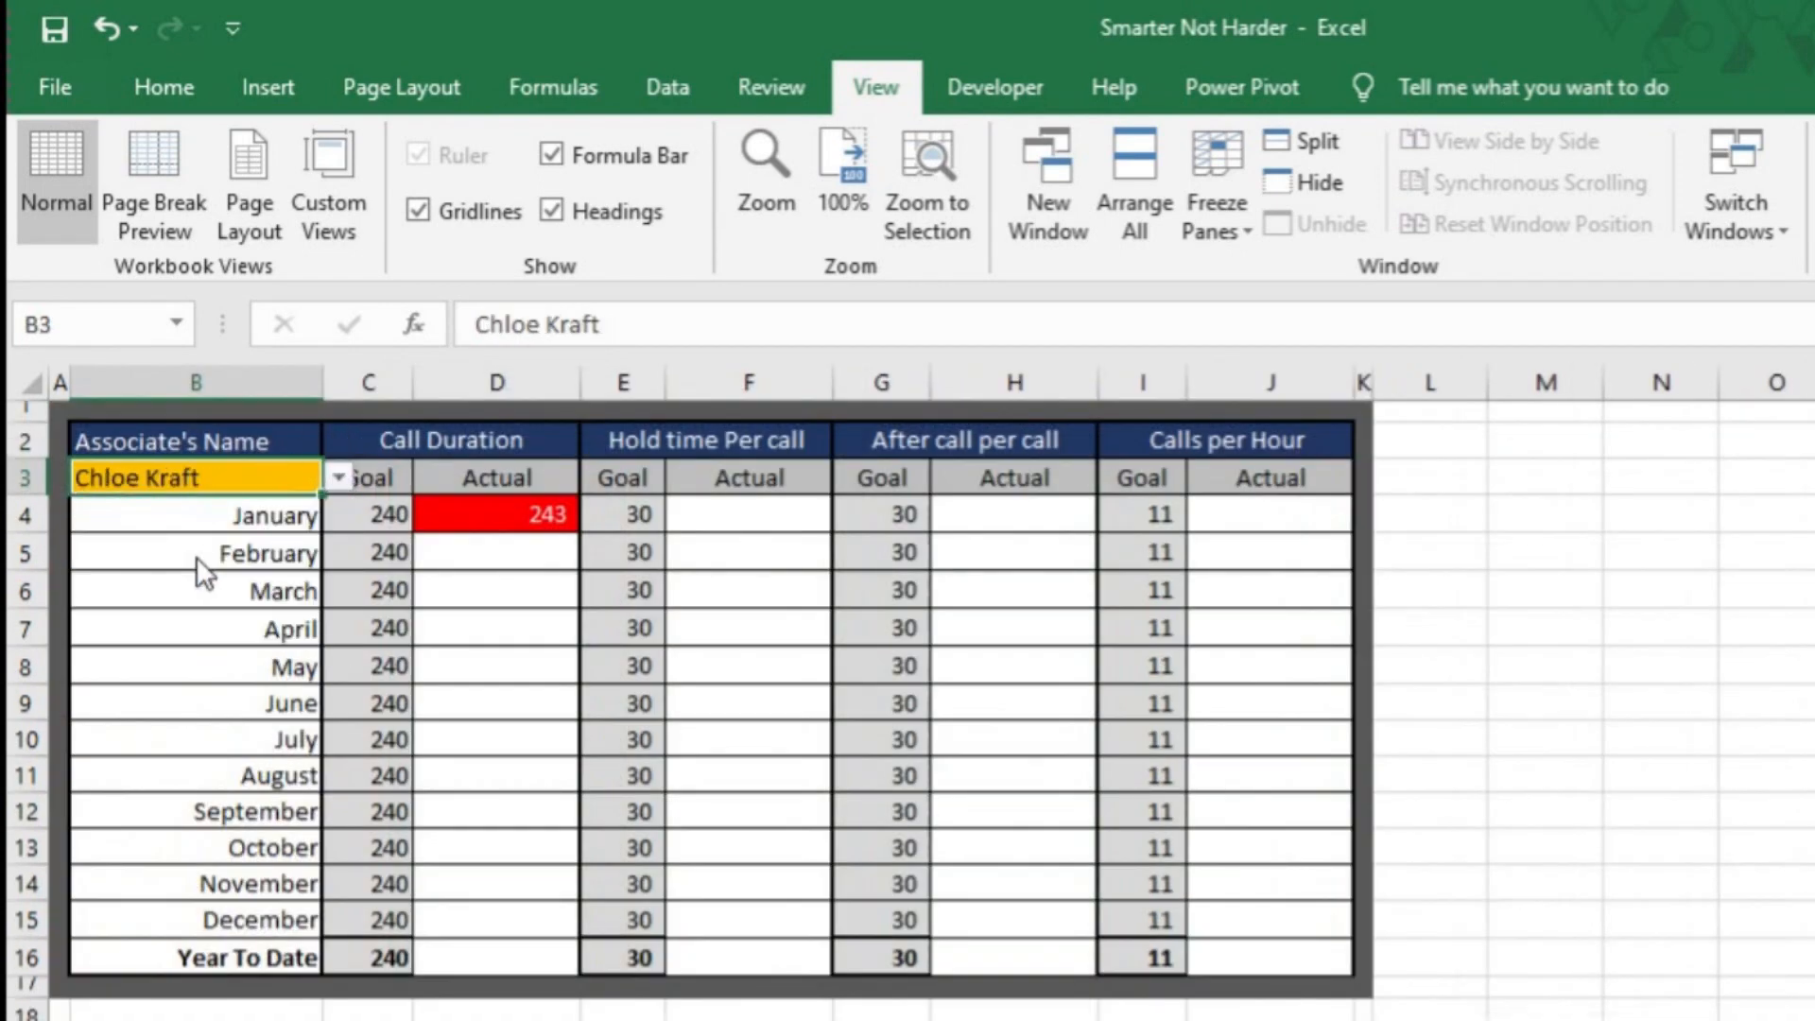
click(337, 477)
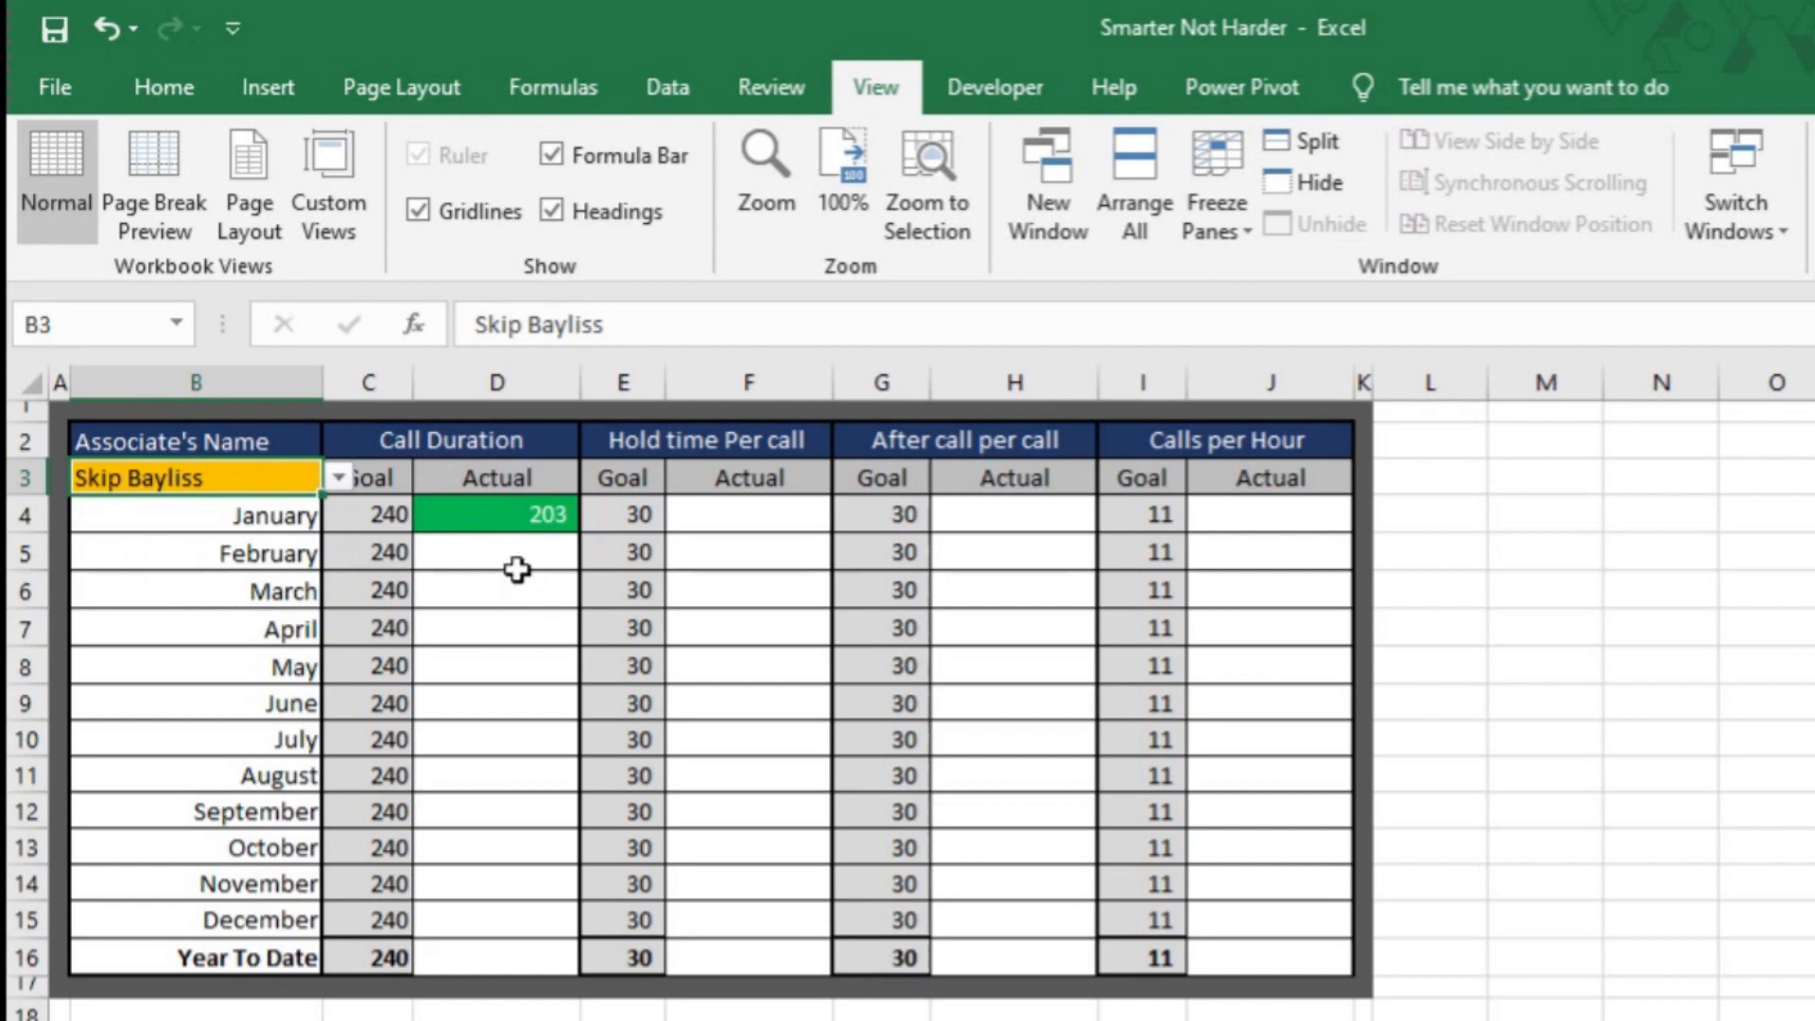
click(495, 514)
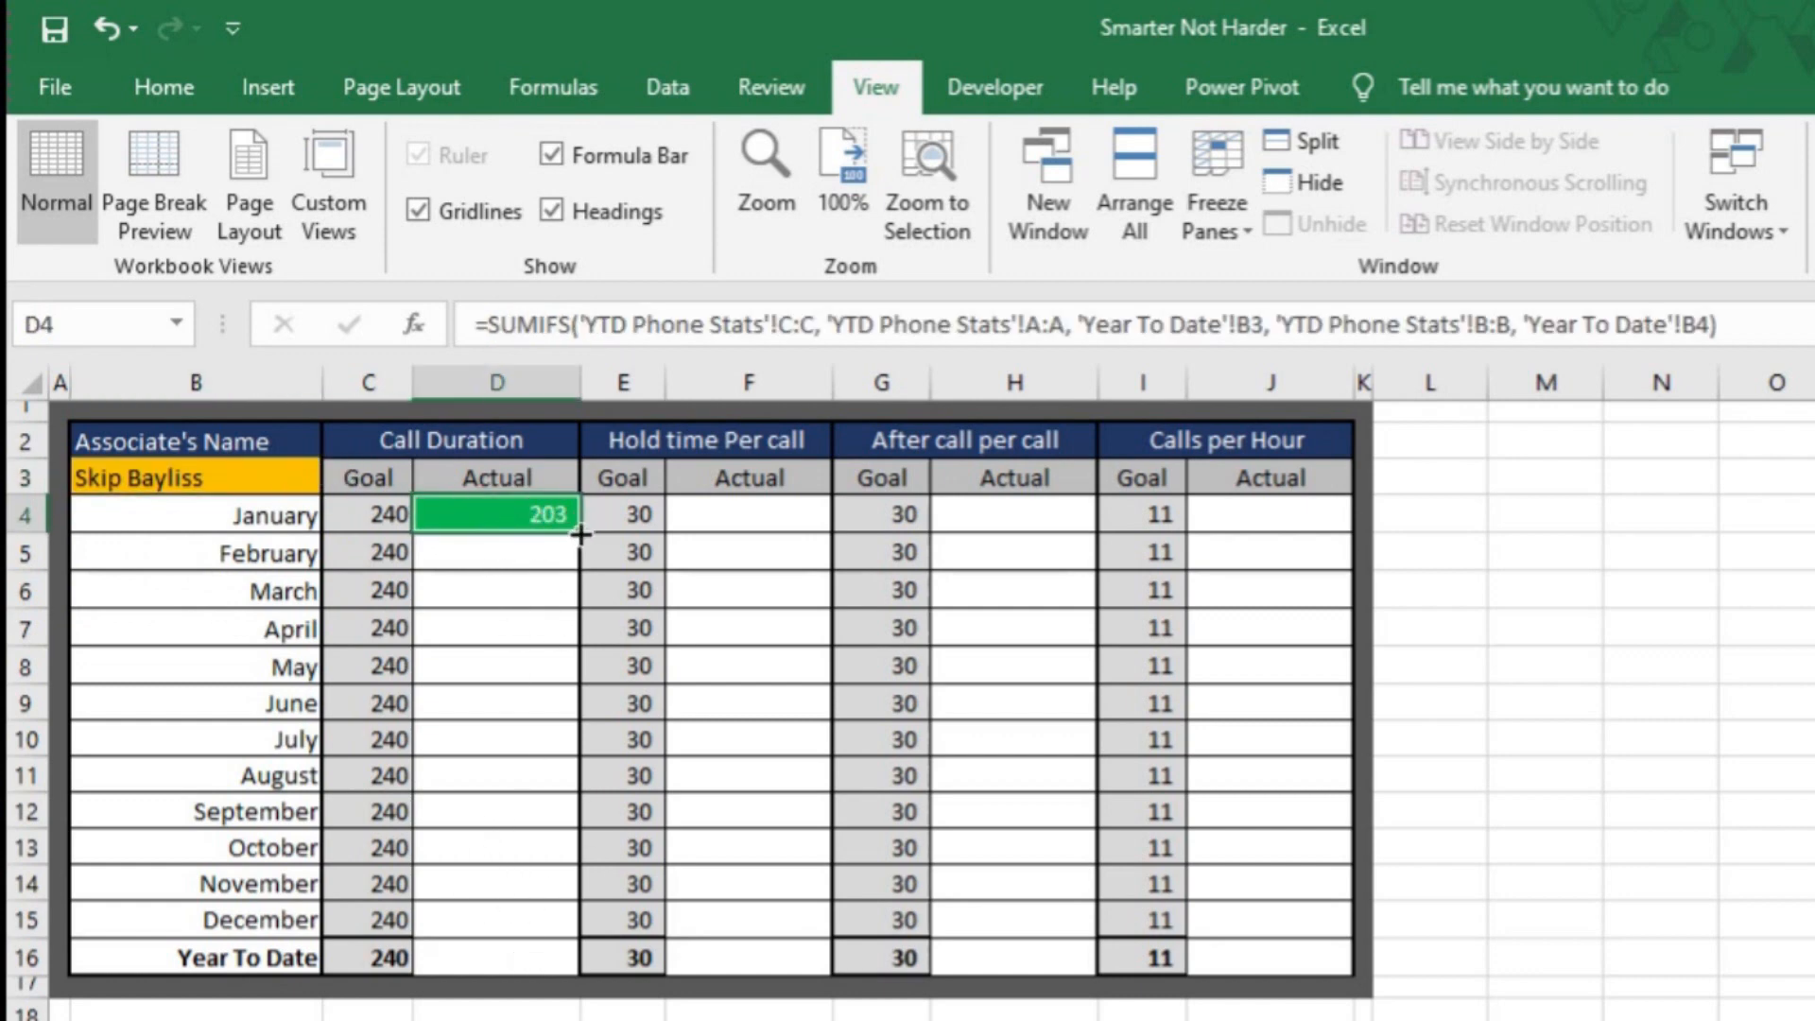
mouse_move(553, 568)
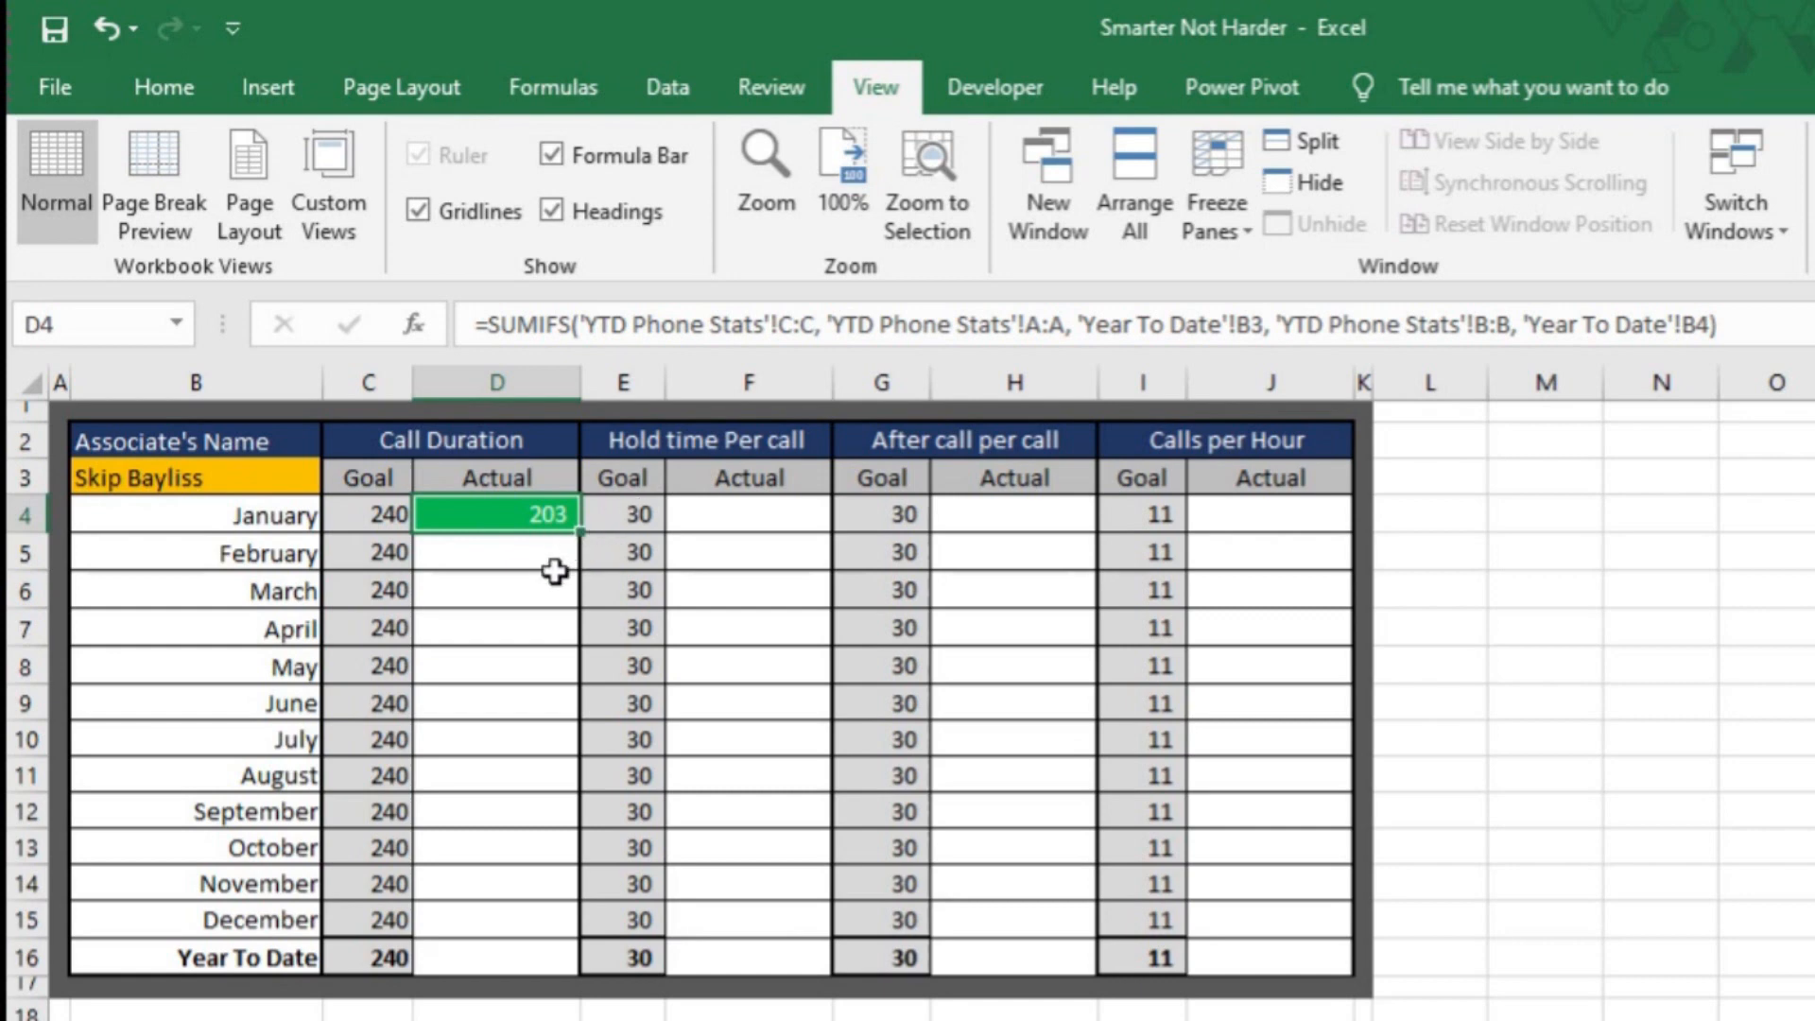
mouse_move(938, 323)
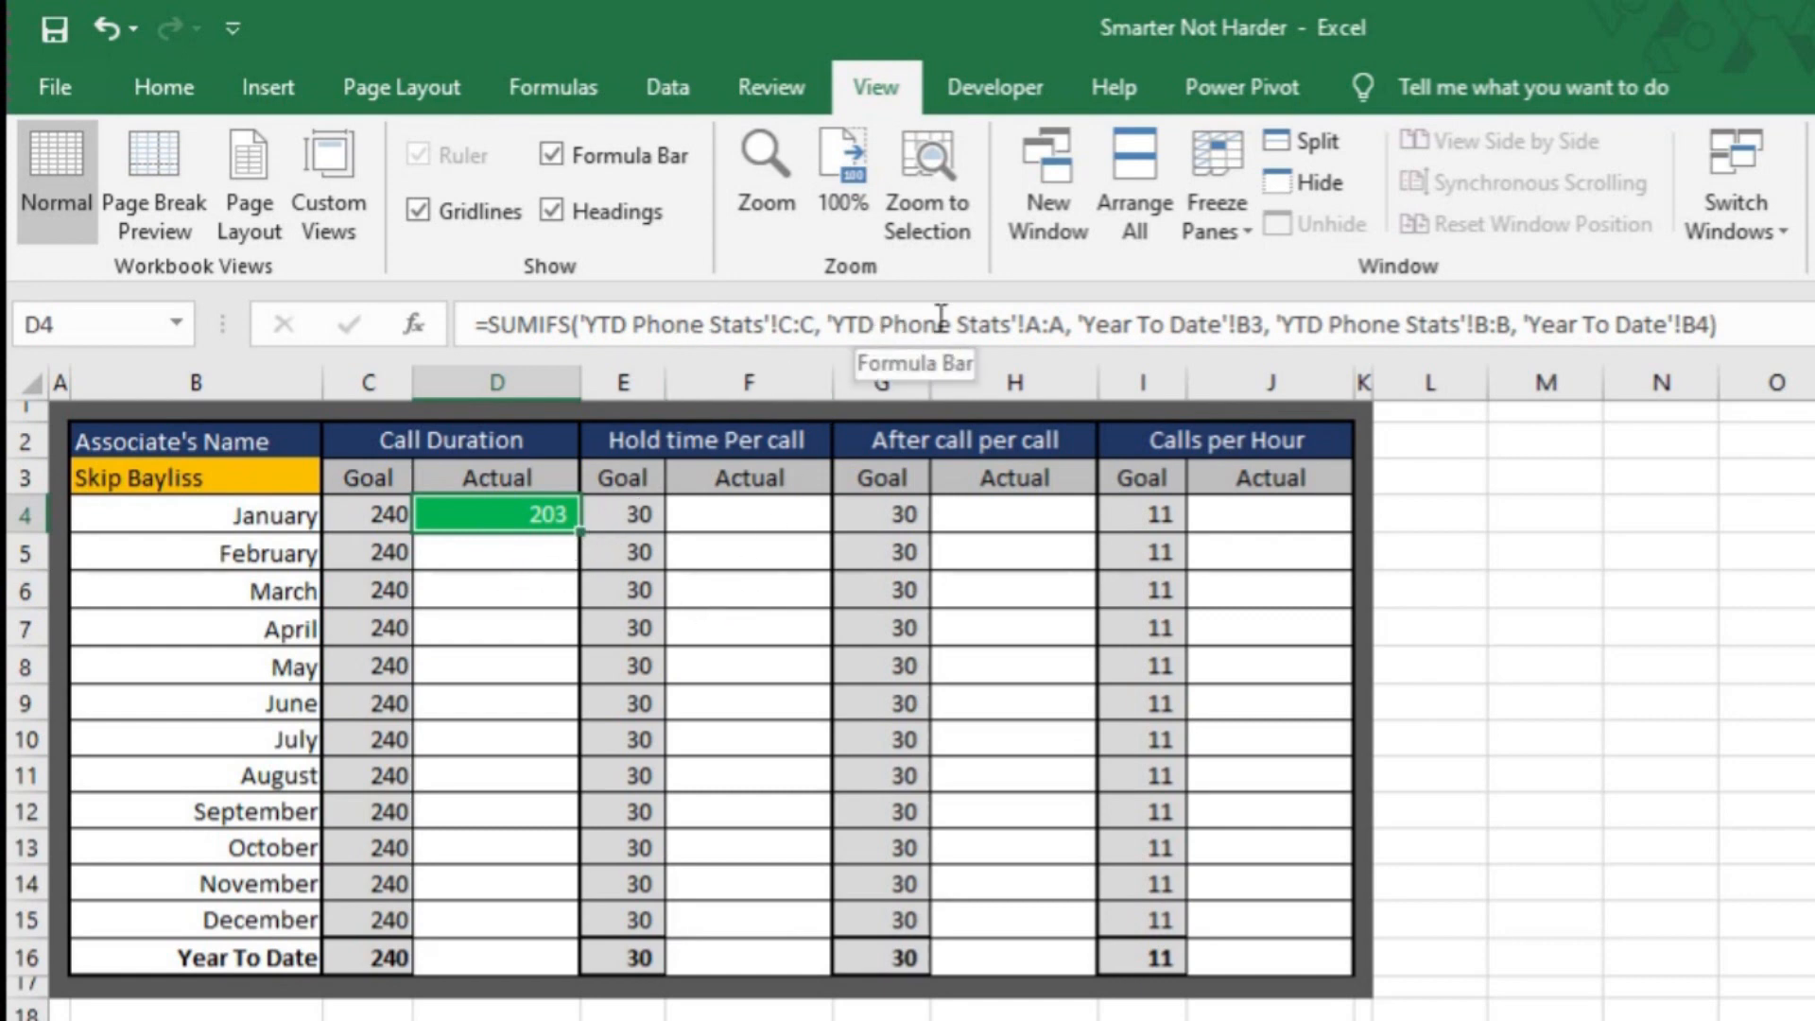
mouse_move(584, 530)
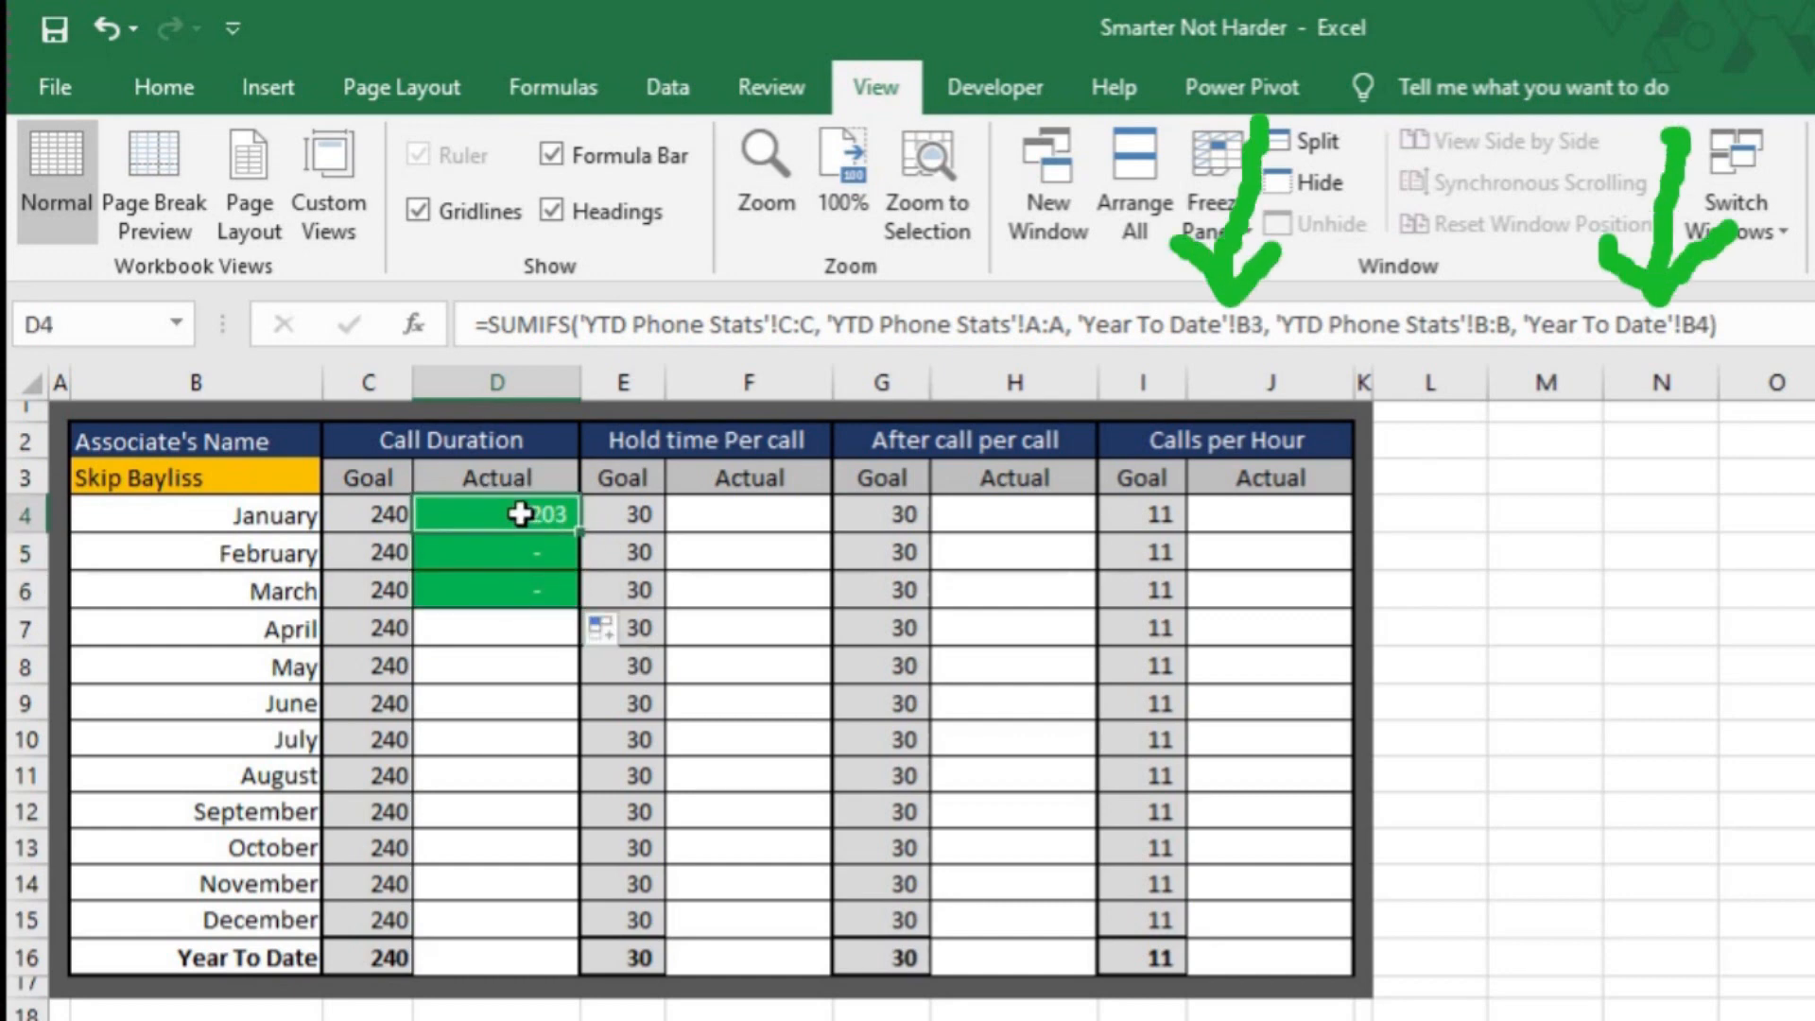
- Check D5's copied formula, then make the B3 reference absolute in D4 with F4
click(496, 553)
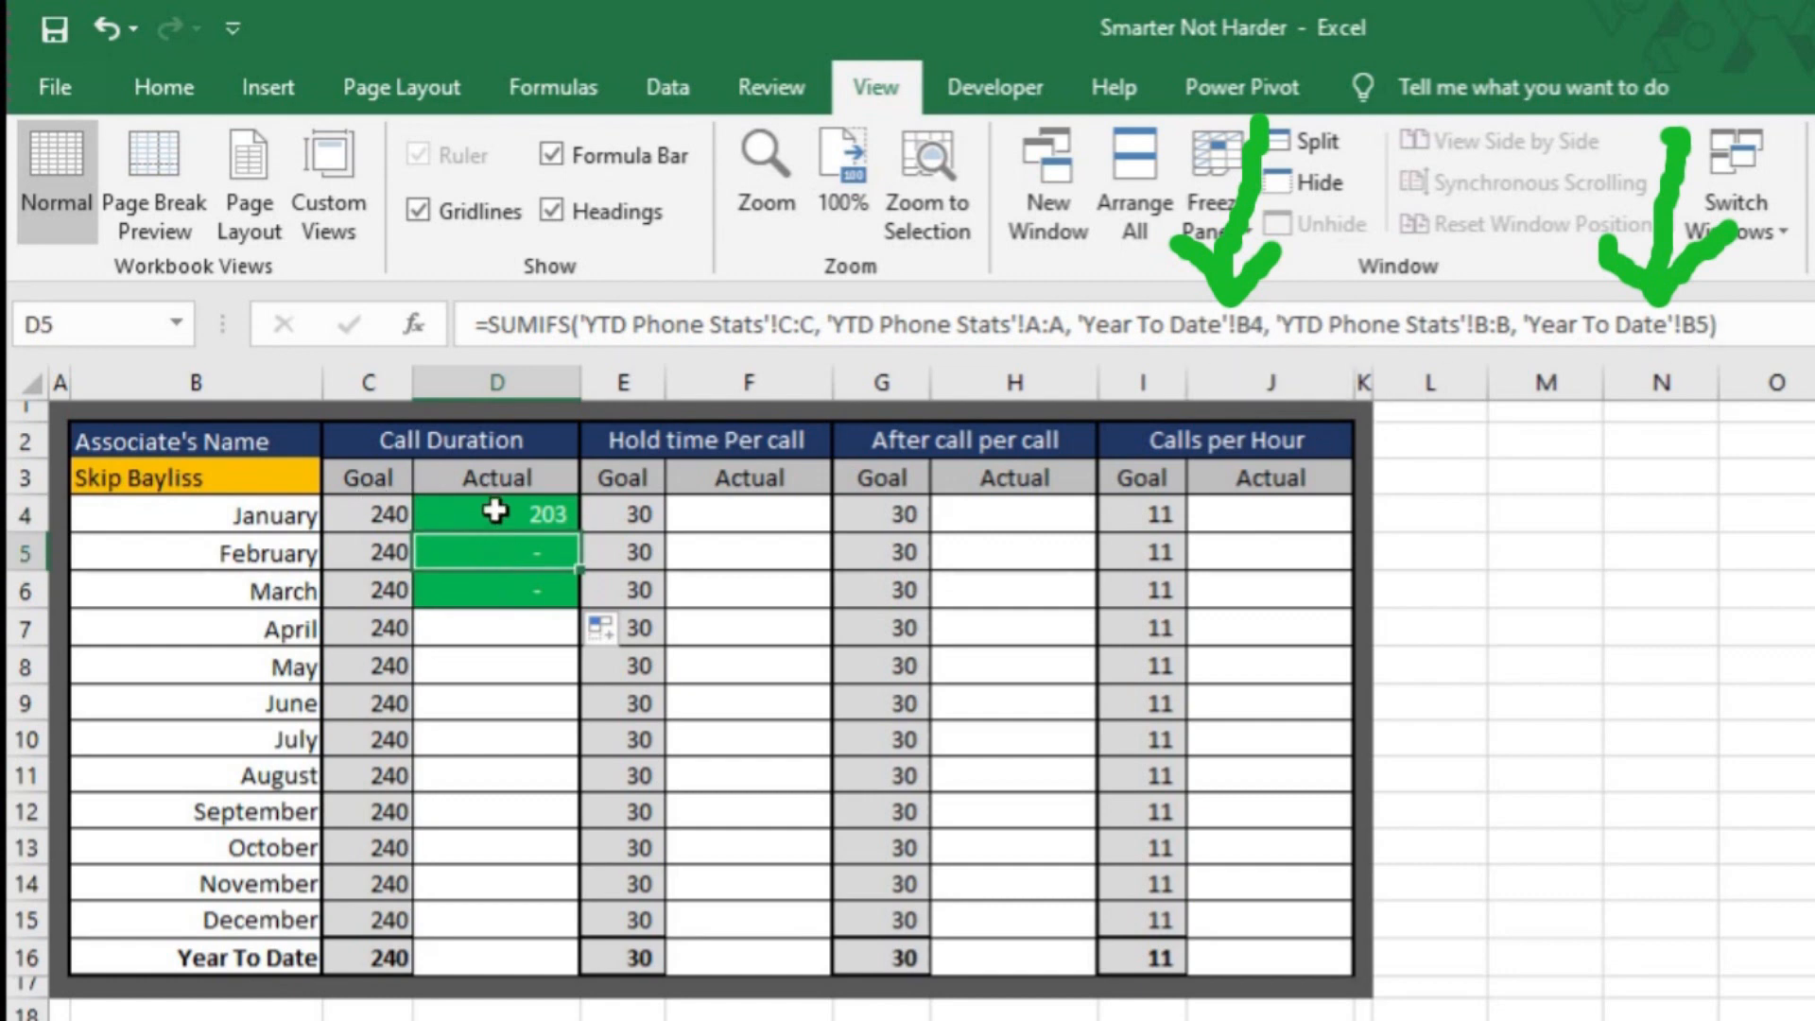
mouse_move(483, 559)
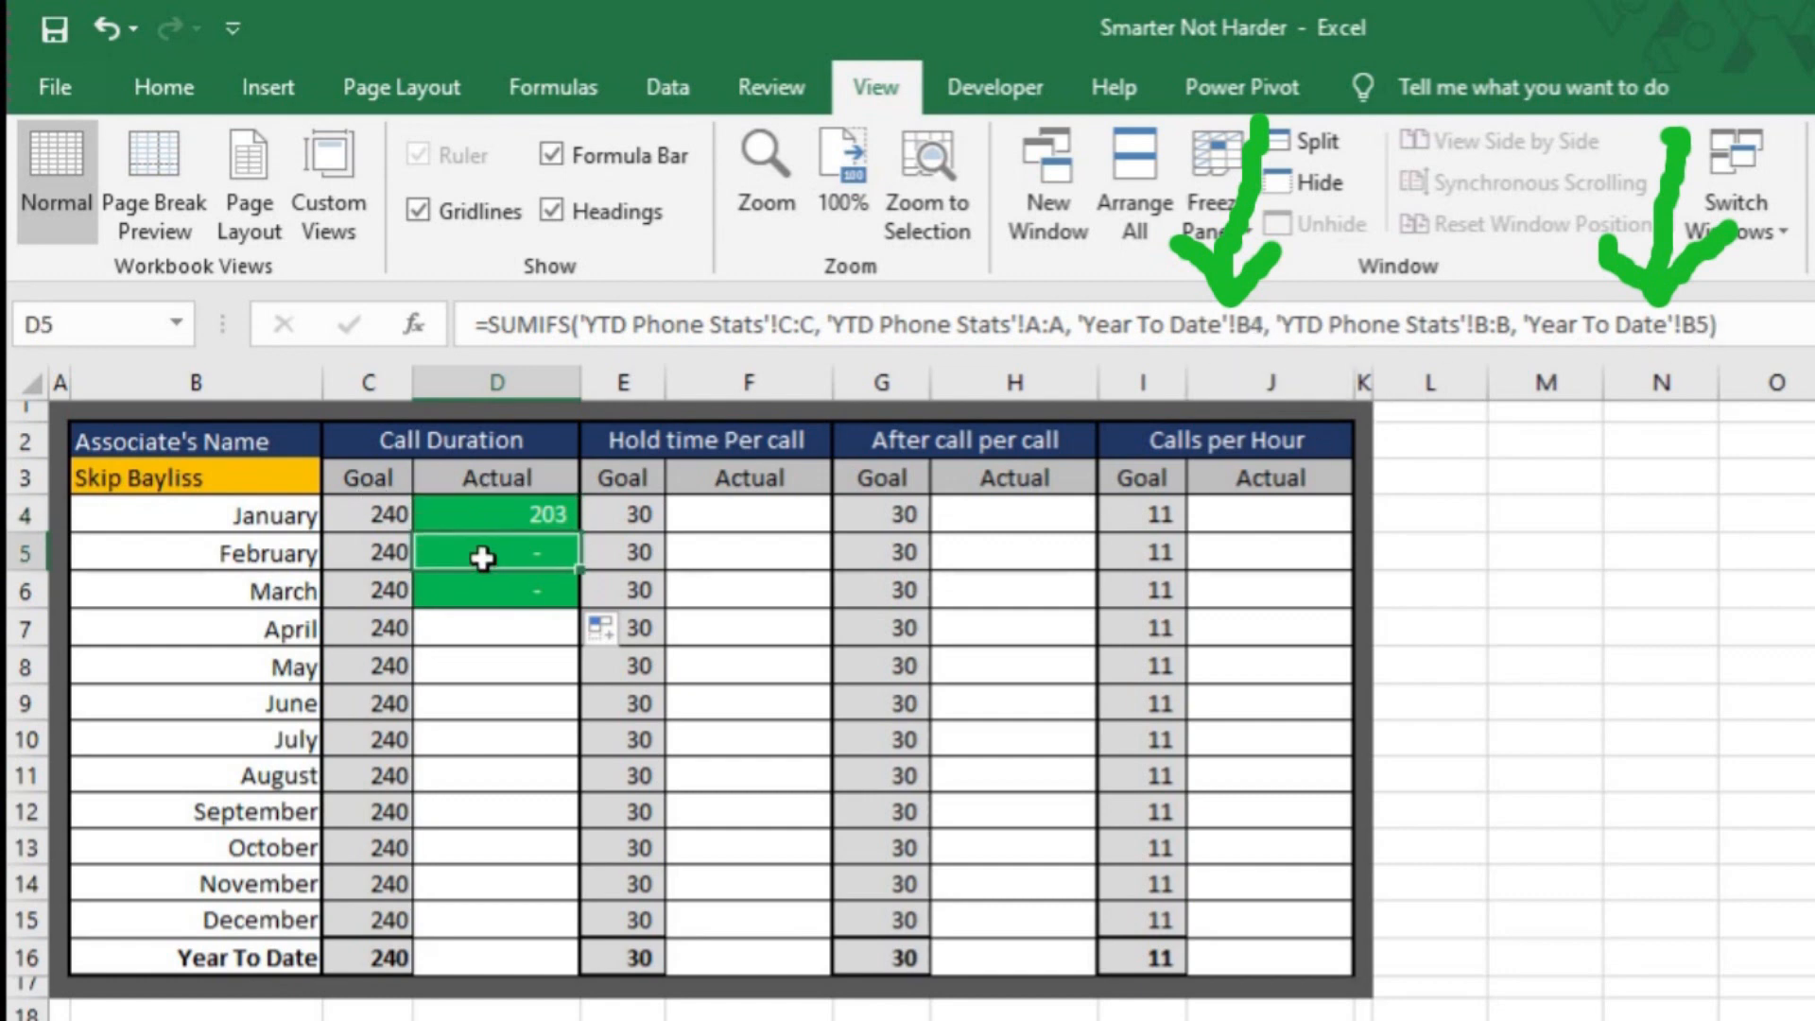
click(495, 515)
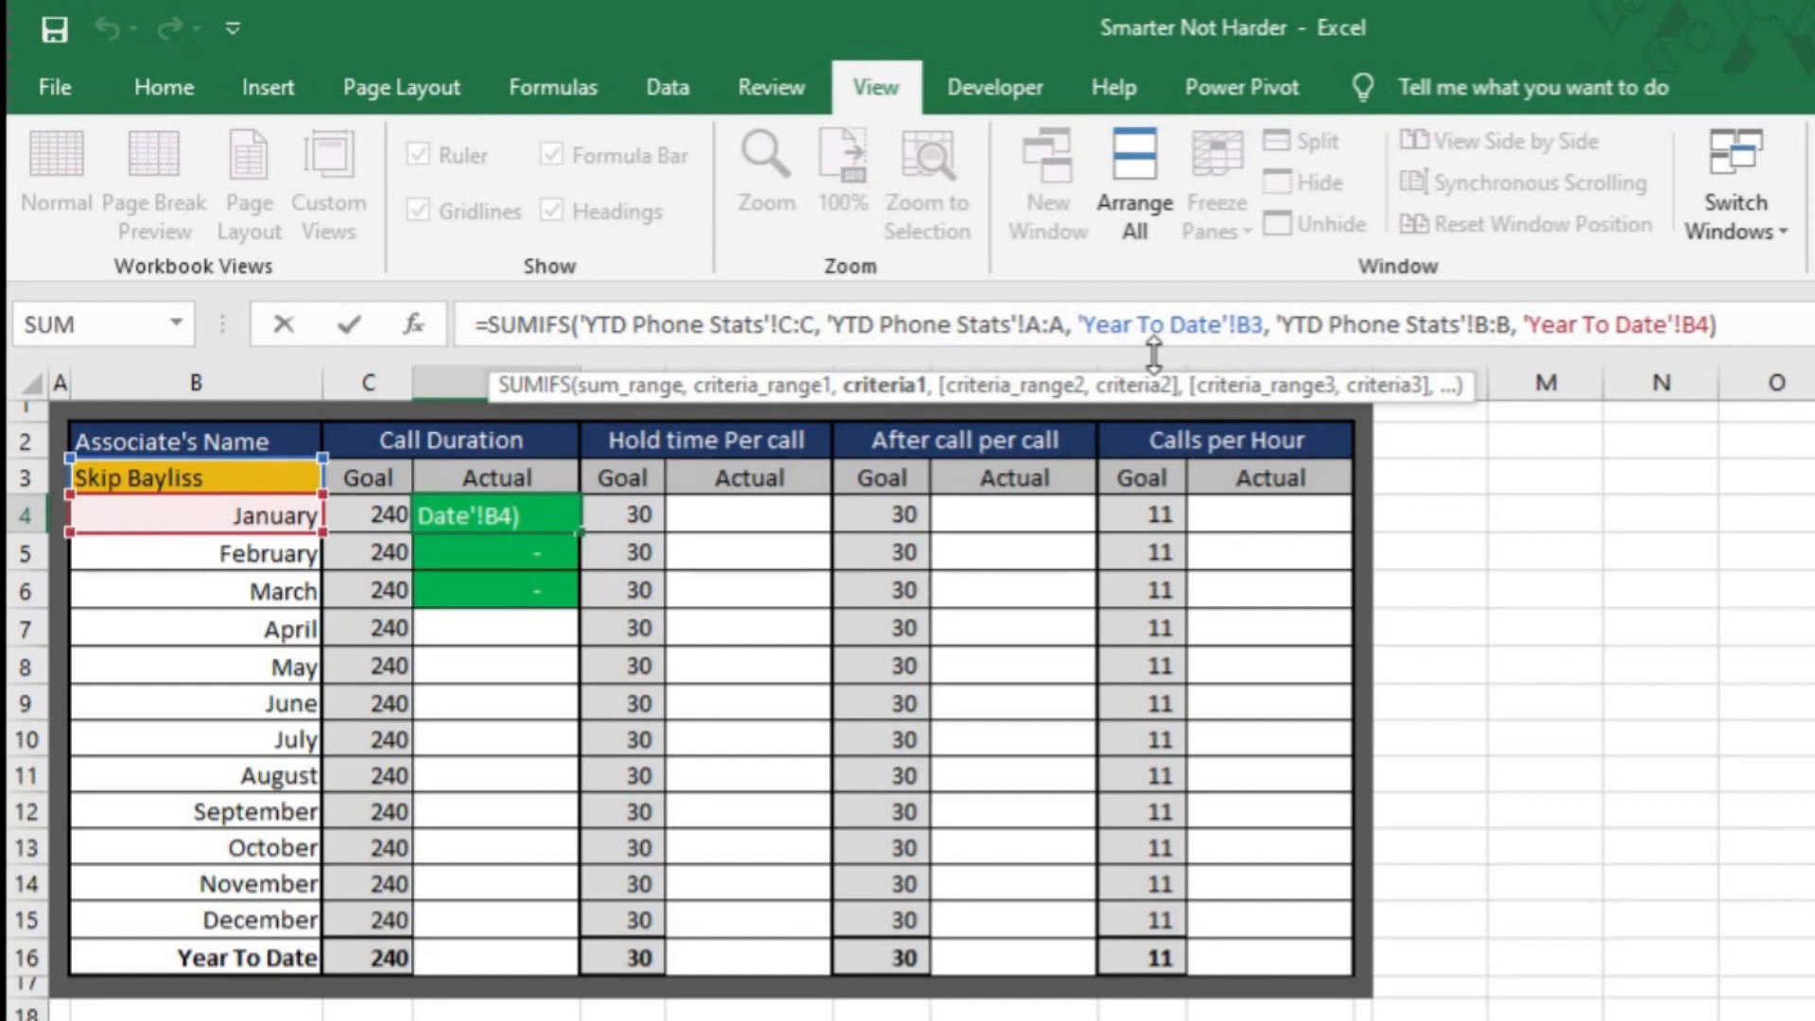
mouse_move(1139, 385)
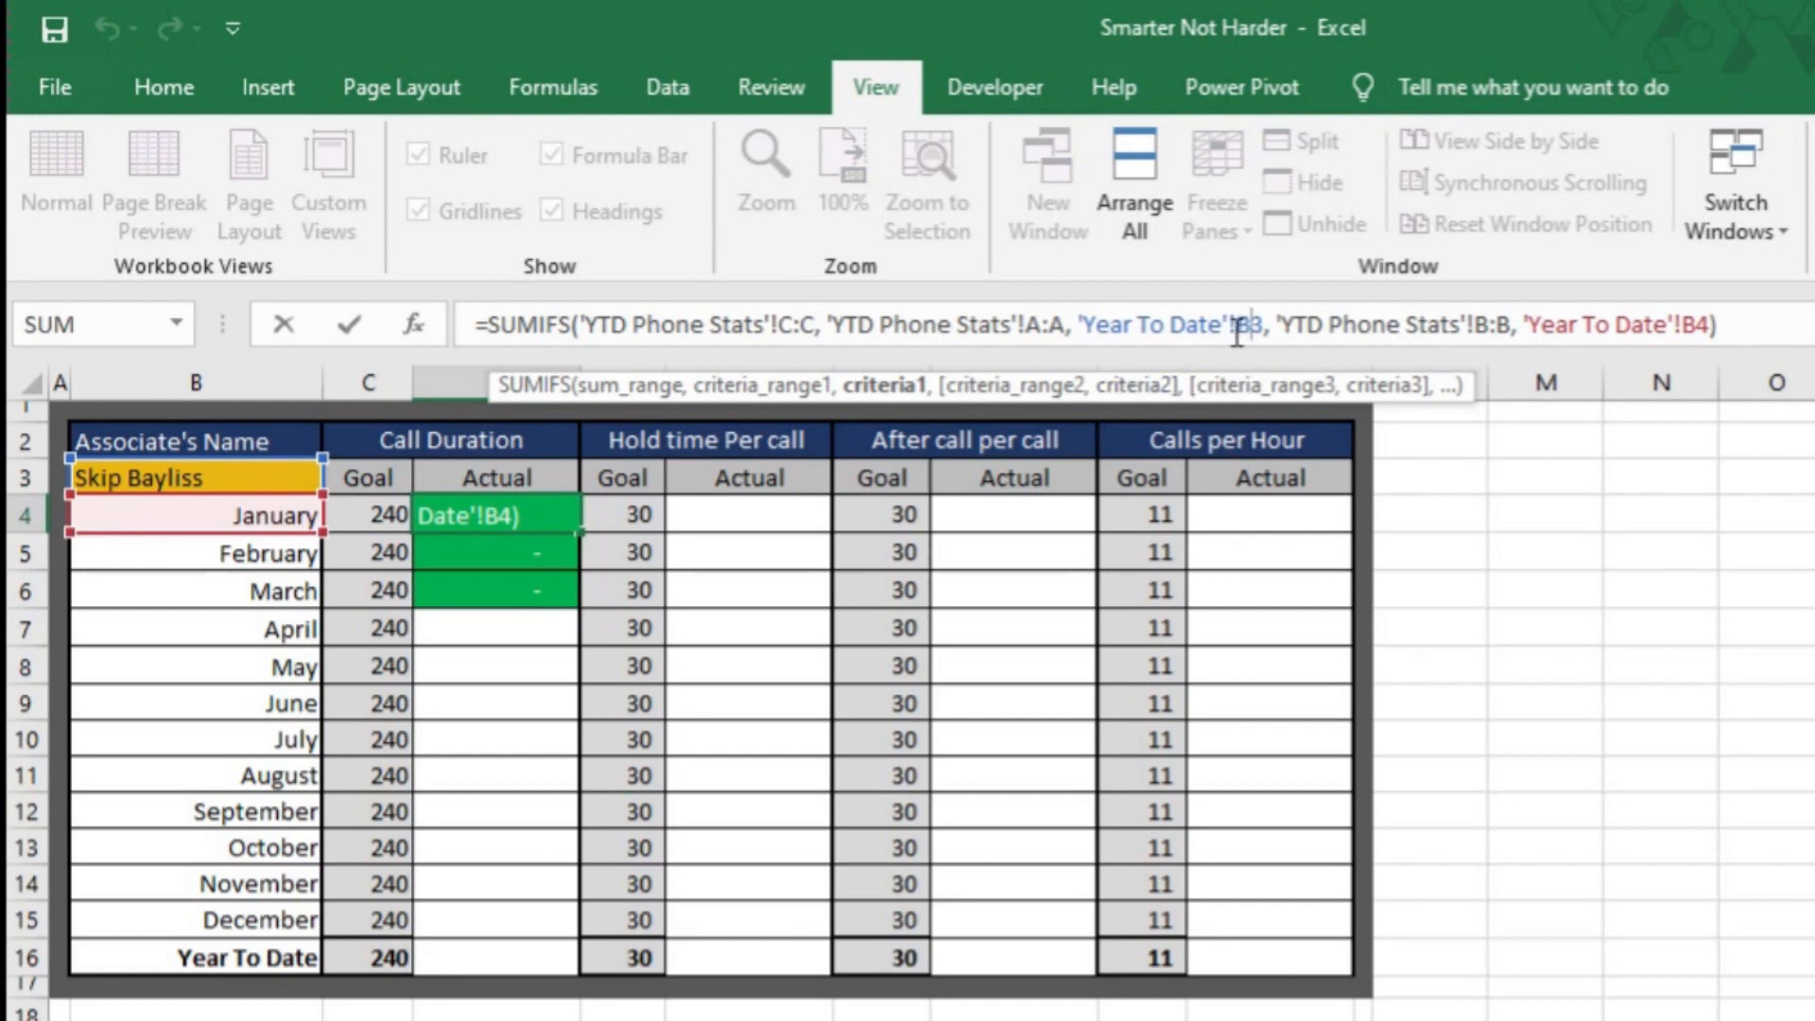
key(f4)
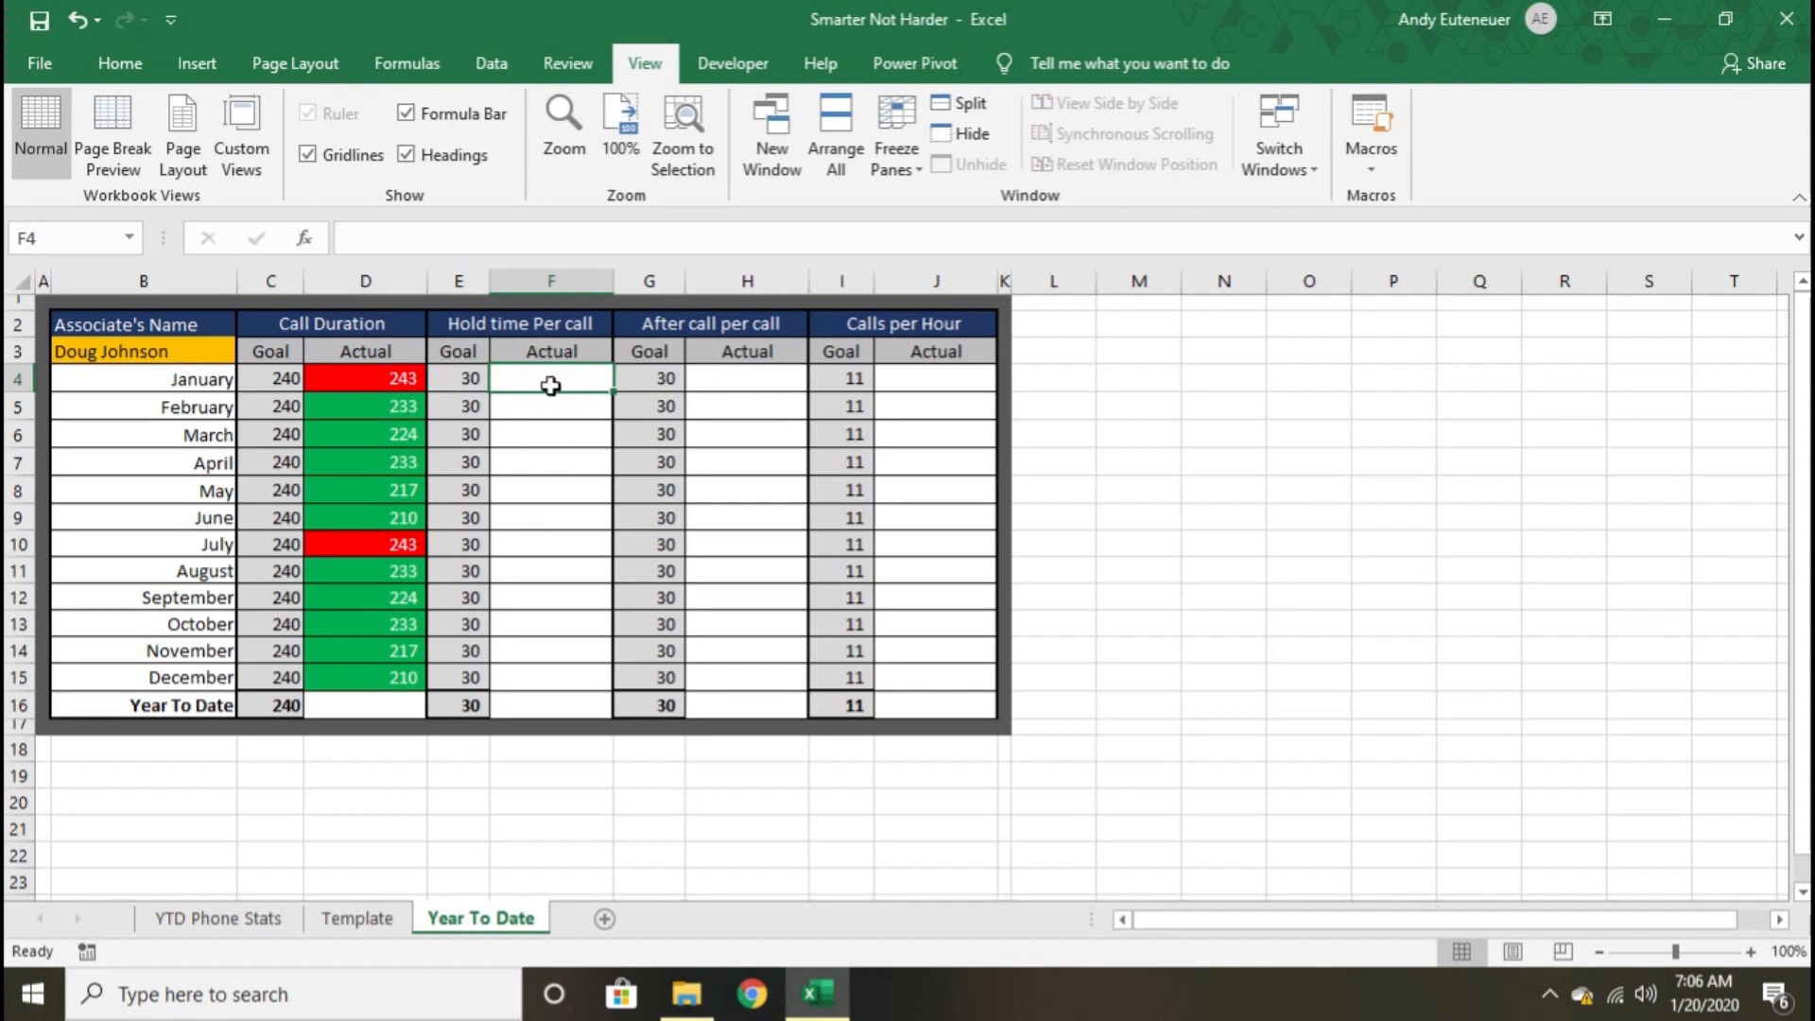
- In F4, build a SUMIFS for hold time matching name $B$3 and month B4
text(=sumifs()
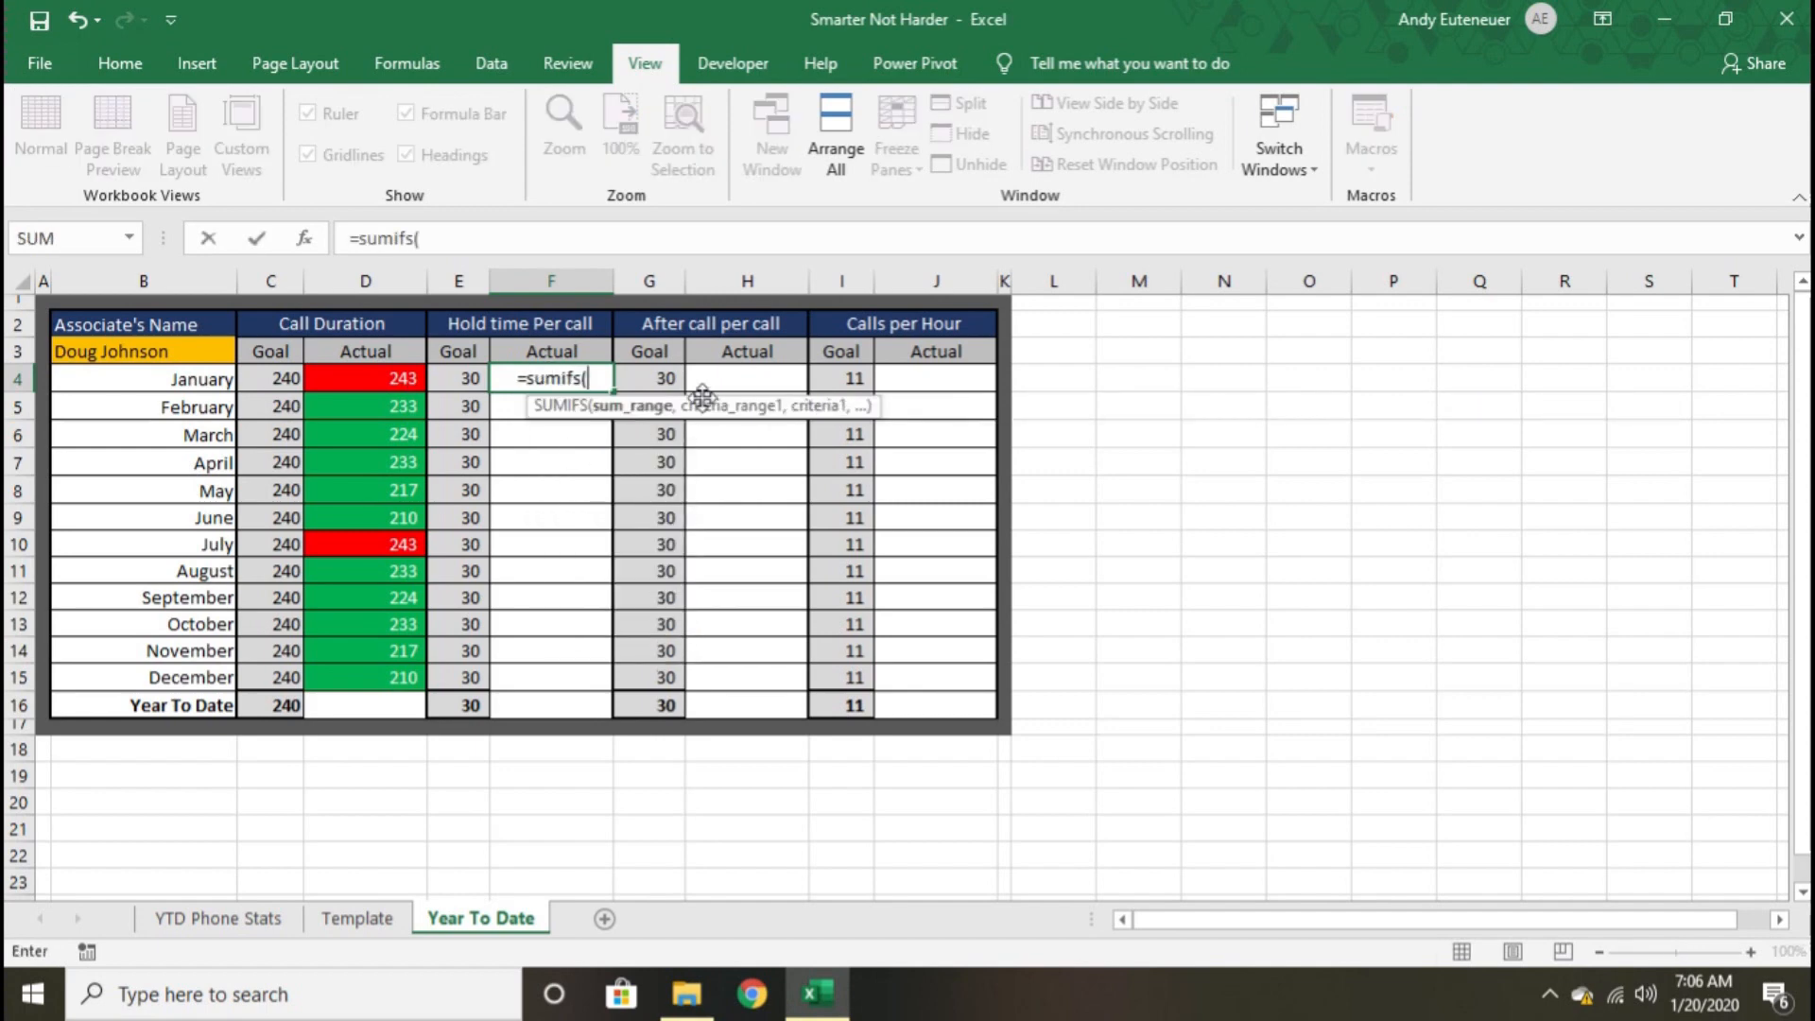
click(217, 918)
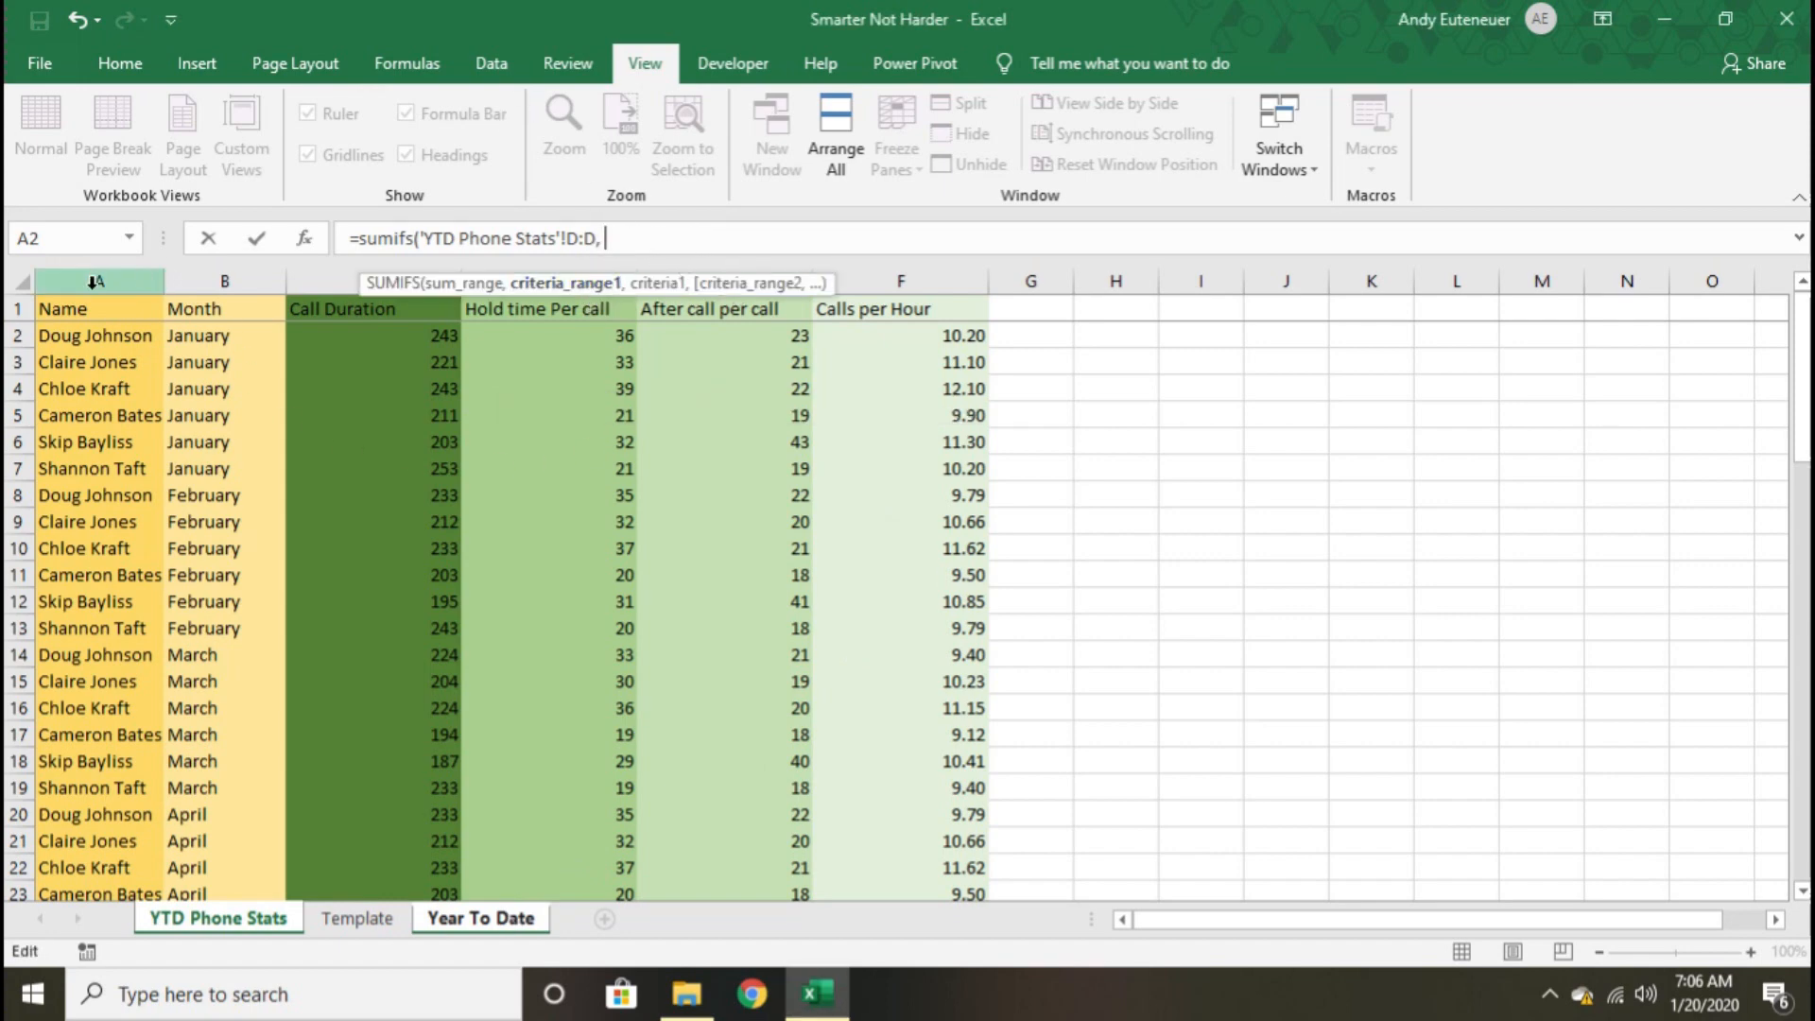
text('YTD Phone Stats'!A:A,)
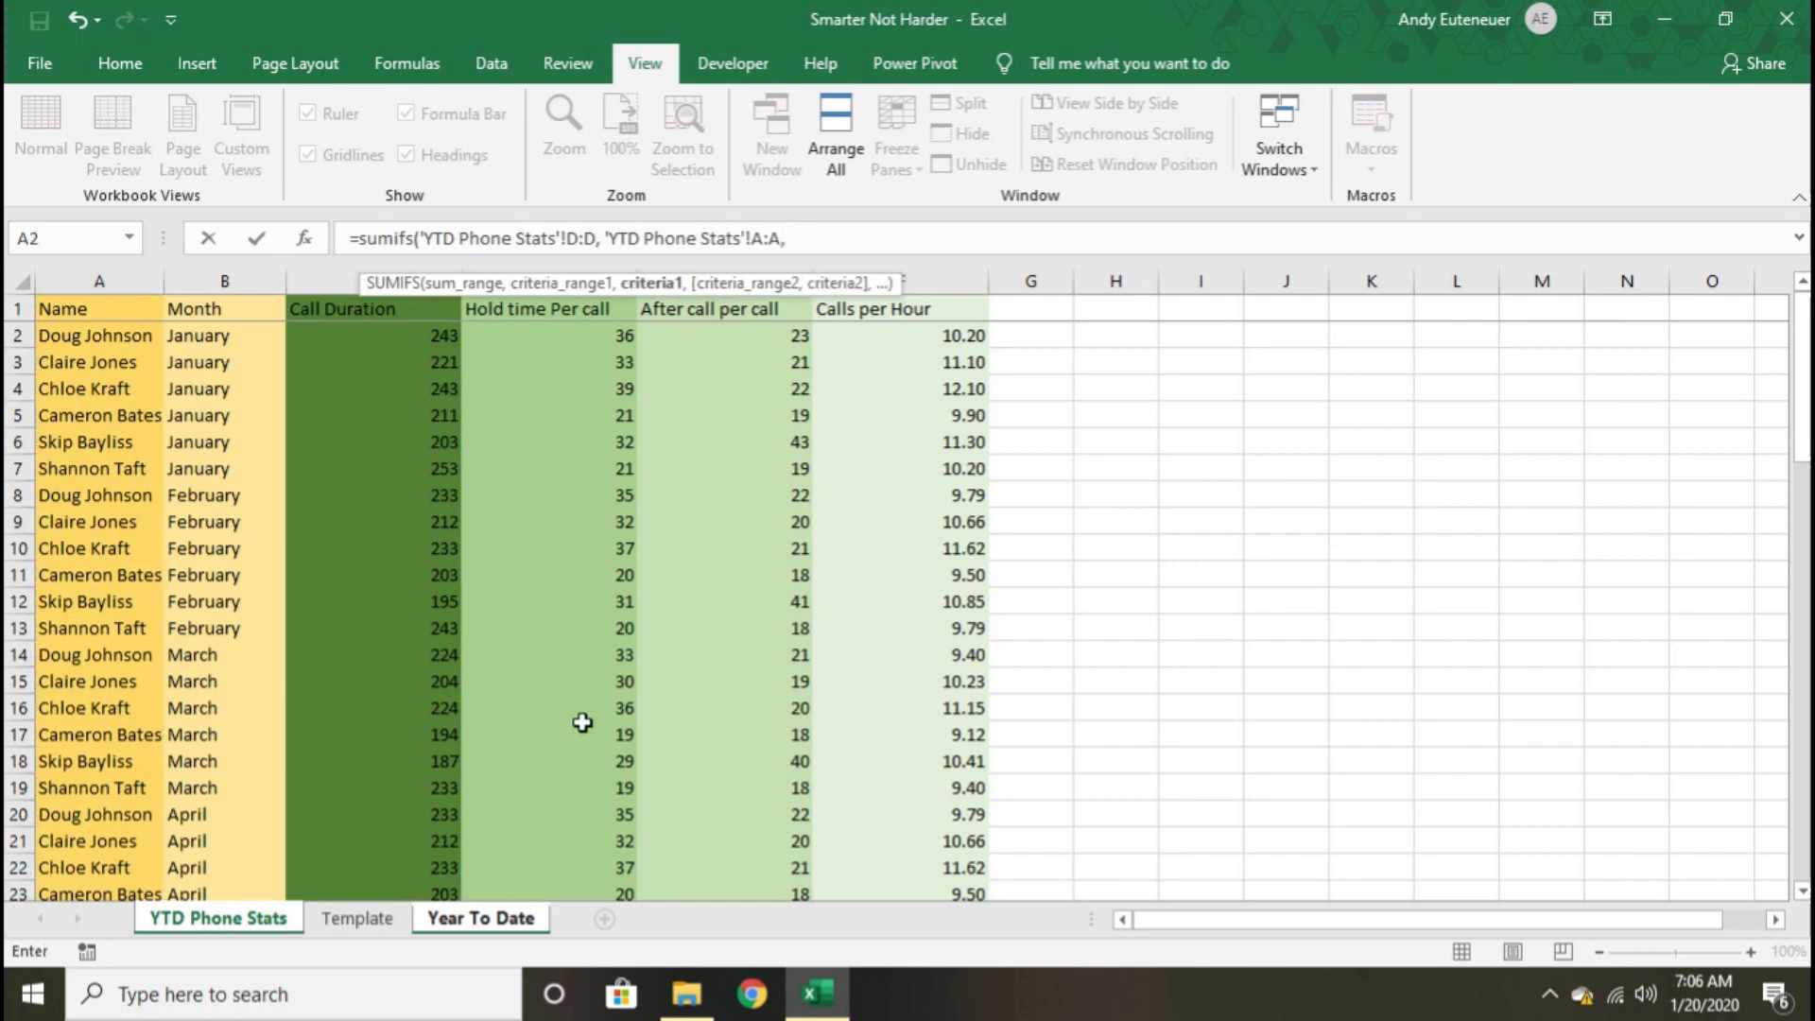
click(479, 918)
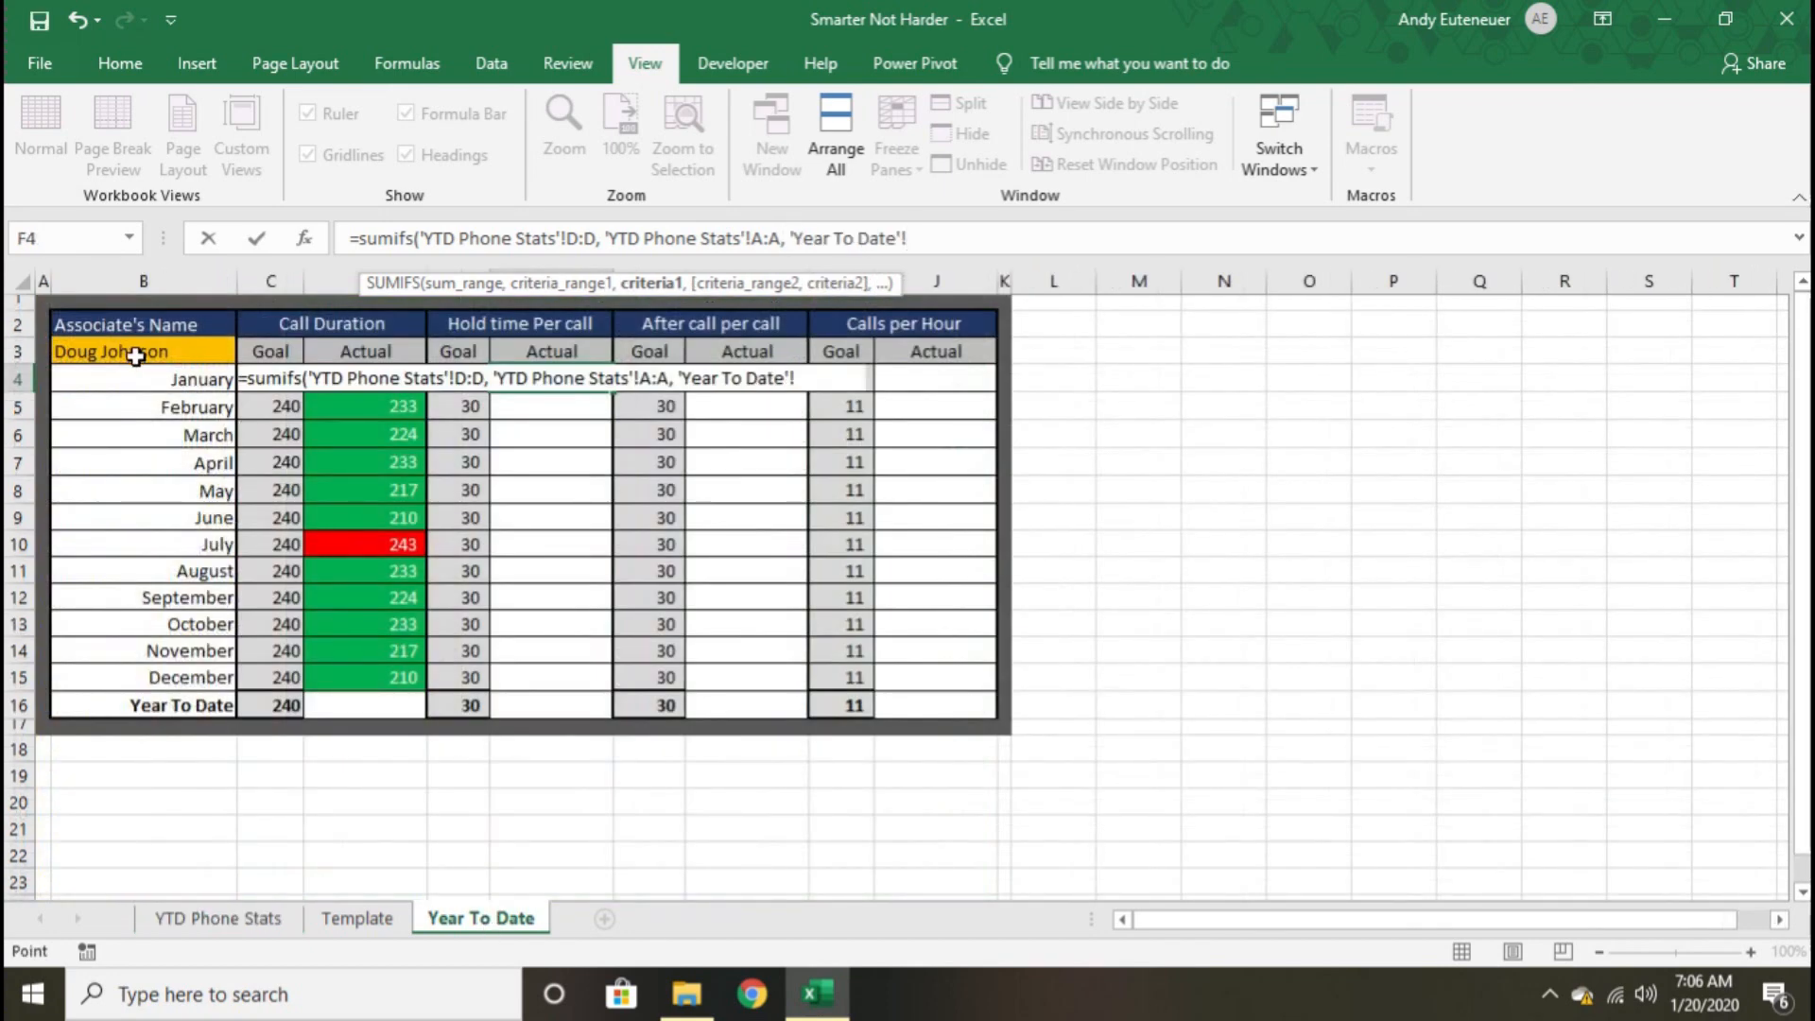
click(110, 351)
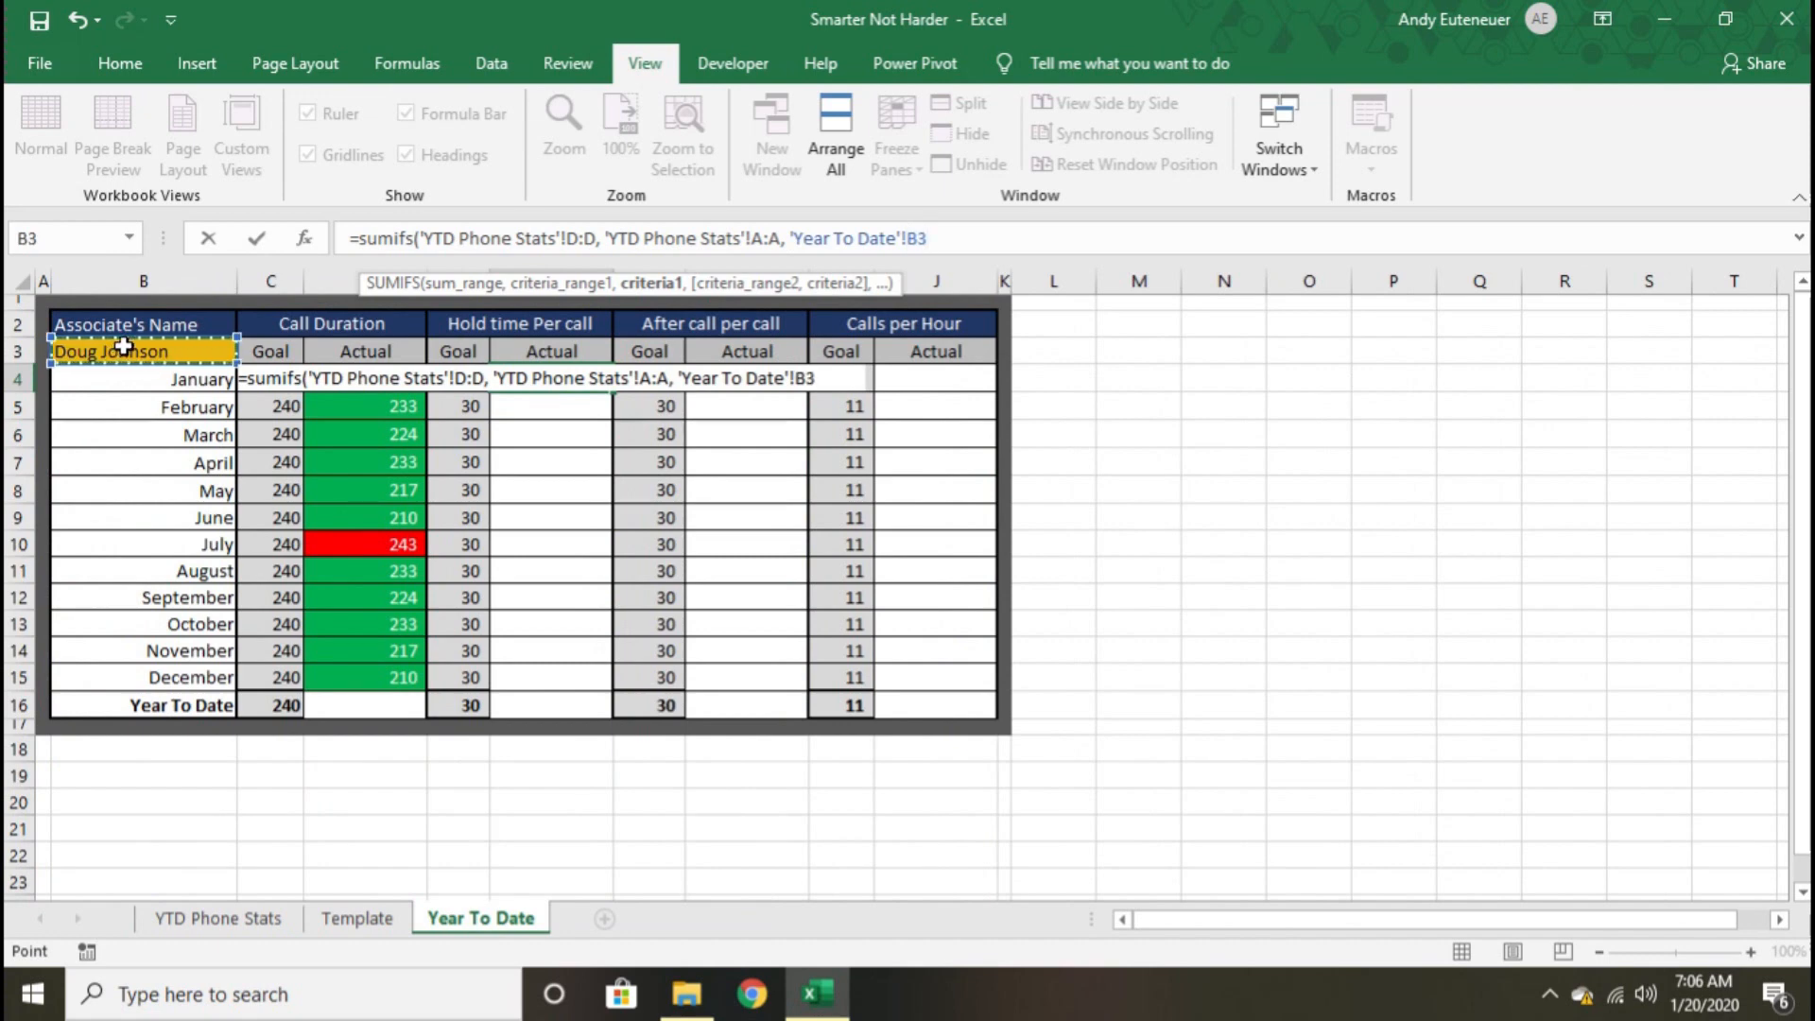
text(,)
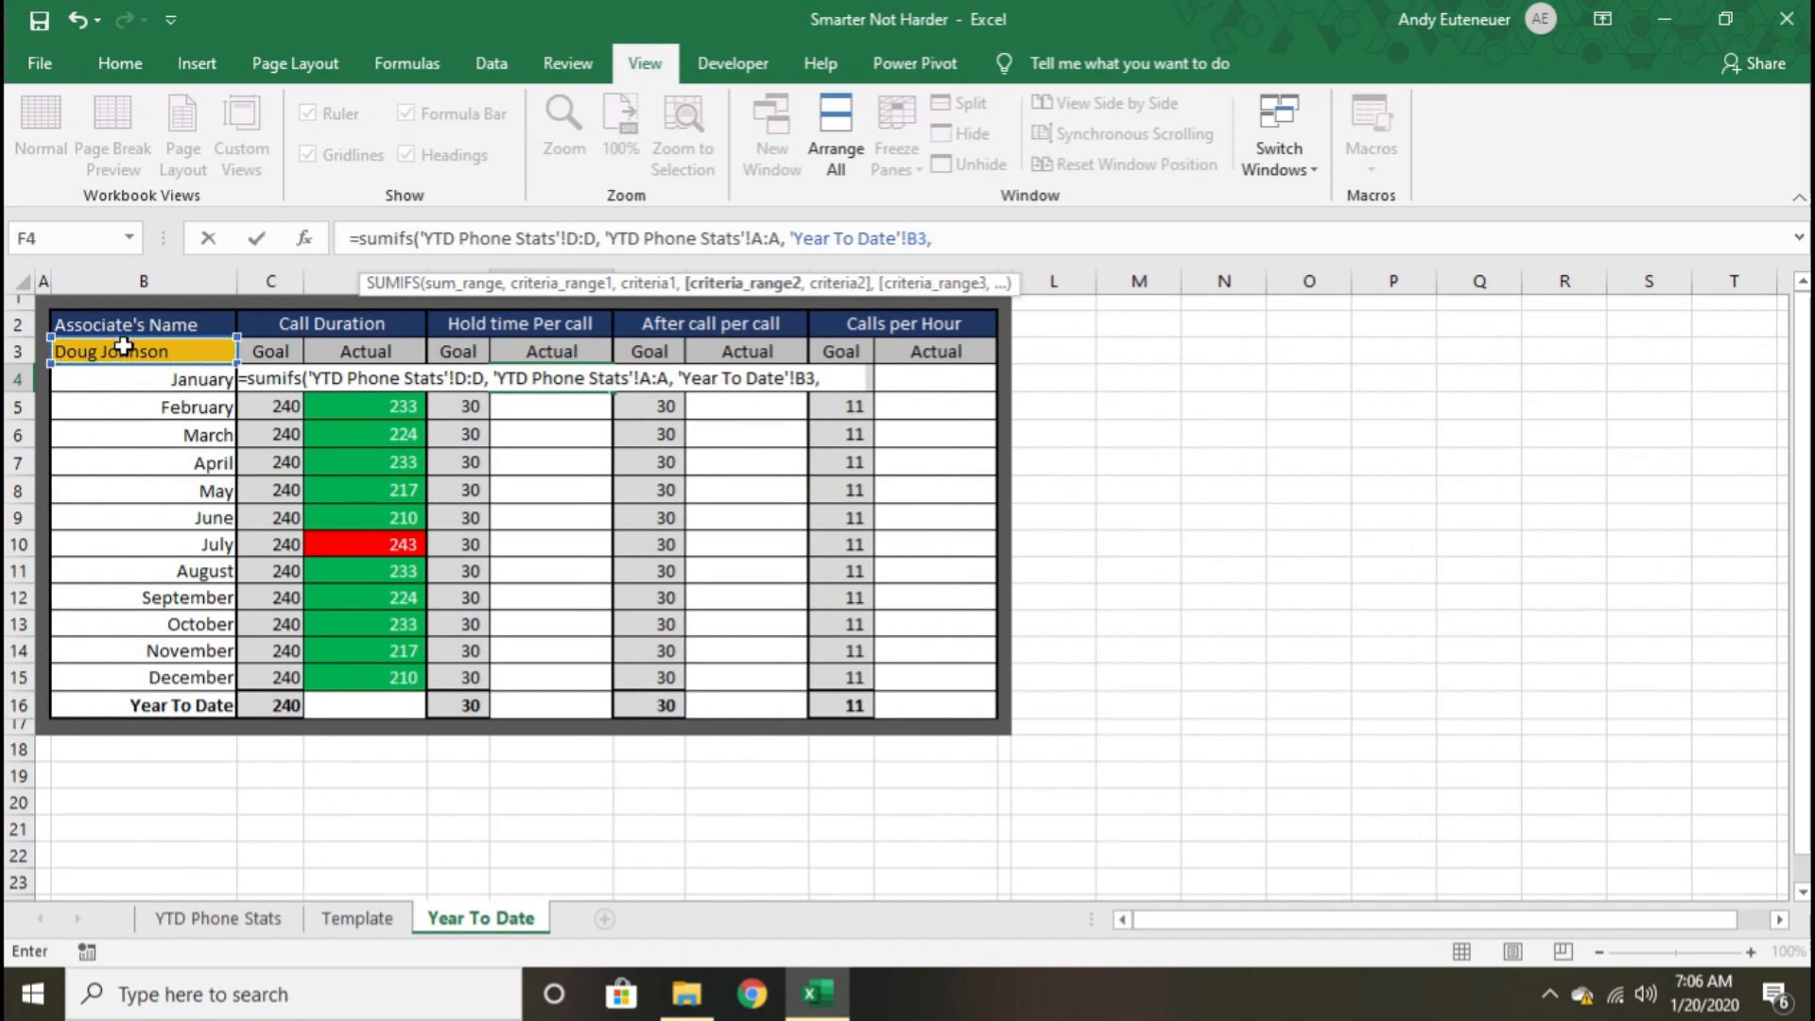
click(216, 918)
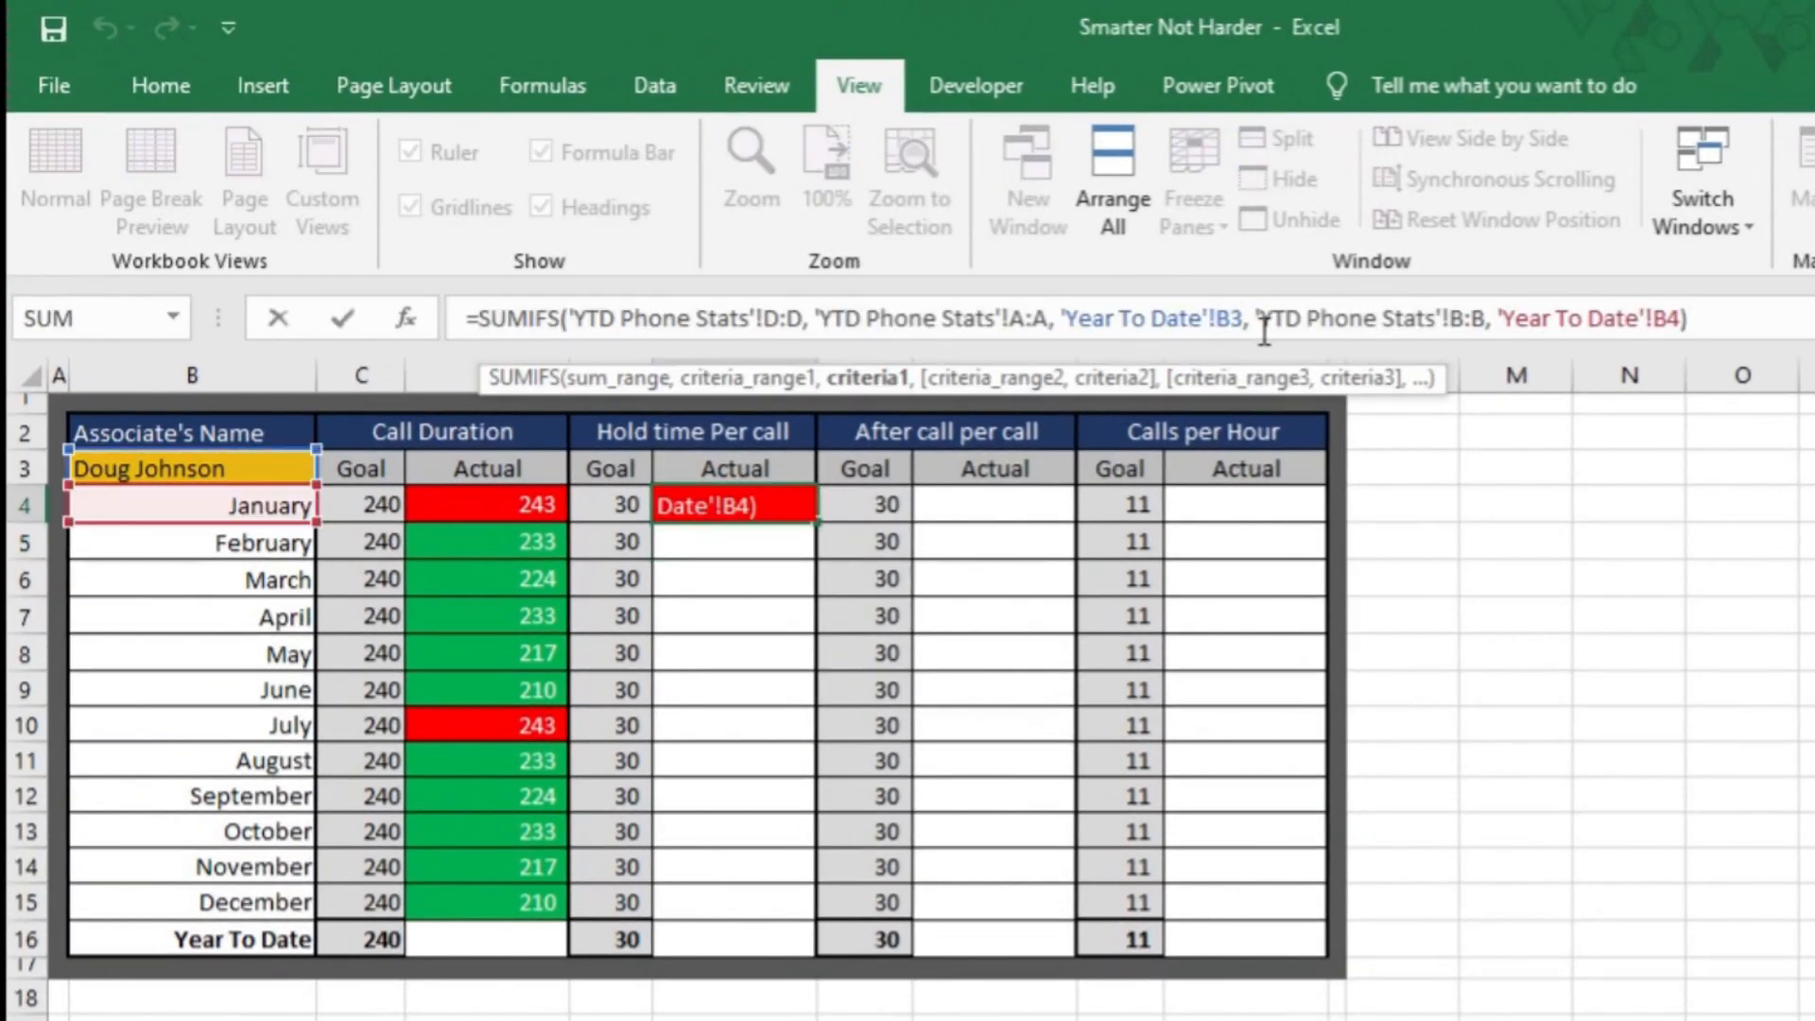
key(f4)
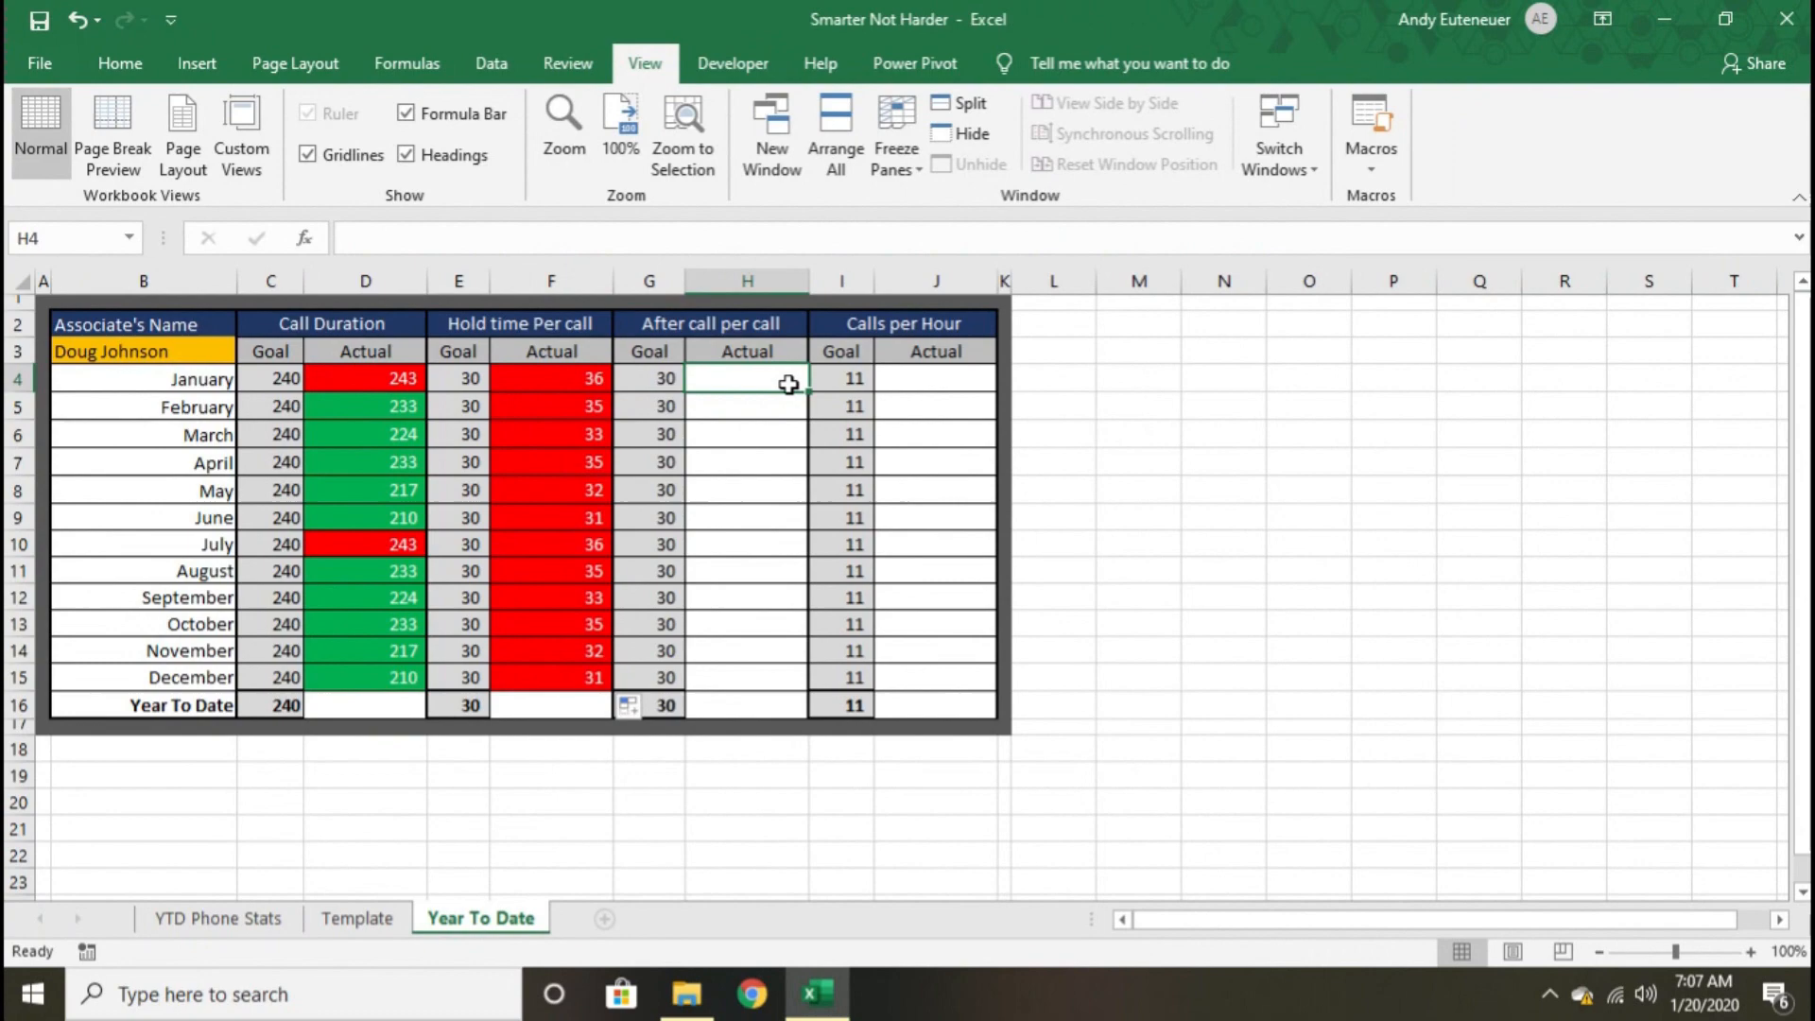
- Reference the YTD Phone Stats month column for the H4 After call per call SUMIFS
click(217, 918)
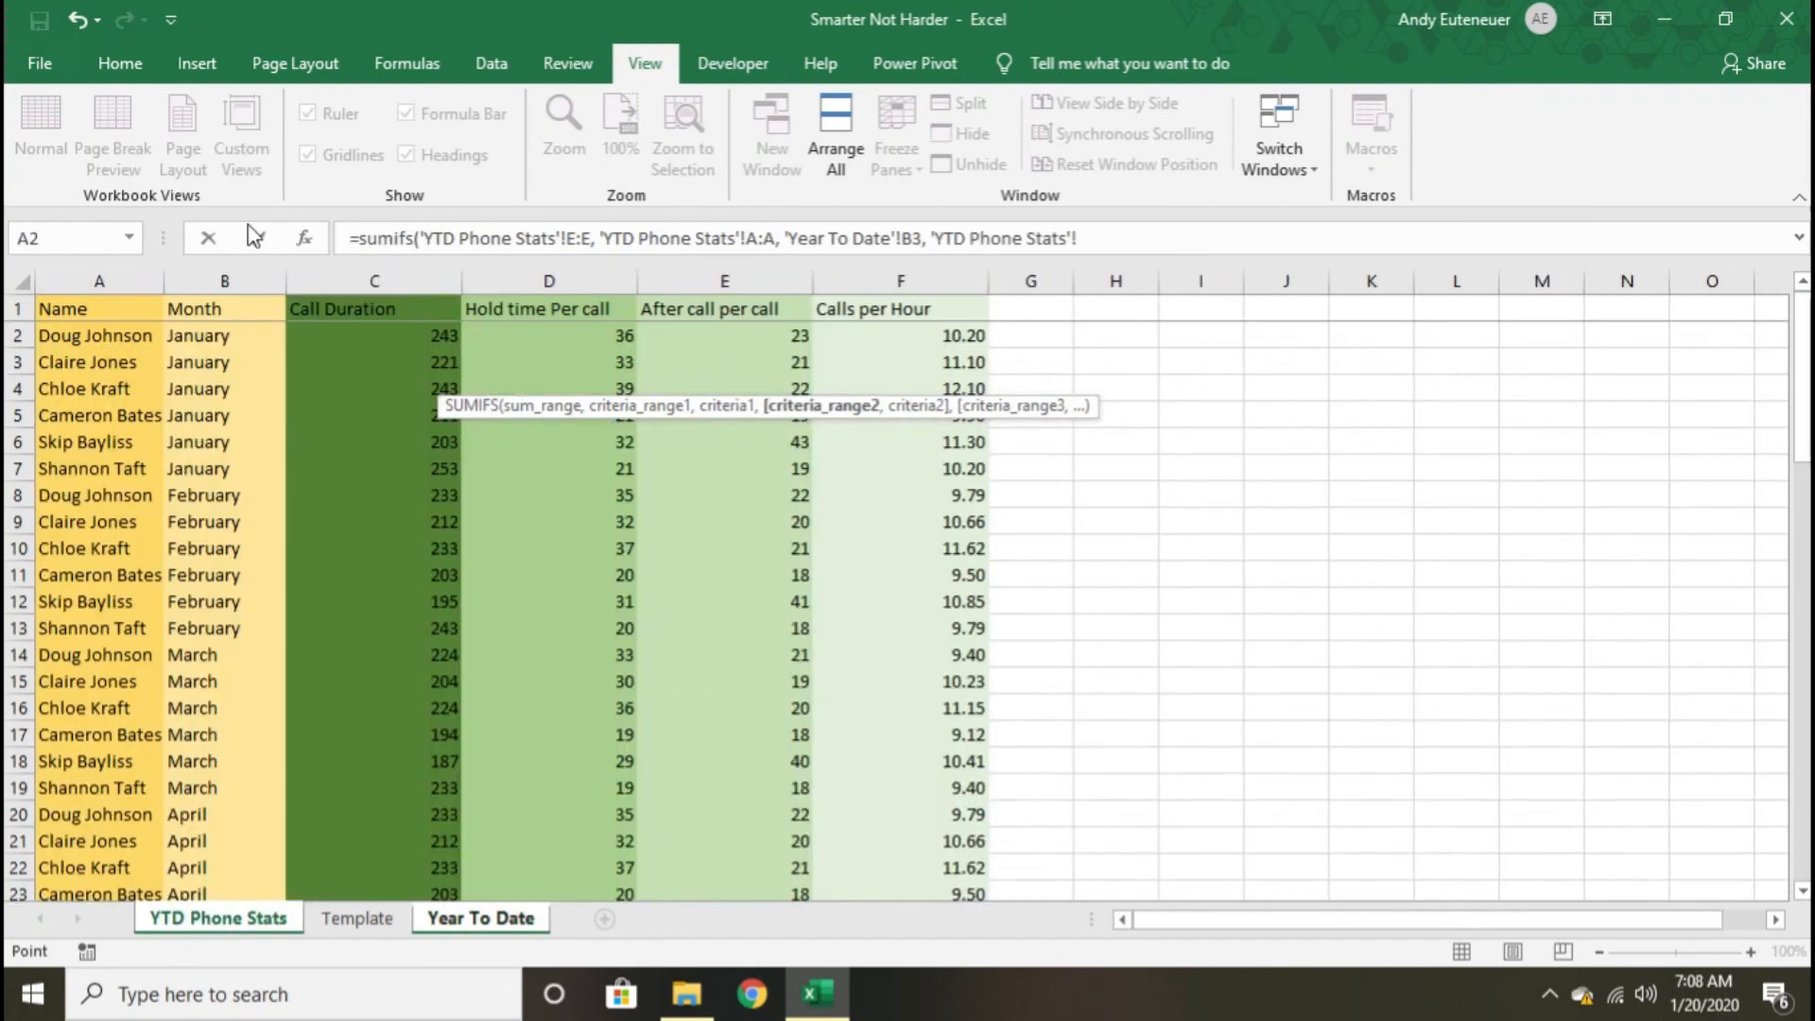
click(481, 918)
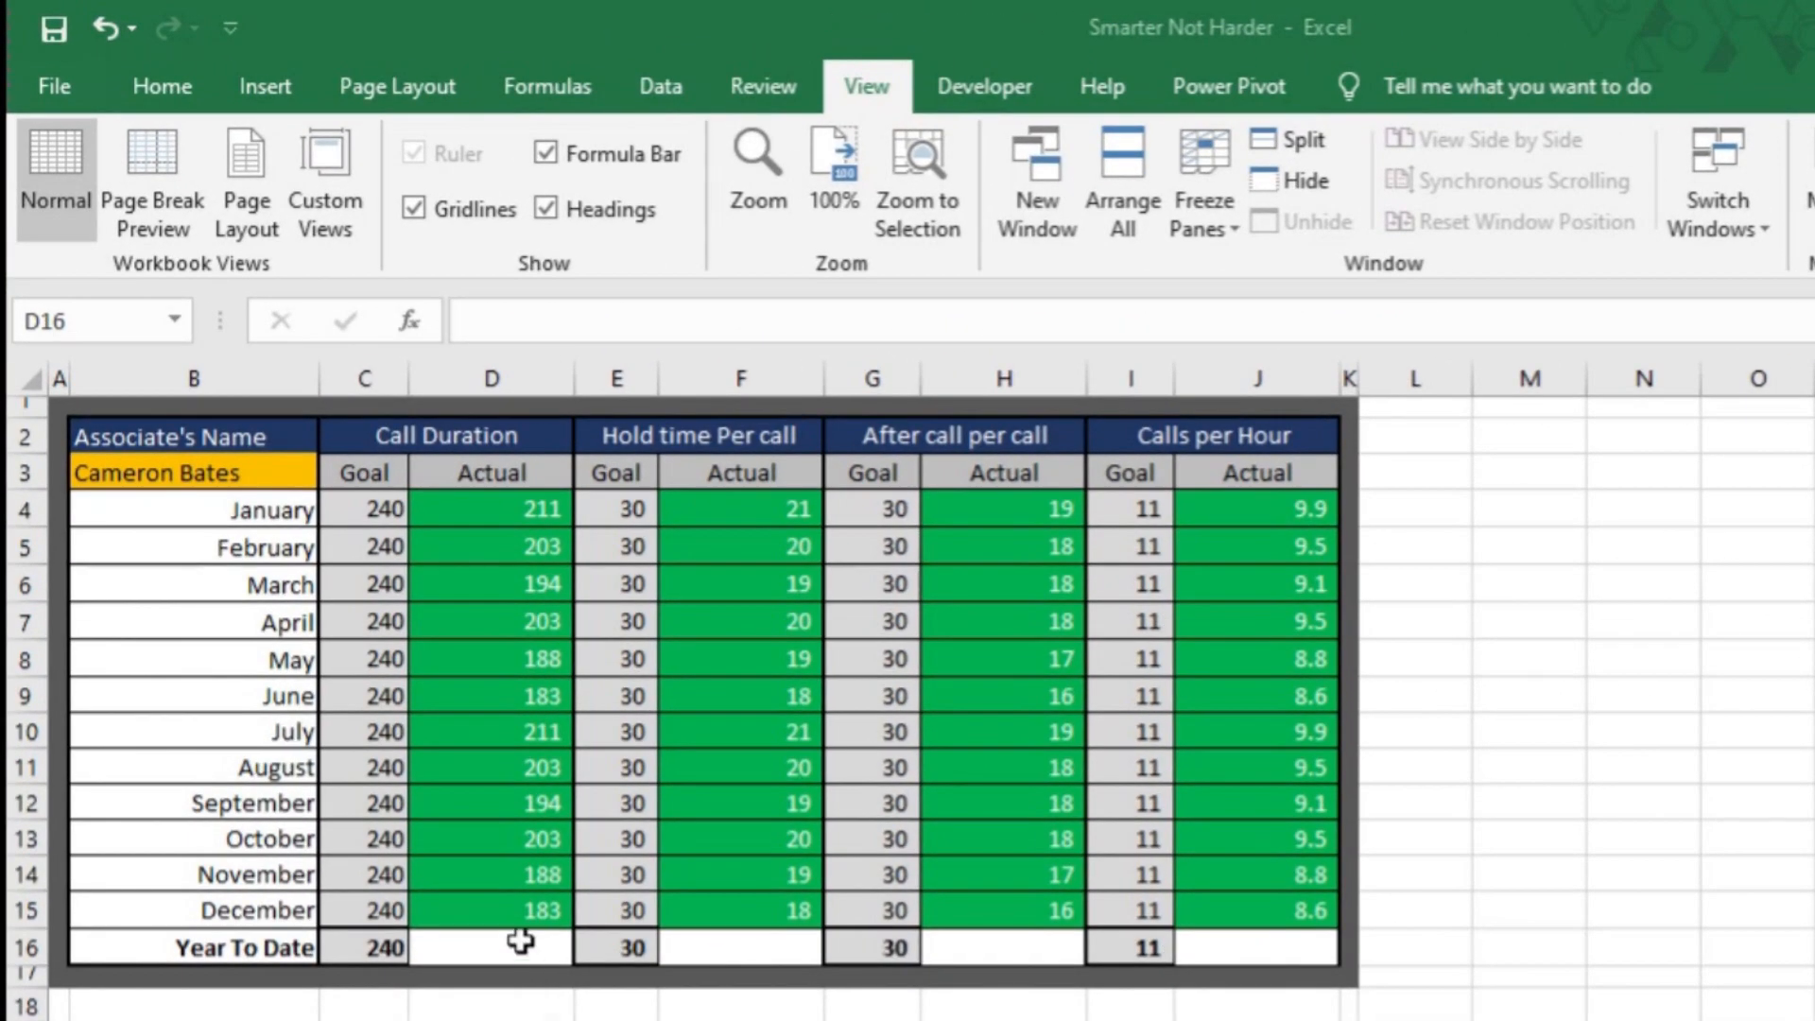
- Begin an =AVERAGE( formula in D16 for the Call Duration Year To Date value
text(=)
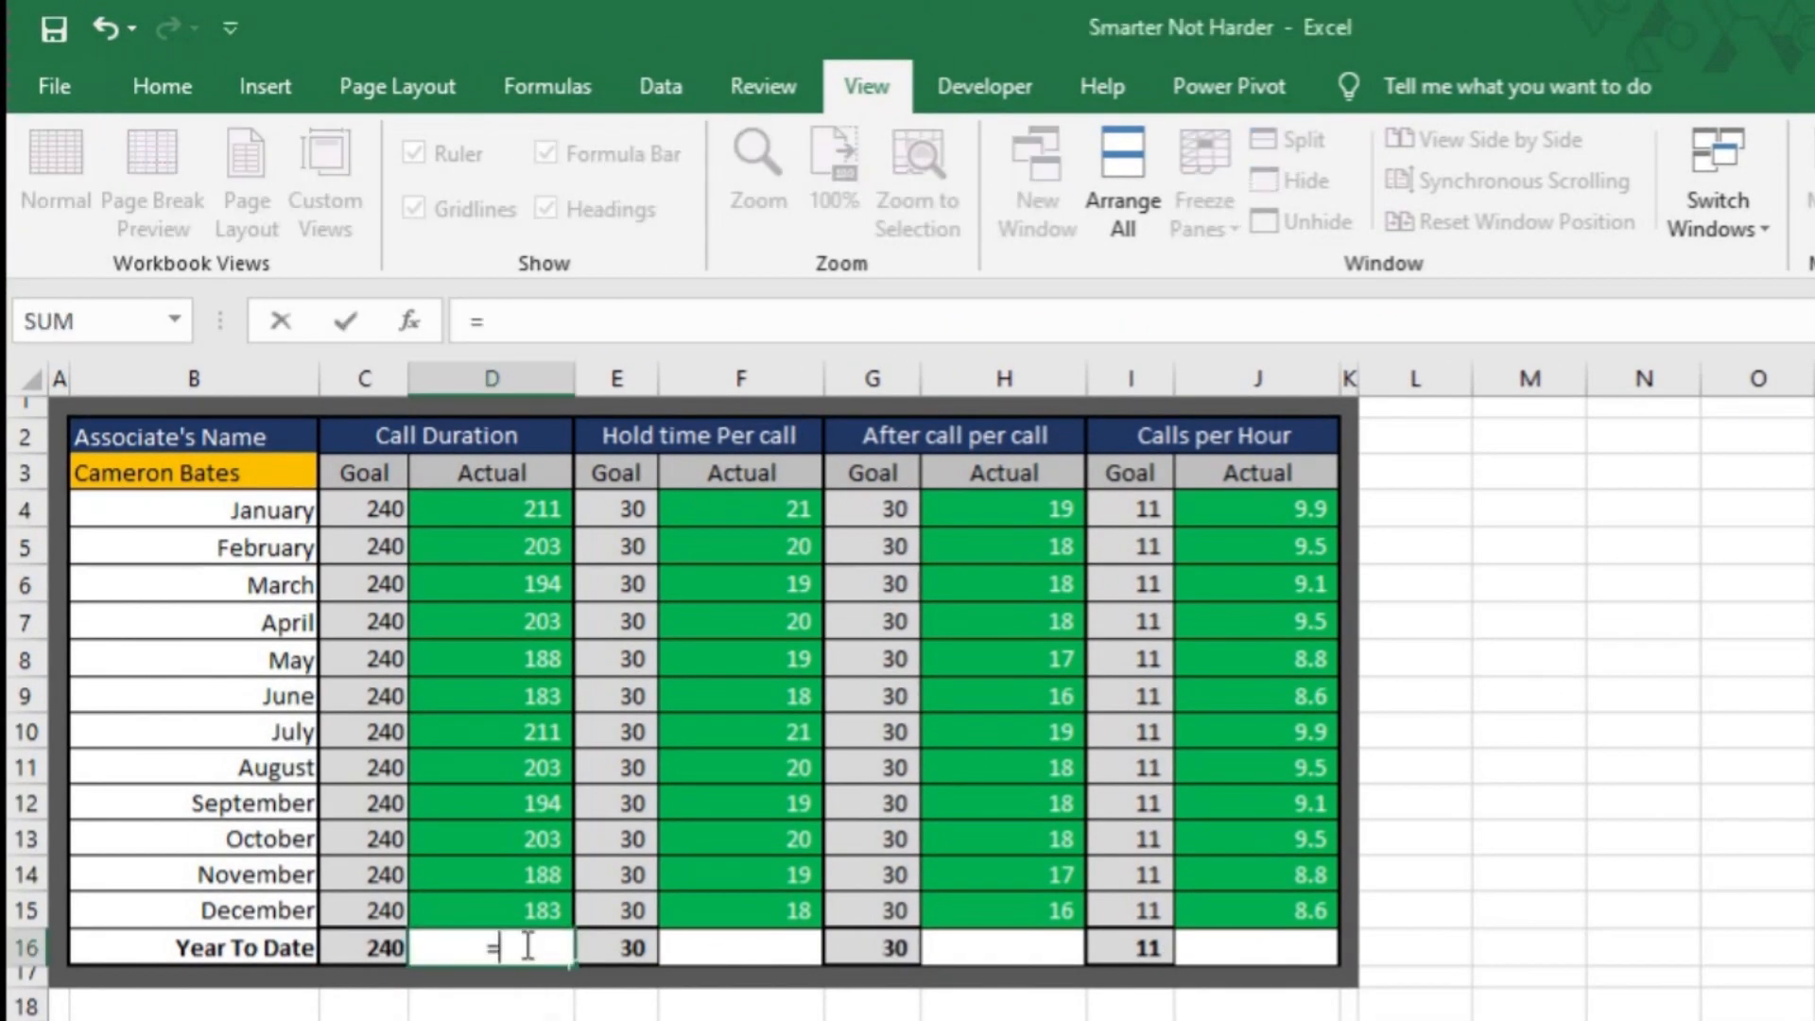
text(average()
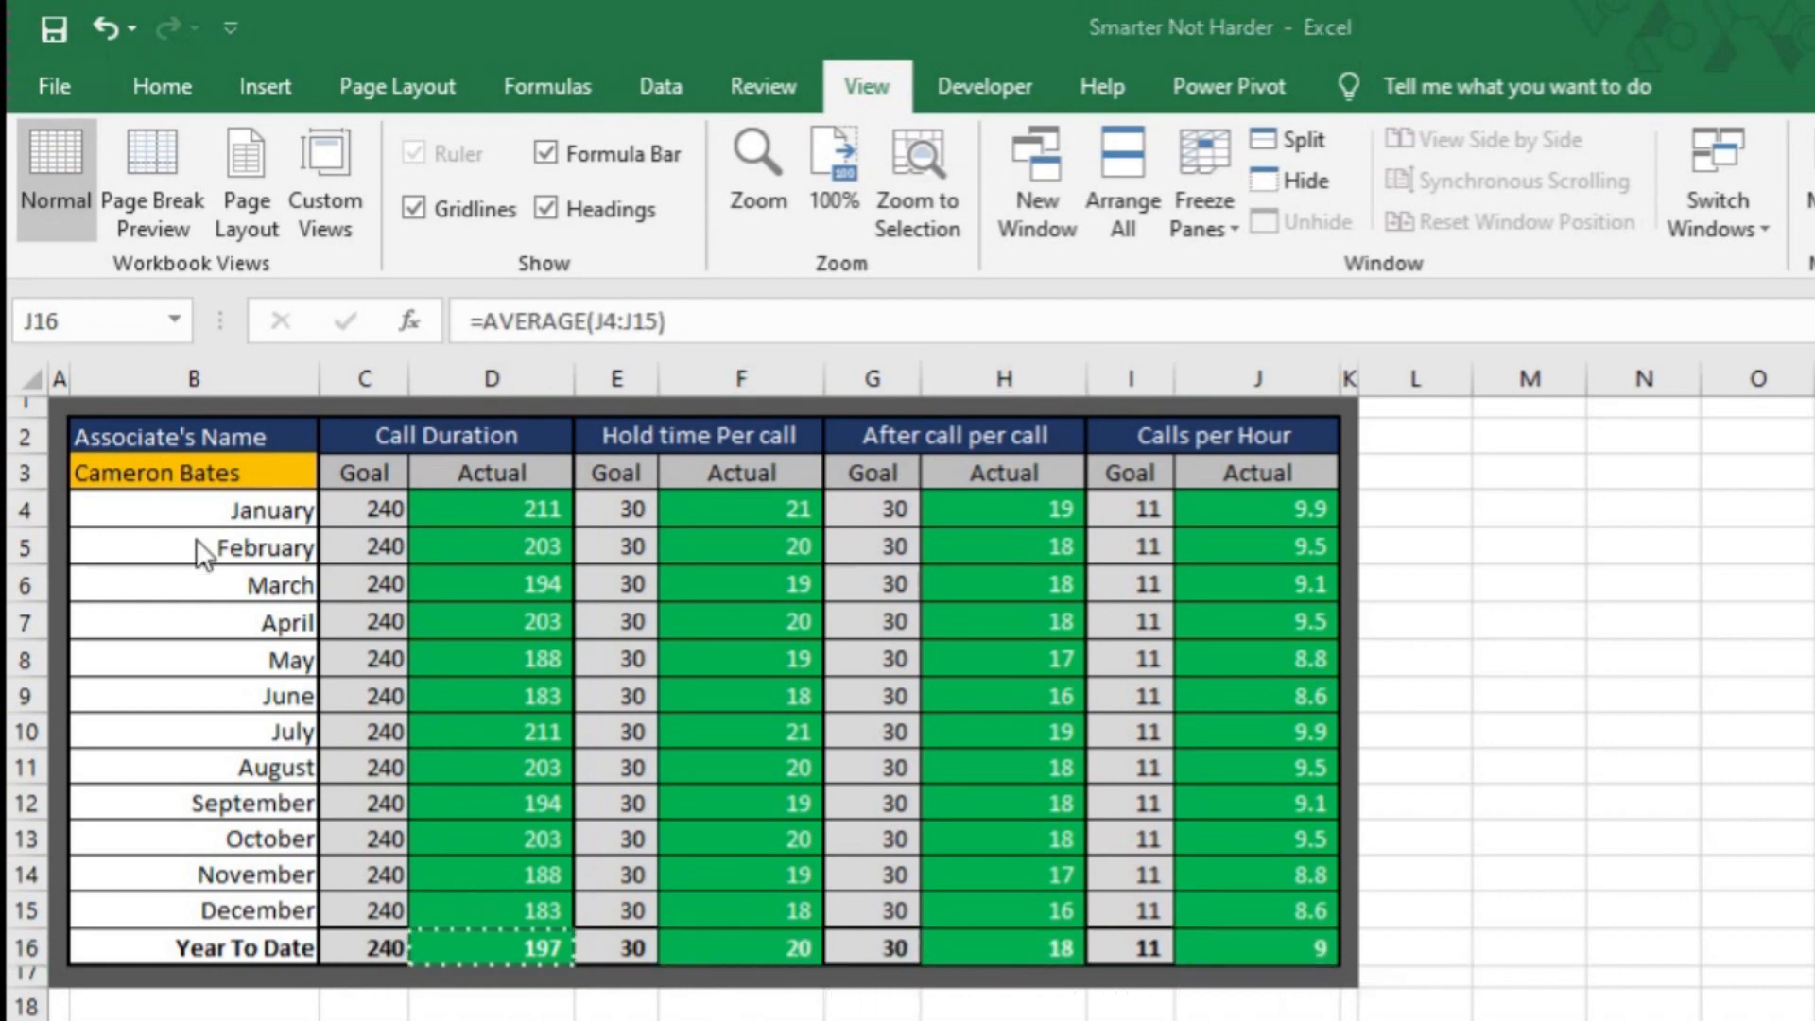
click(337, 473)
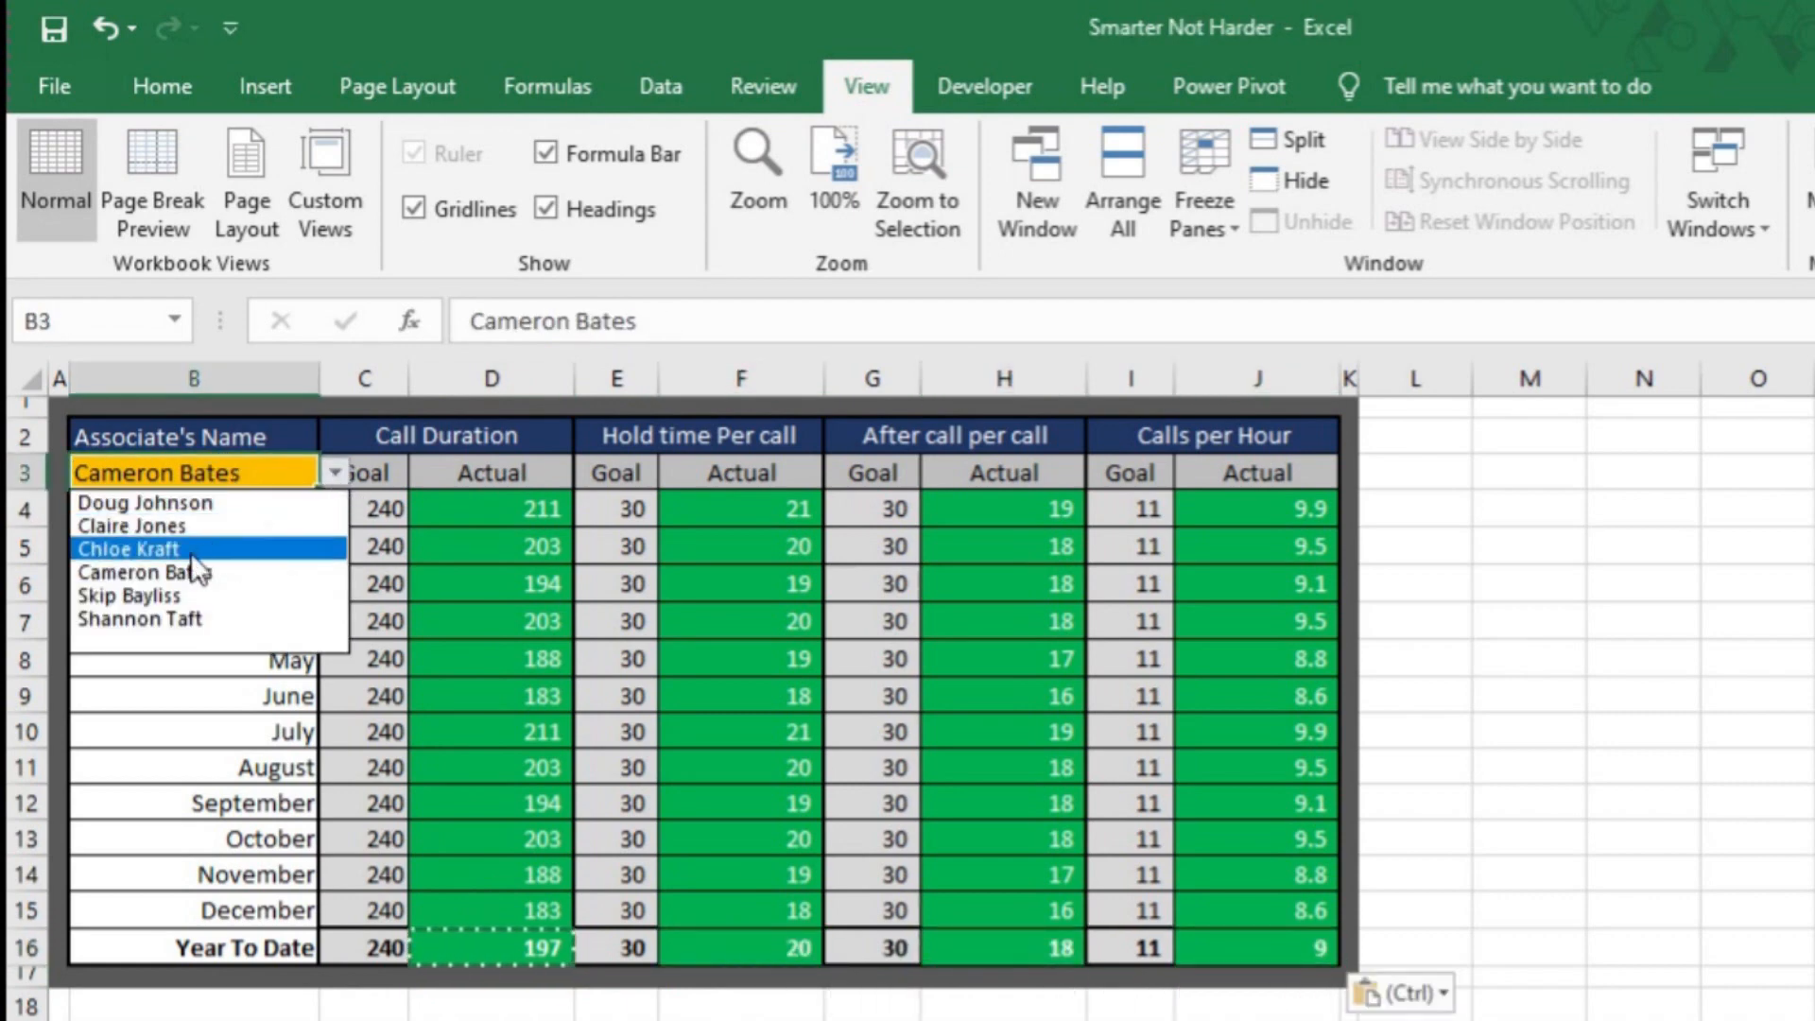
mouse_move(171, 649)
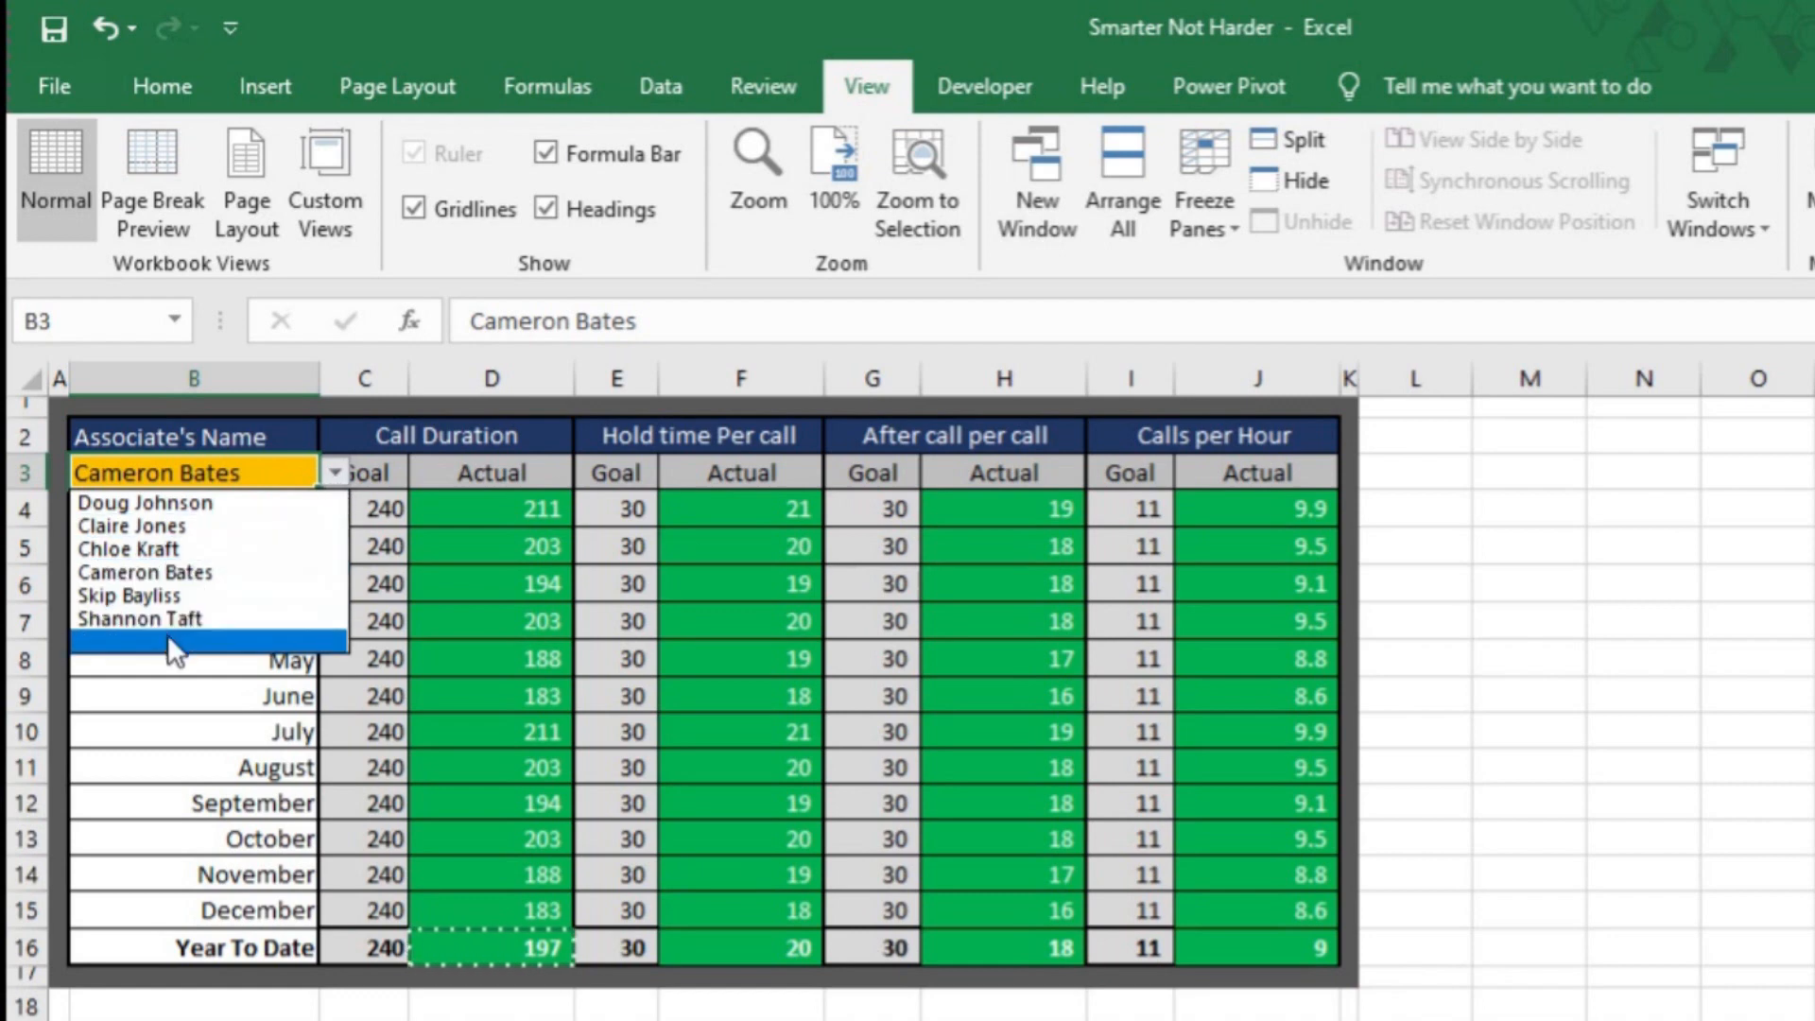
click(141, 618)
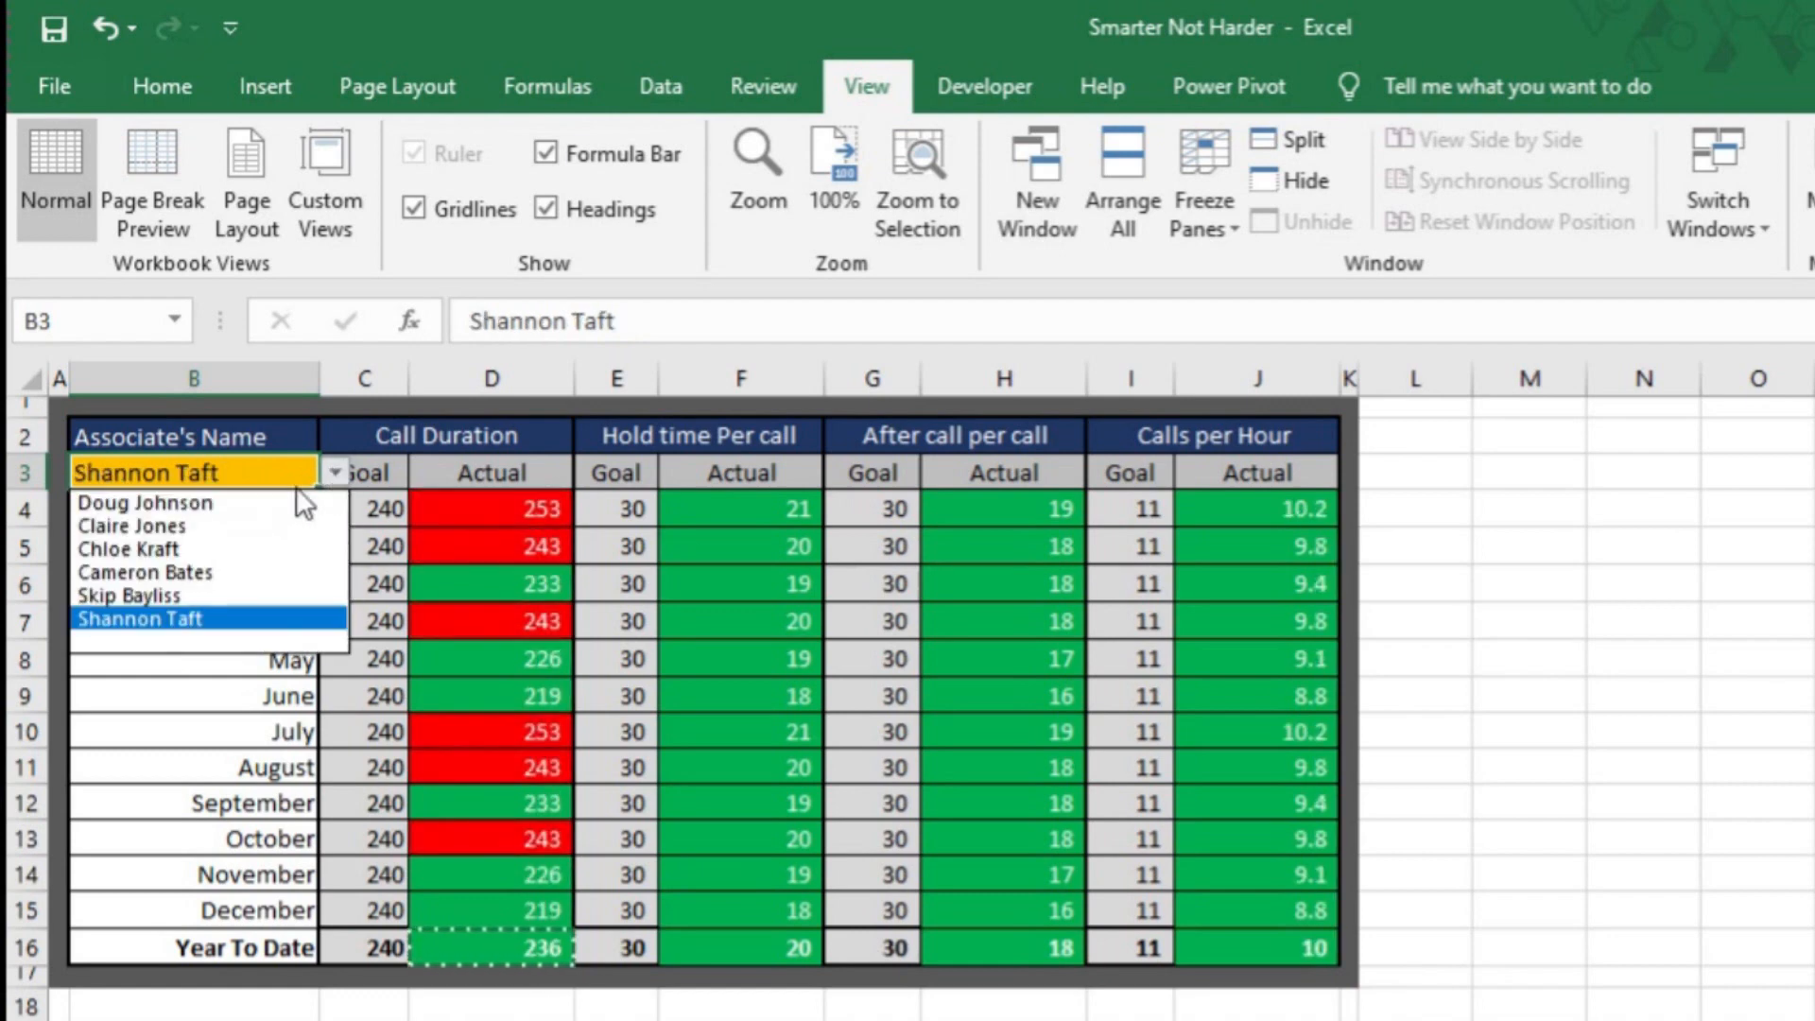
click(130, 525)
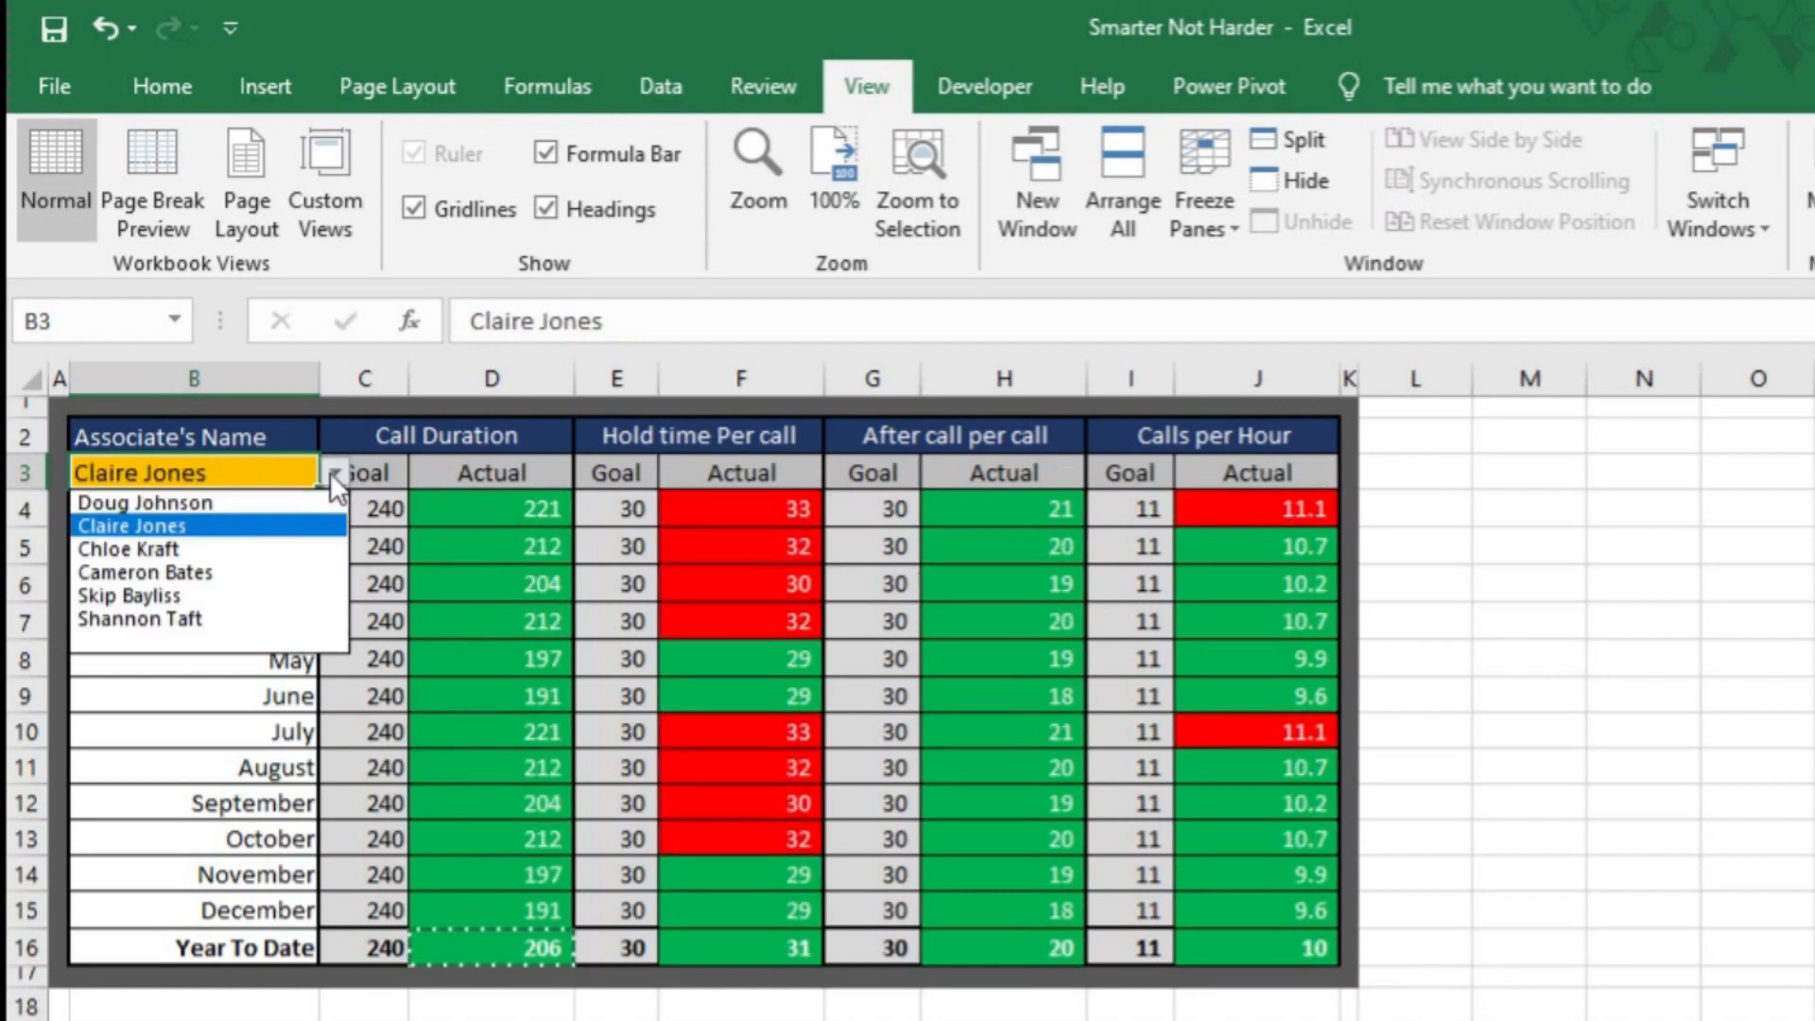
click(131, 547)
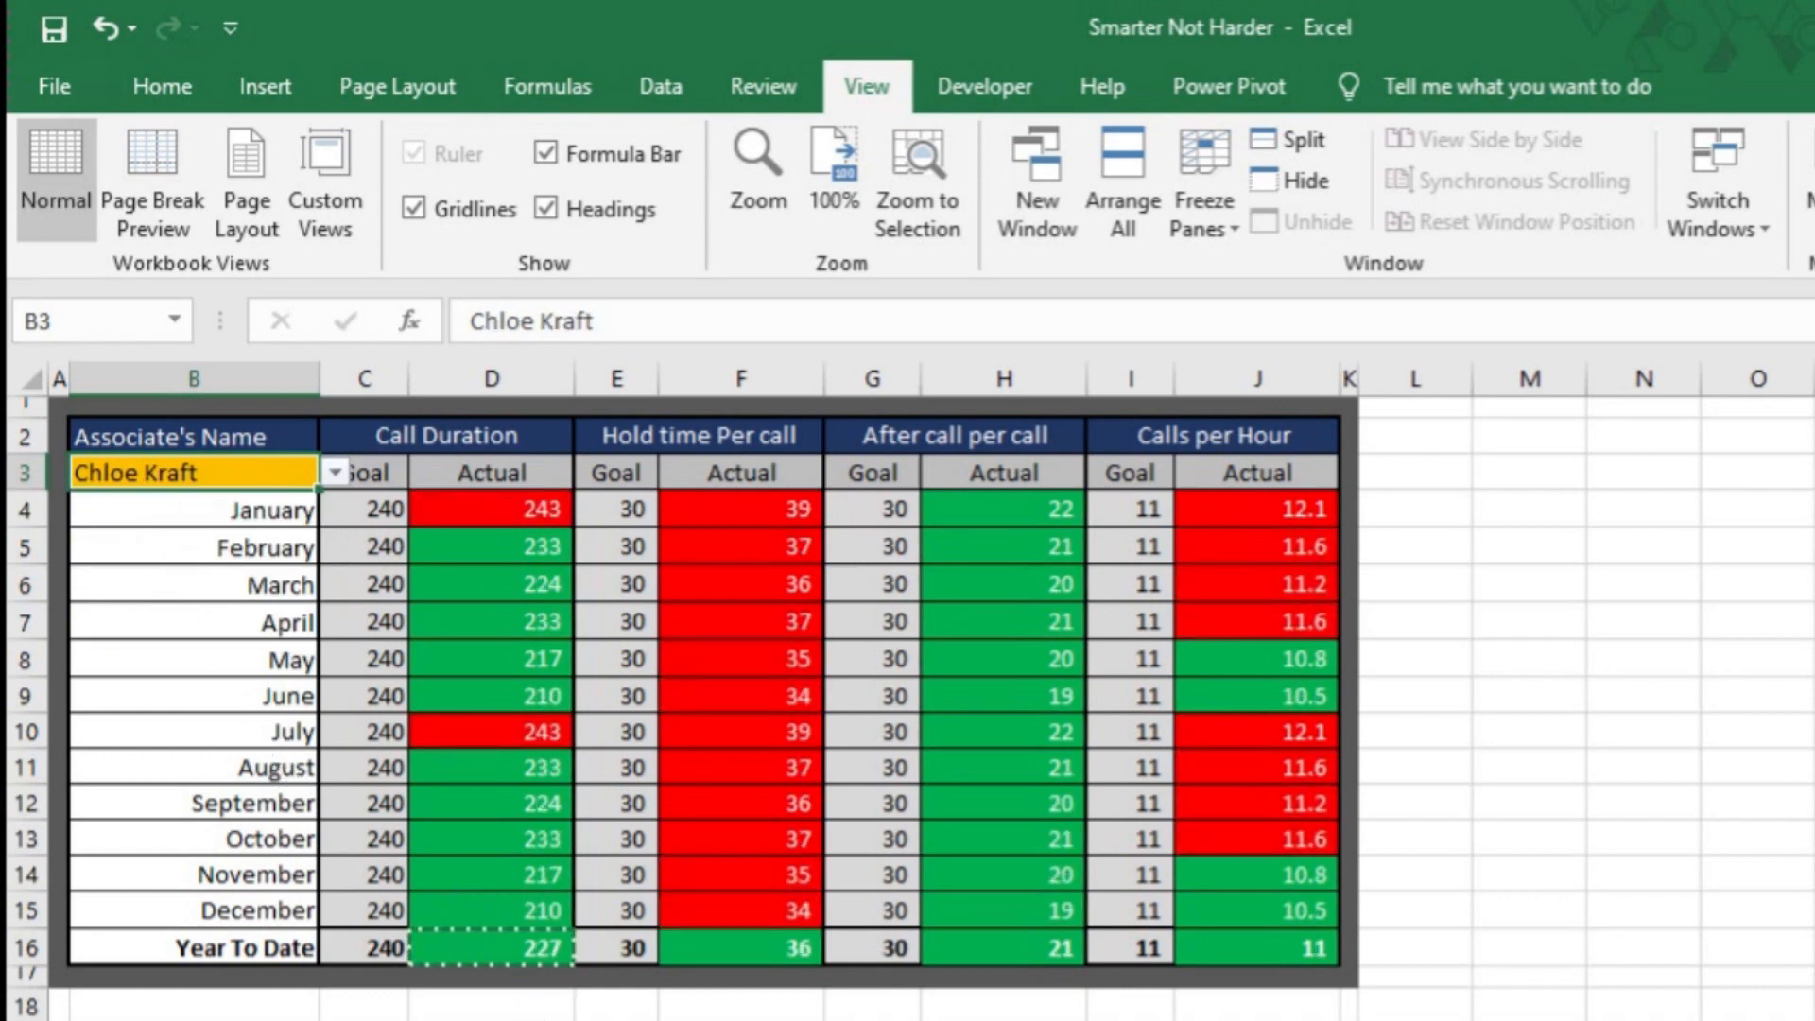
key(Escape)
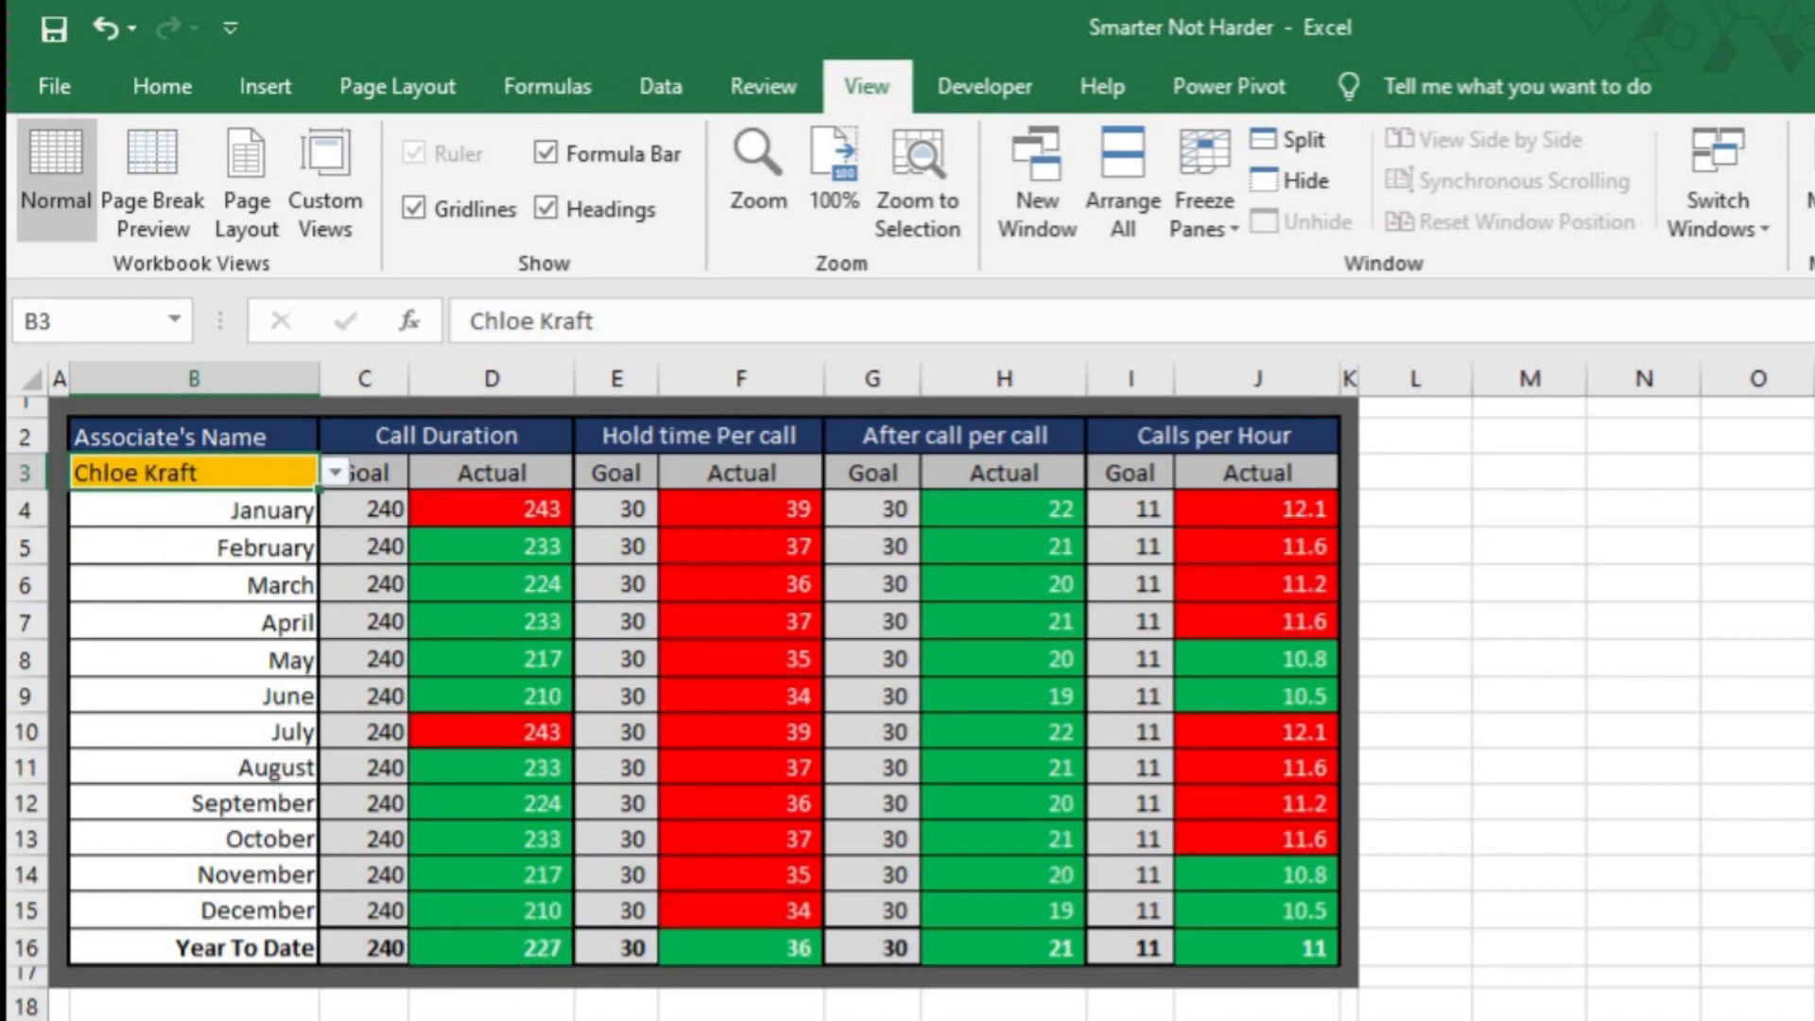